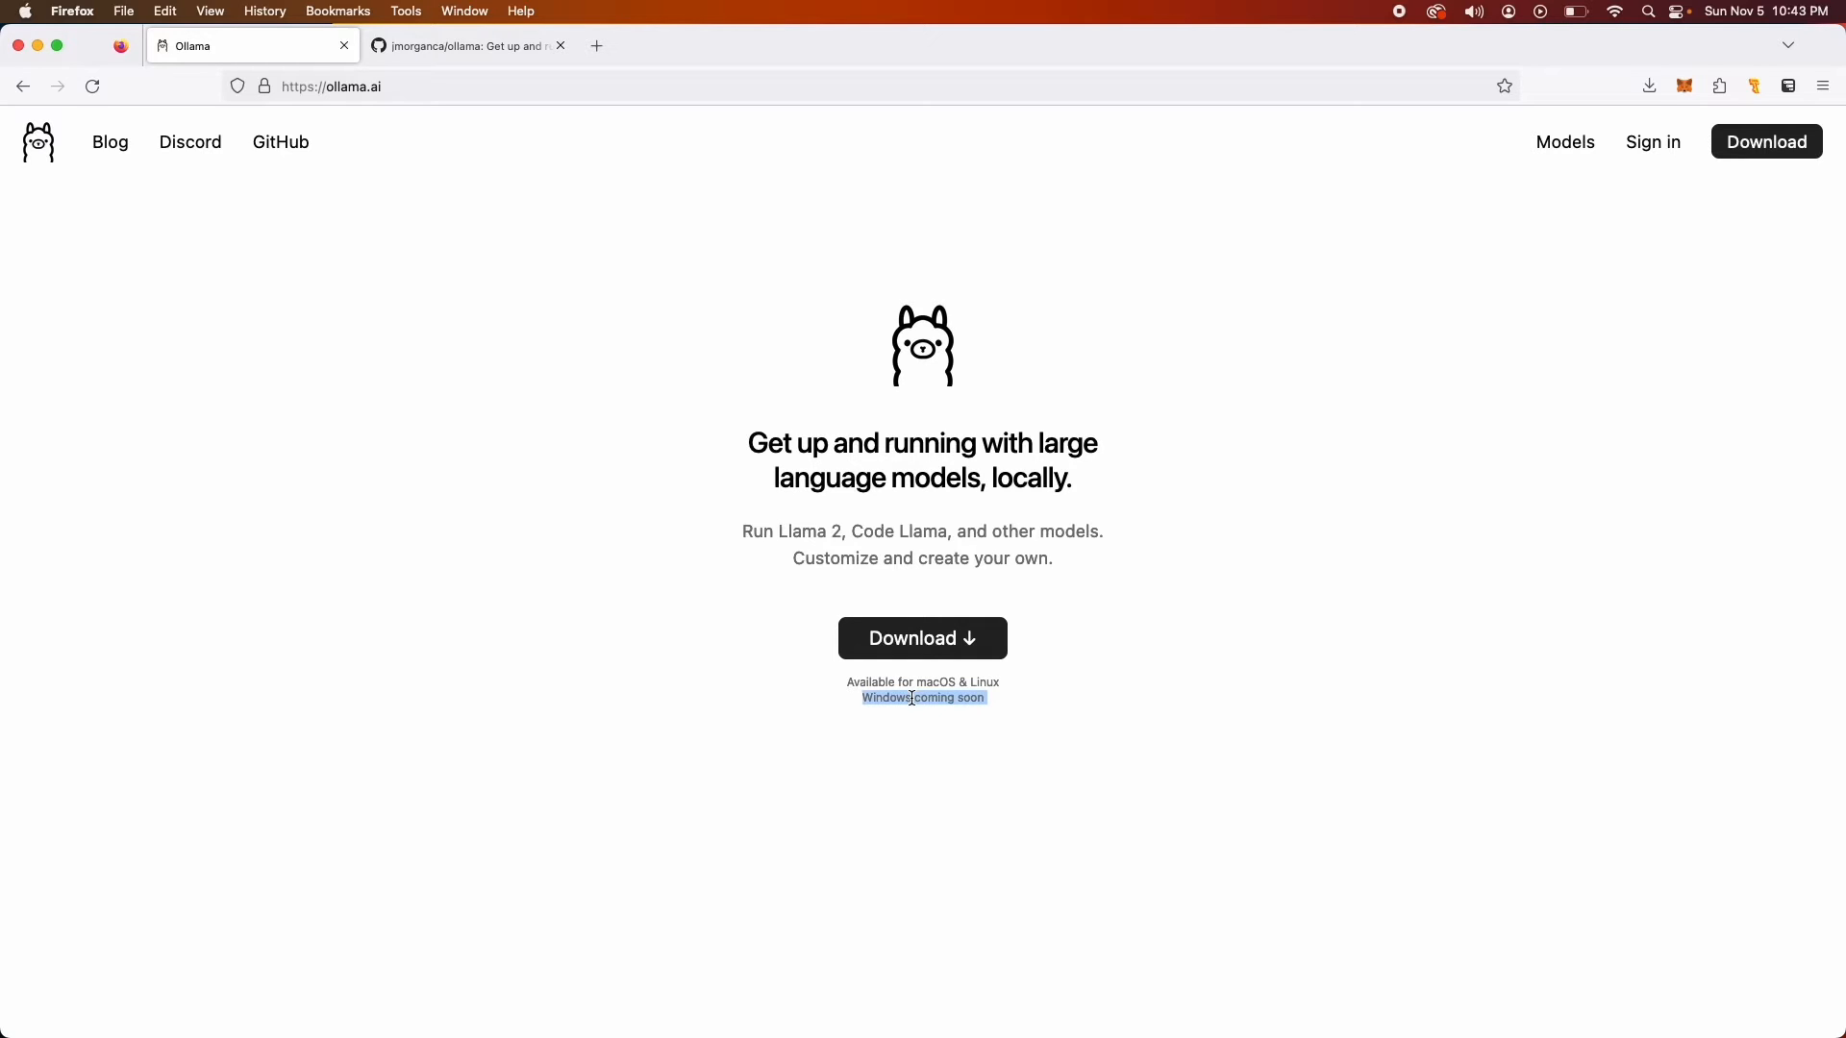
mouse_move(917, 698)
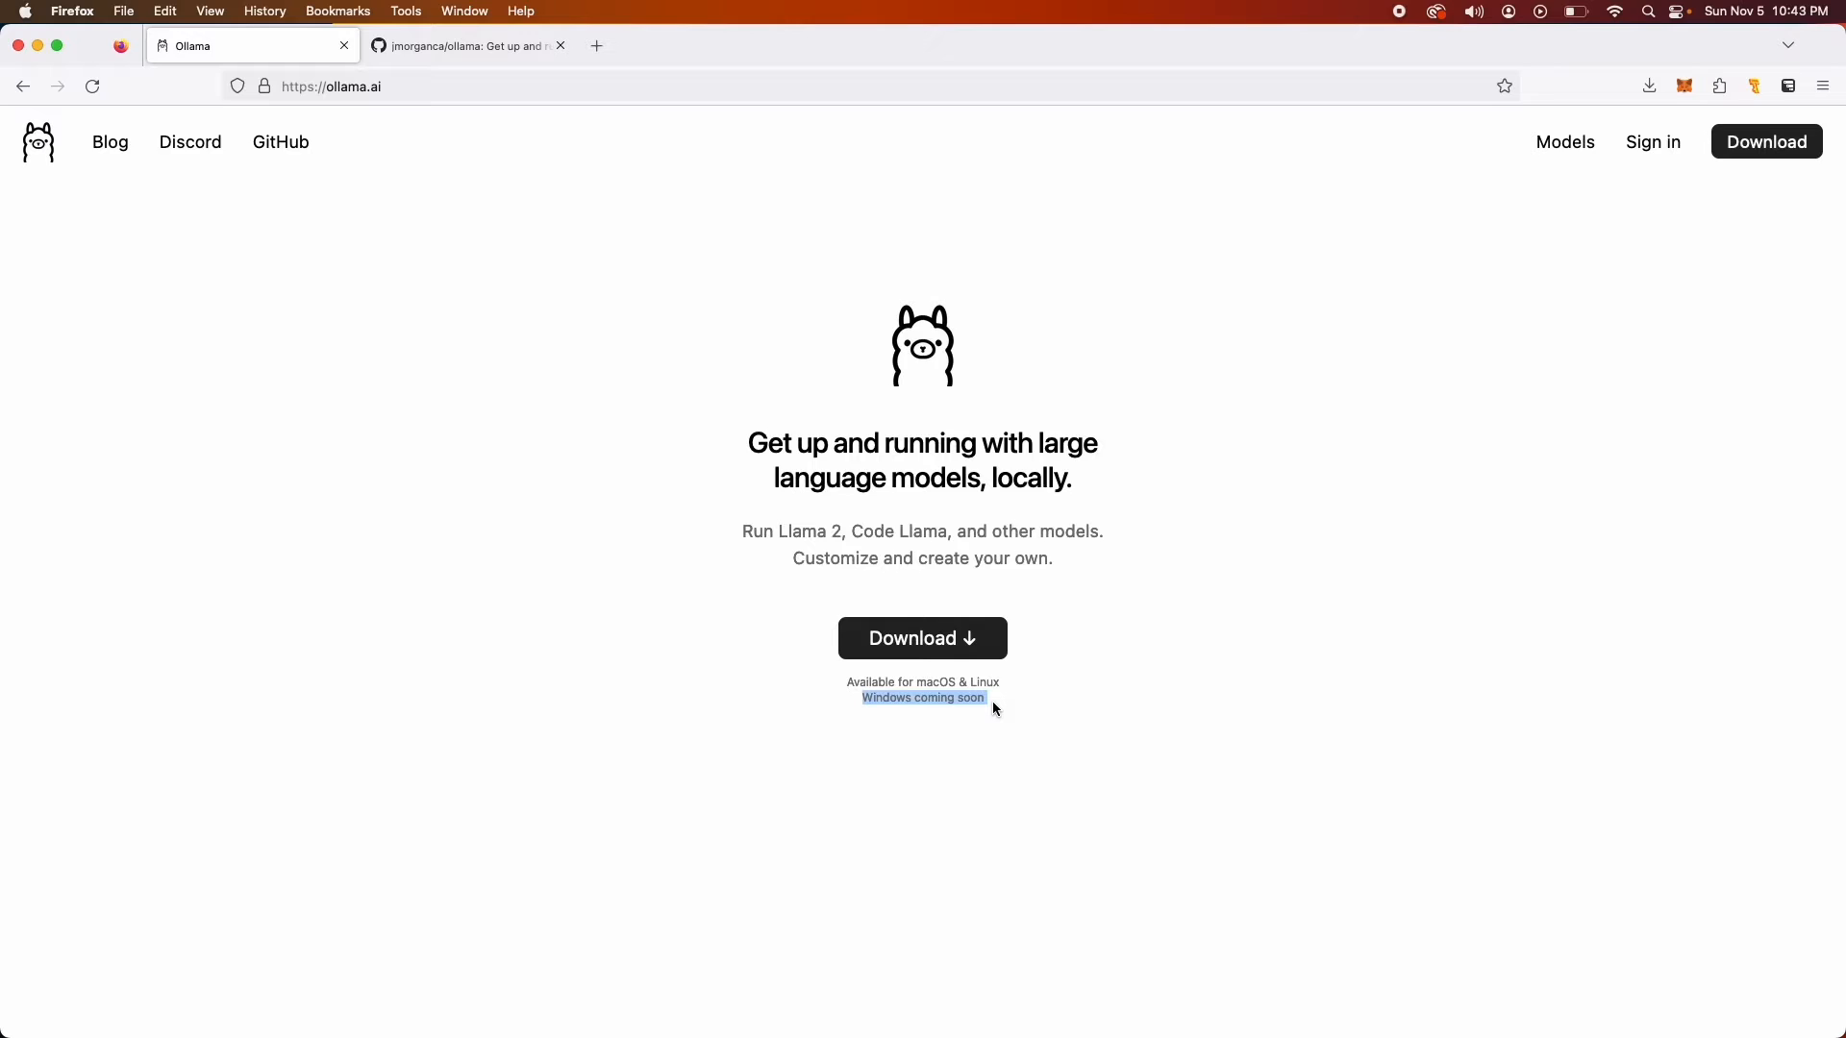
mouse_move(1115, 531)
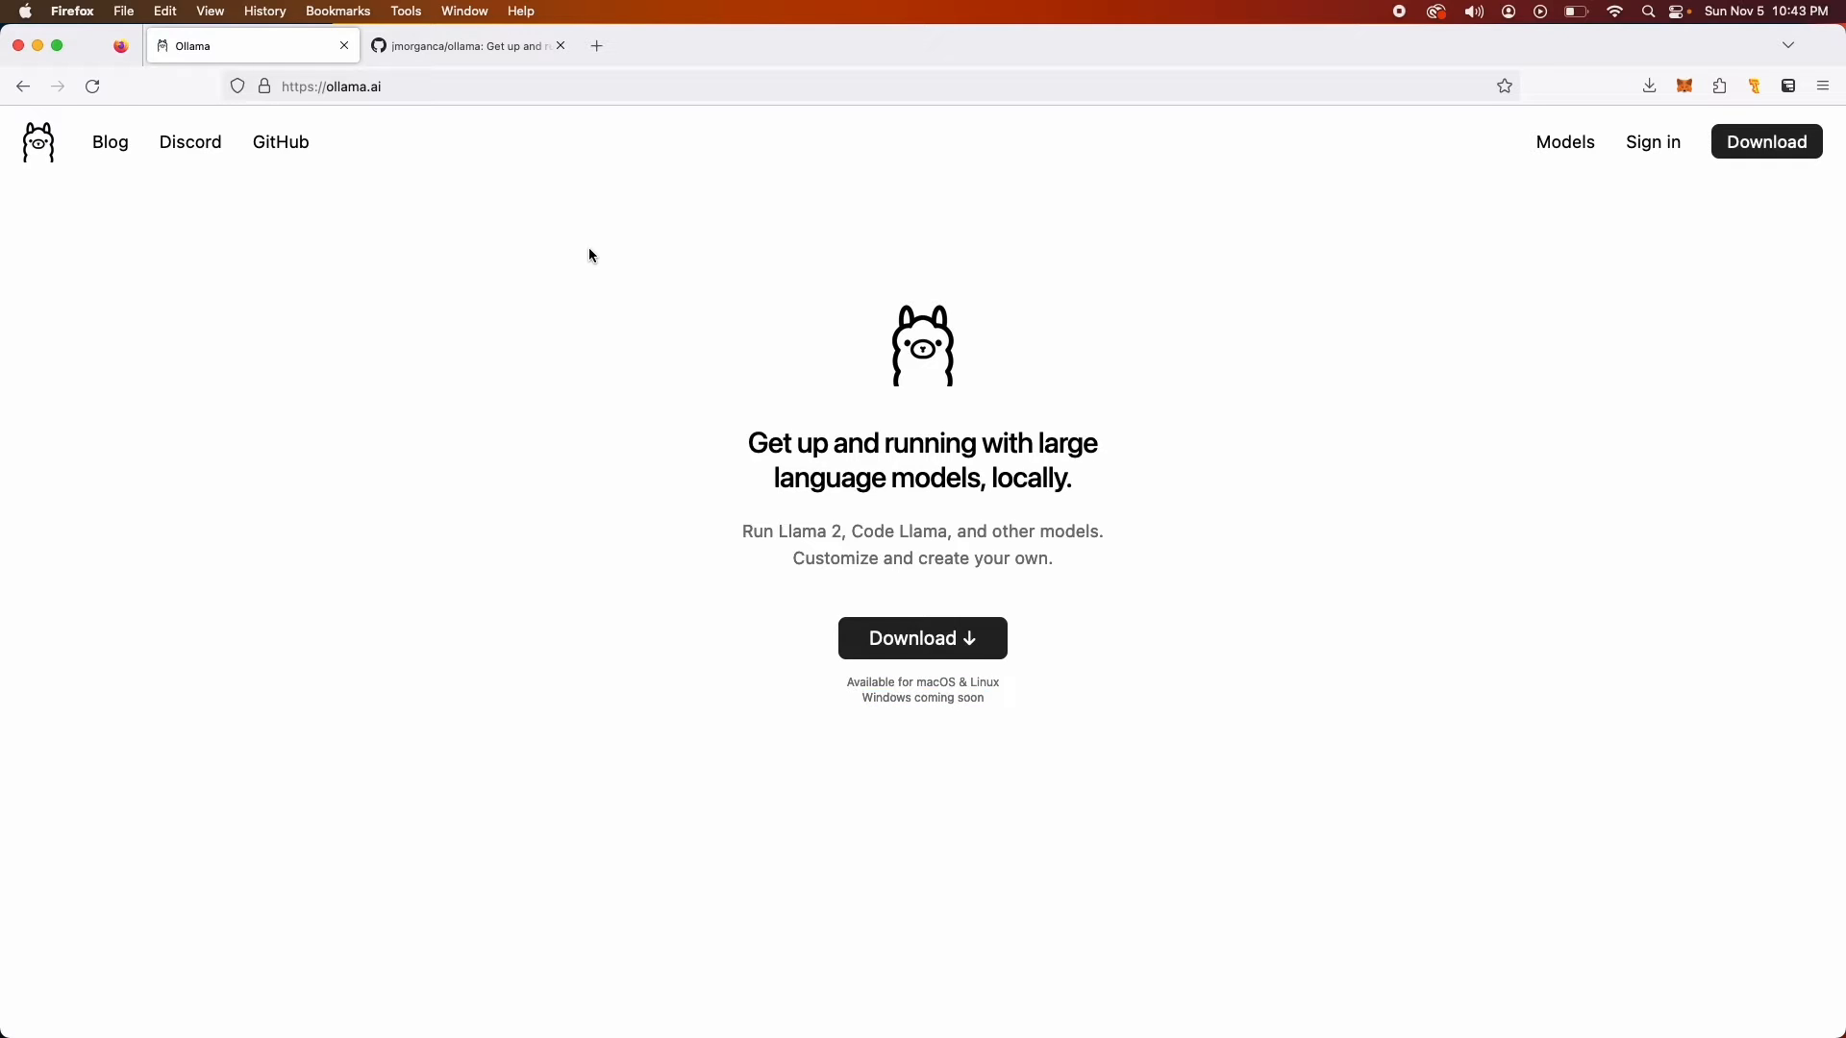
mouse_move(1064, 511)
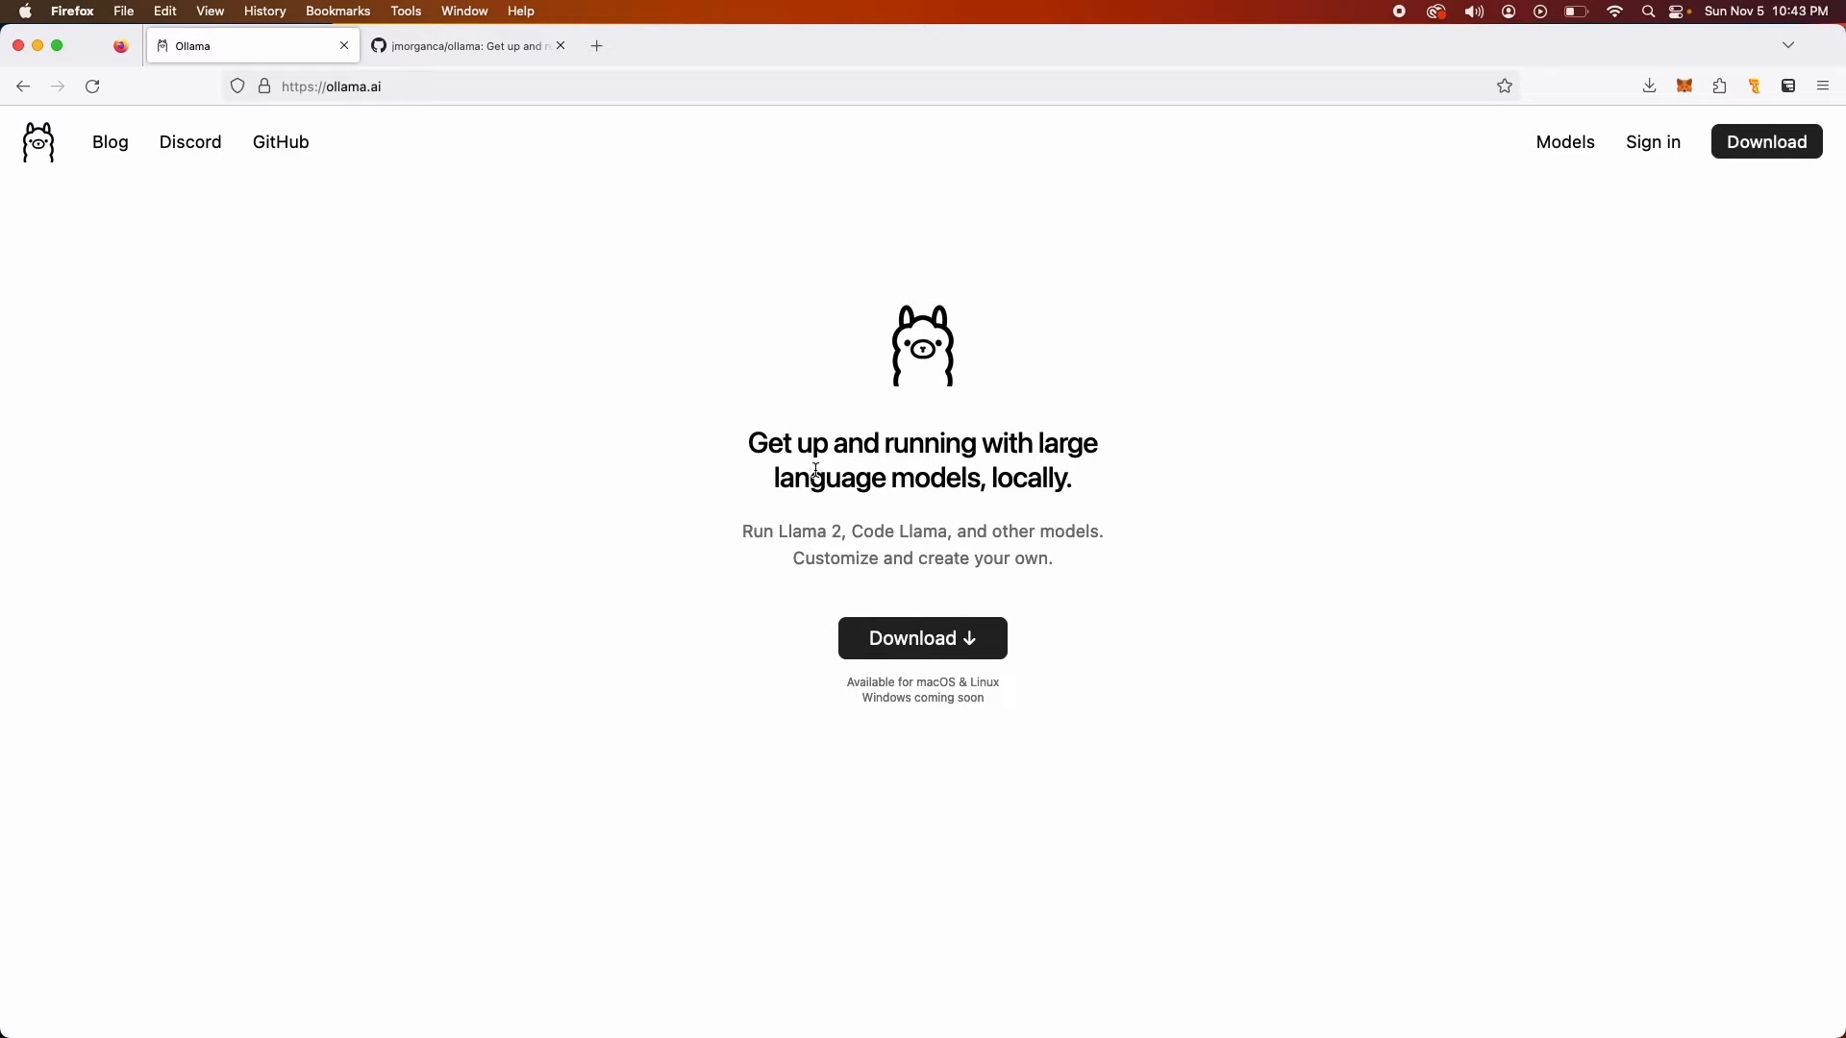
mouse_move(754, 436)
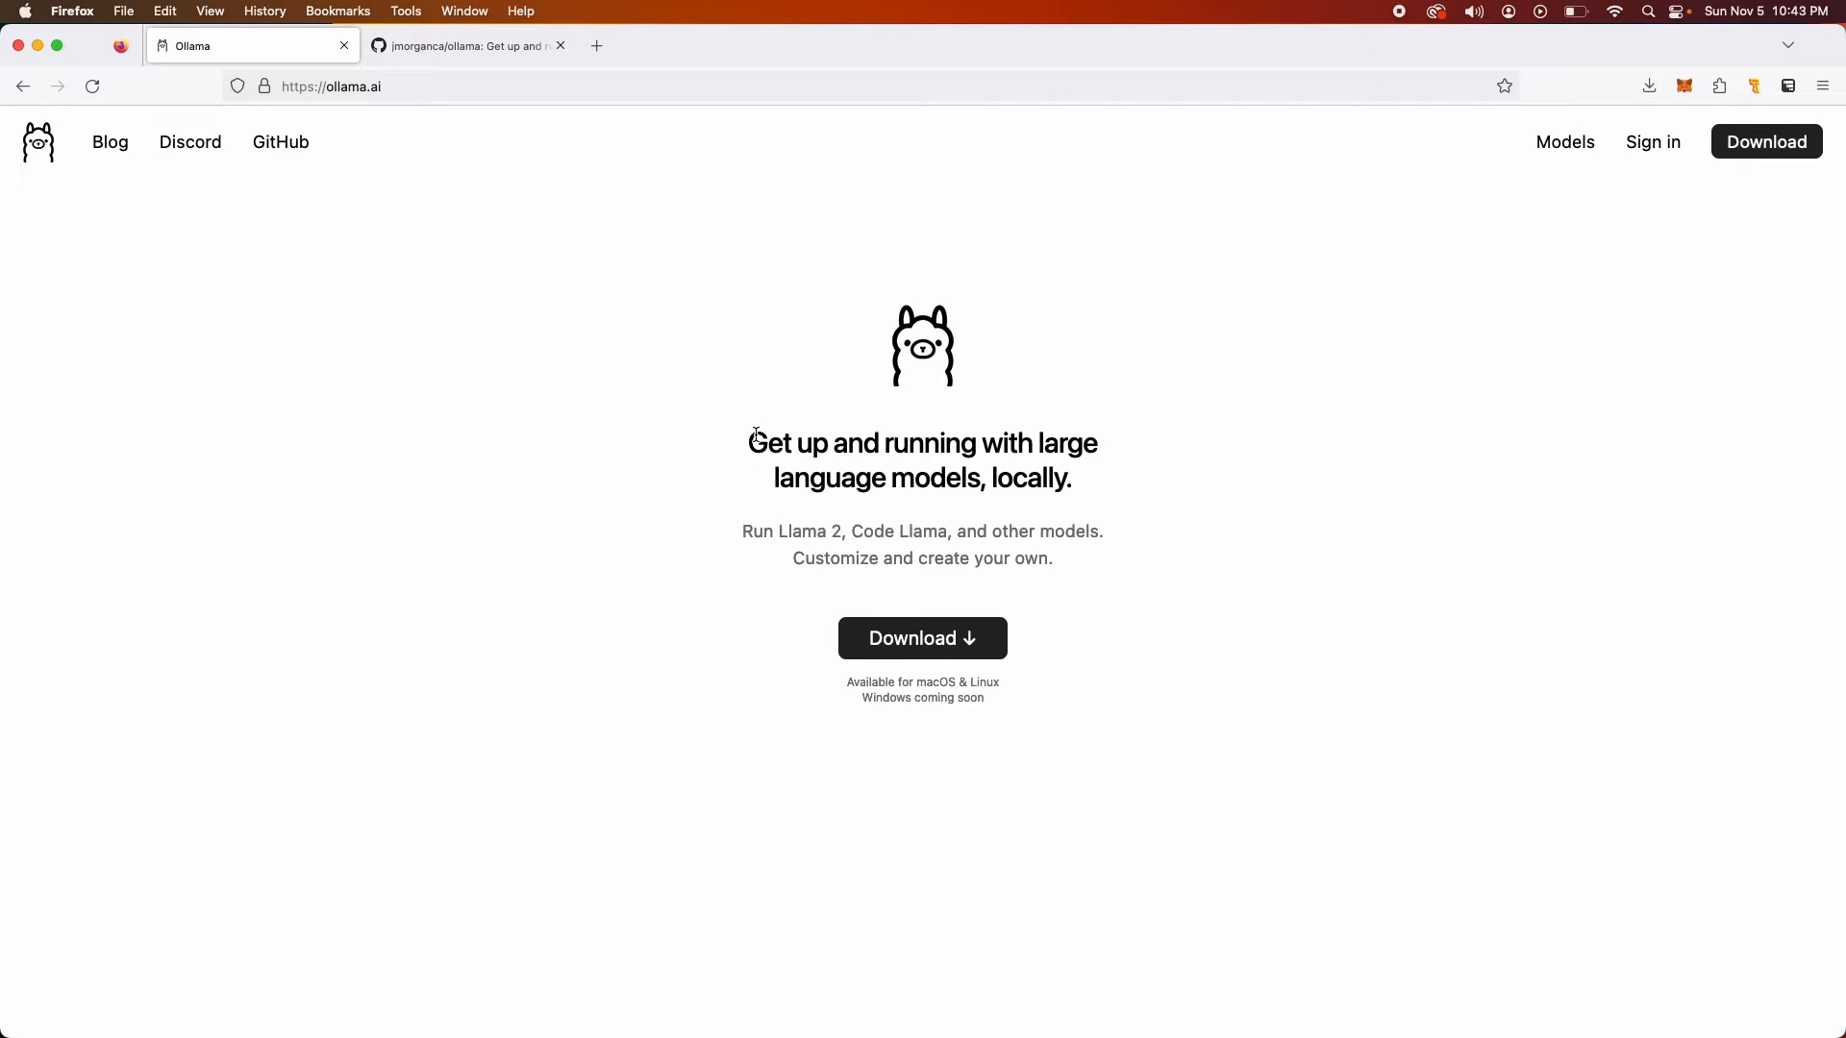
Open the Ollama models library in a new tab and scroll through mistral, llama2, codellama and more
drag(754, 442, 1070, 478)
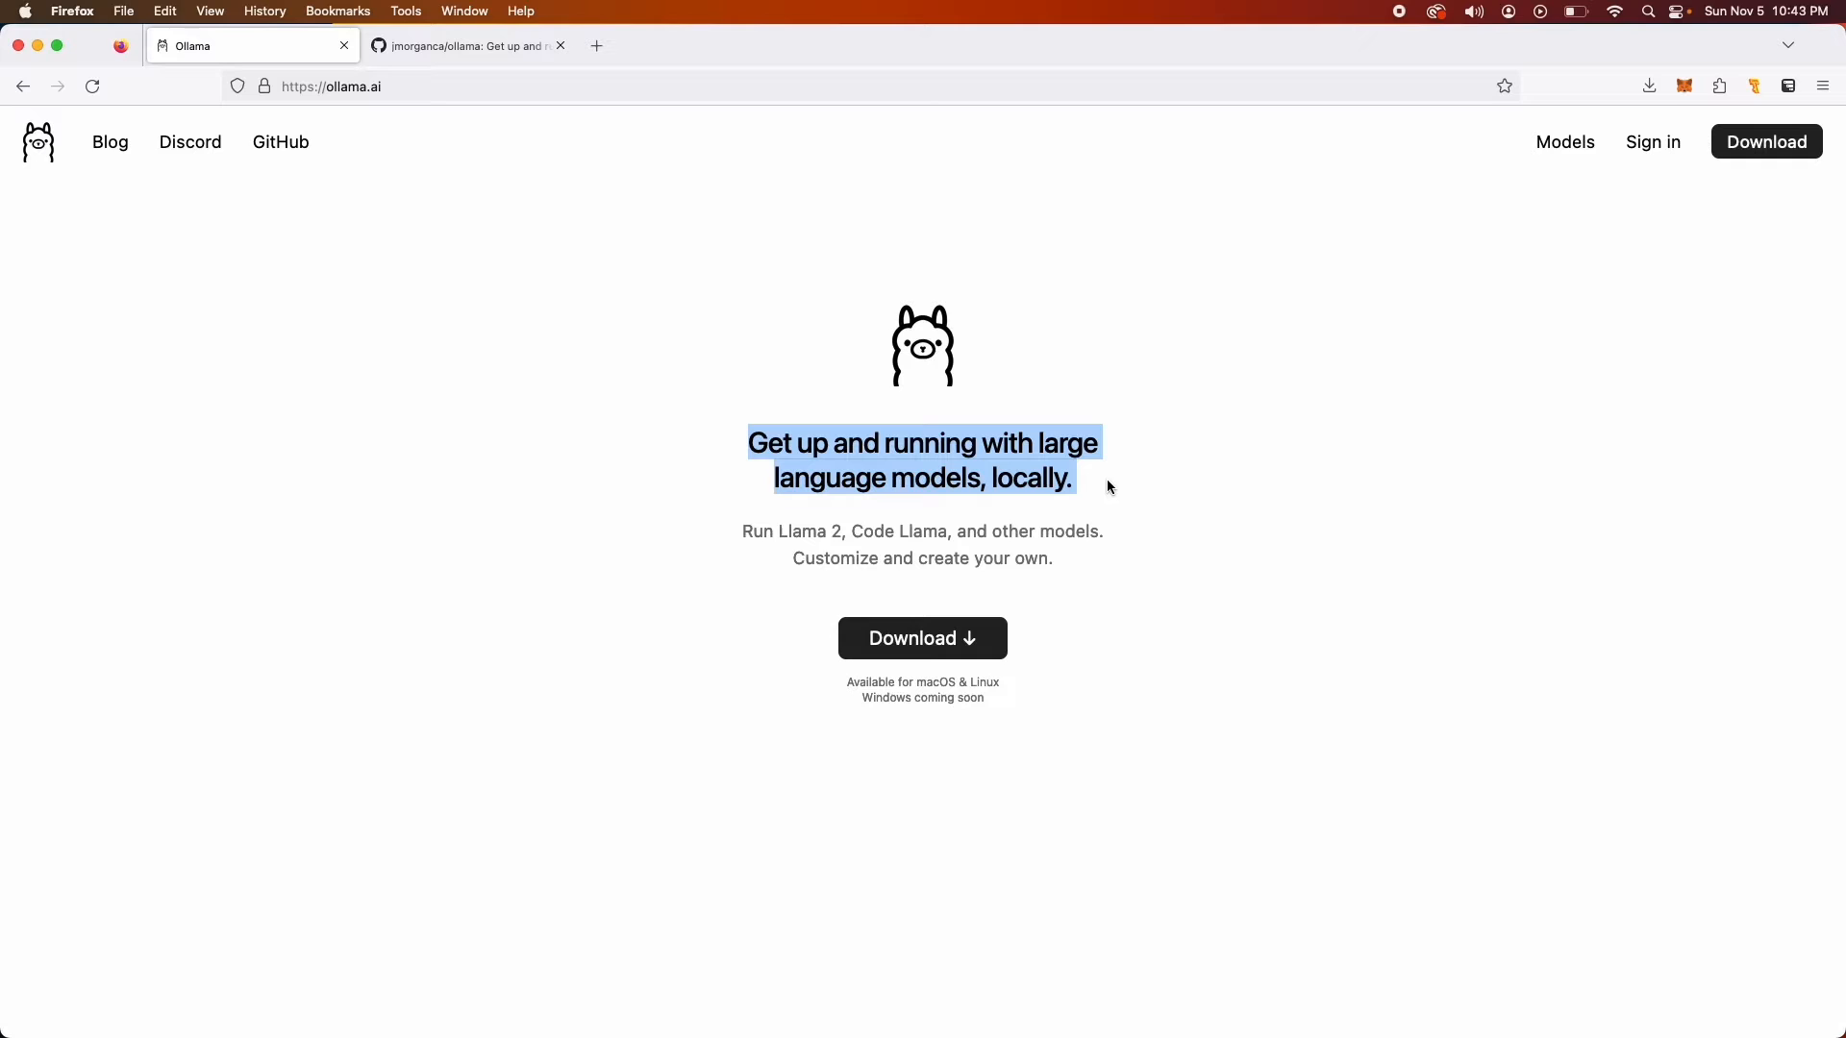
right_click(1564, 141)
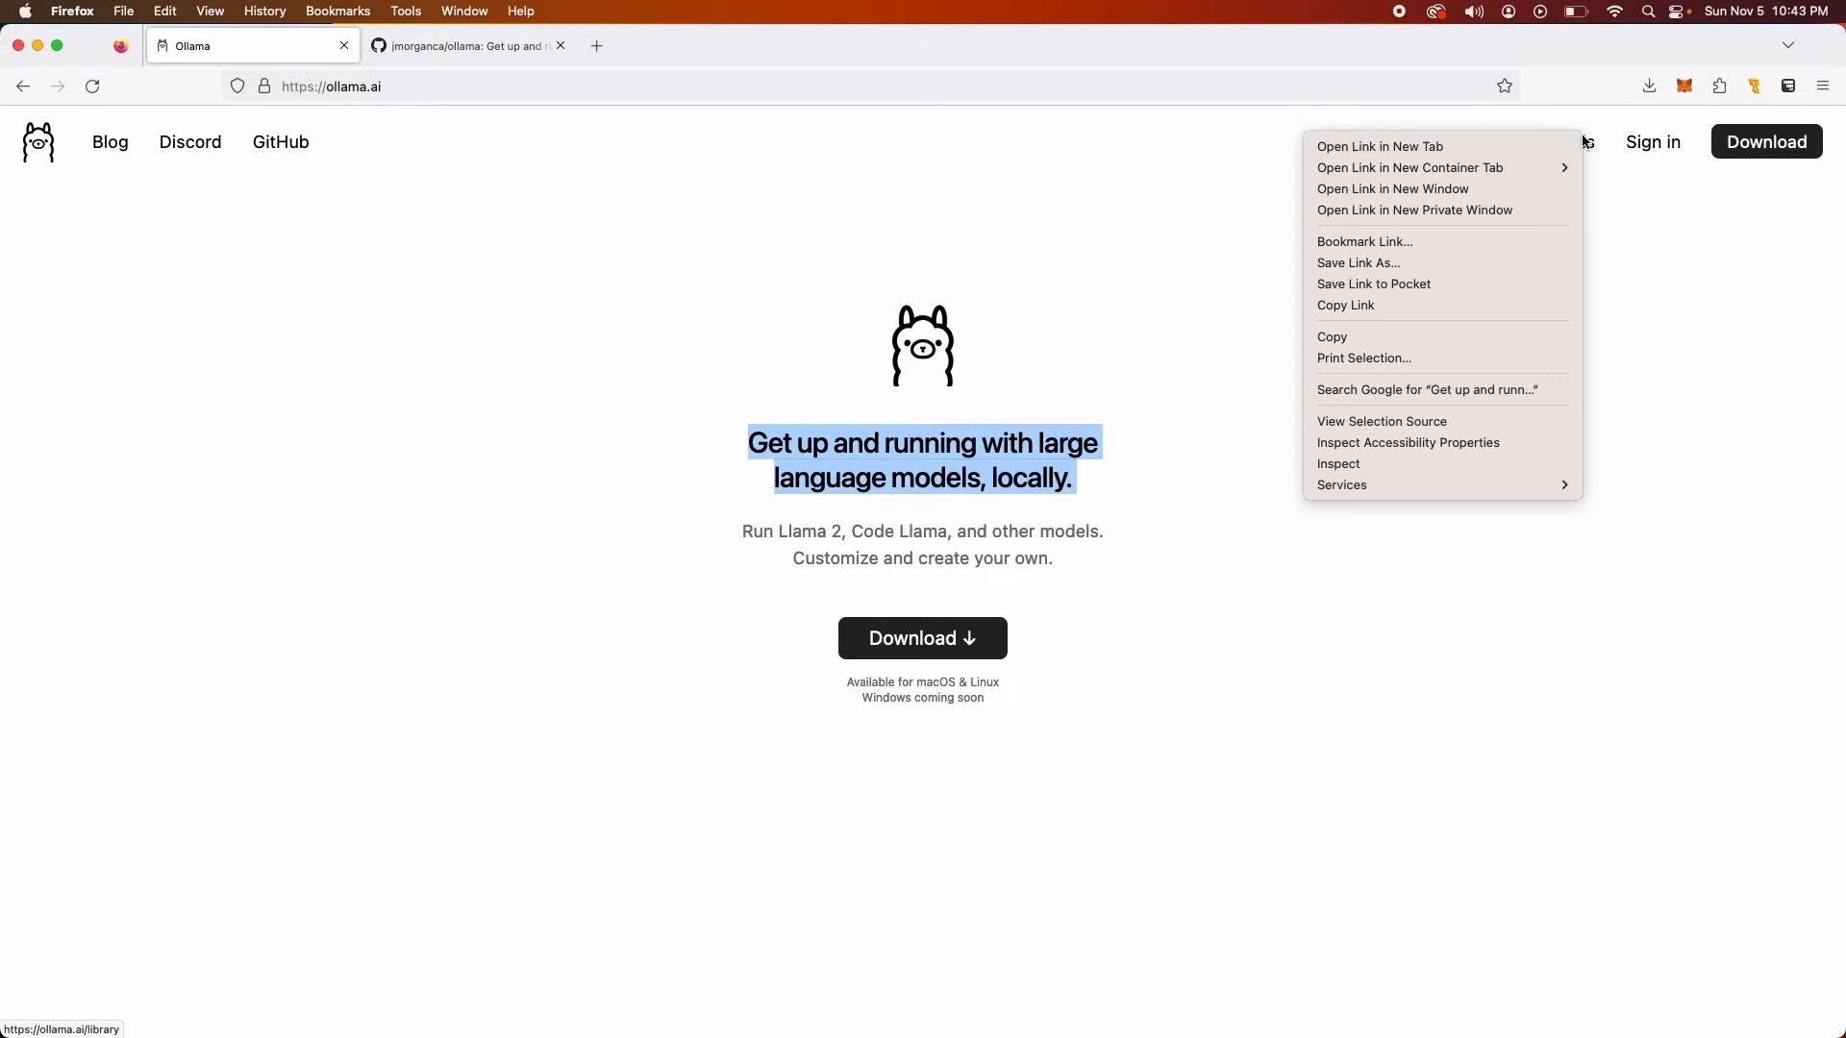
click(1379, 147)
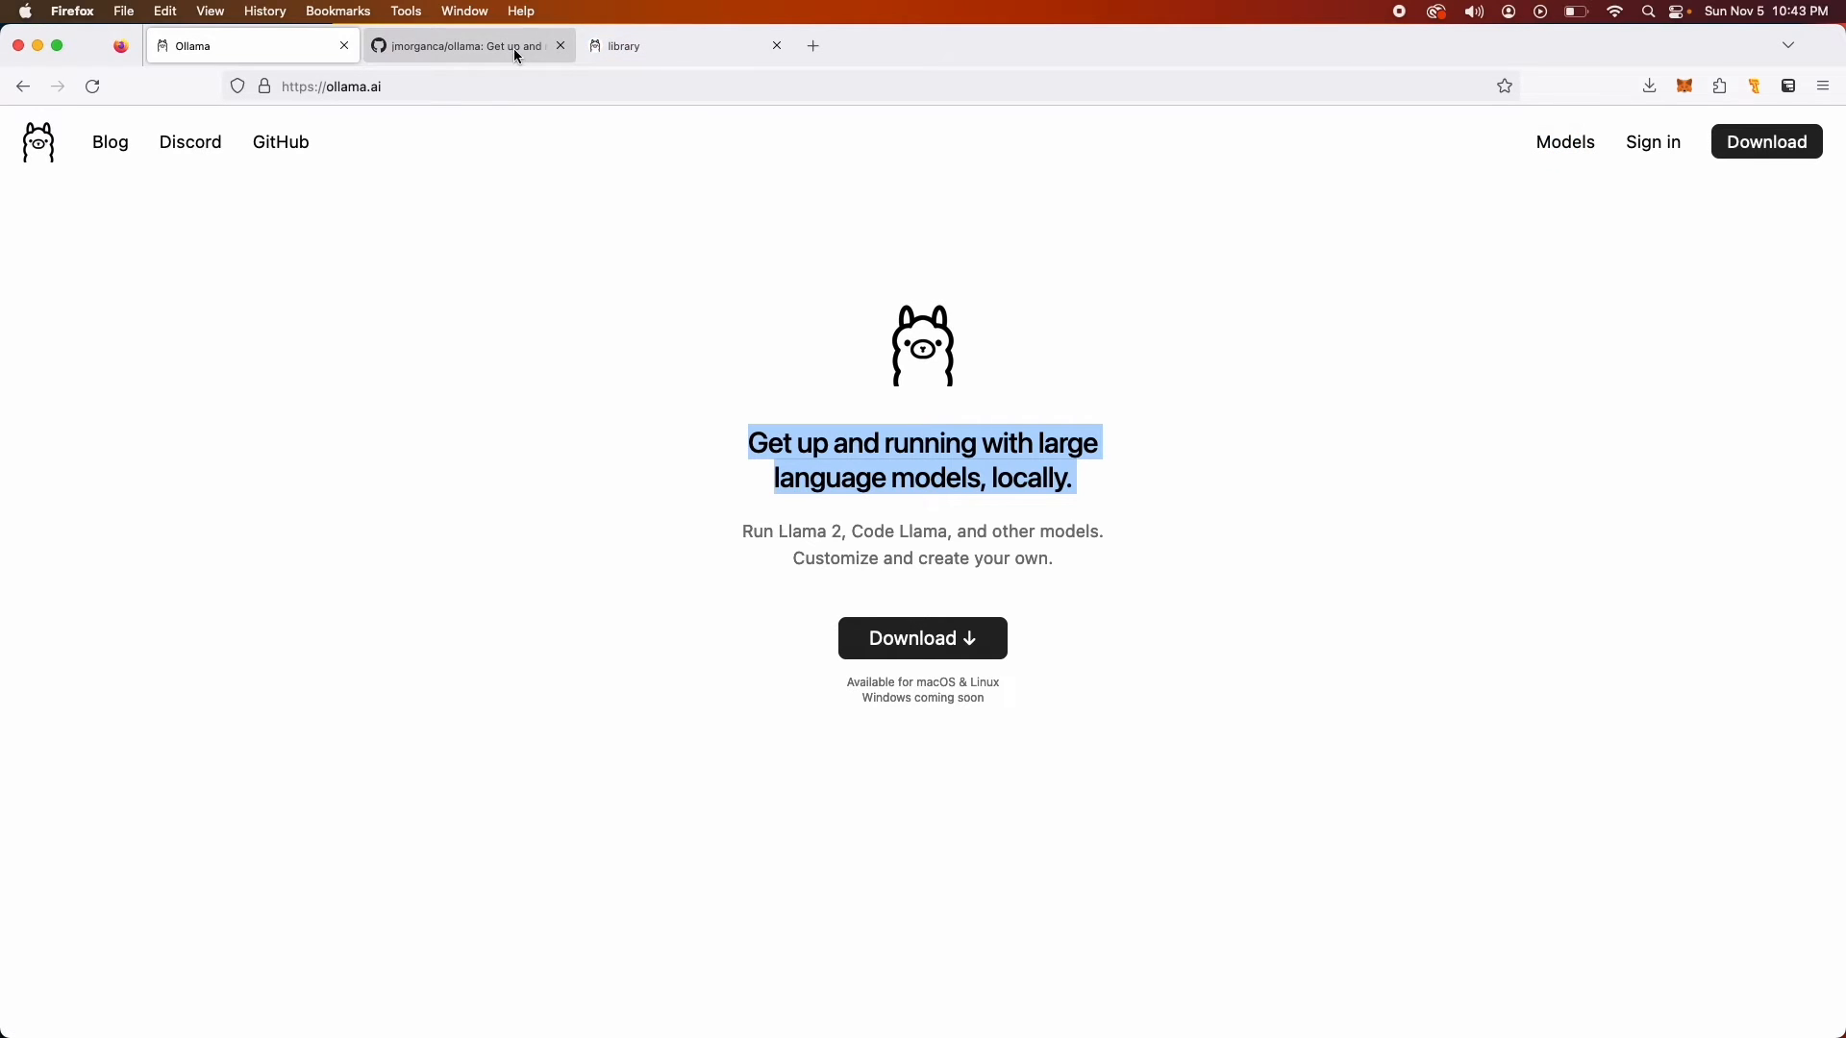
click(685, 46)
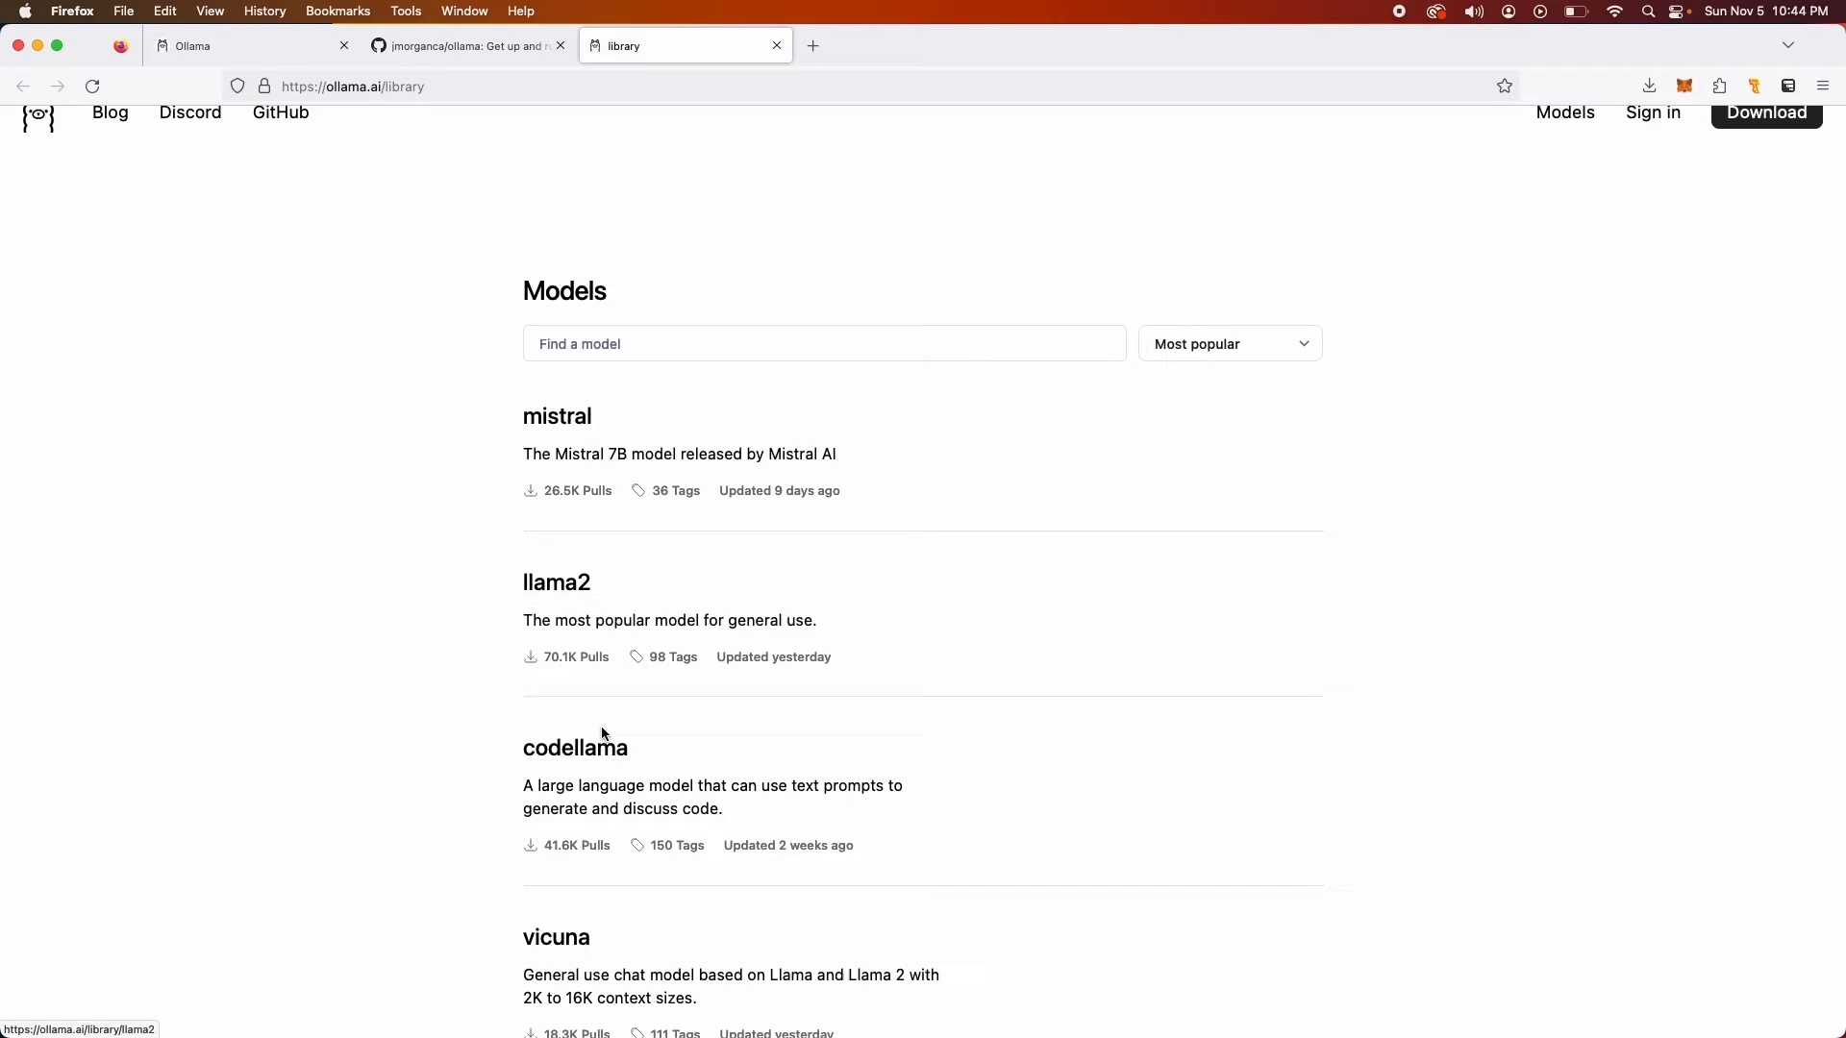
scroll(down, 3)
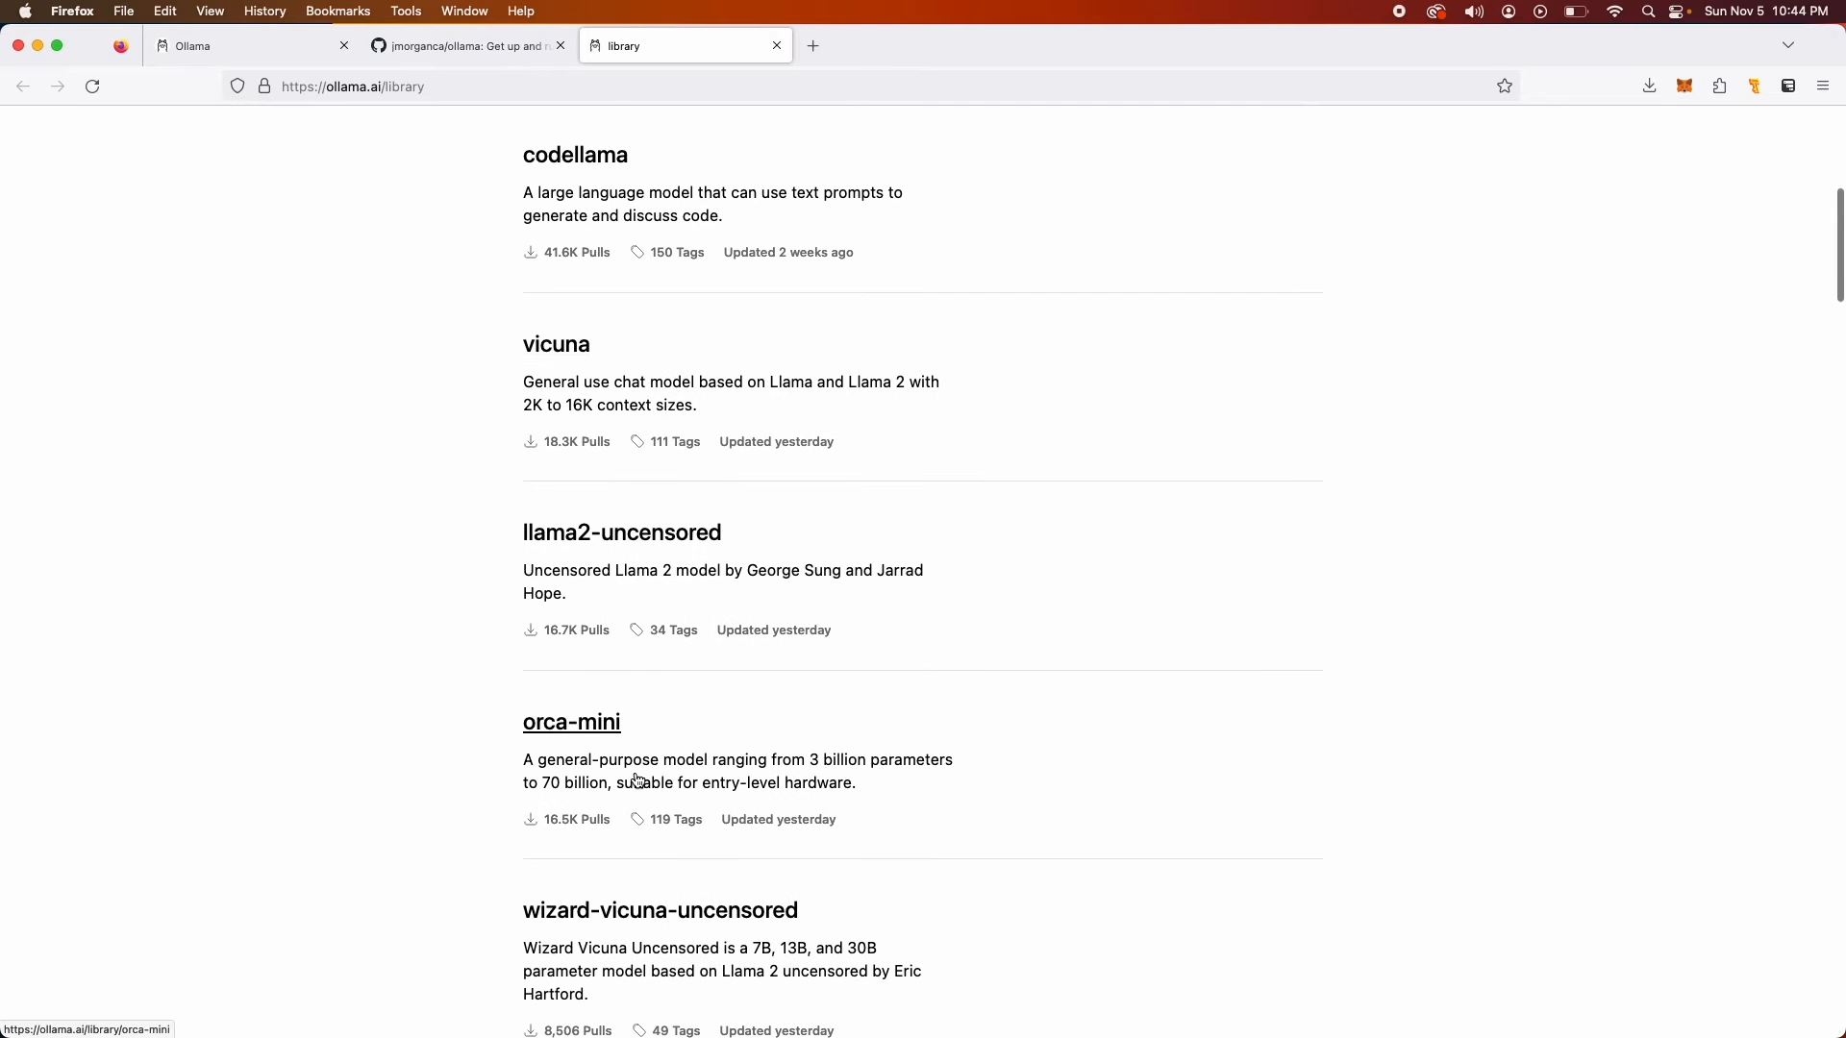
scroll(down, 3)
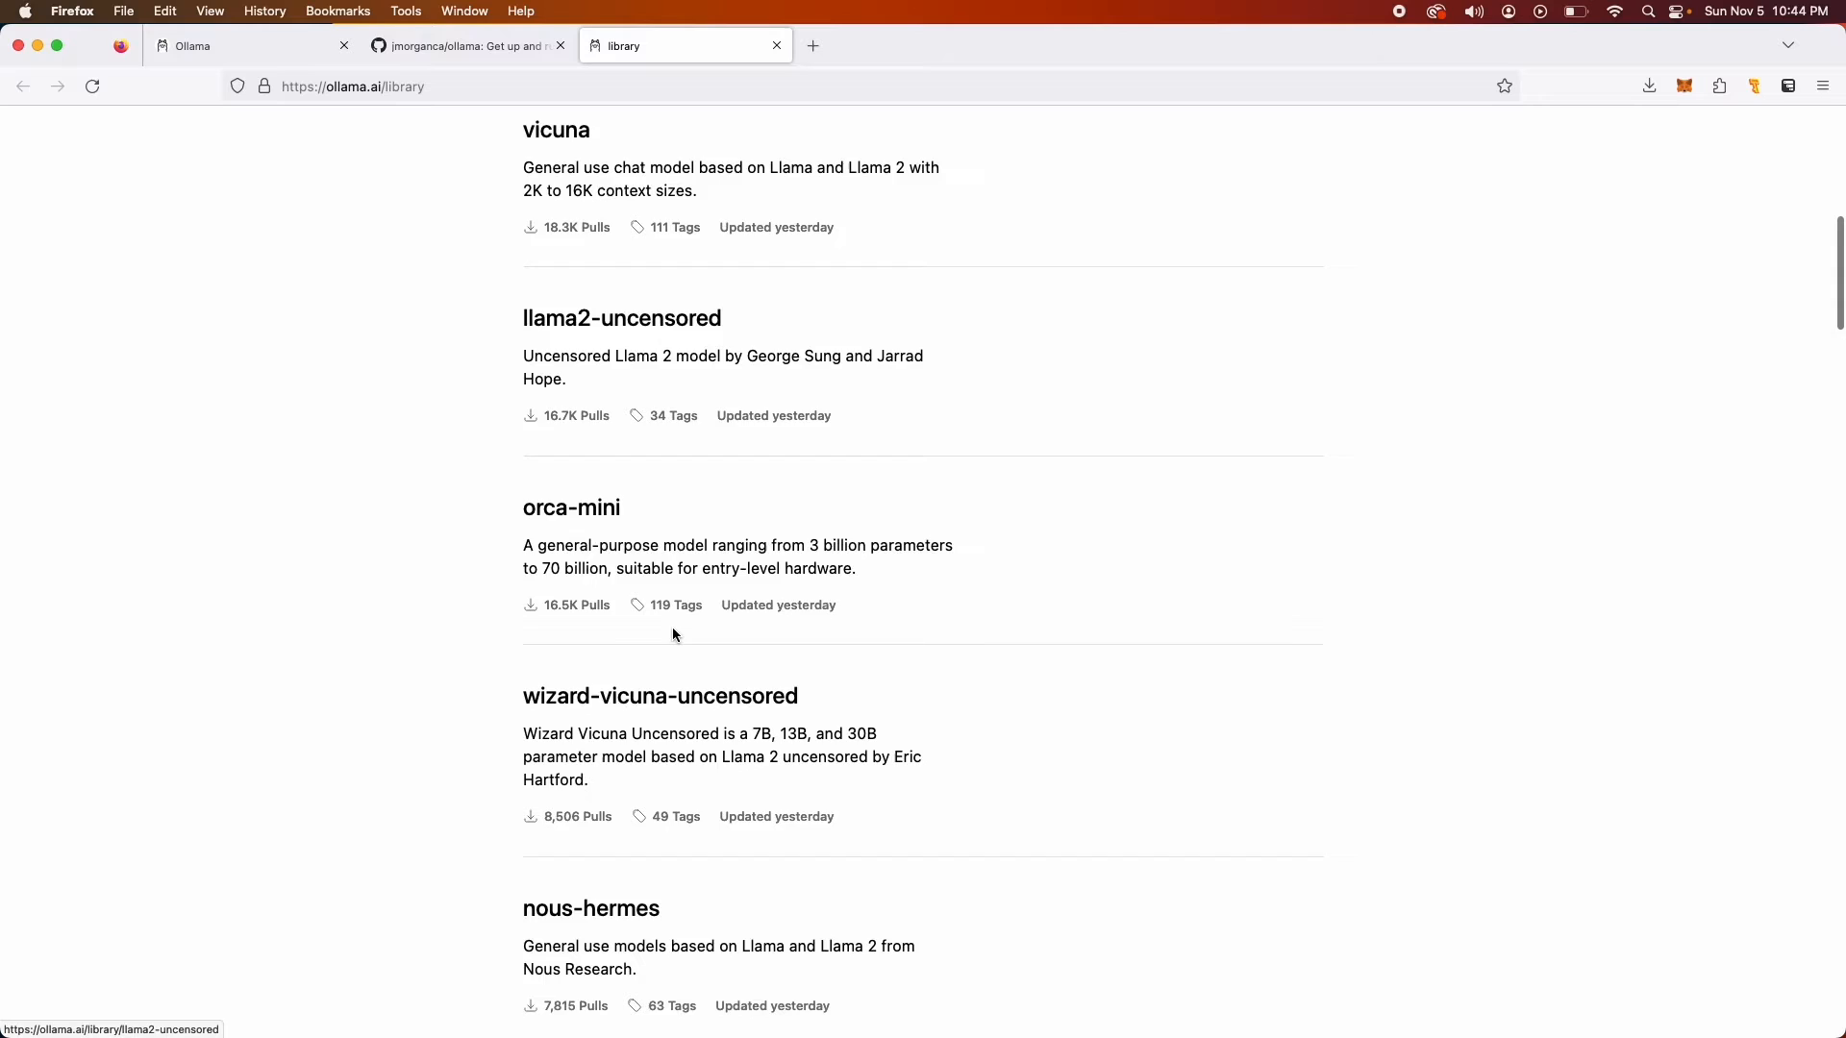
scroll(down, 3)
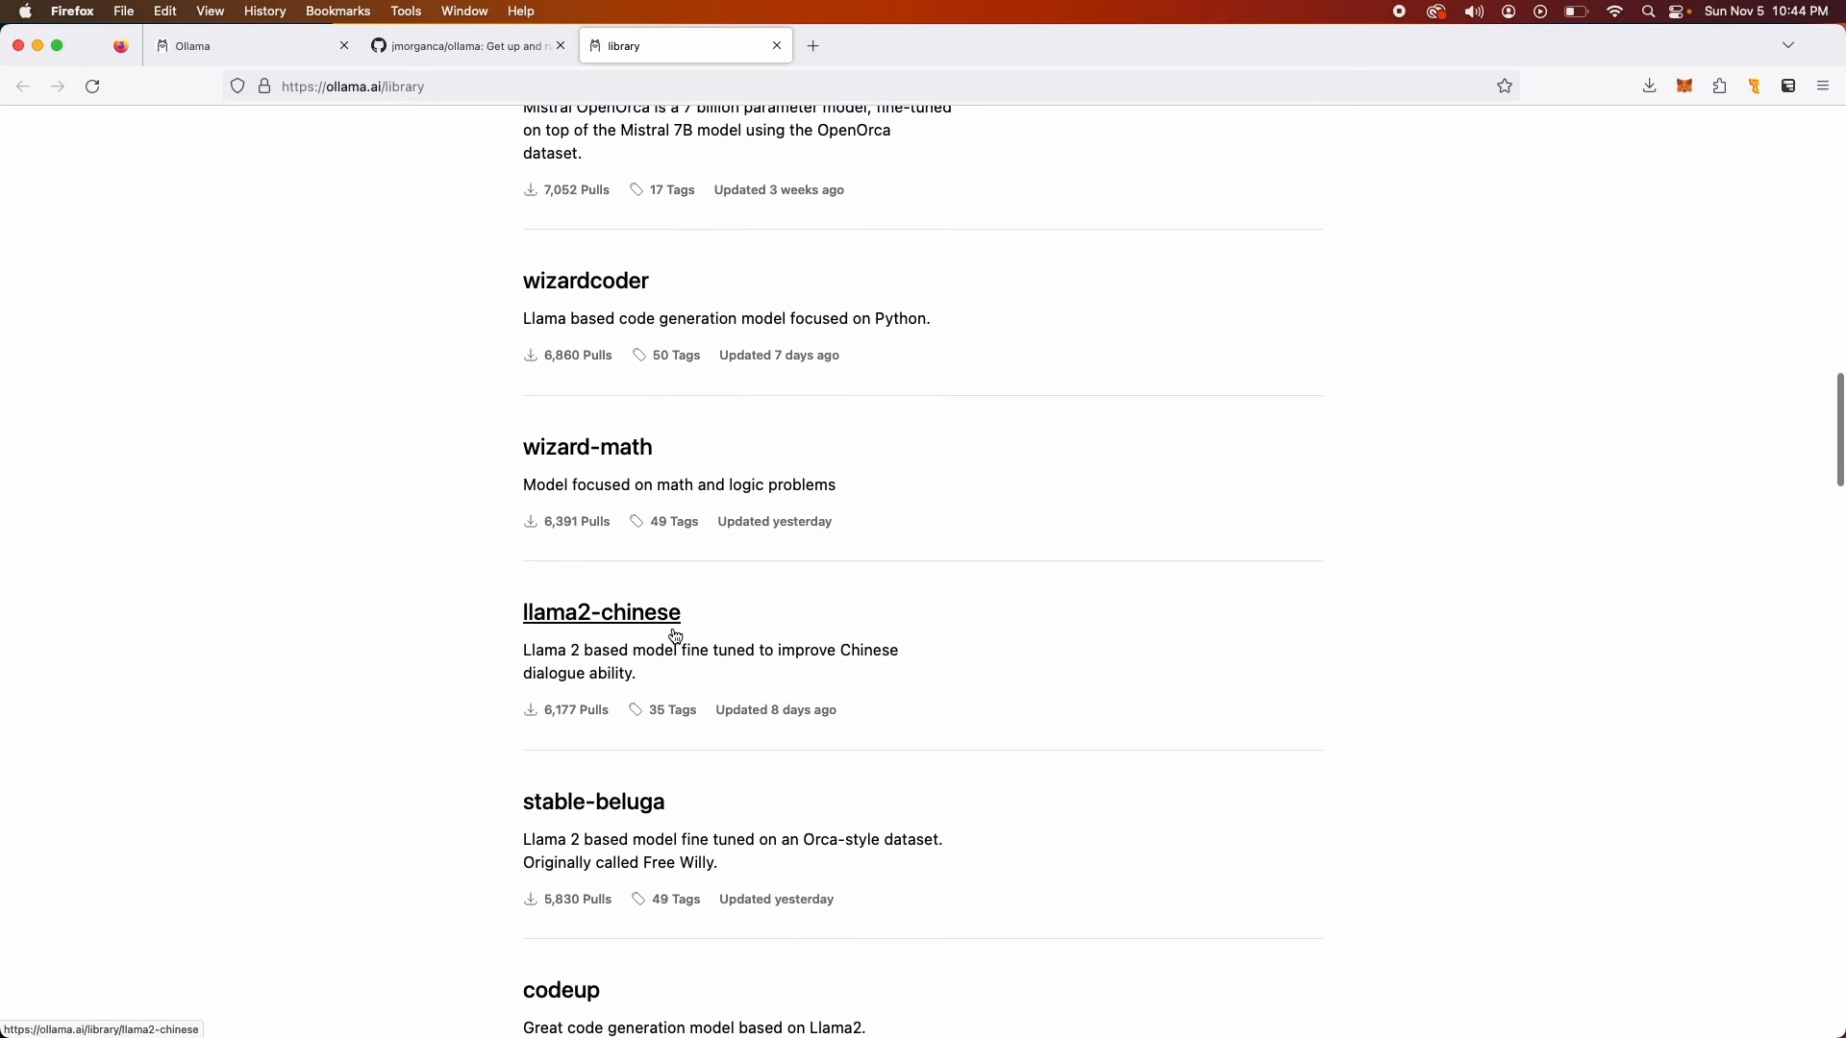
scroll(down, 3)
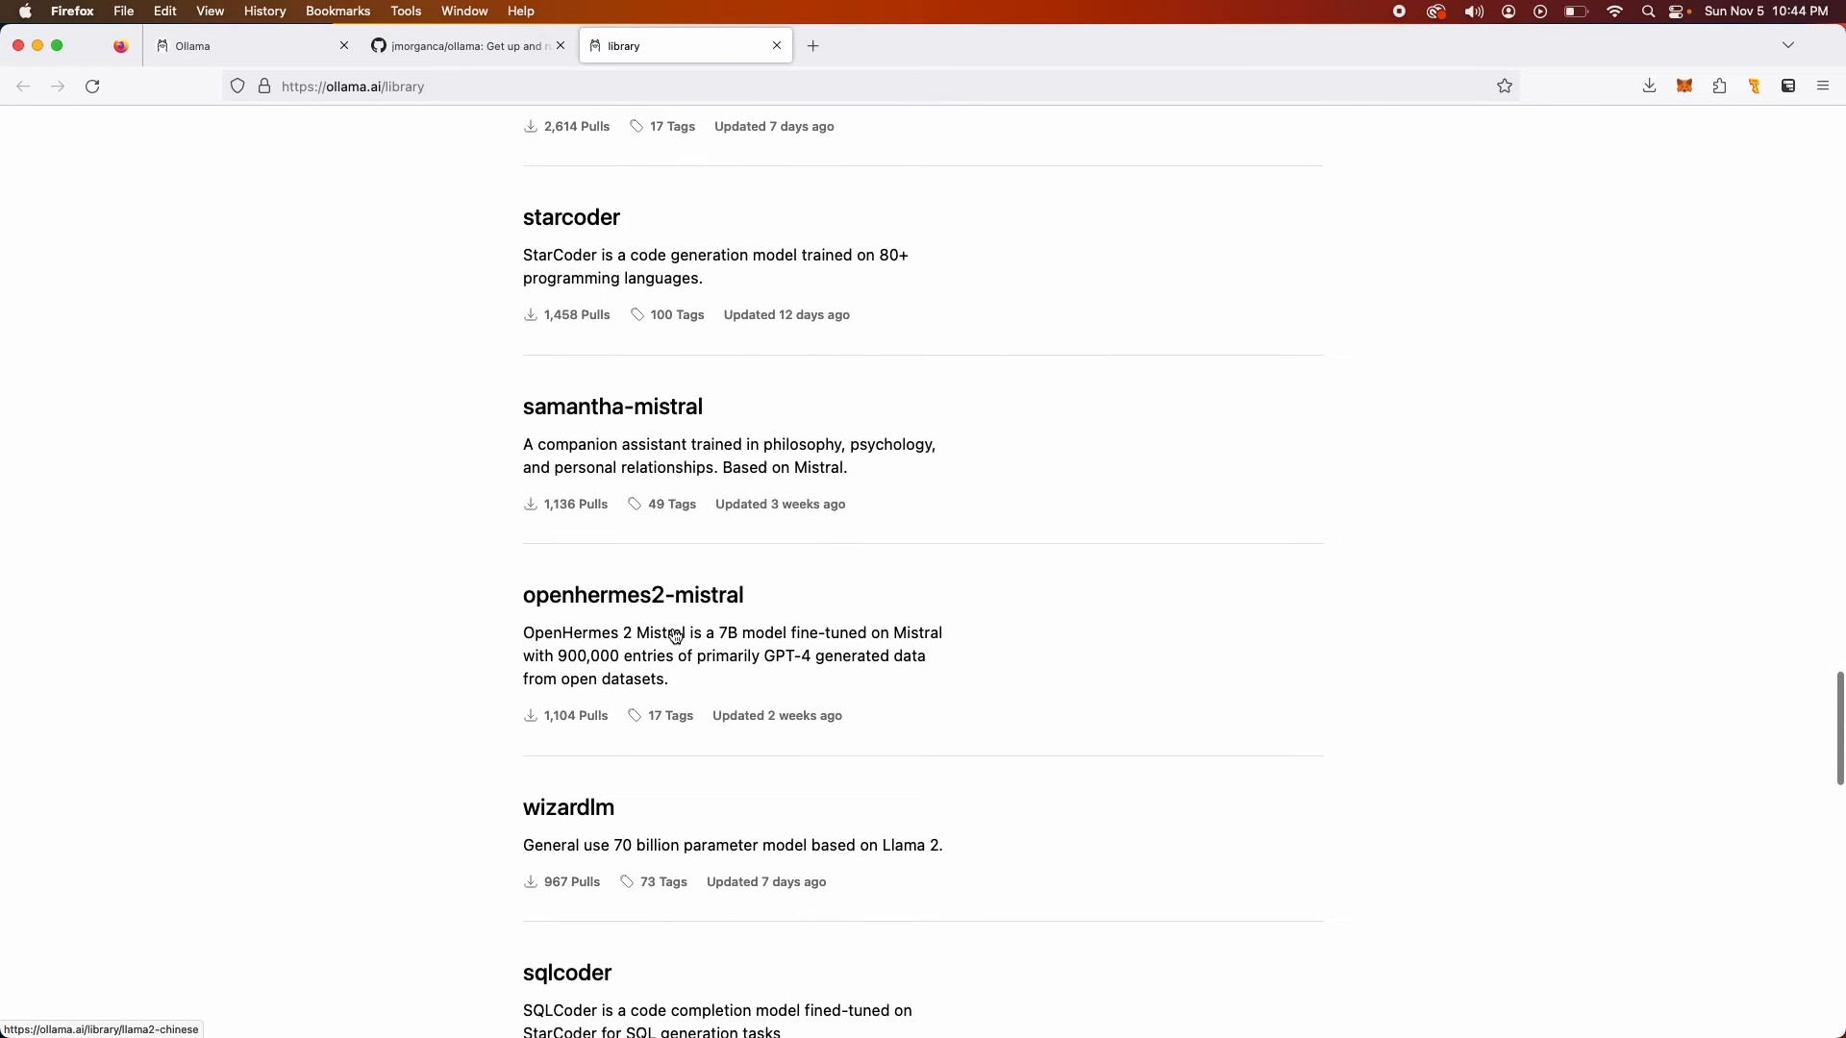
mouse_move(633, 594)
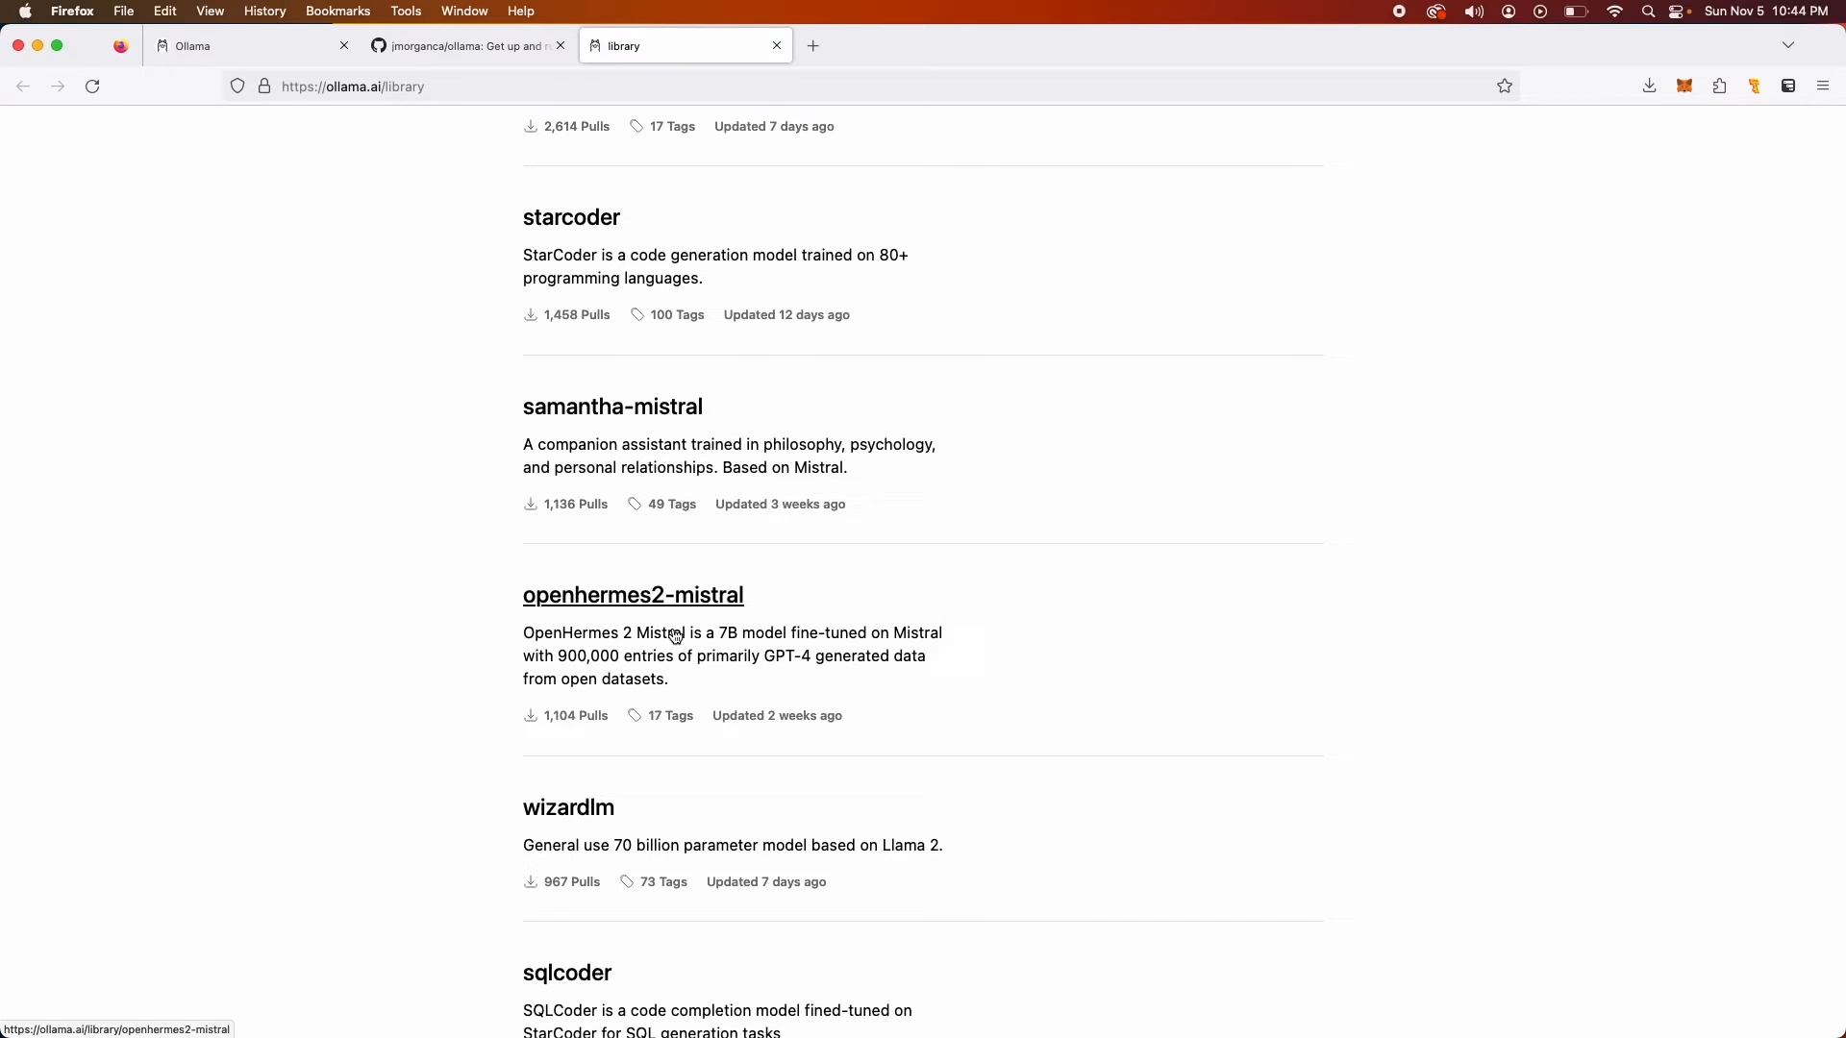
Download Ollama for macOS from the Download page, briefly viewing the Linux instructions
click(252, 46)
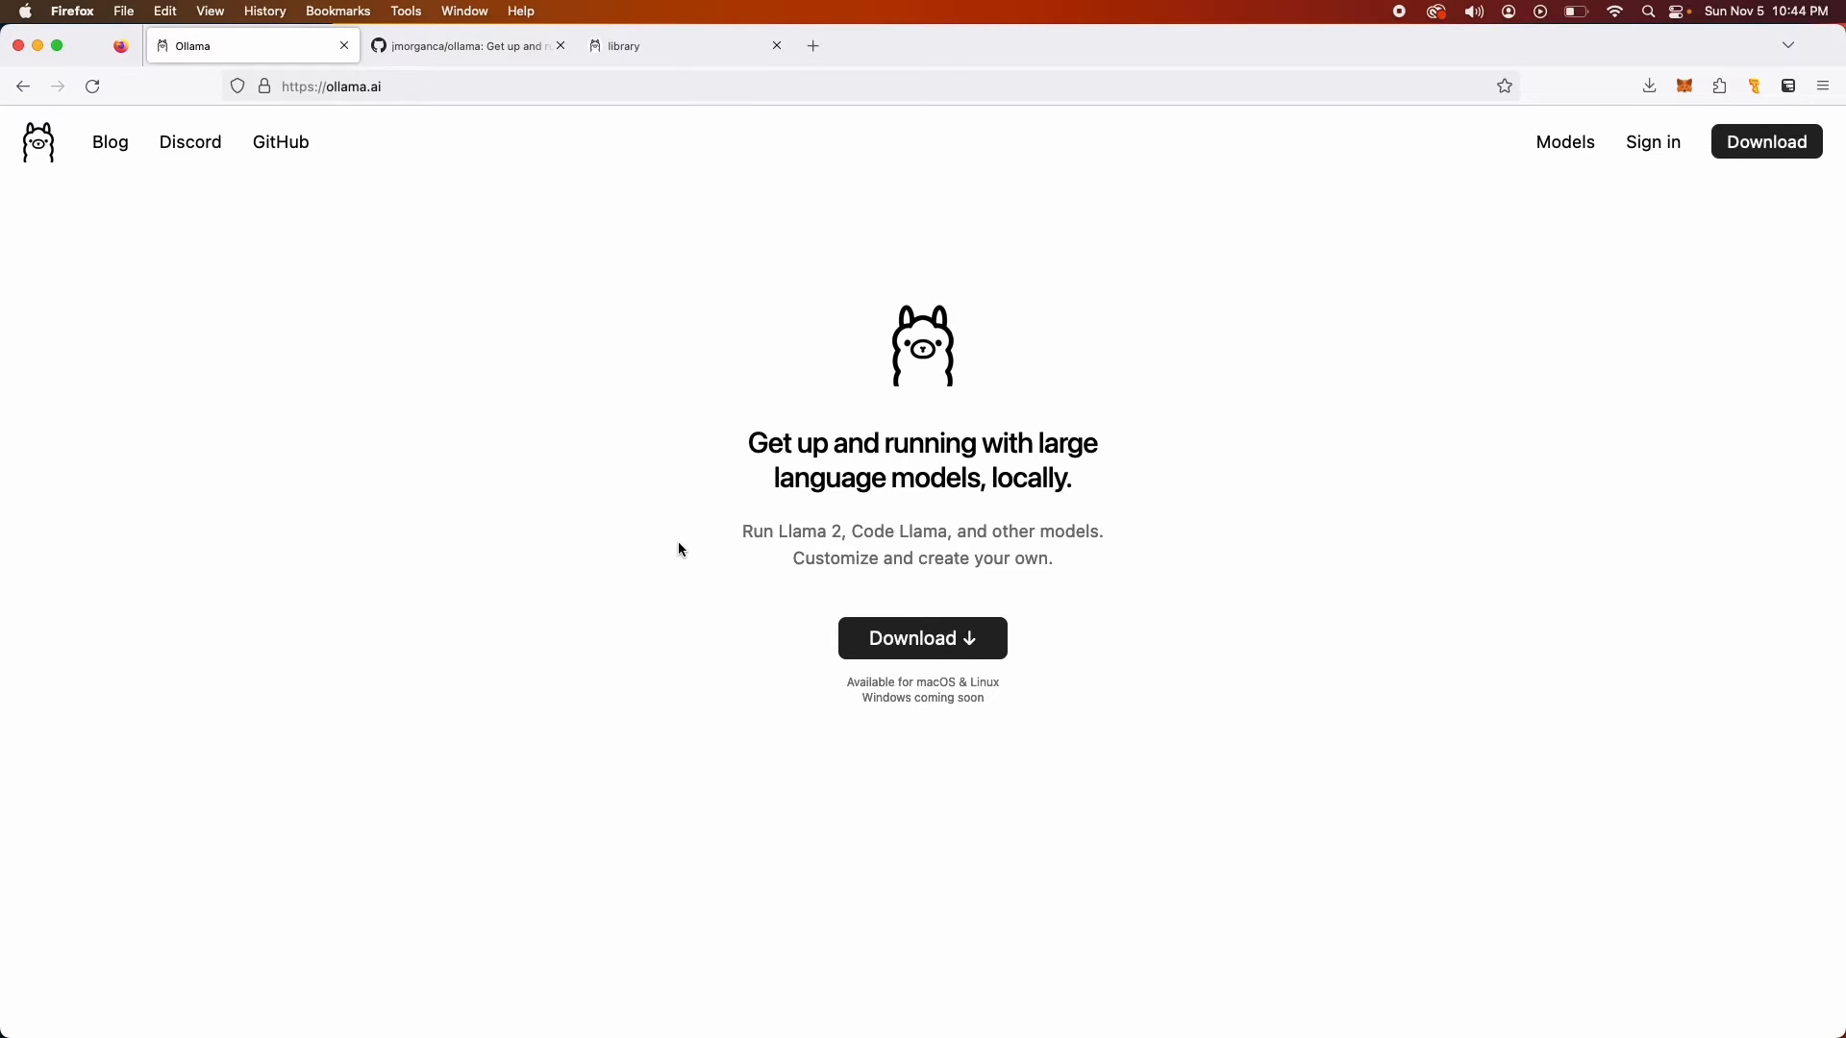
click(922, 638)
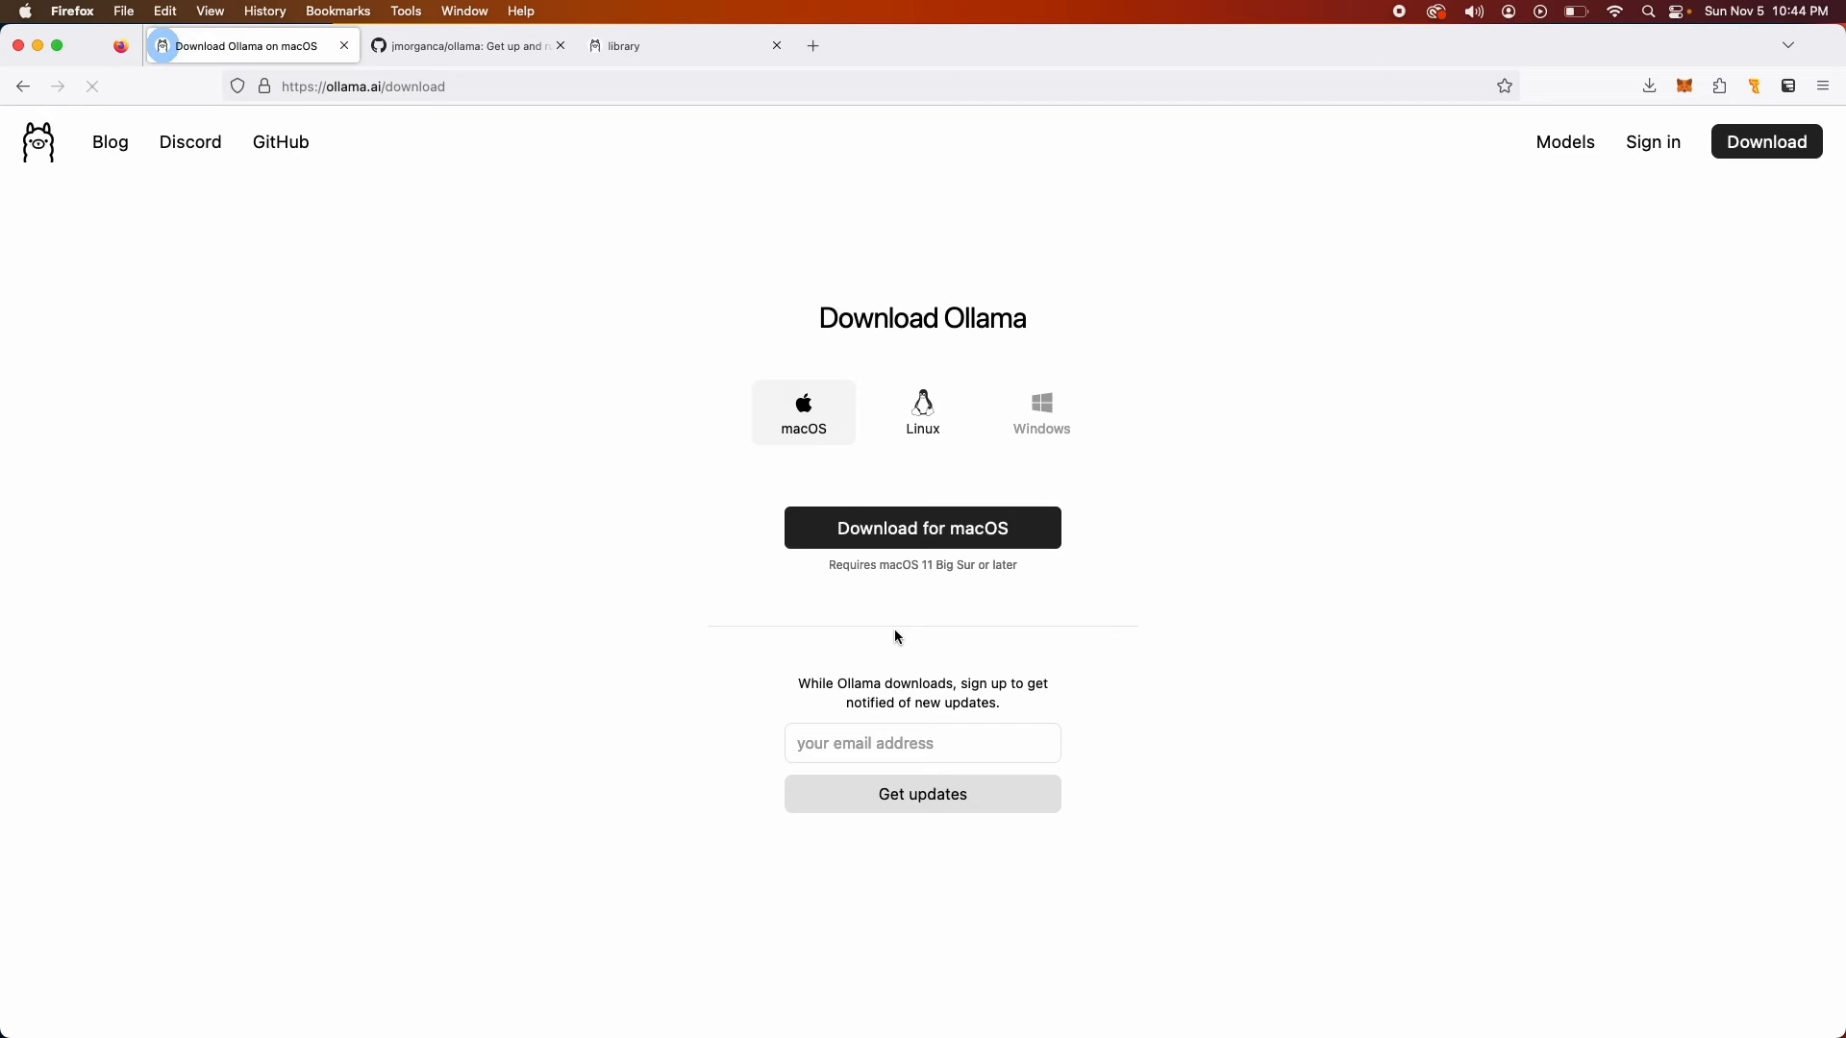
click(922, 528)
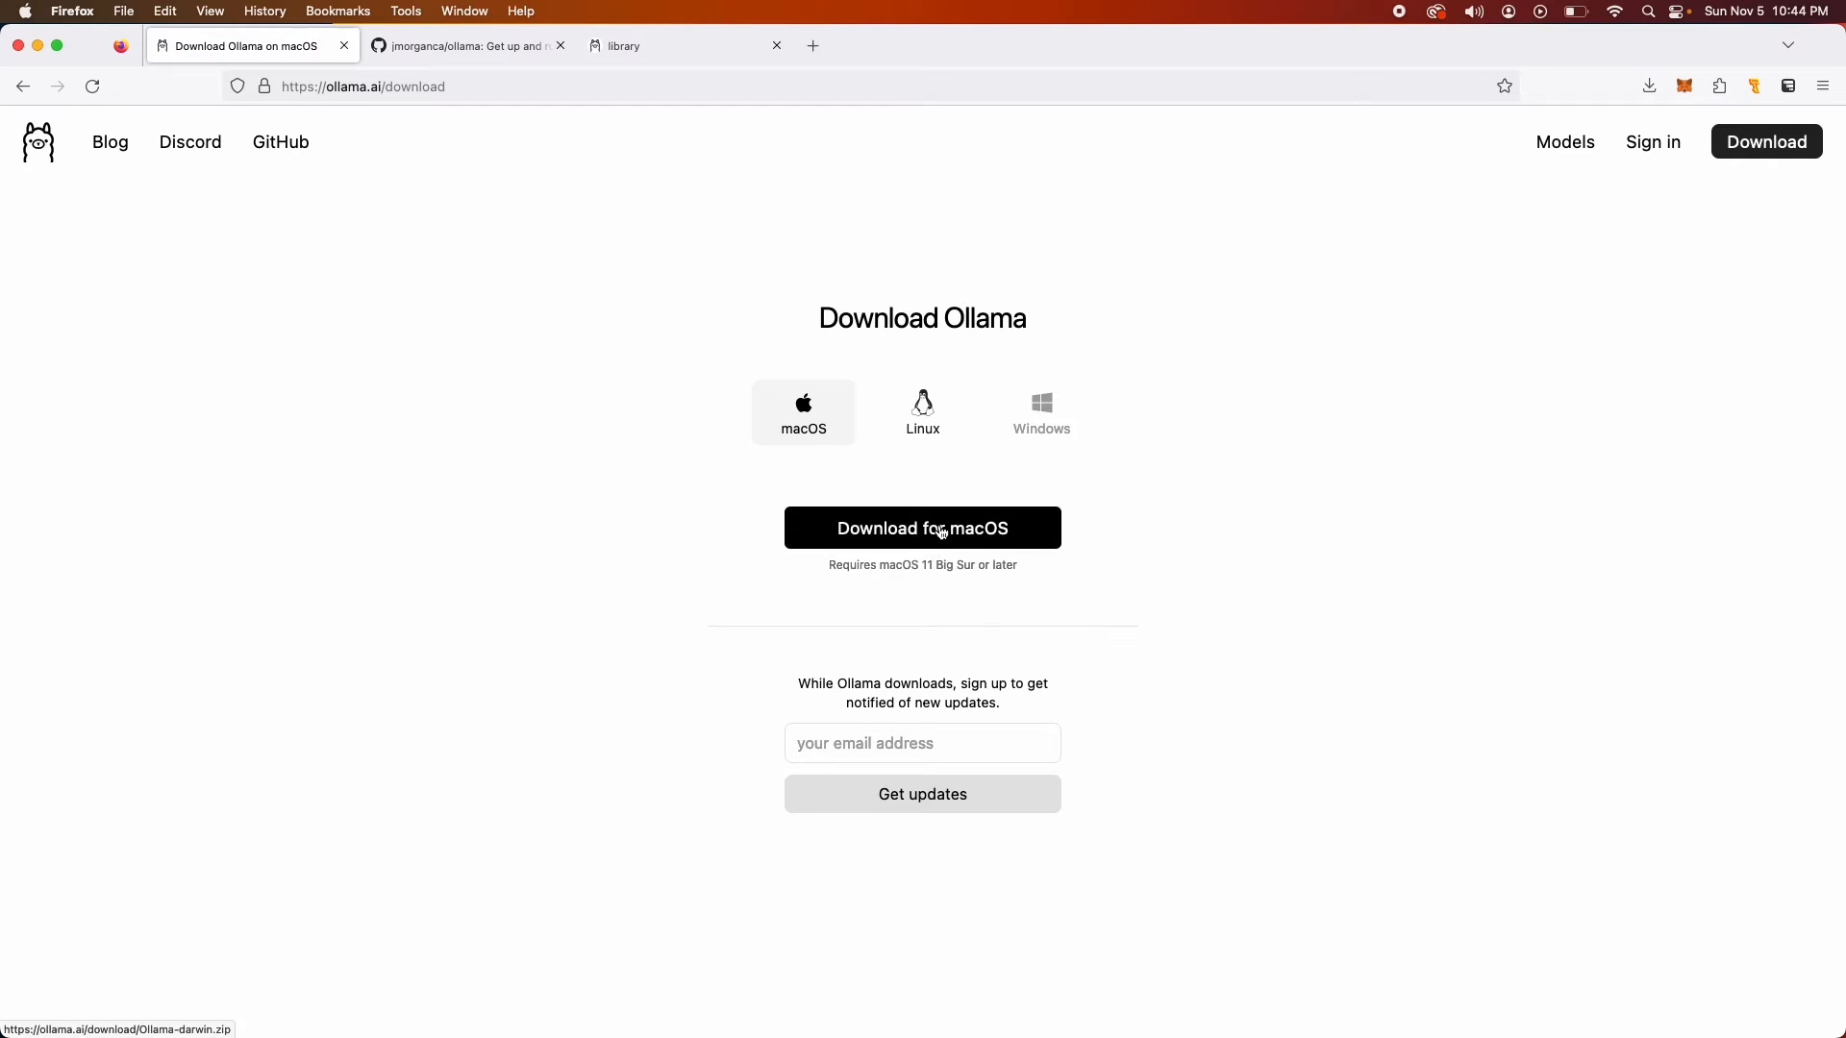
mouse_move(922, 412)
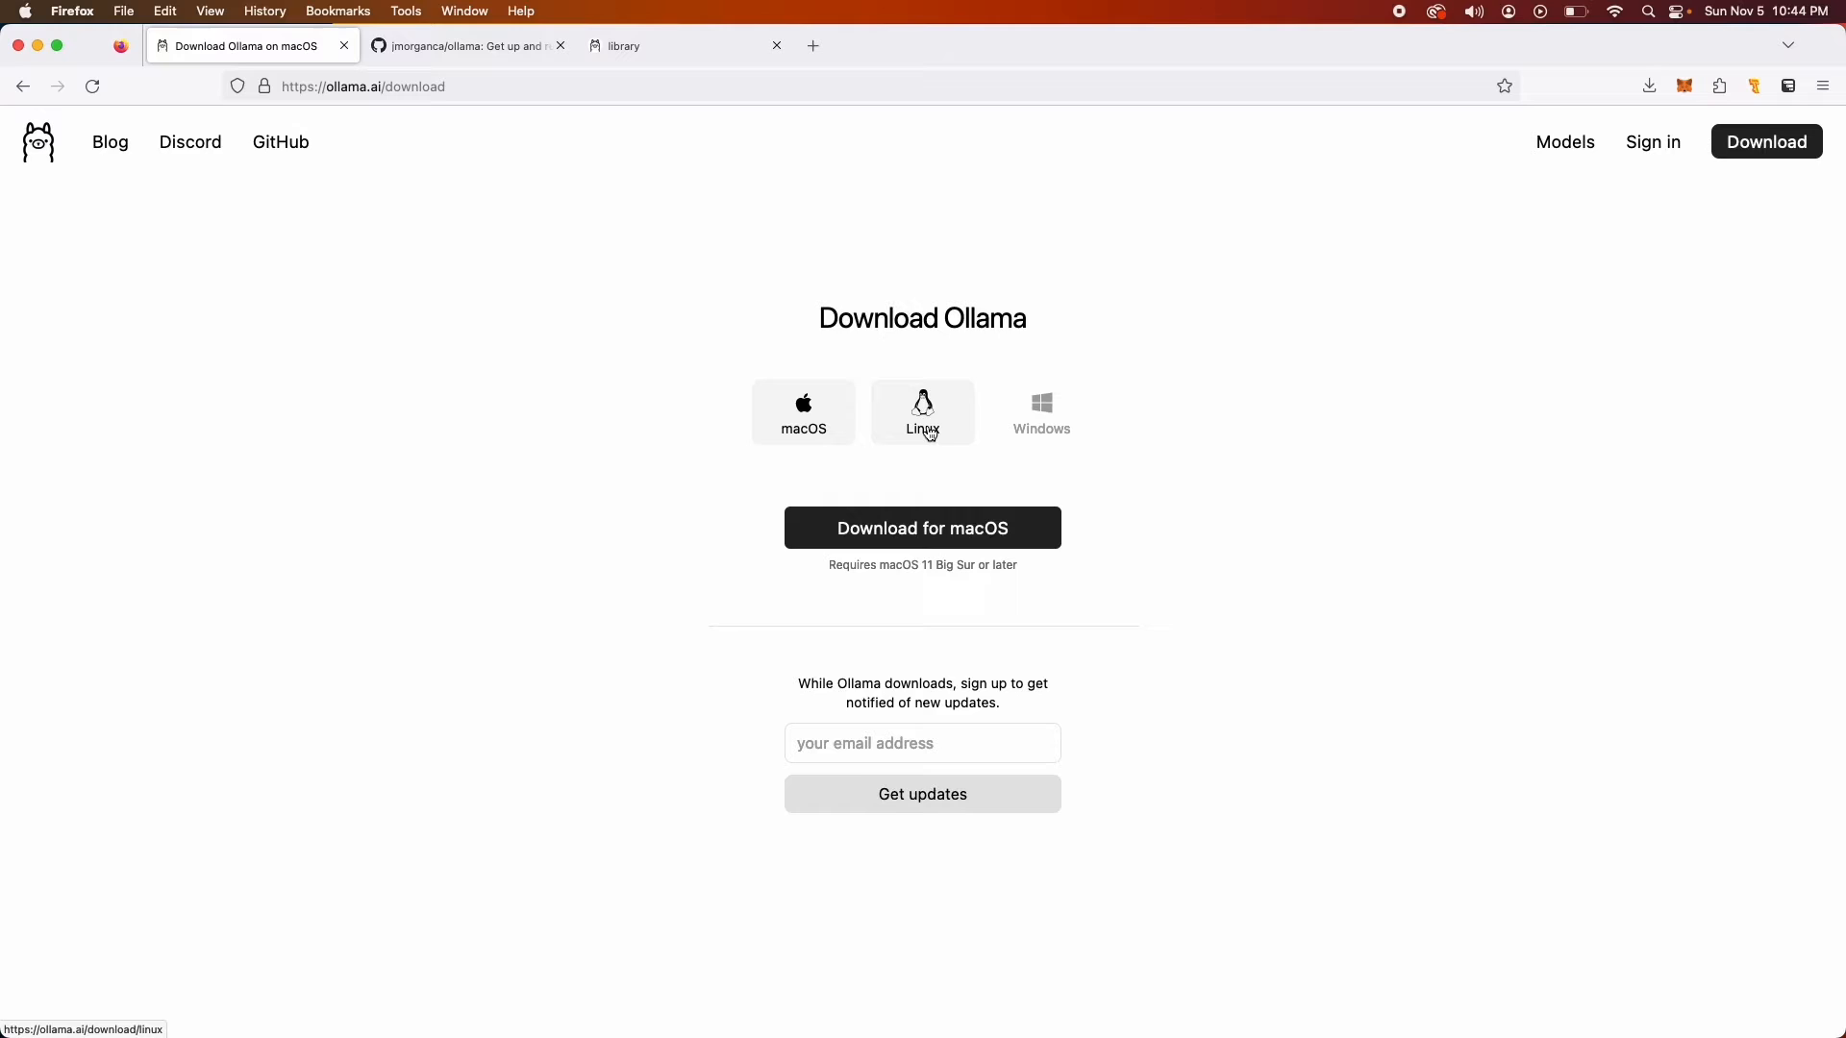
click(922, 412)
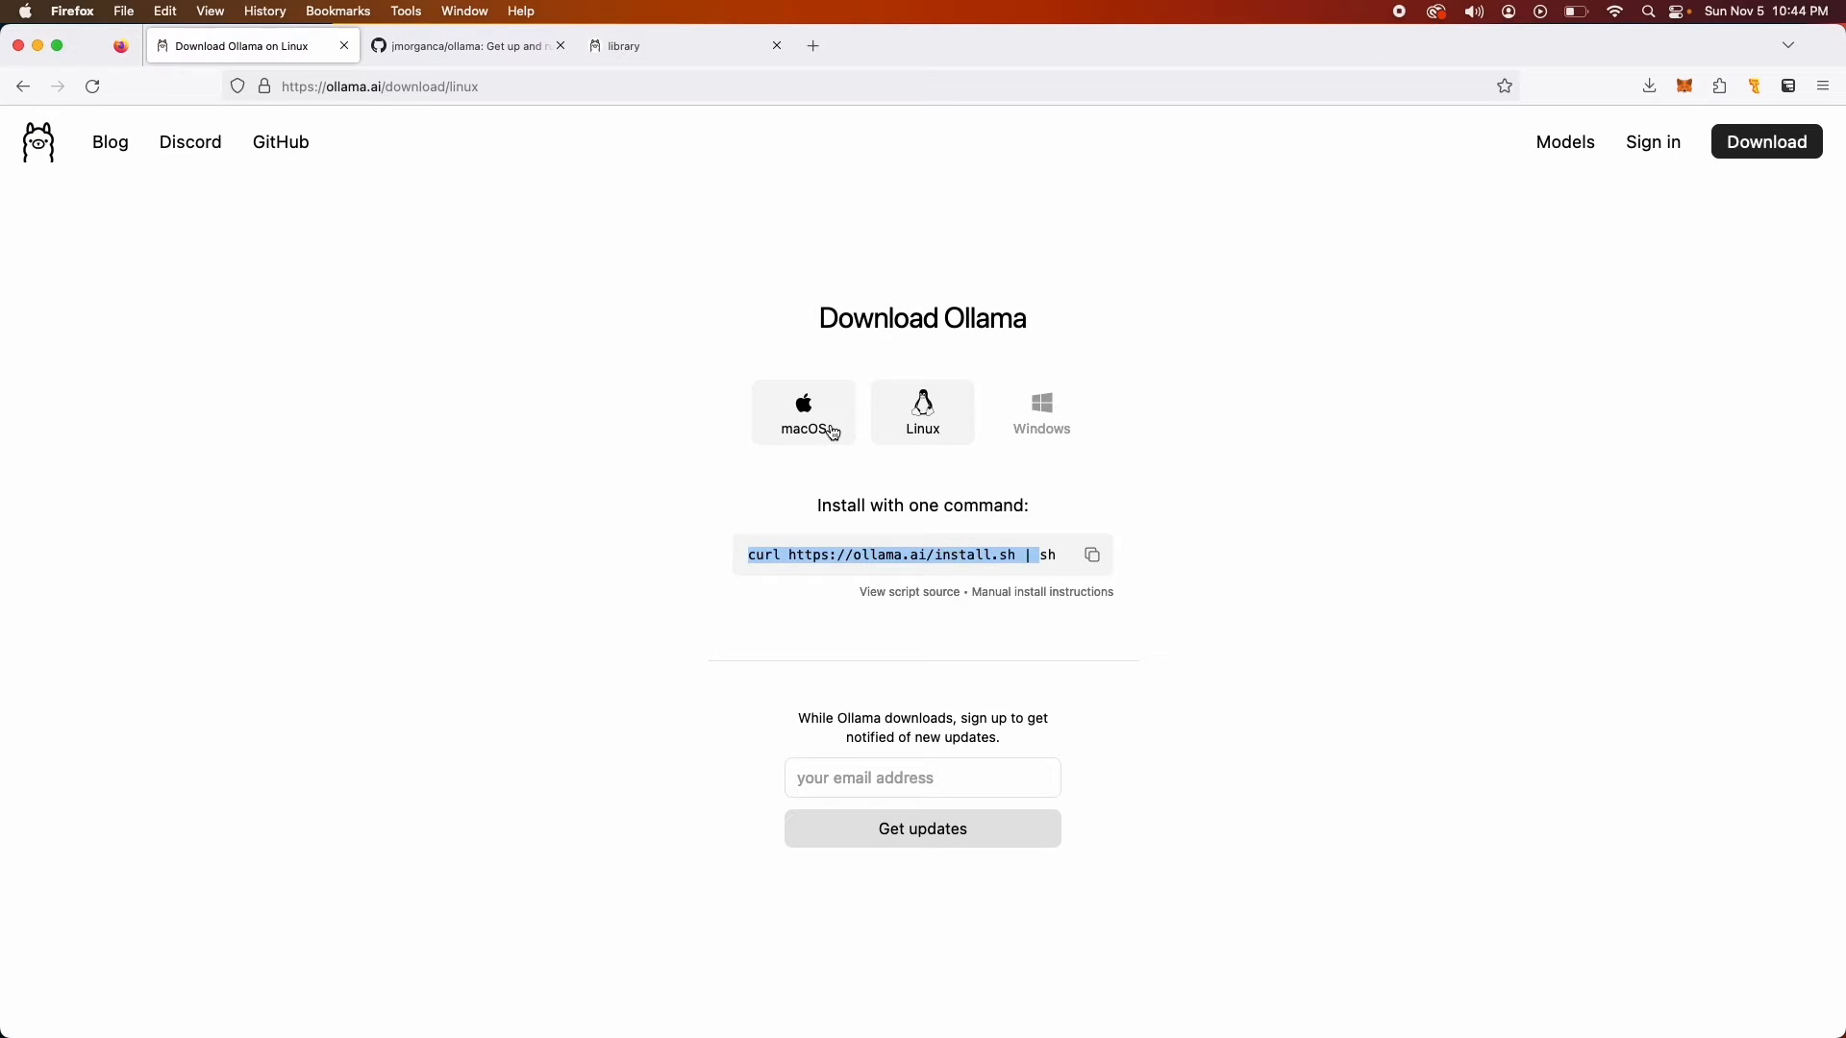
click(803, 413)
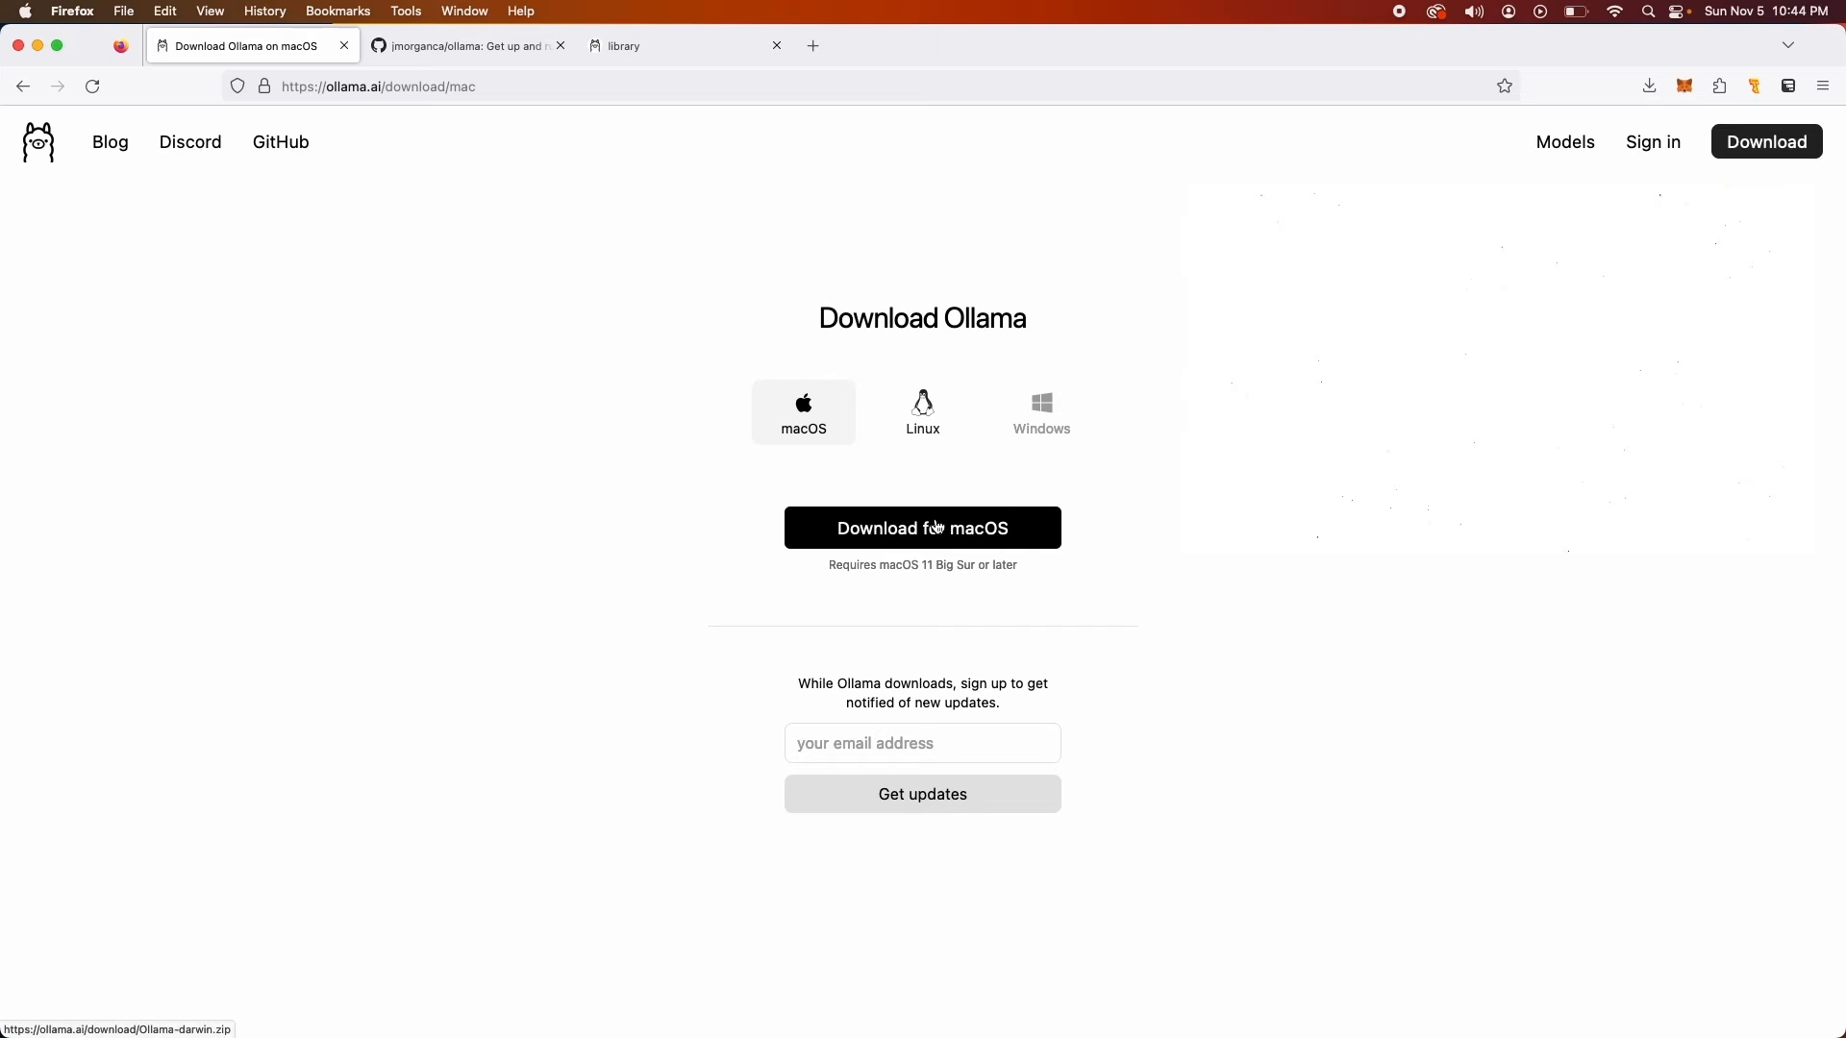
click(922, 528)
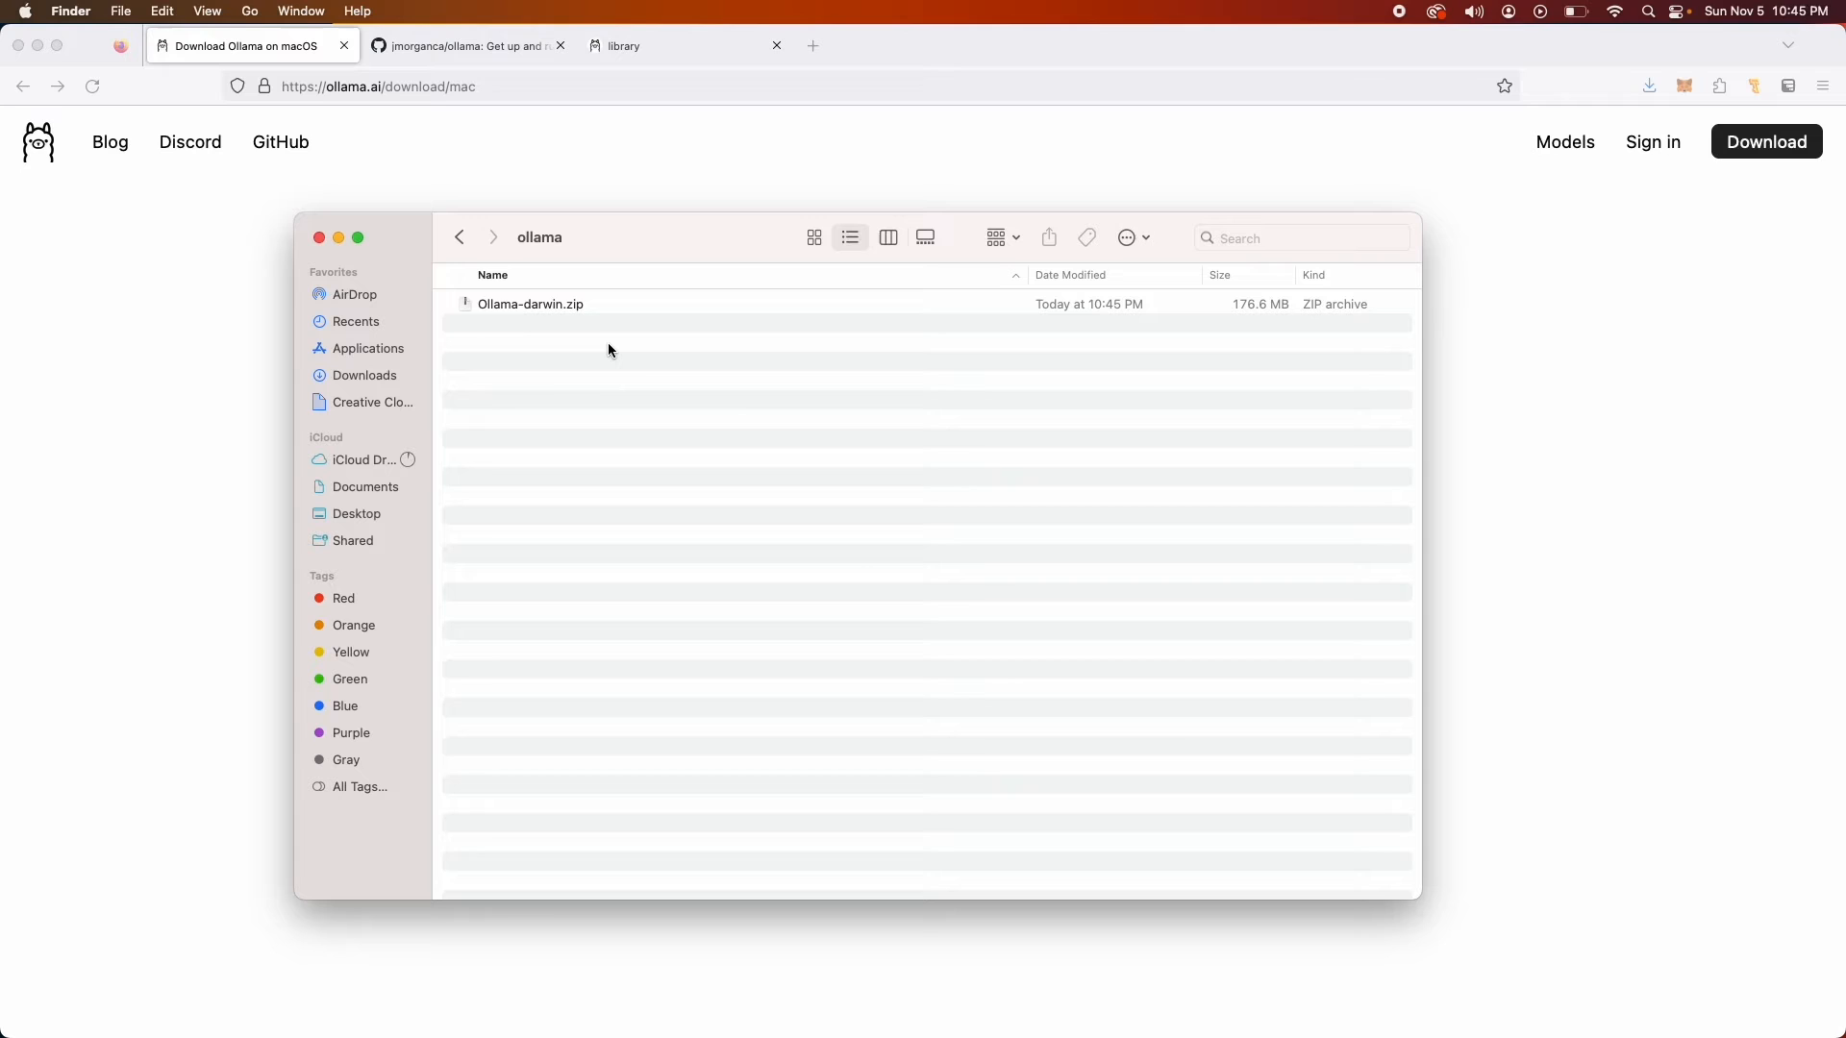
mouse_move(577, 329)
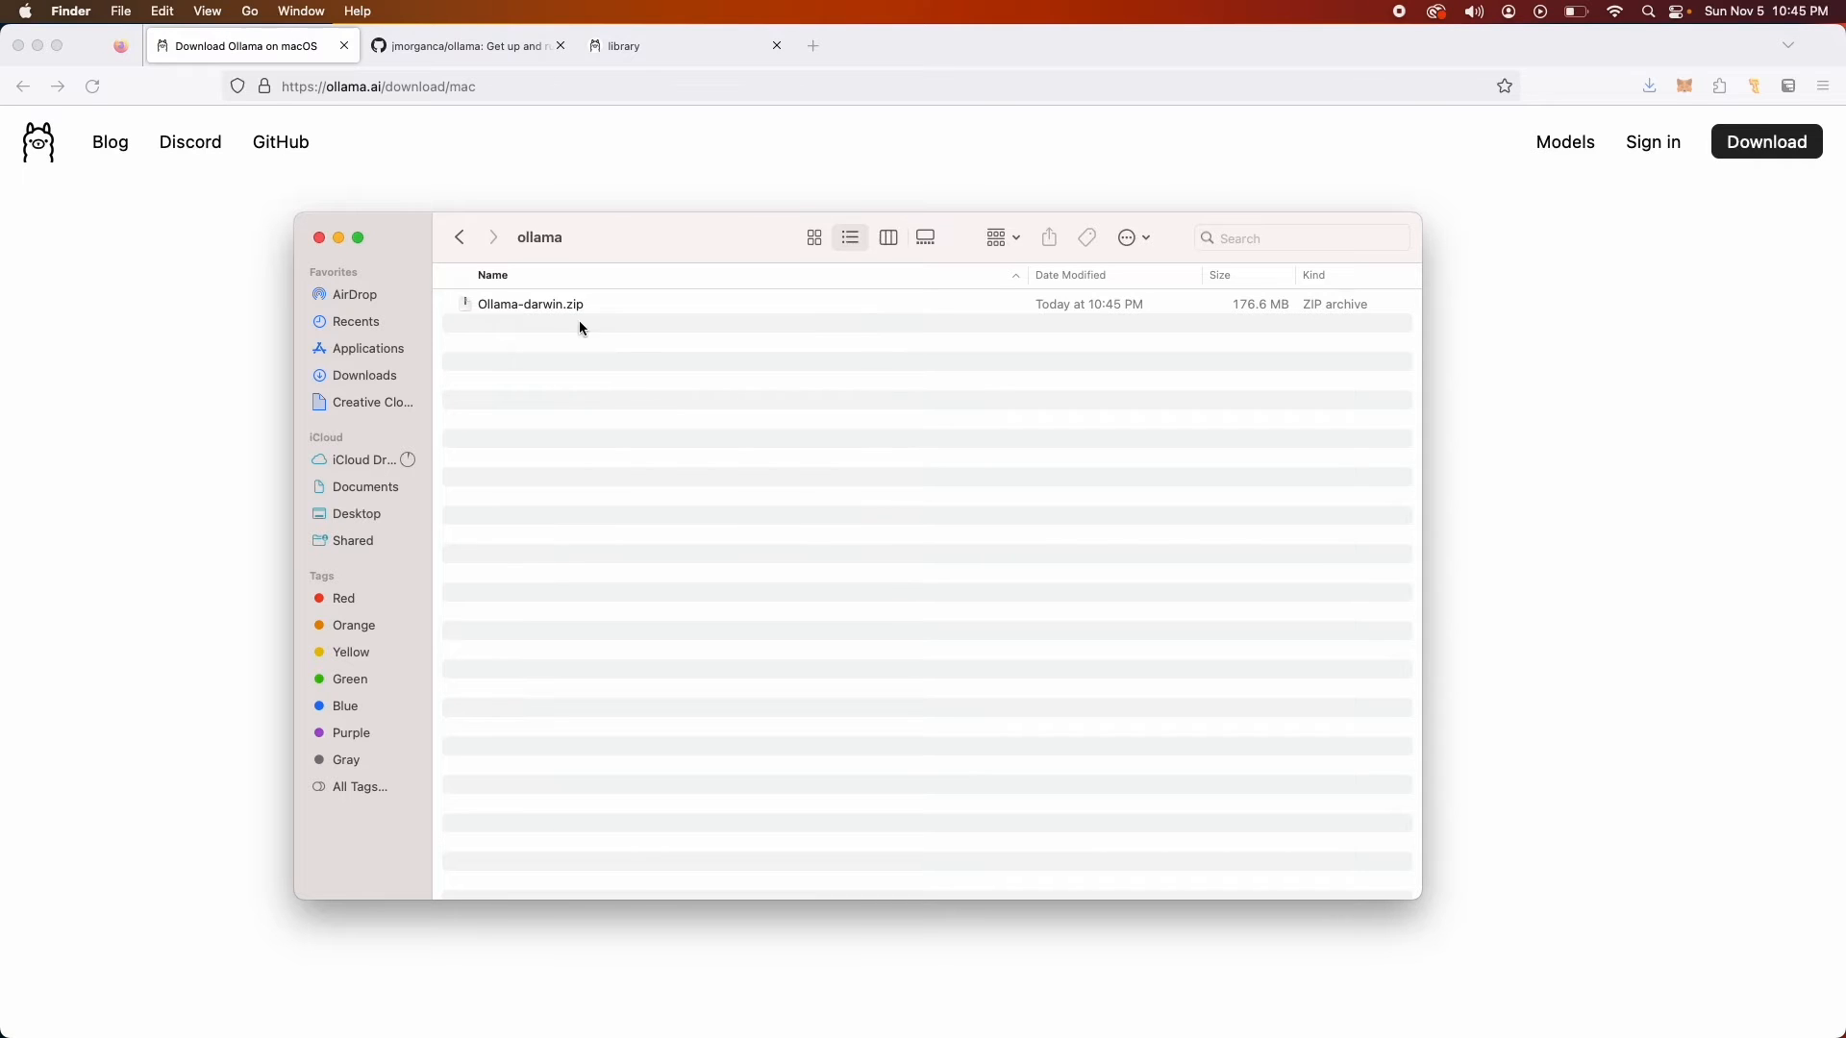
Extract Ollama-darwin.zip and launch the Ollama app, confirming the internet-download security prompt
click(530, 304)
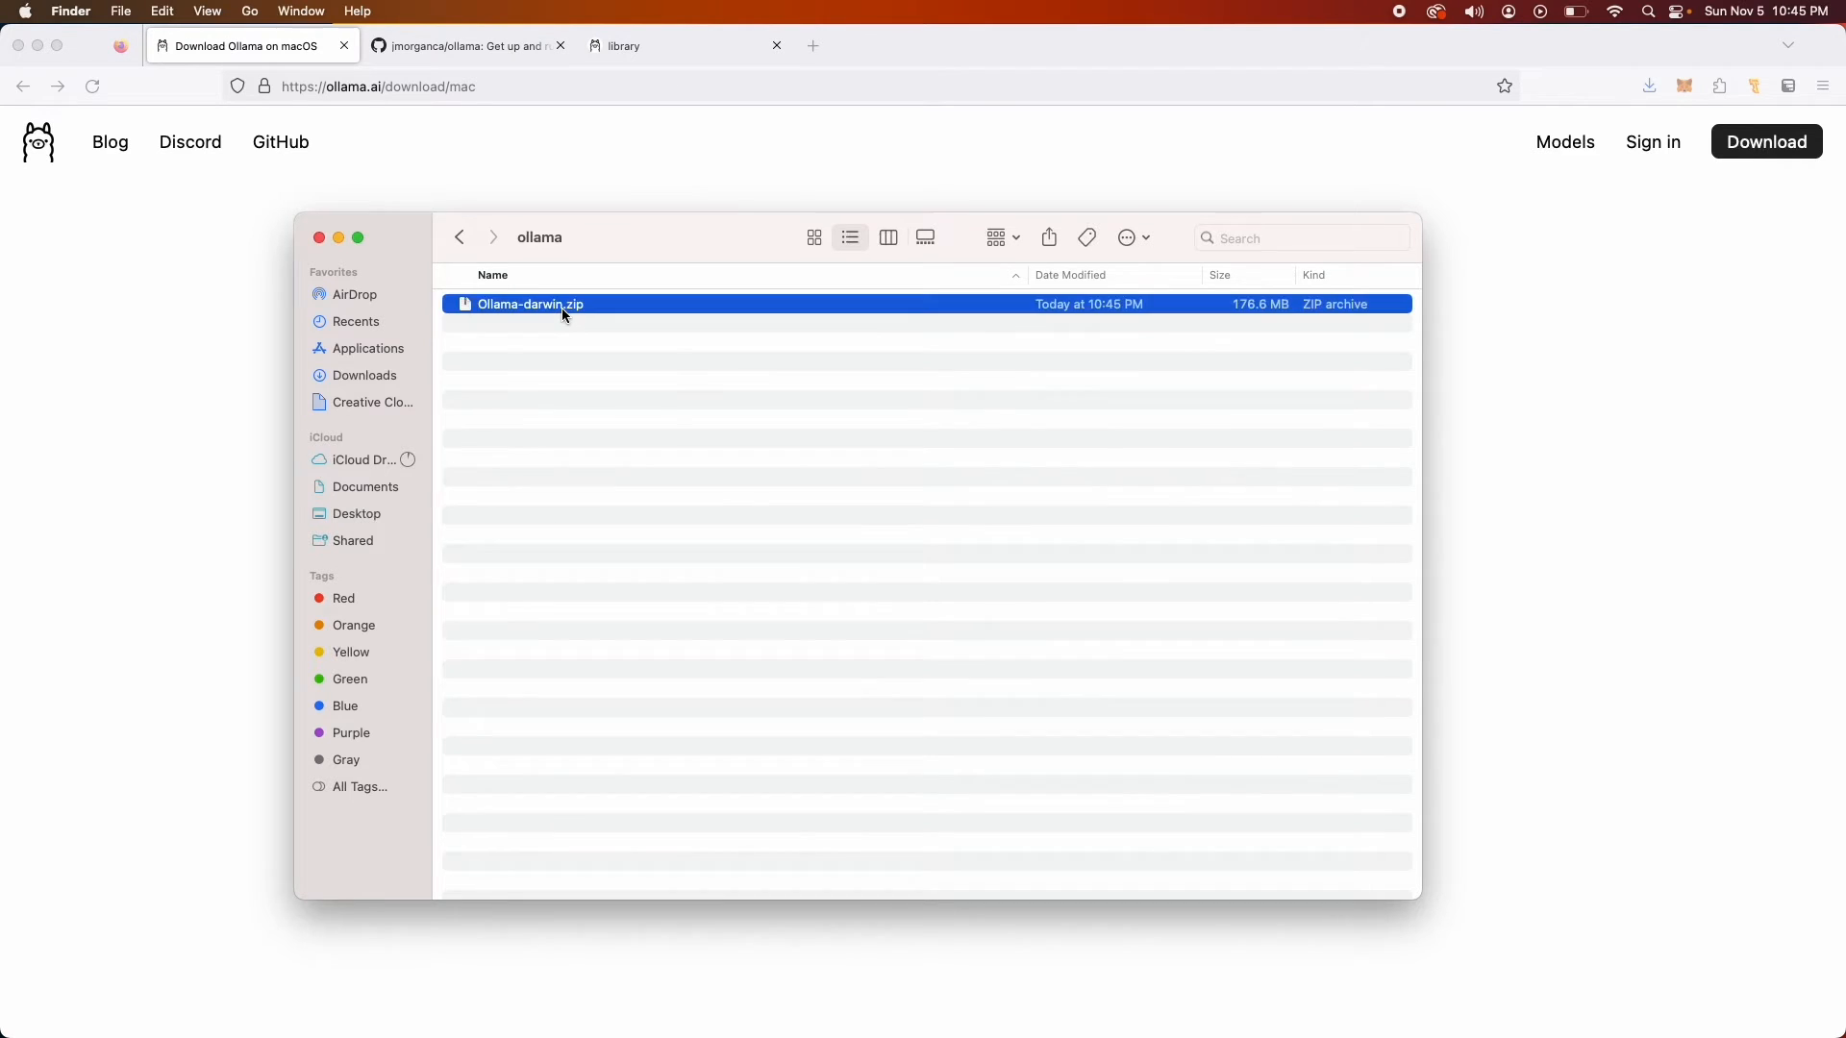
double_click(529, 304)
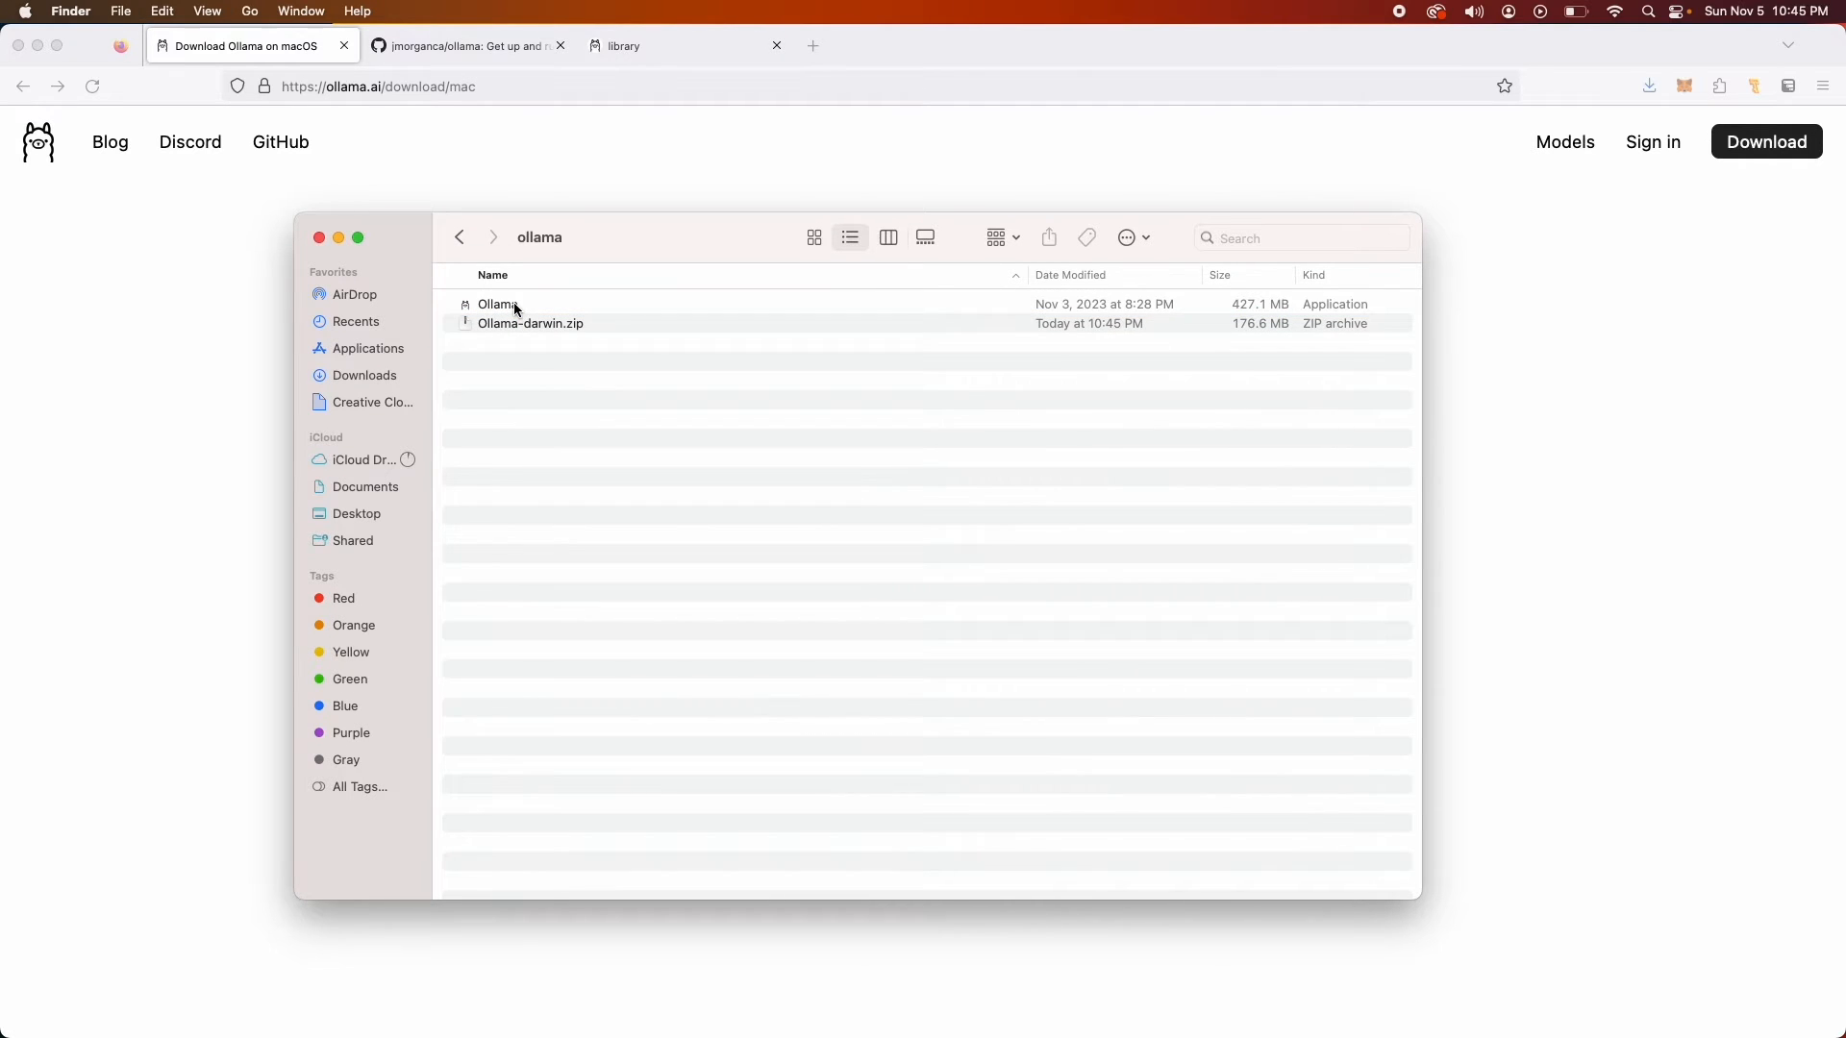
click(497, 304)
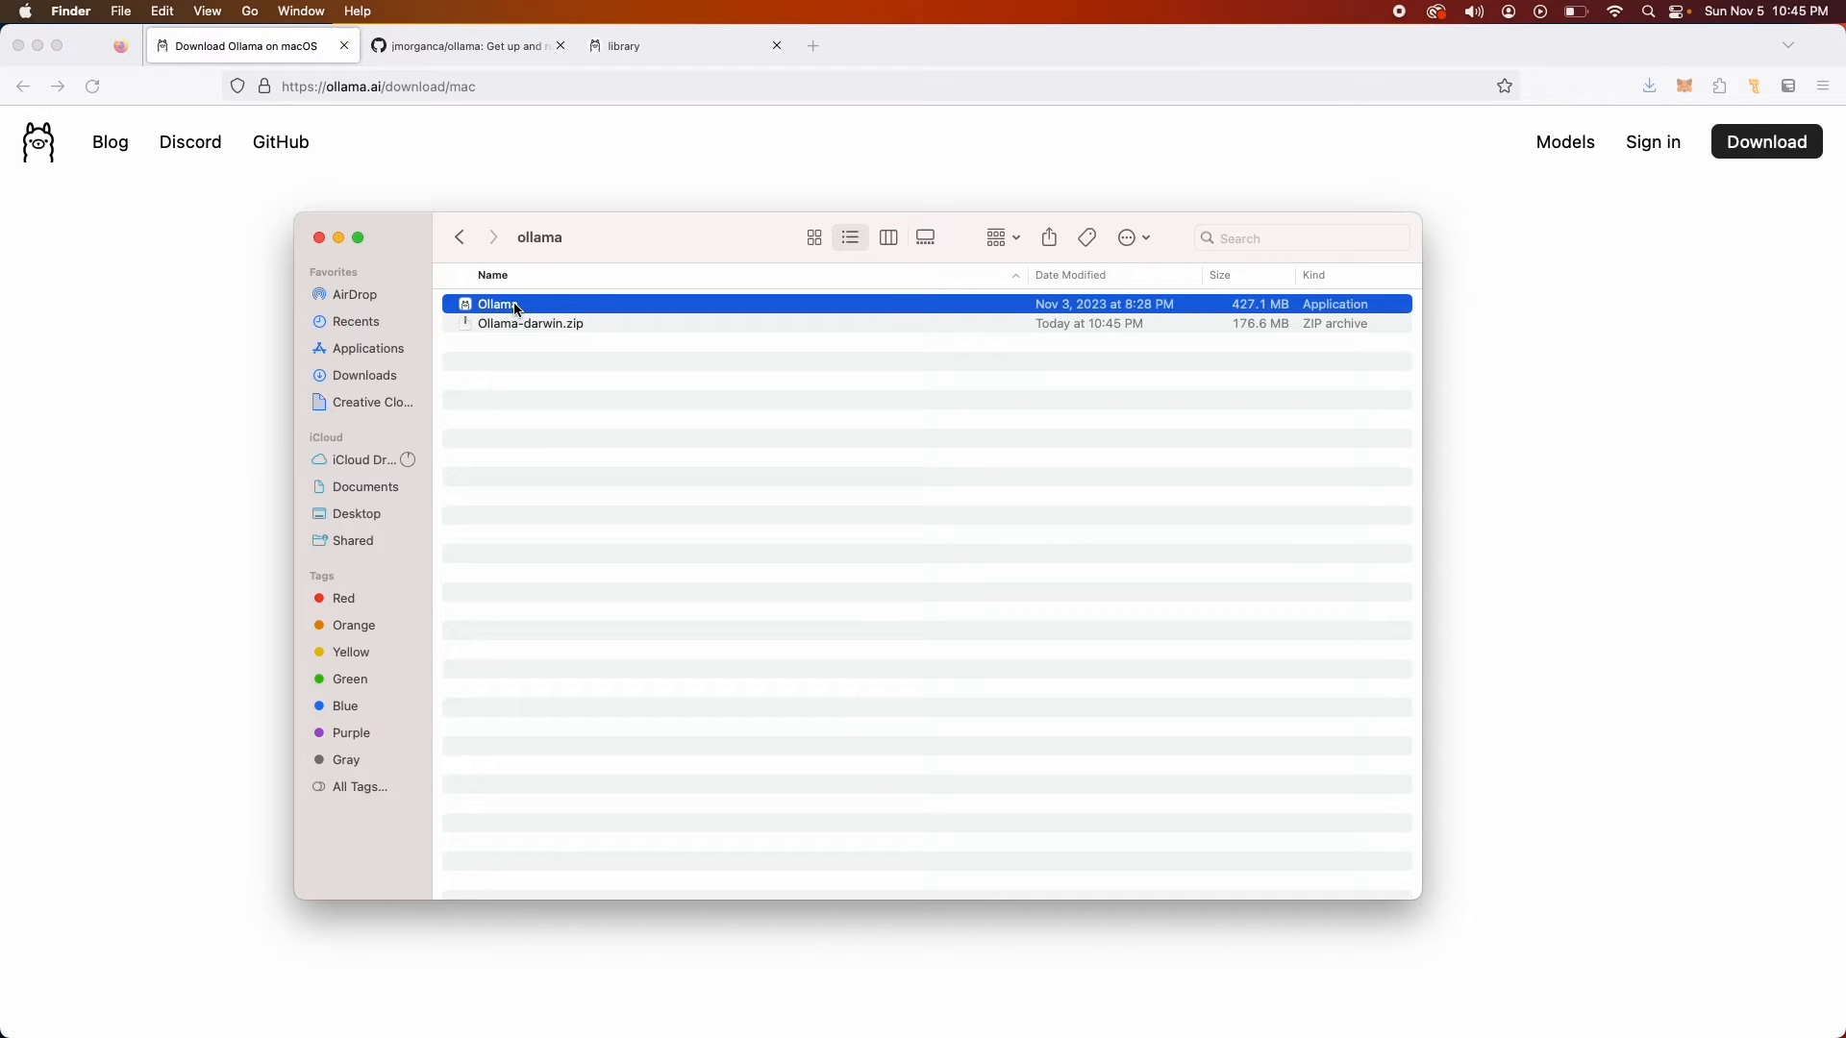
right_click(496, 304)
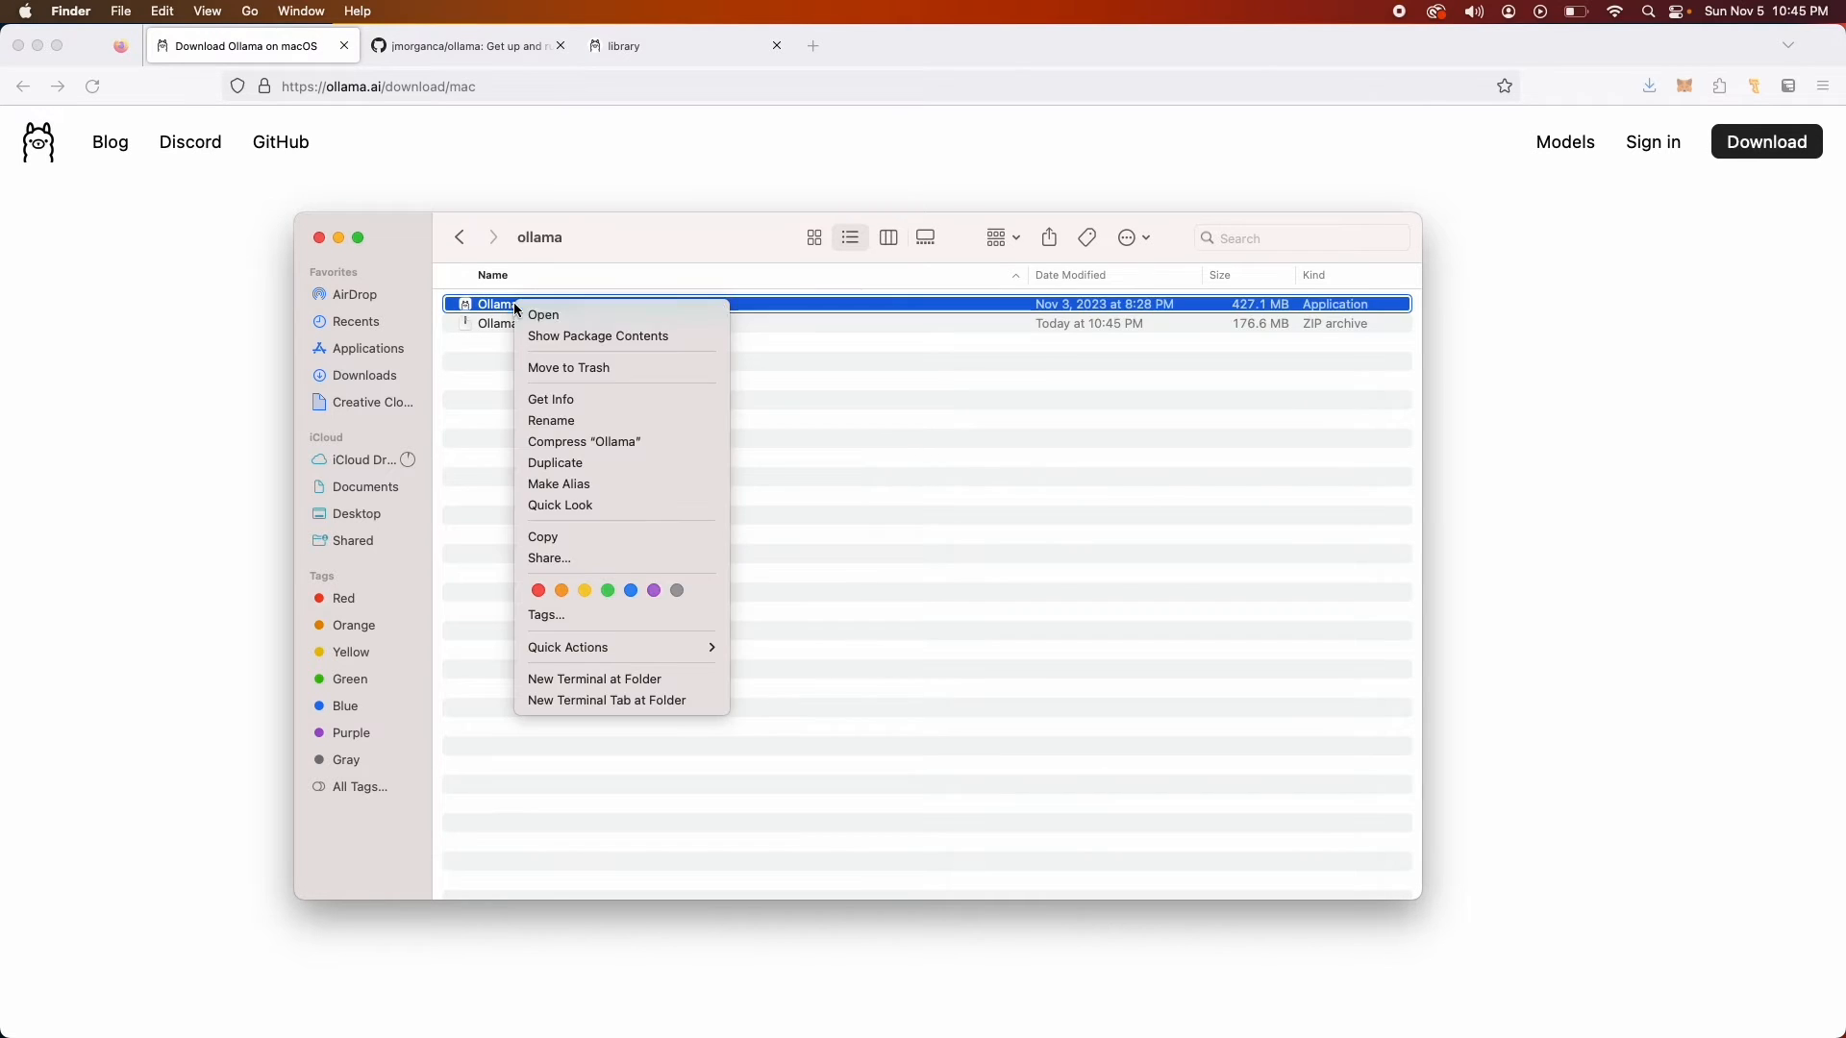
click(542, 315)
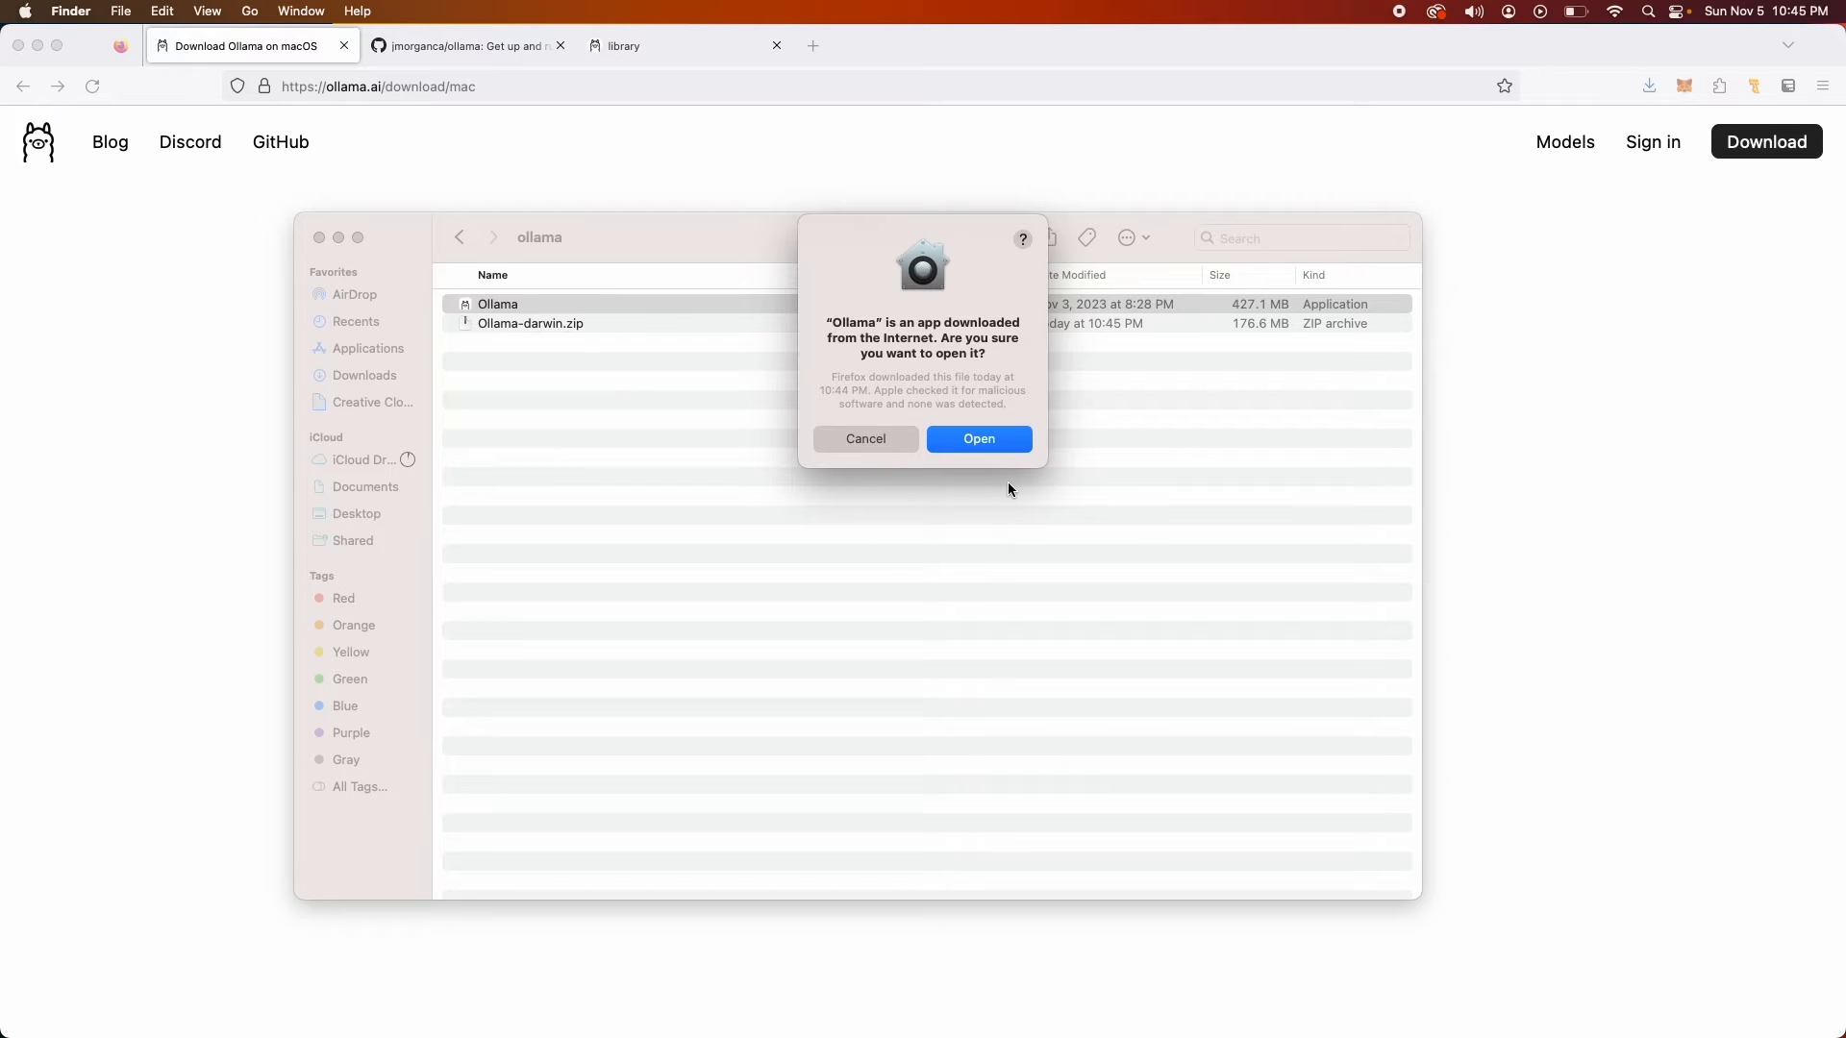
click(978, 439)
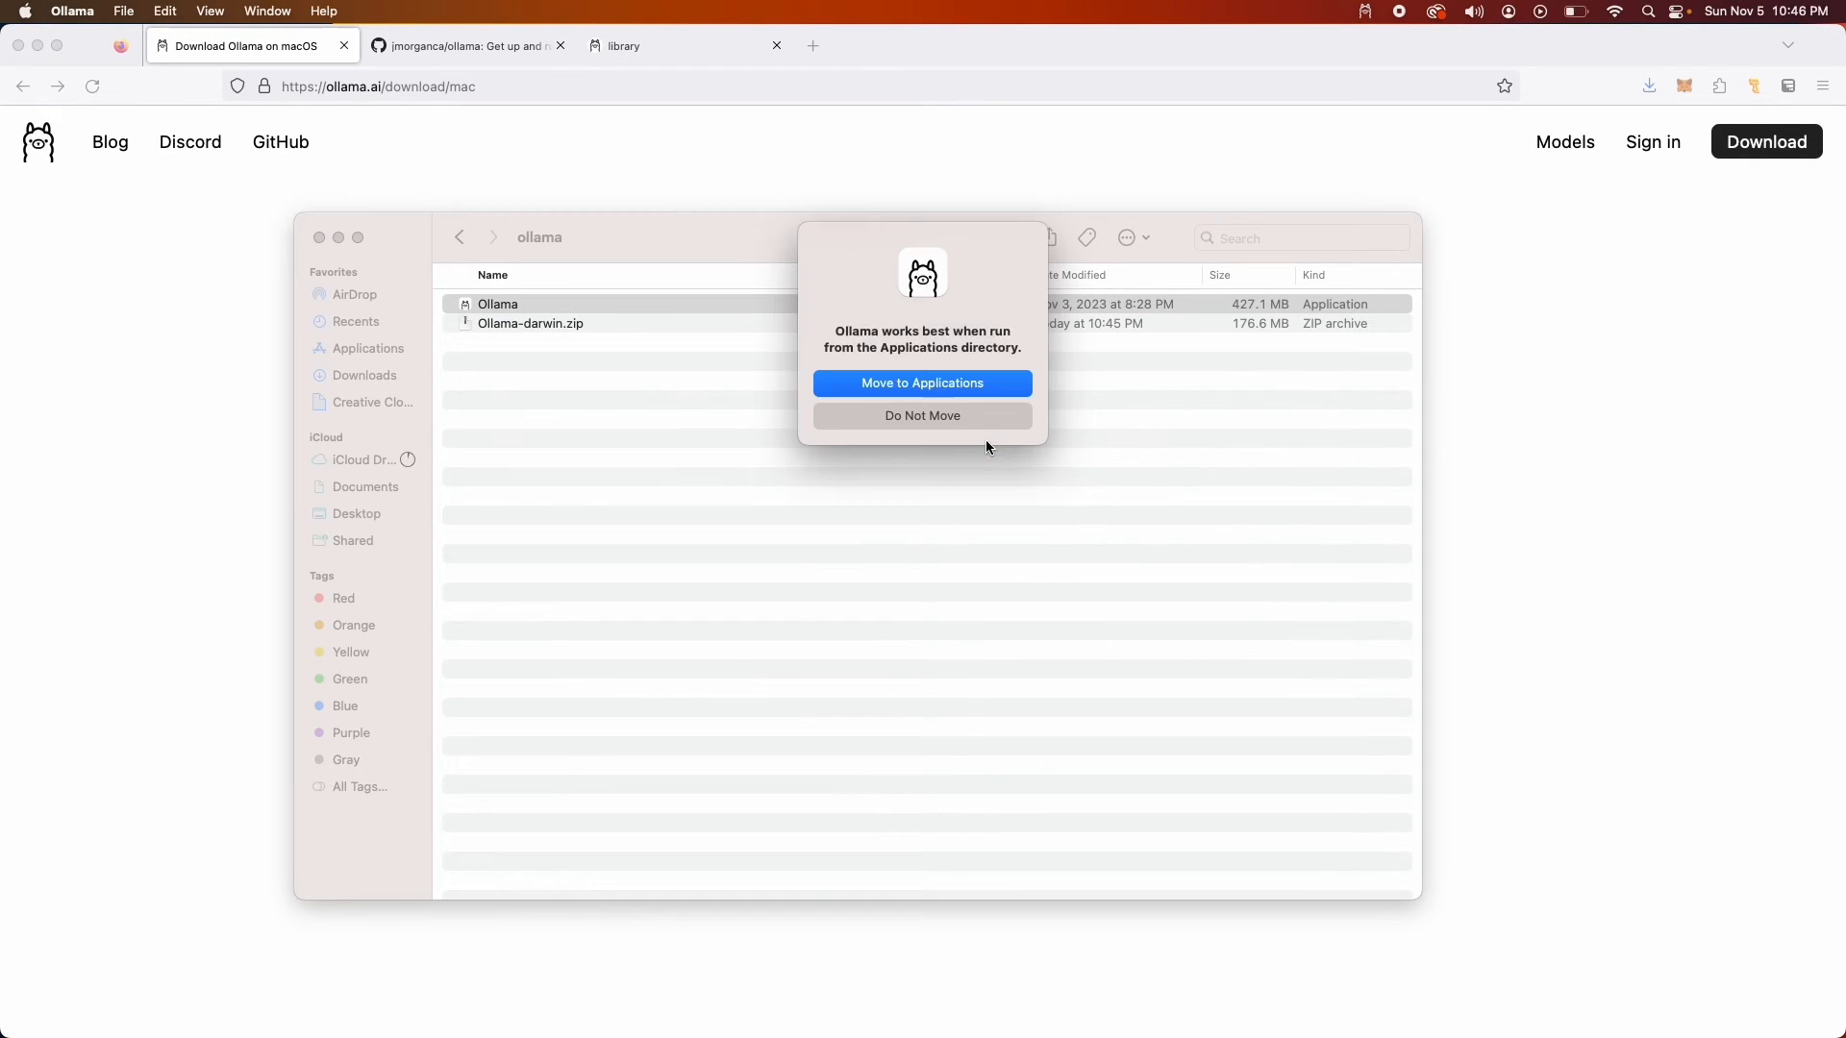
mouse_move(922, 382)
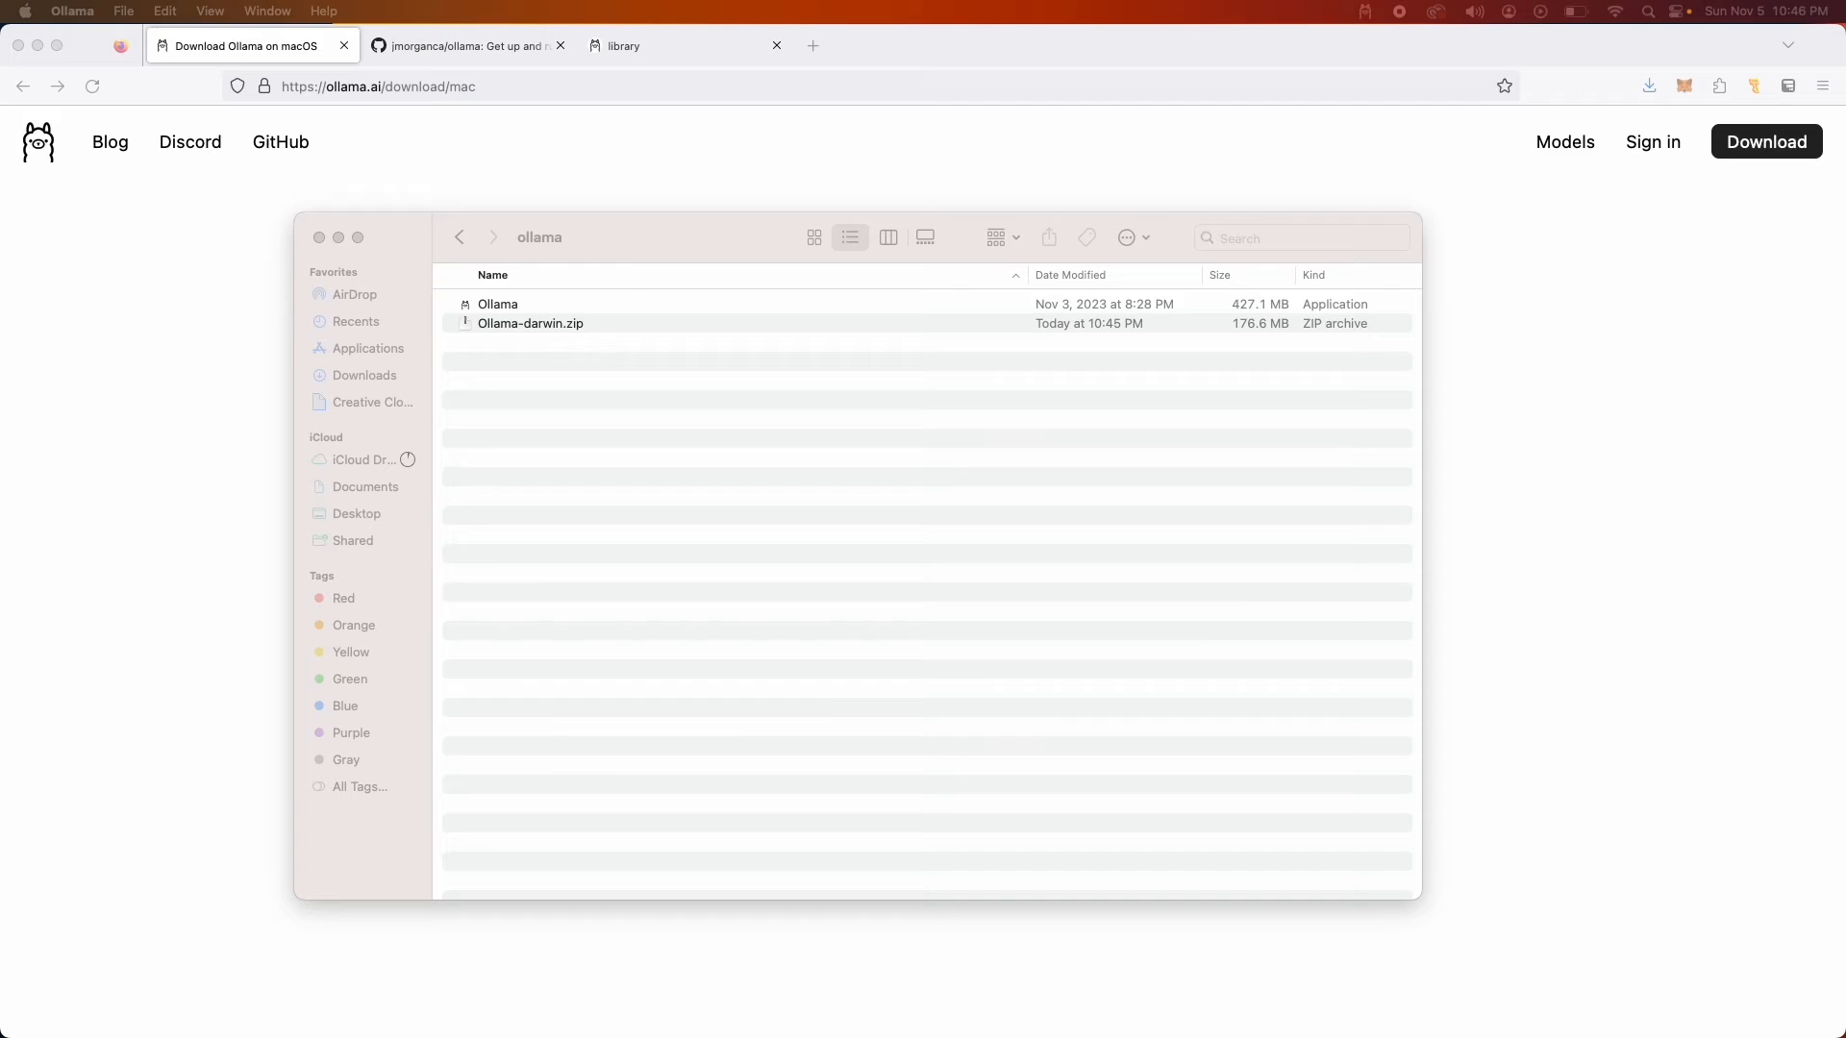
Run Ollama's first-run setup, install the ollama command-line tool, and finish
double_click(497, 303)
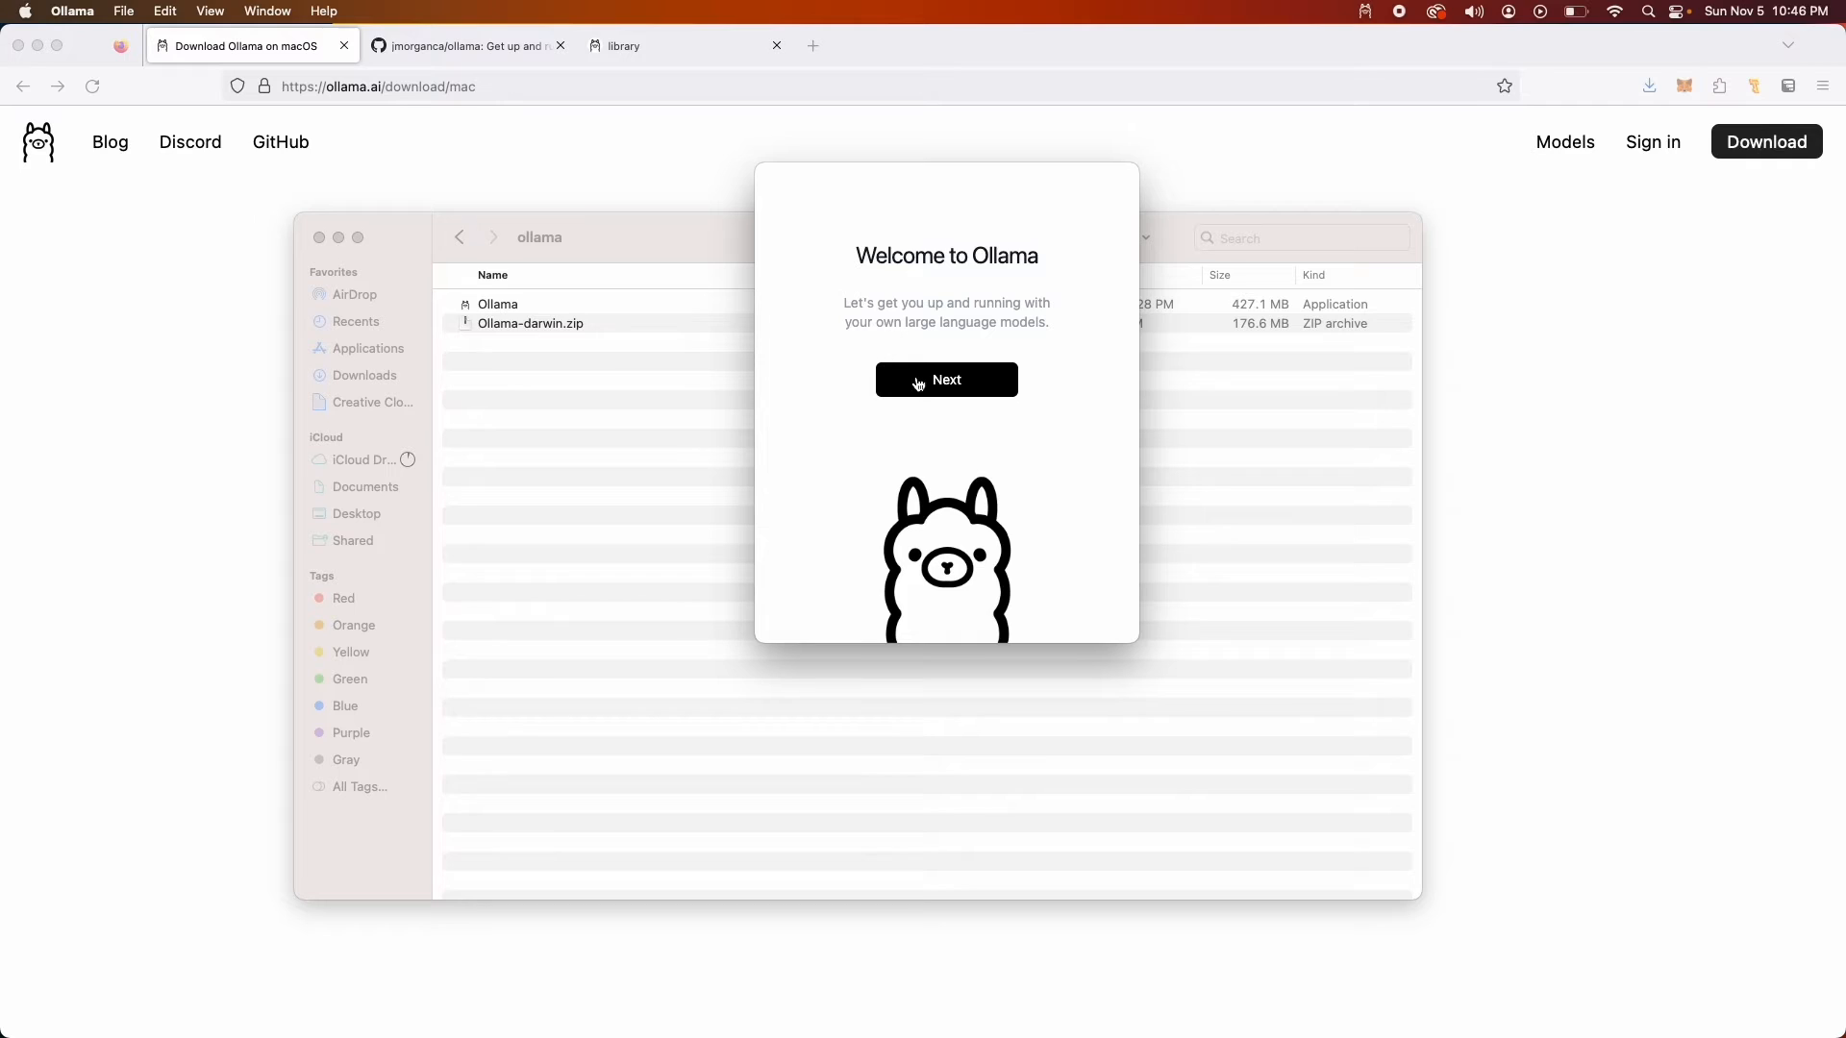
click(945, 378)
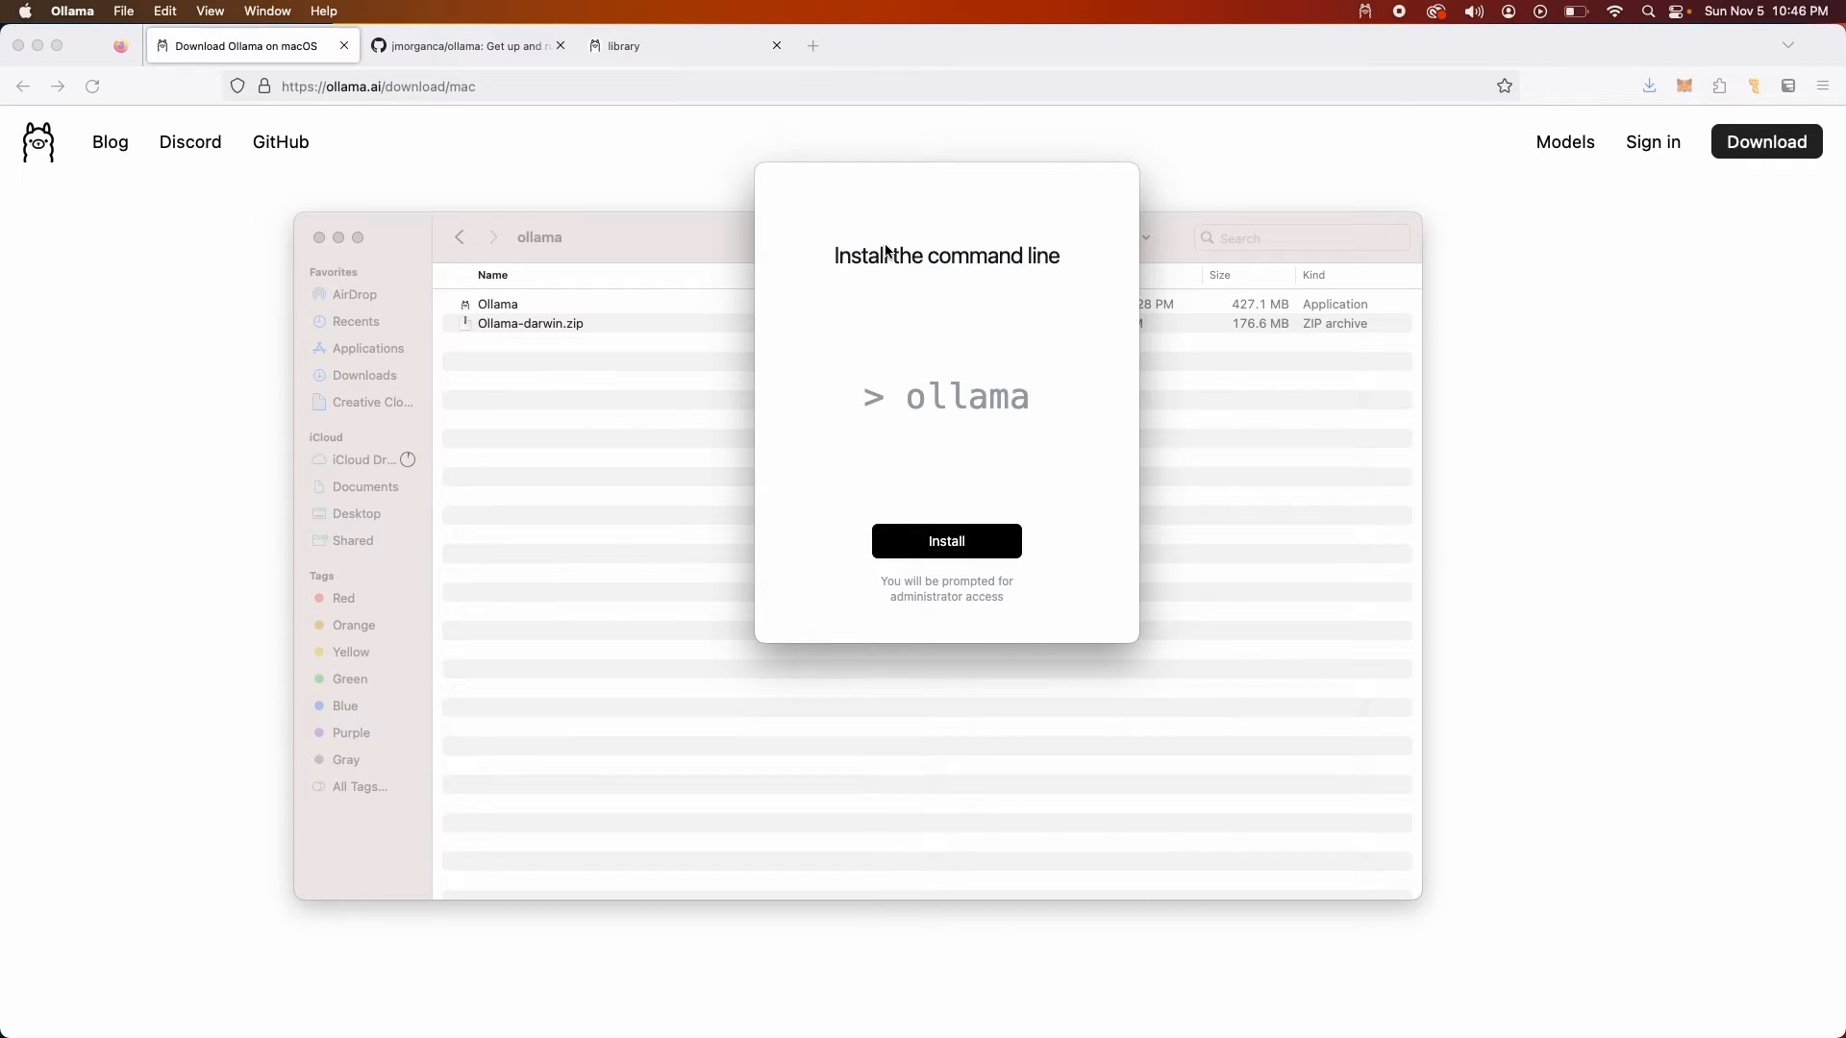
mouse_move(982, 421)
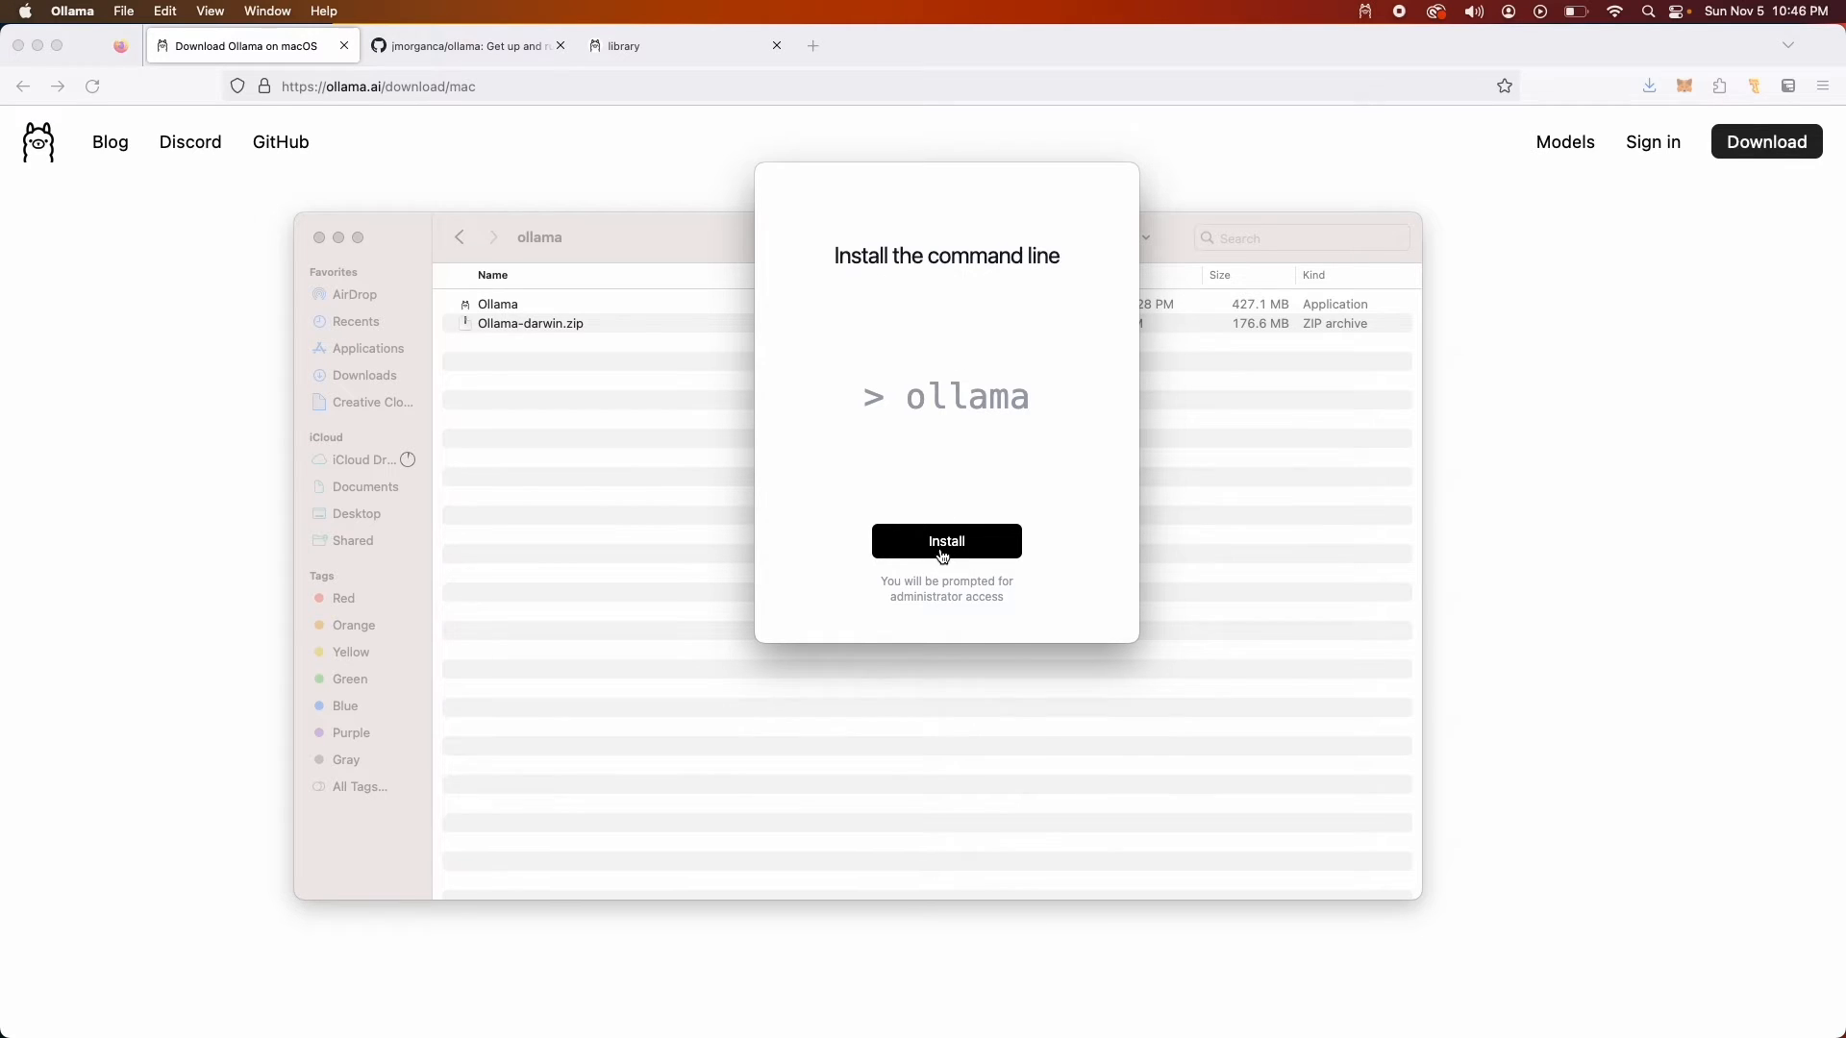
click(945, 541)
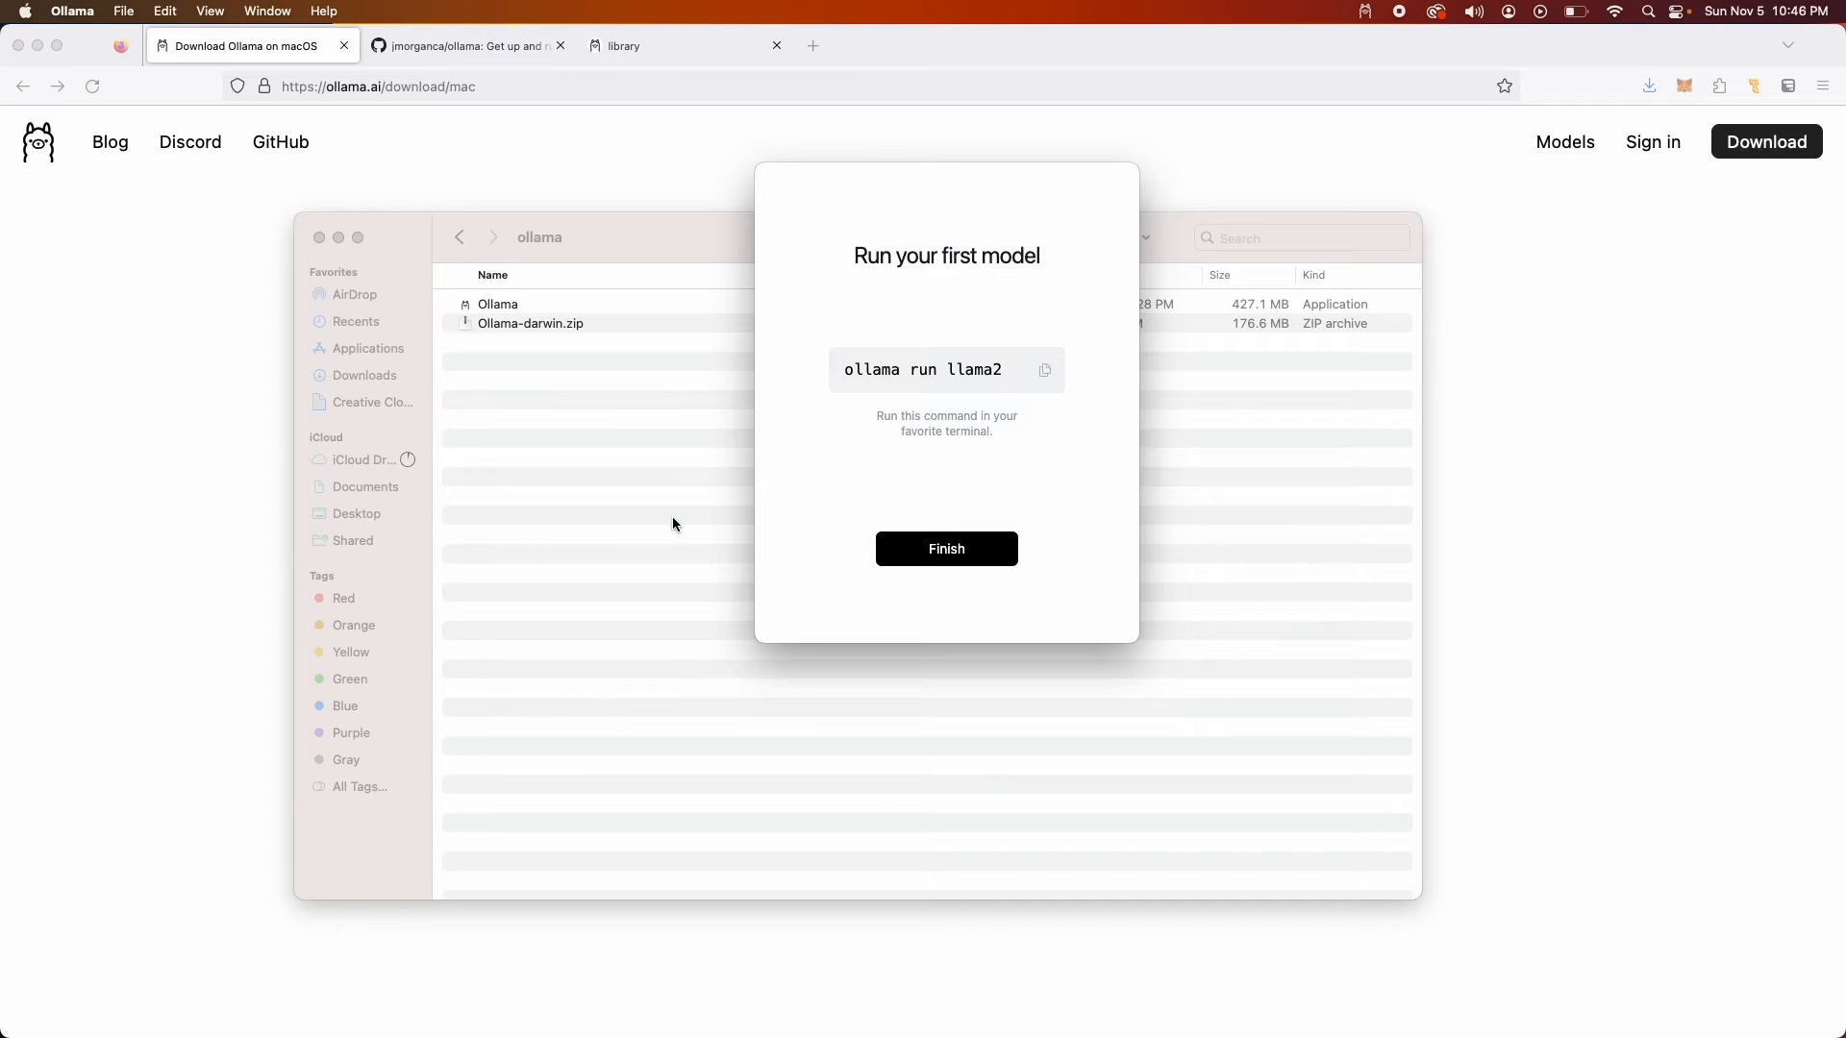
mouse_move(858, 299)
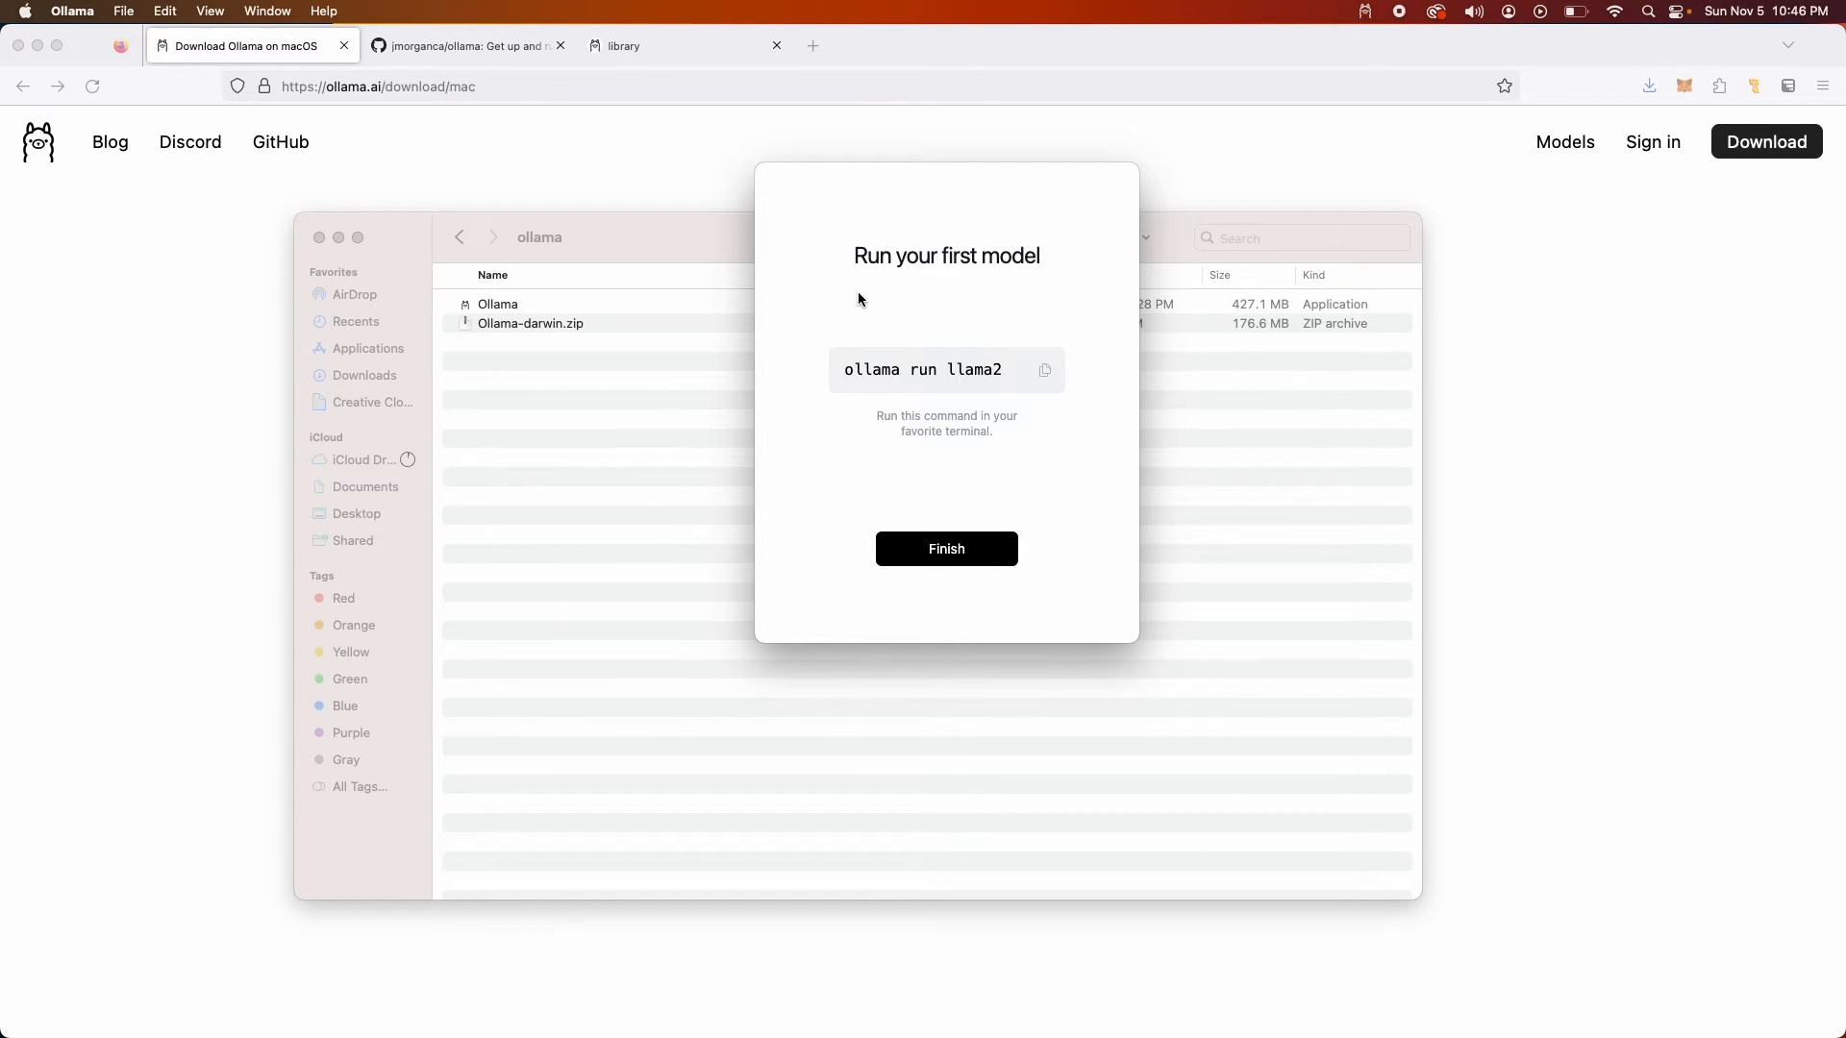
mouse_move(848, 231)
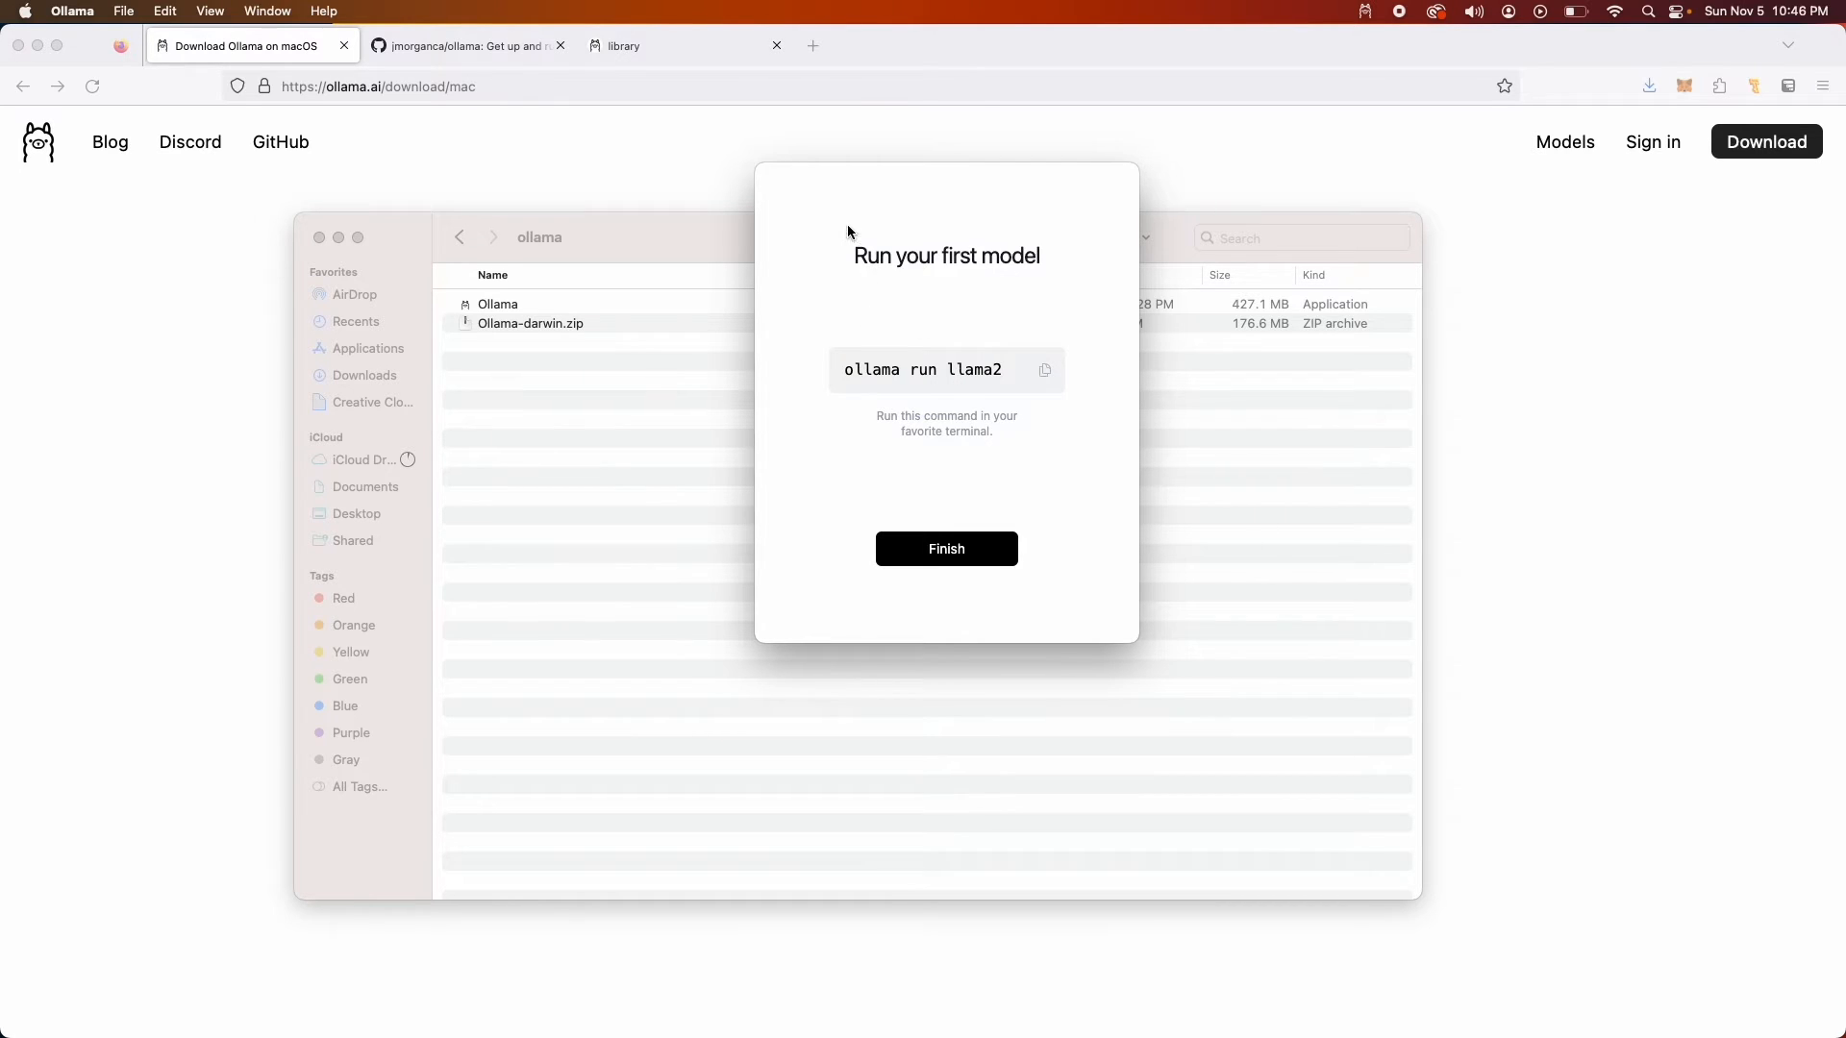
mouse_move(999, 262)
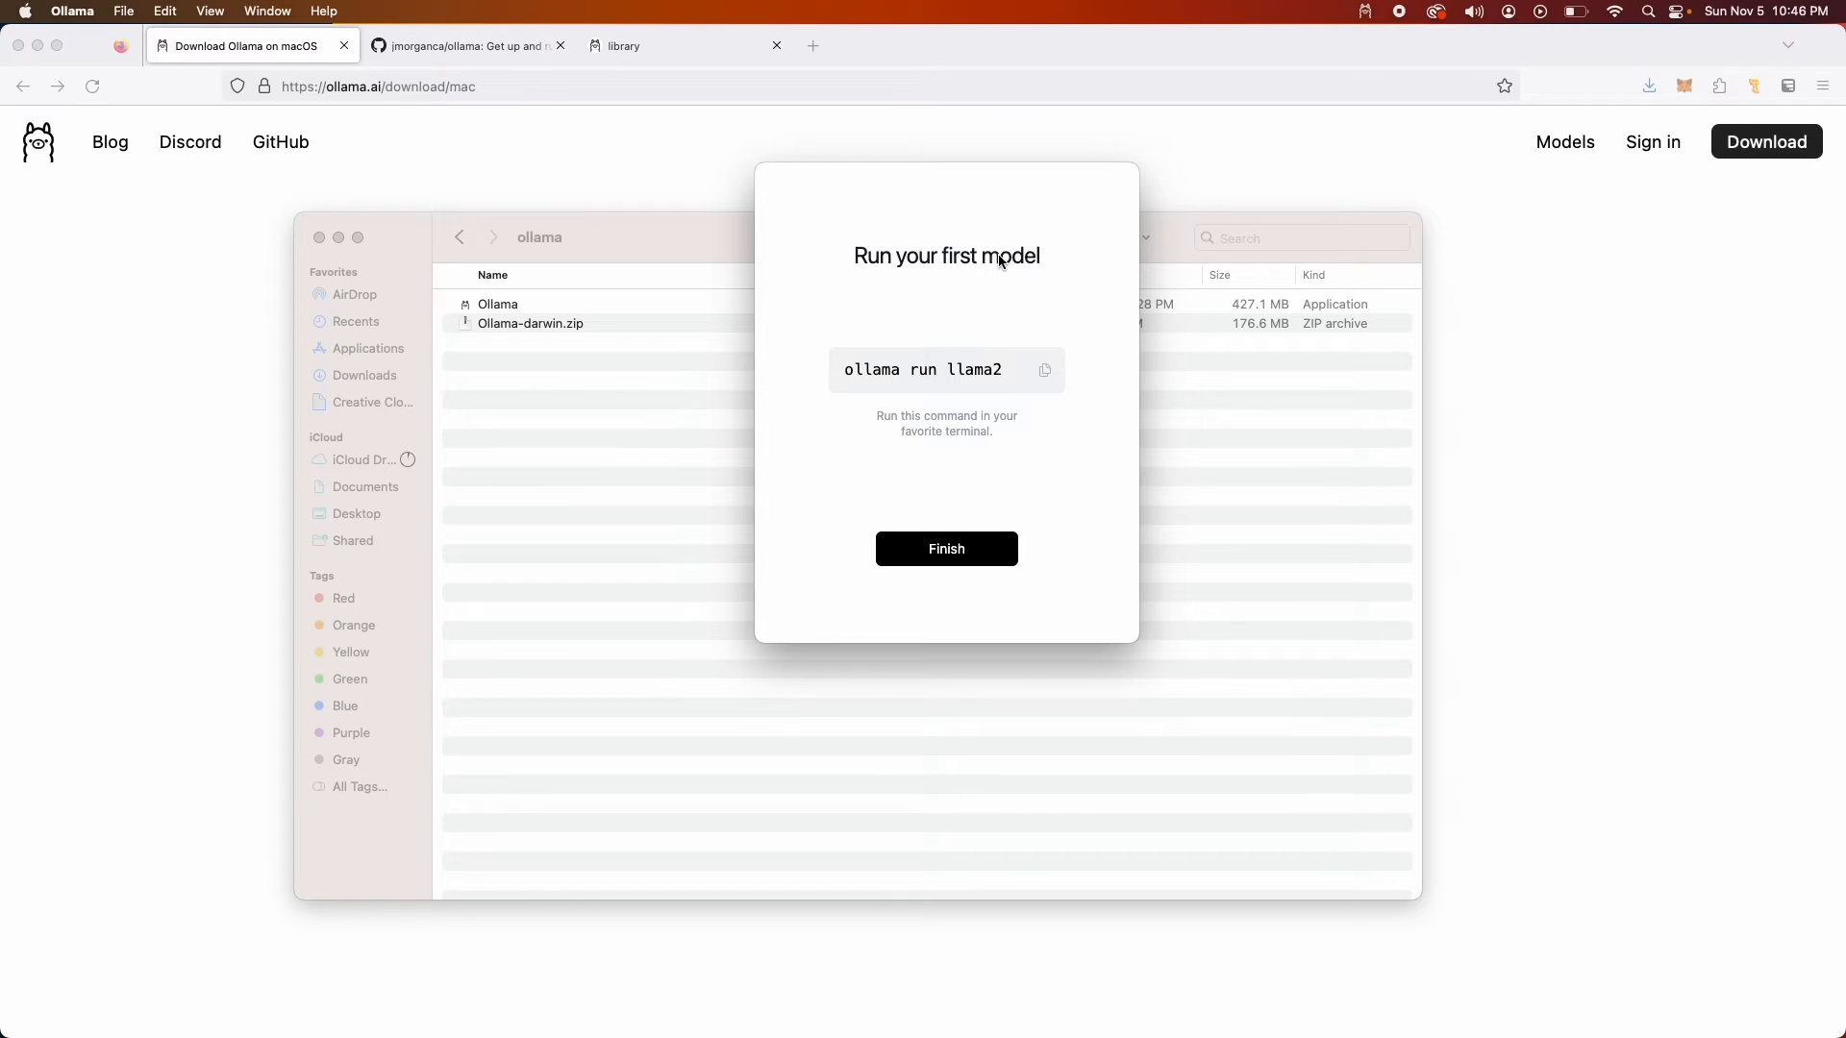
mouse_move(1040, 377)
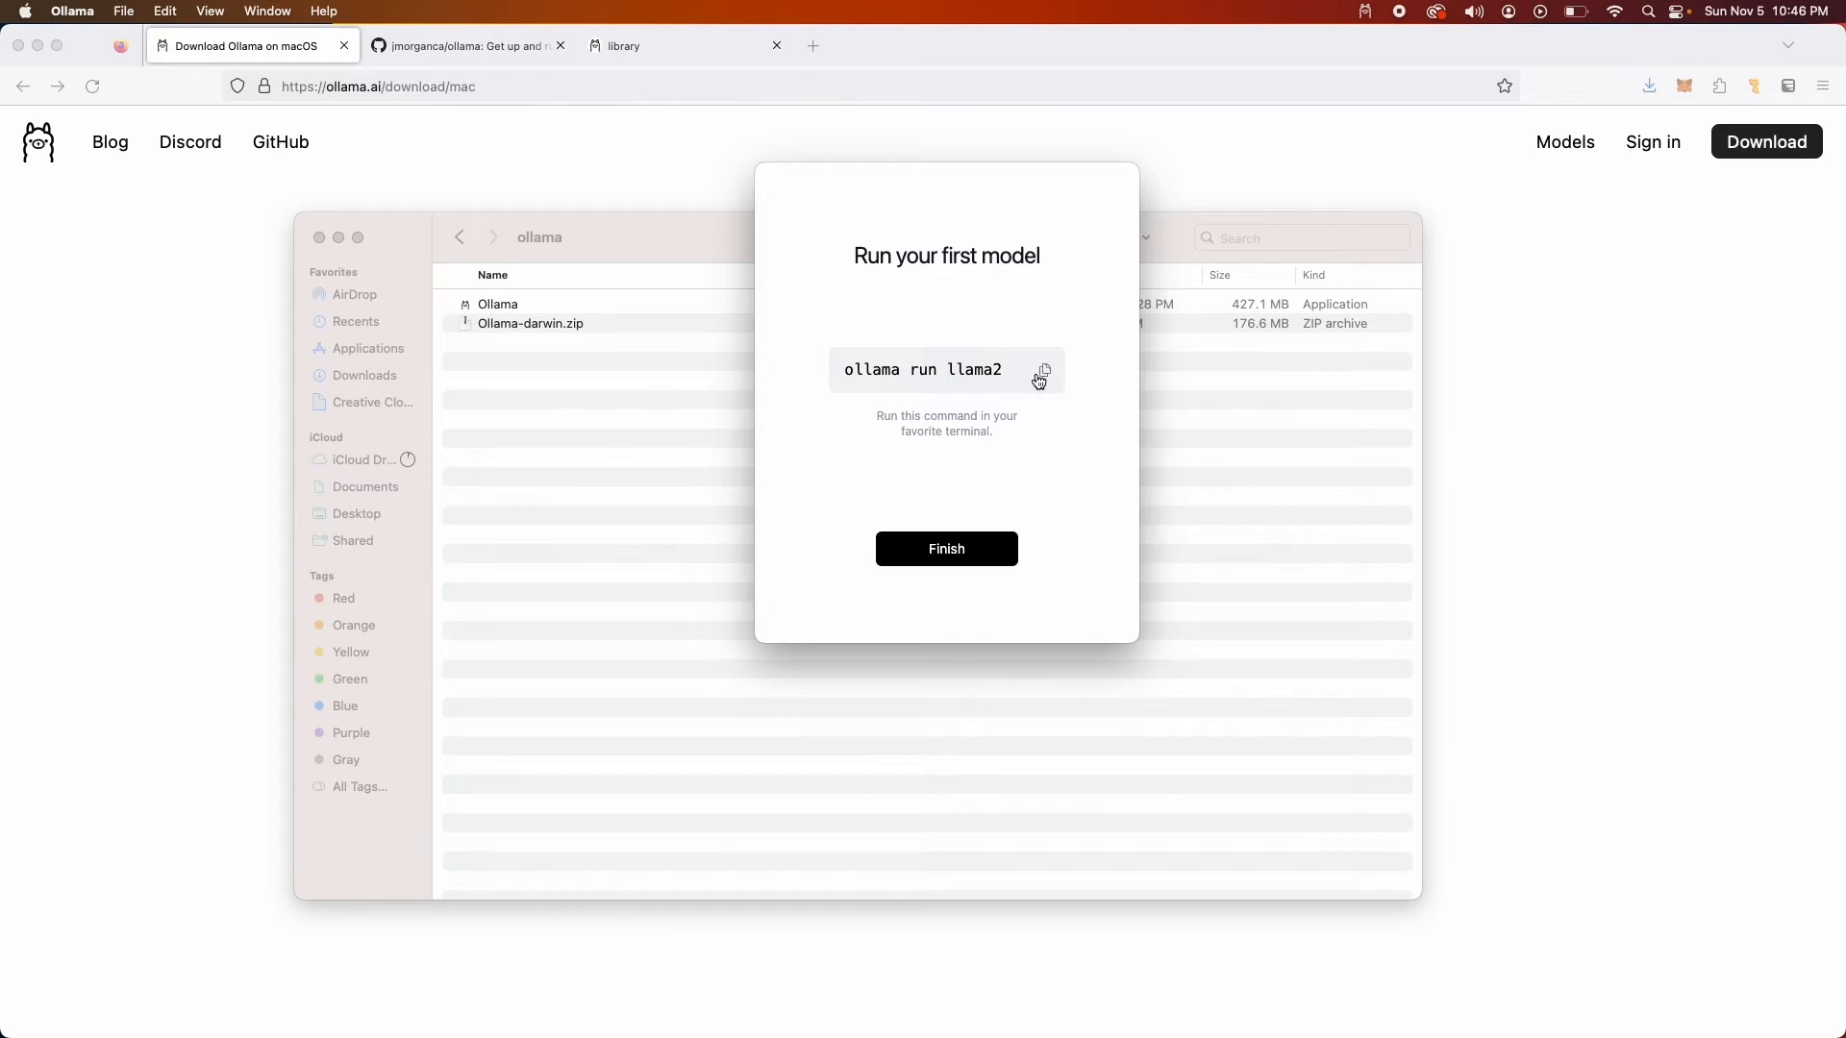
click(945, 549)
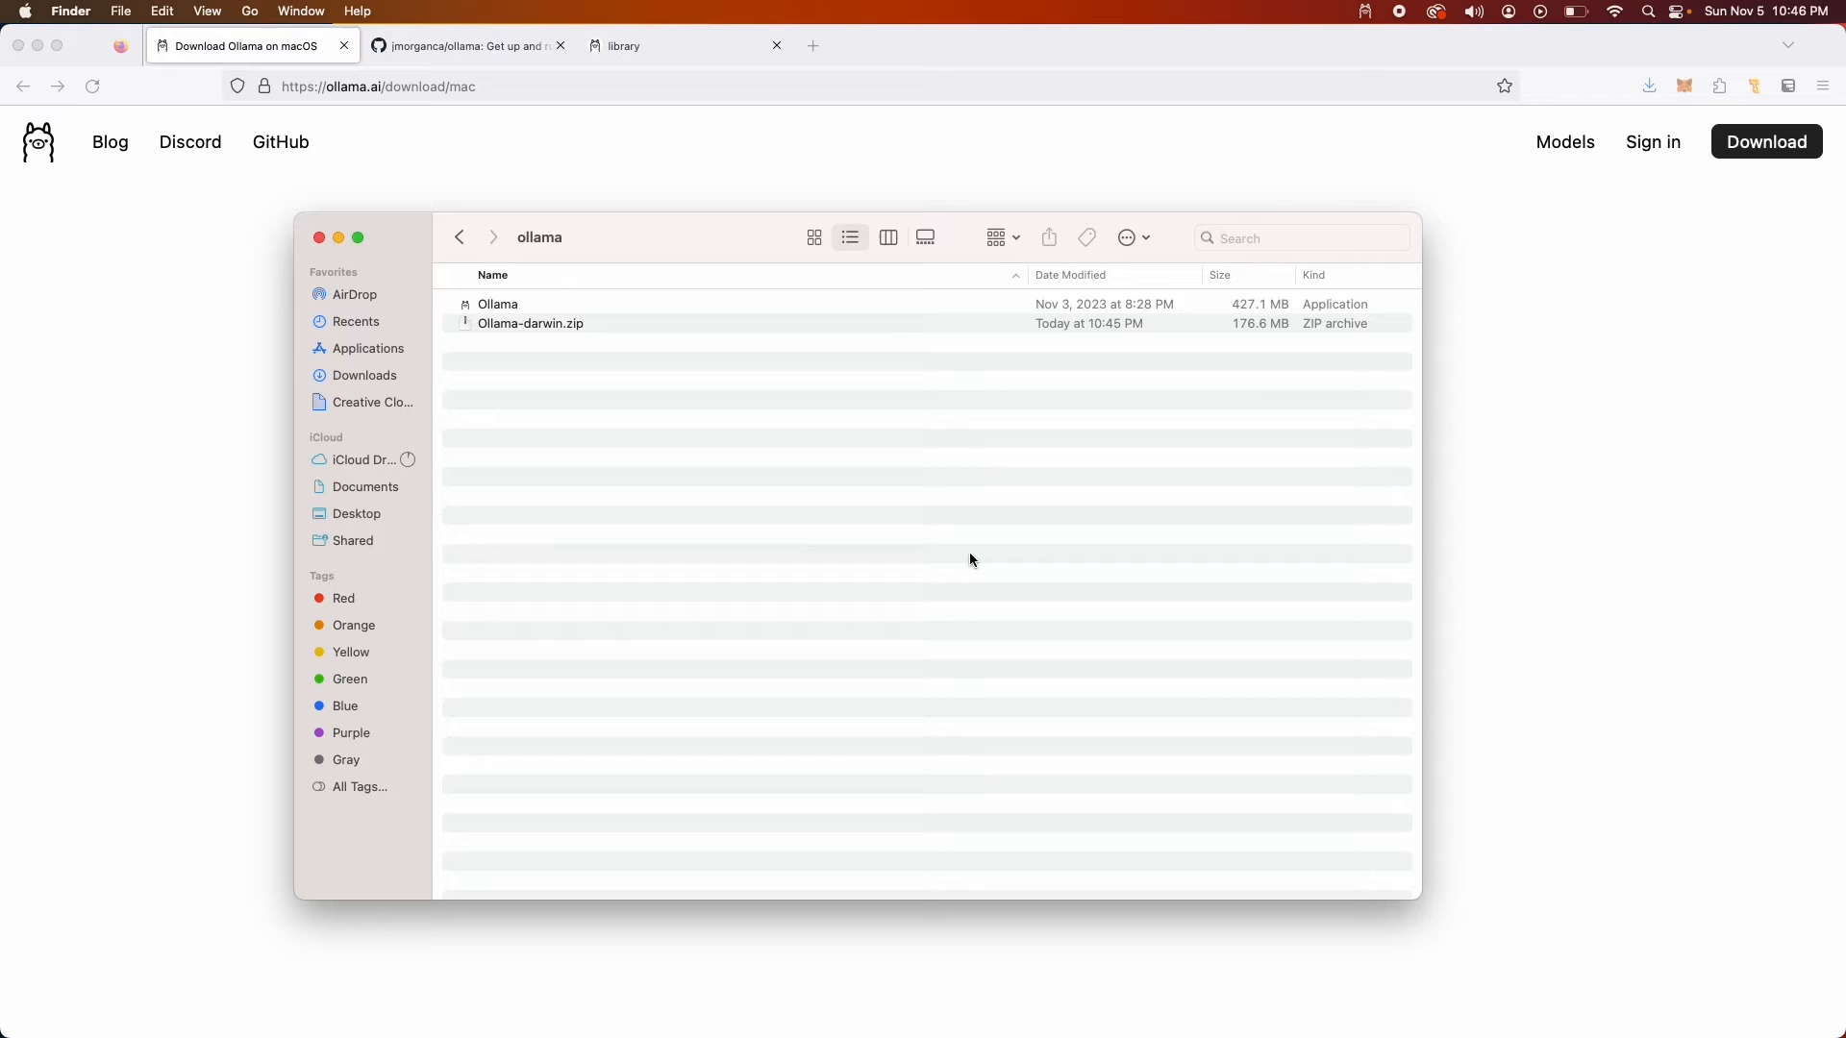
Open Terminal via Spotlight, run 'ollama run llama2', and enlarge the window while it downloads
text(terminal)
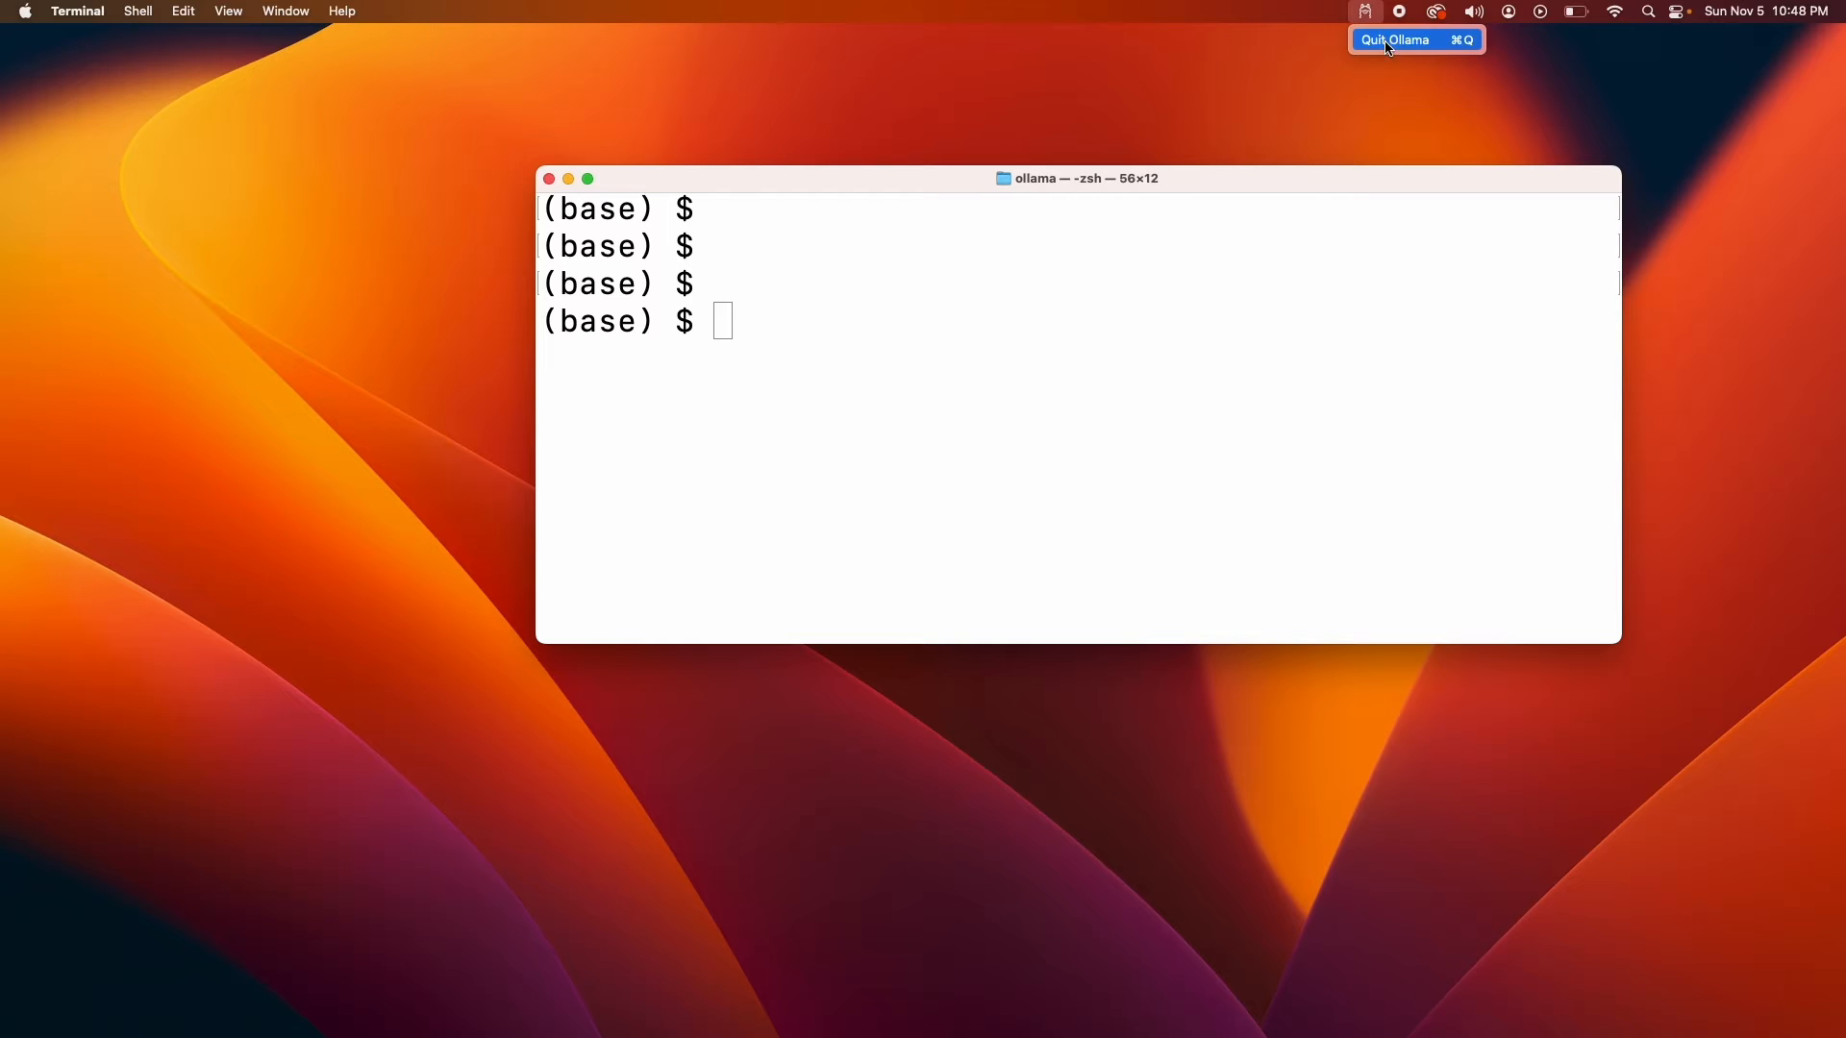
text(ollama run llama2)
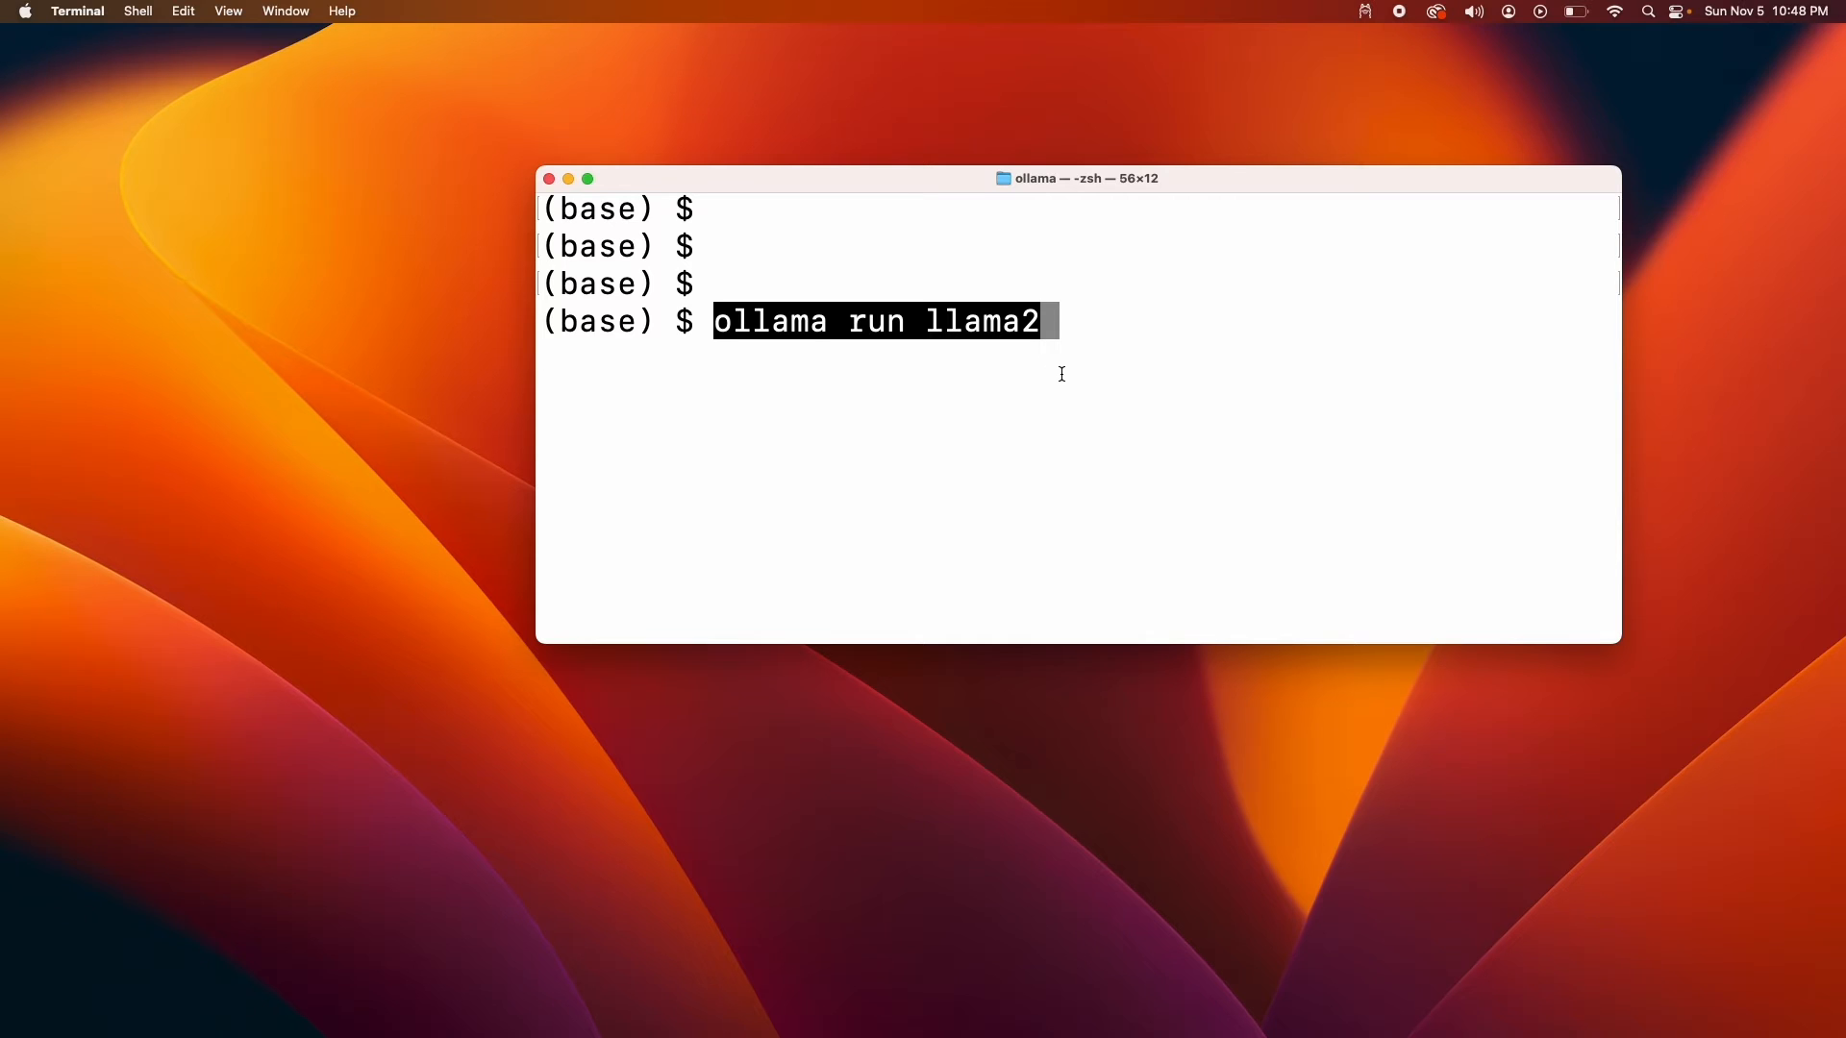
key(Return)
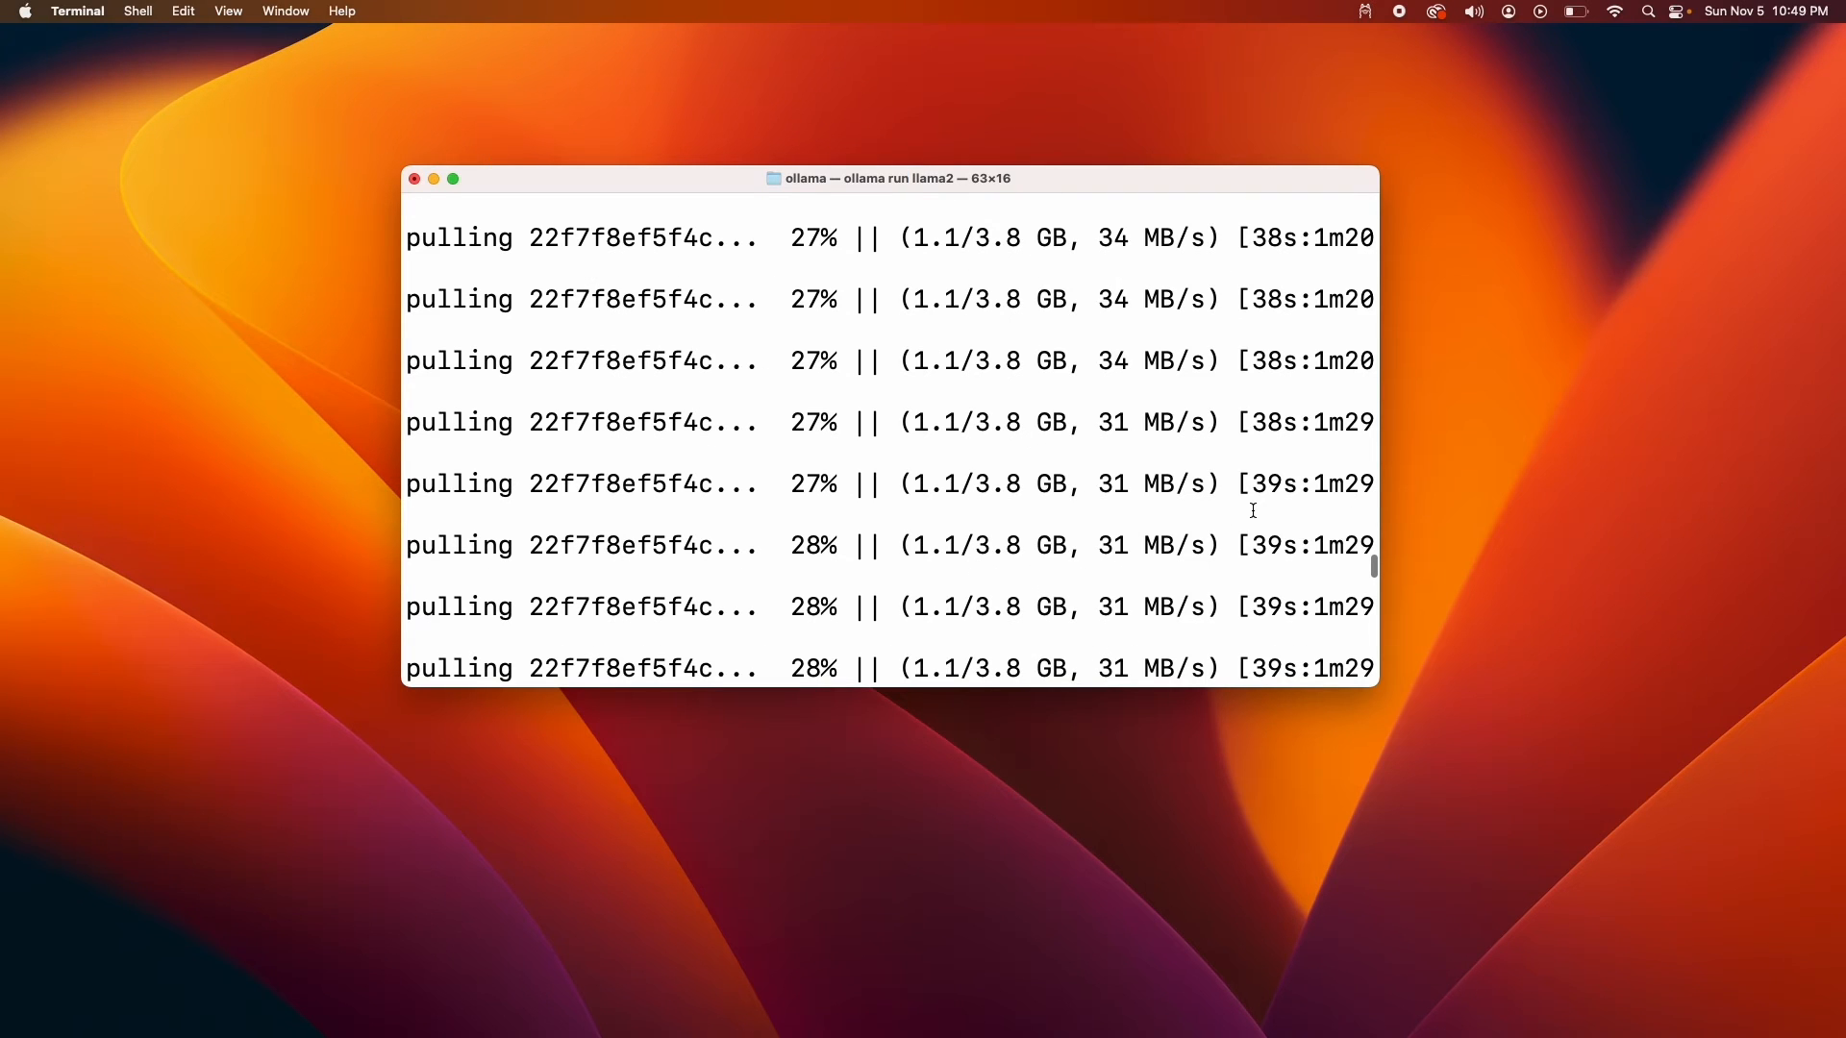
mouse_move(1128, 462)
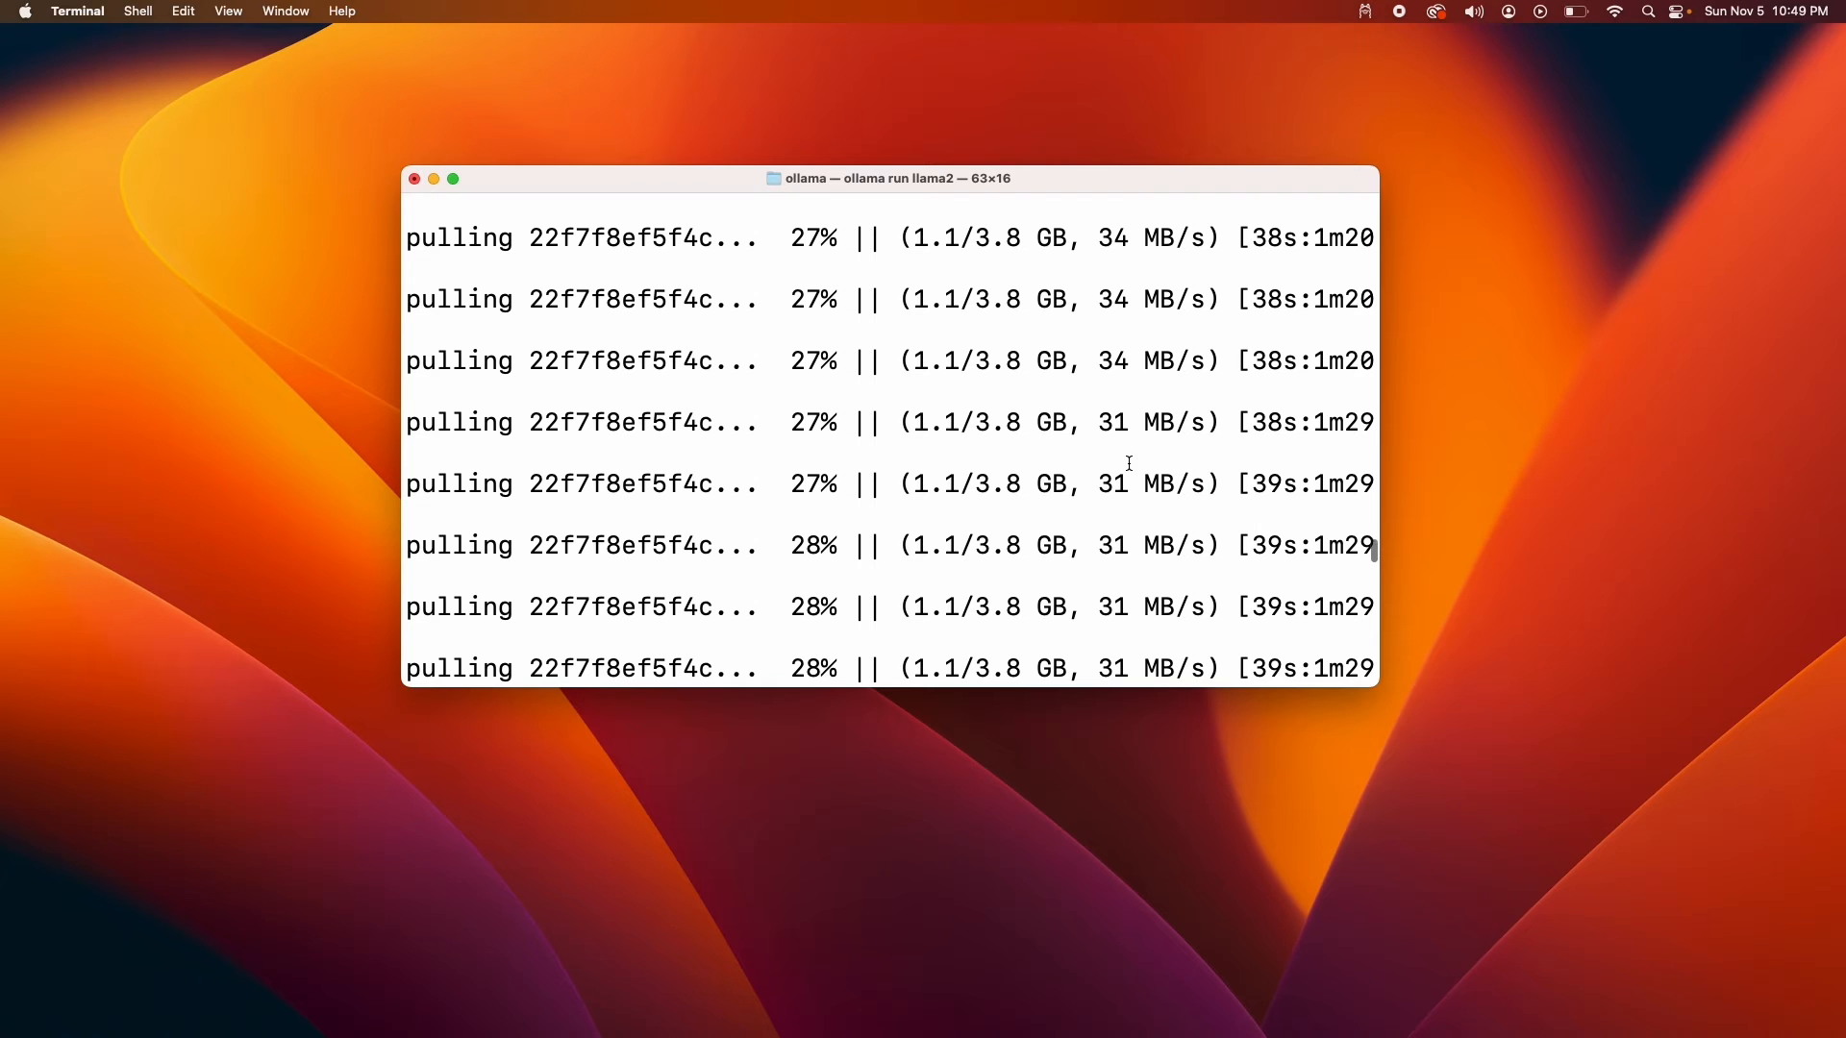
drag(916, 483, 1060, 483)
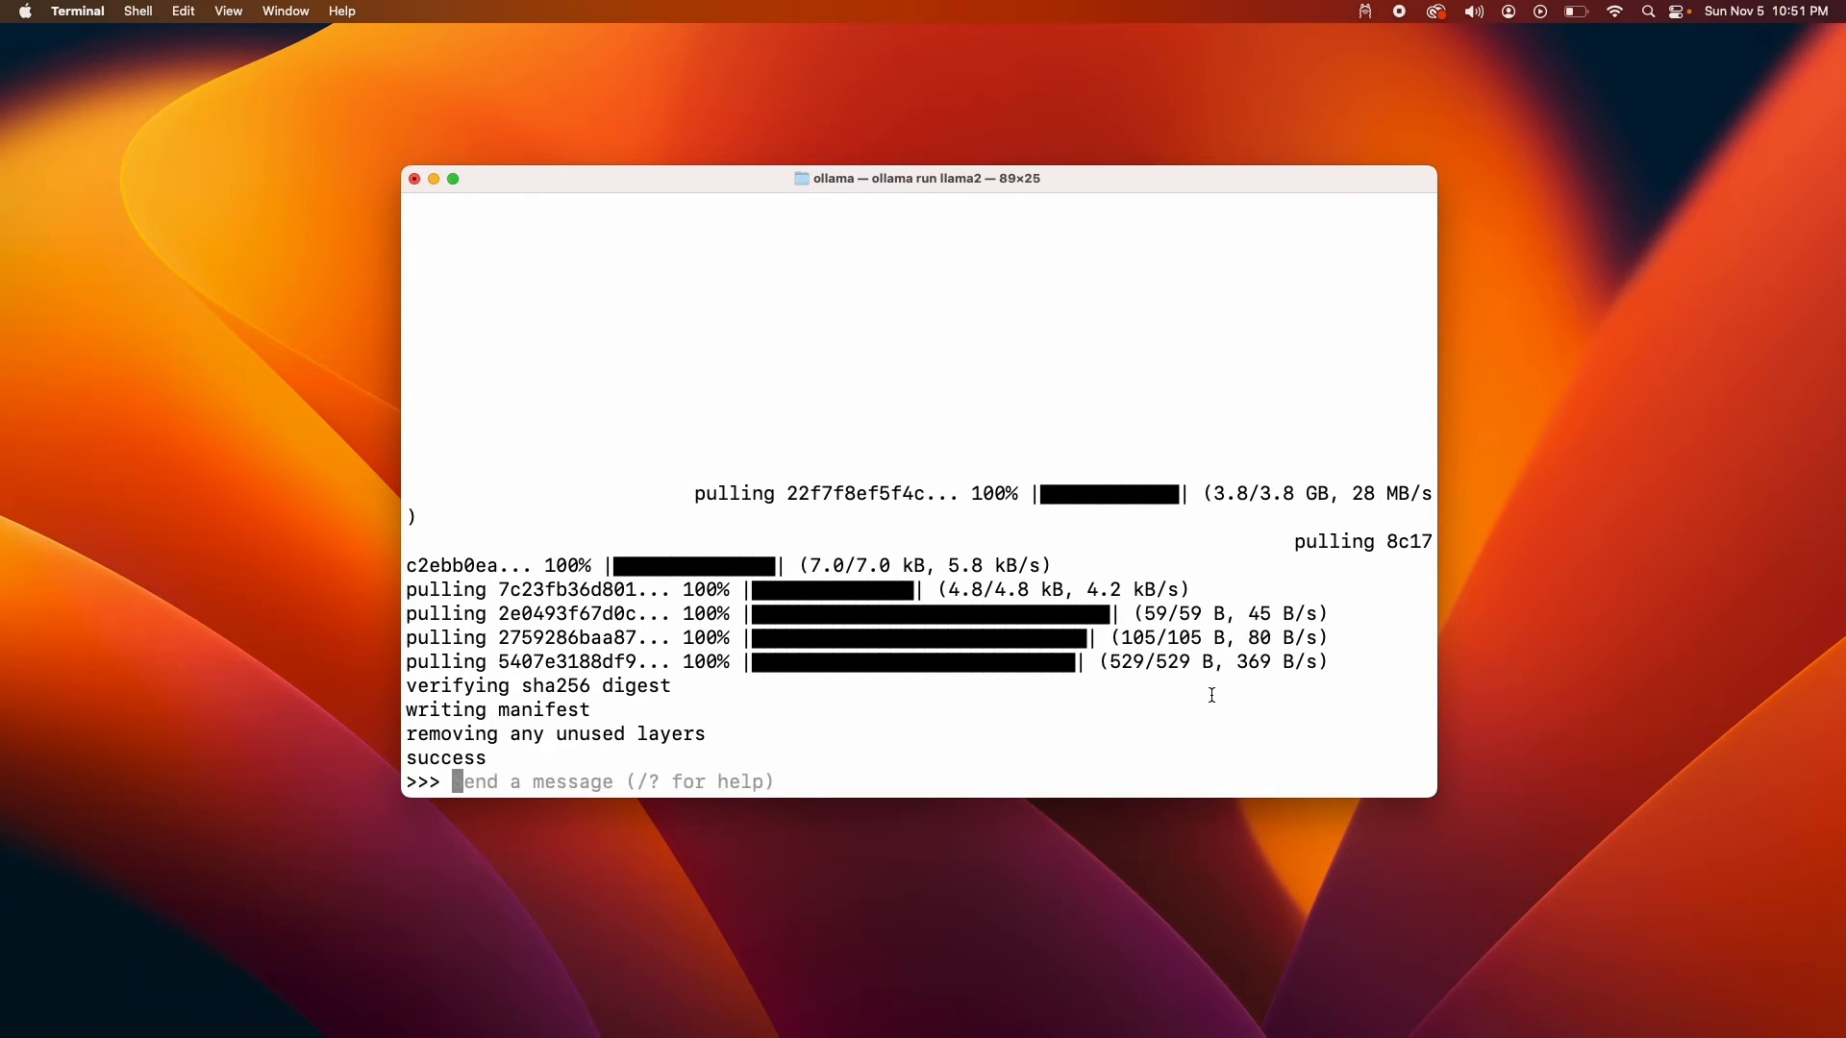
Greet llama2 with 'hi' and ask whether it is an LLM
key(enter)
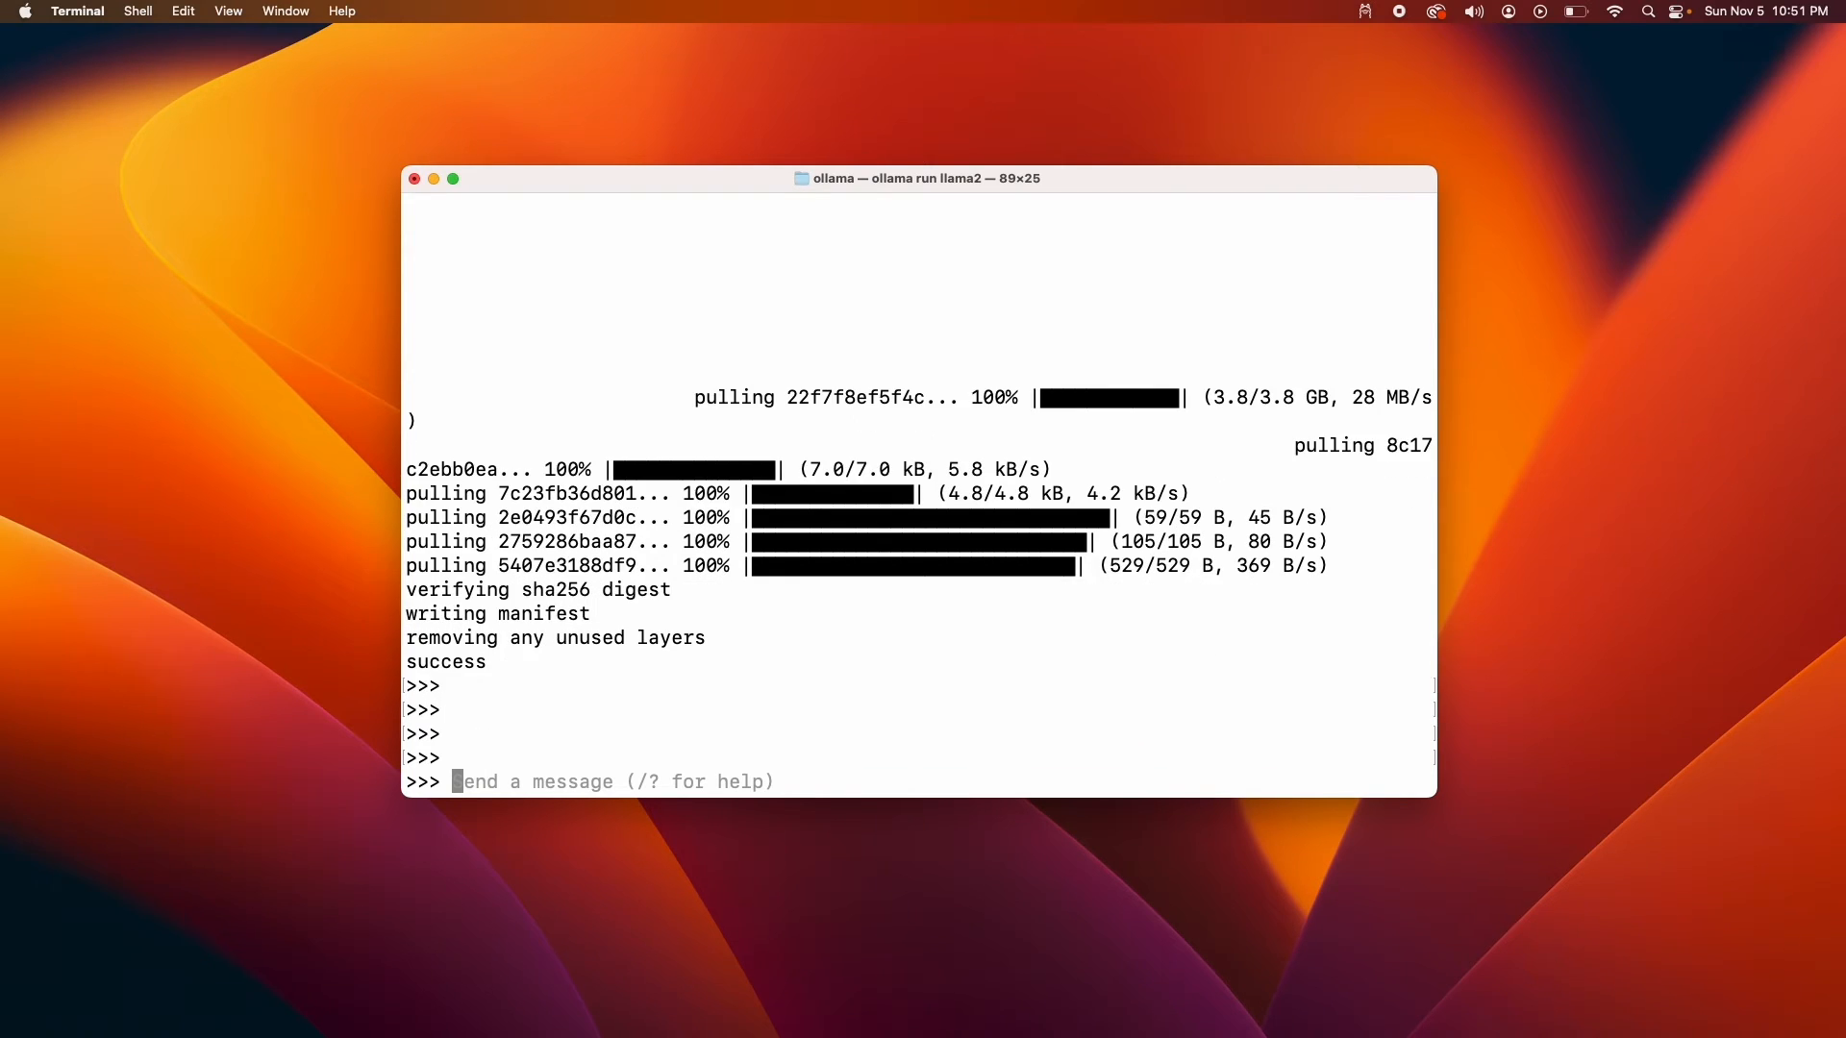
mouse_move(1119, 618)
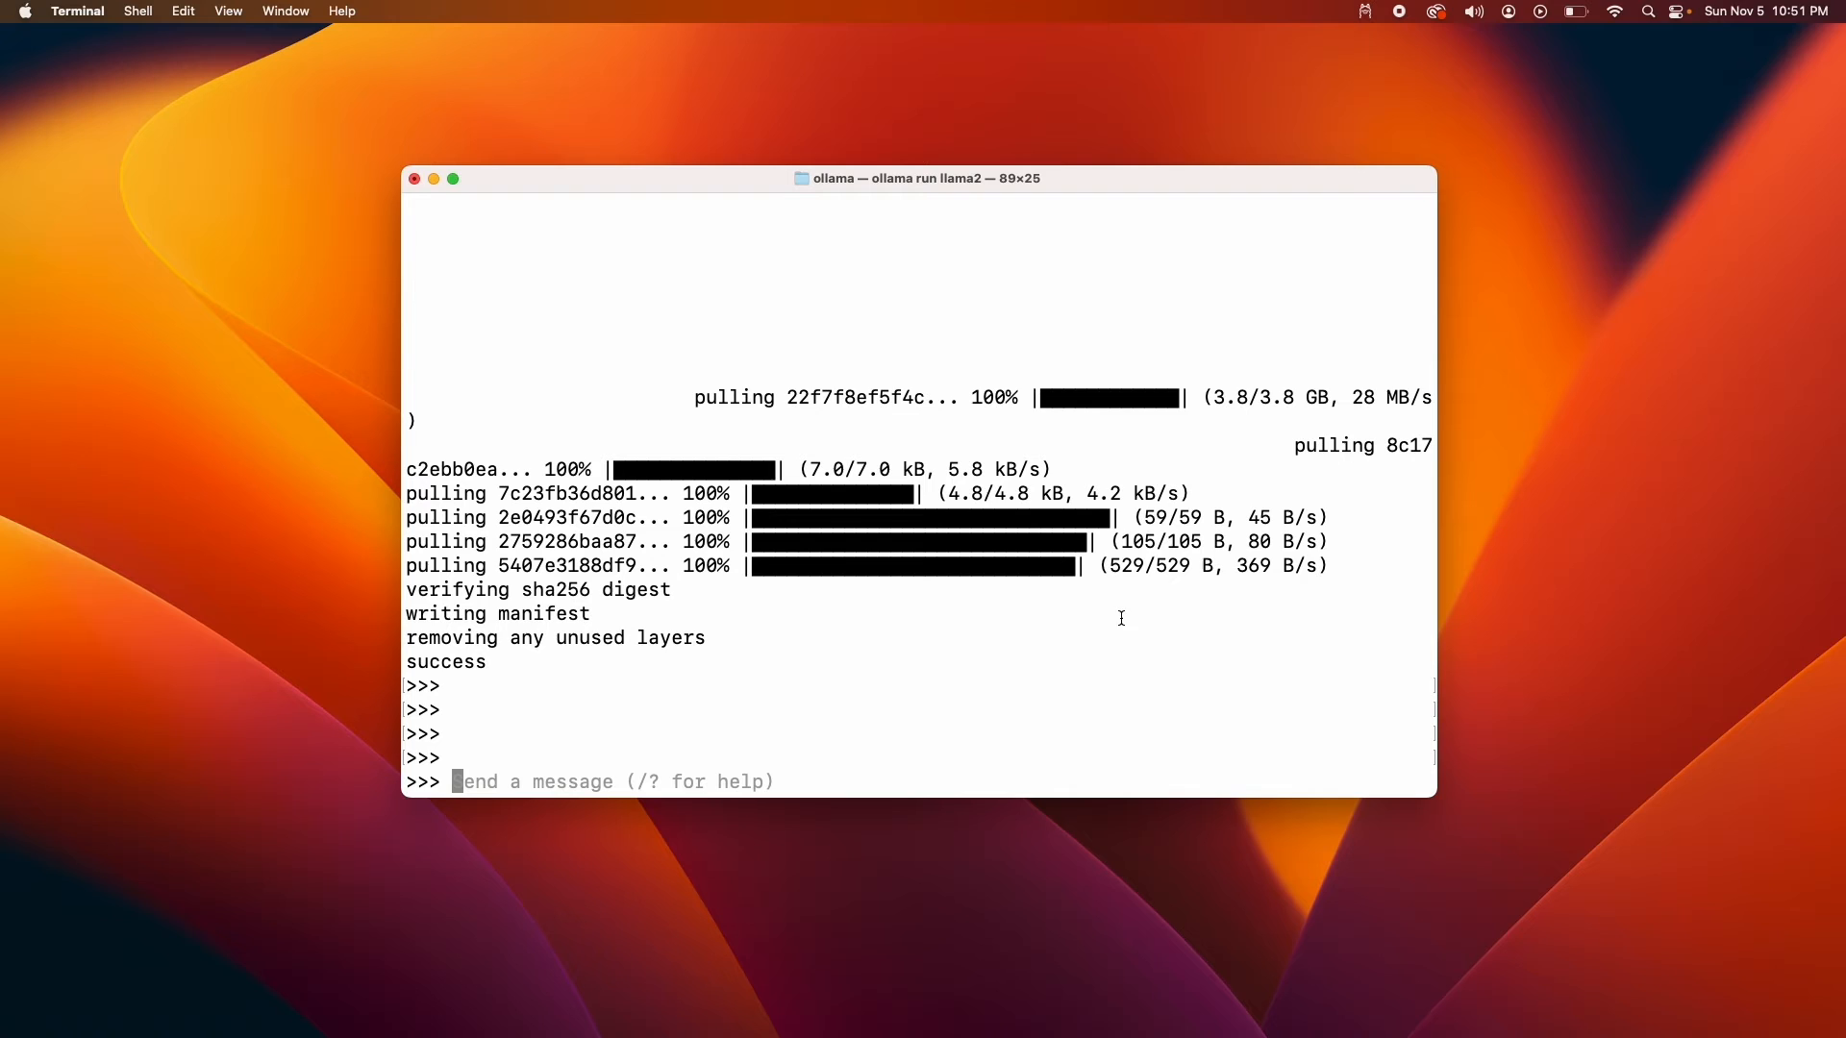
mouse_move(725, 680)
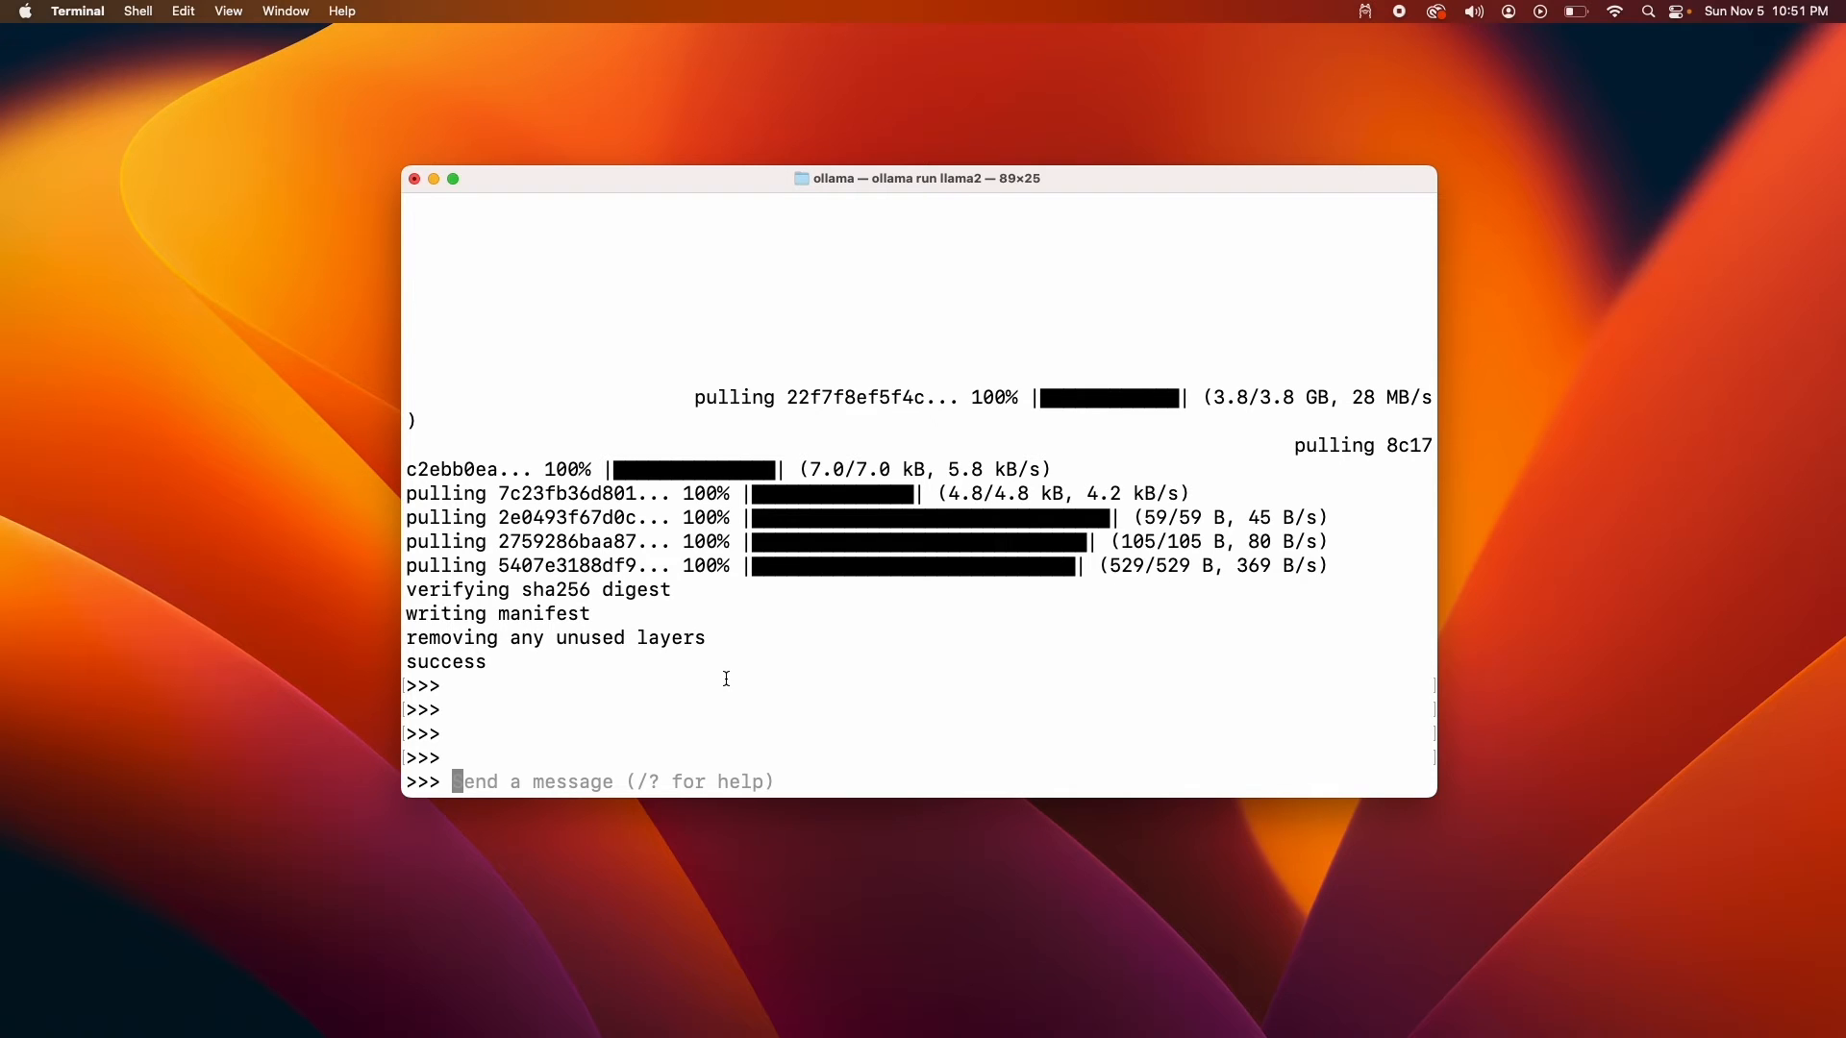
text(hi)
text(are you)
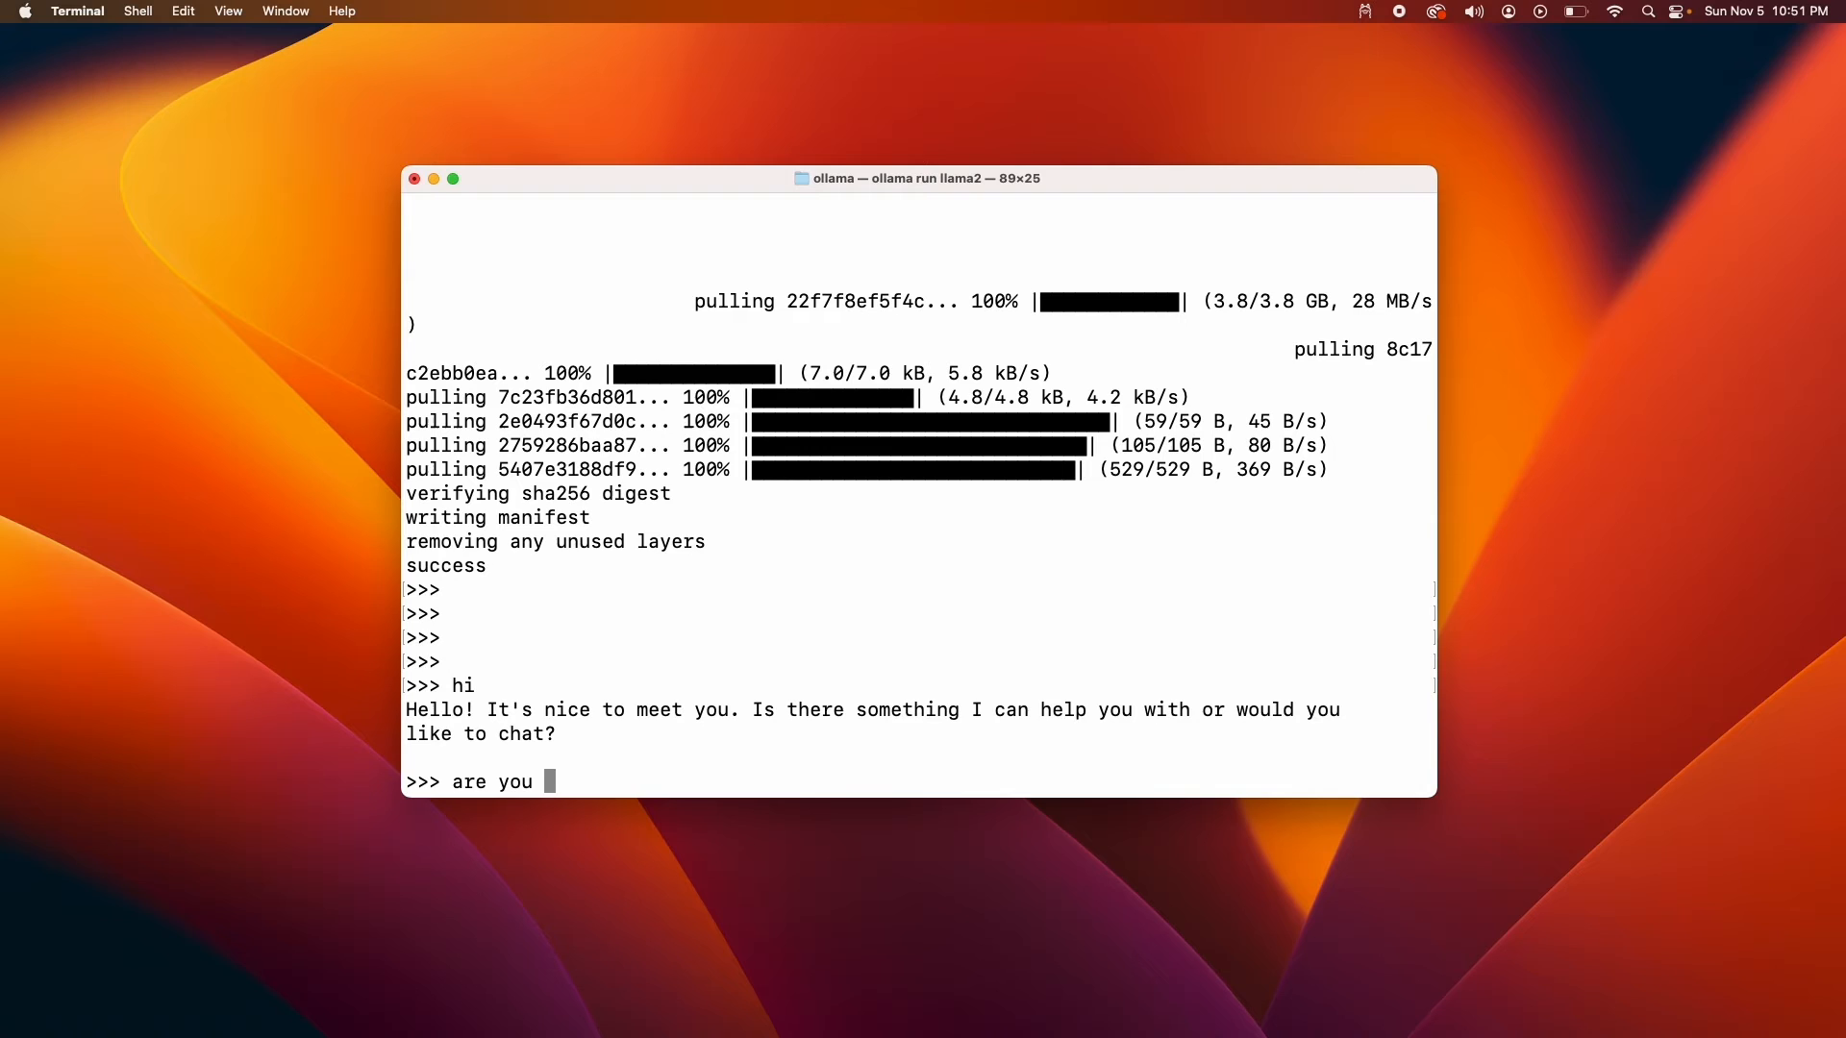
text(an LLM?)
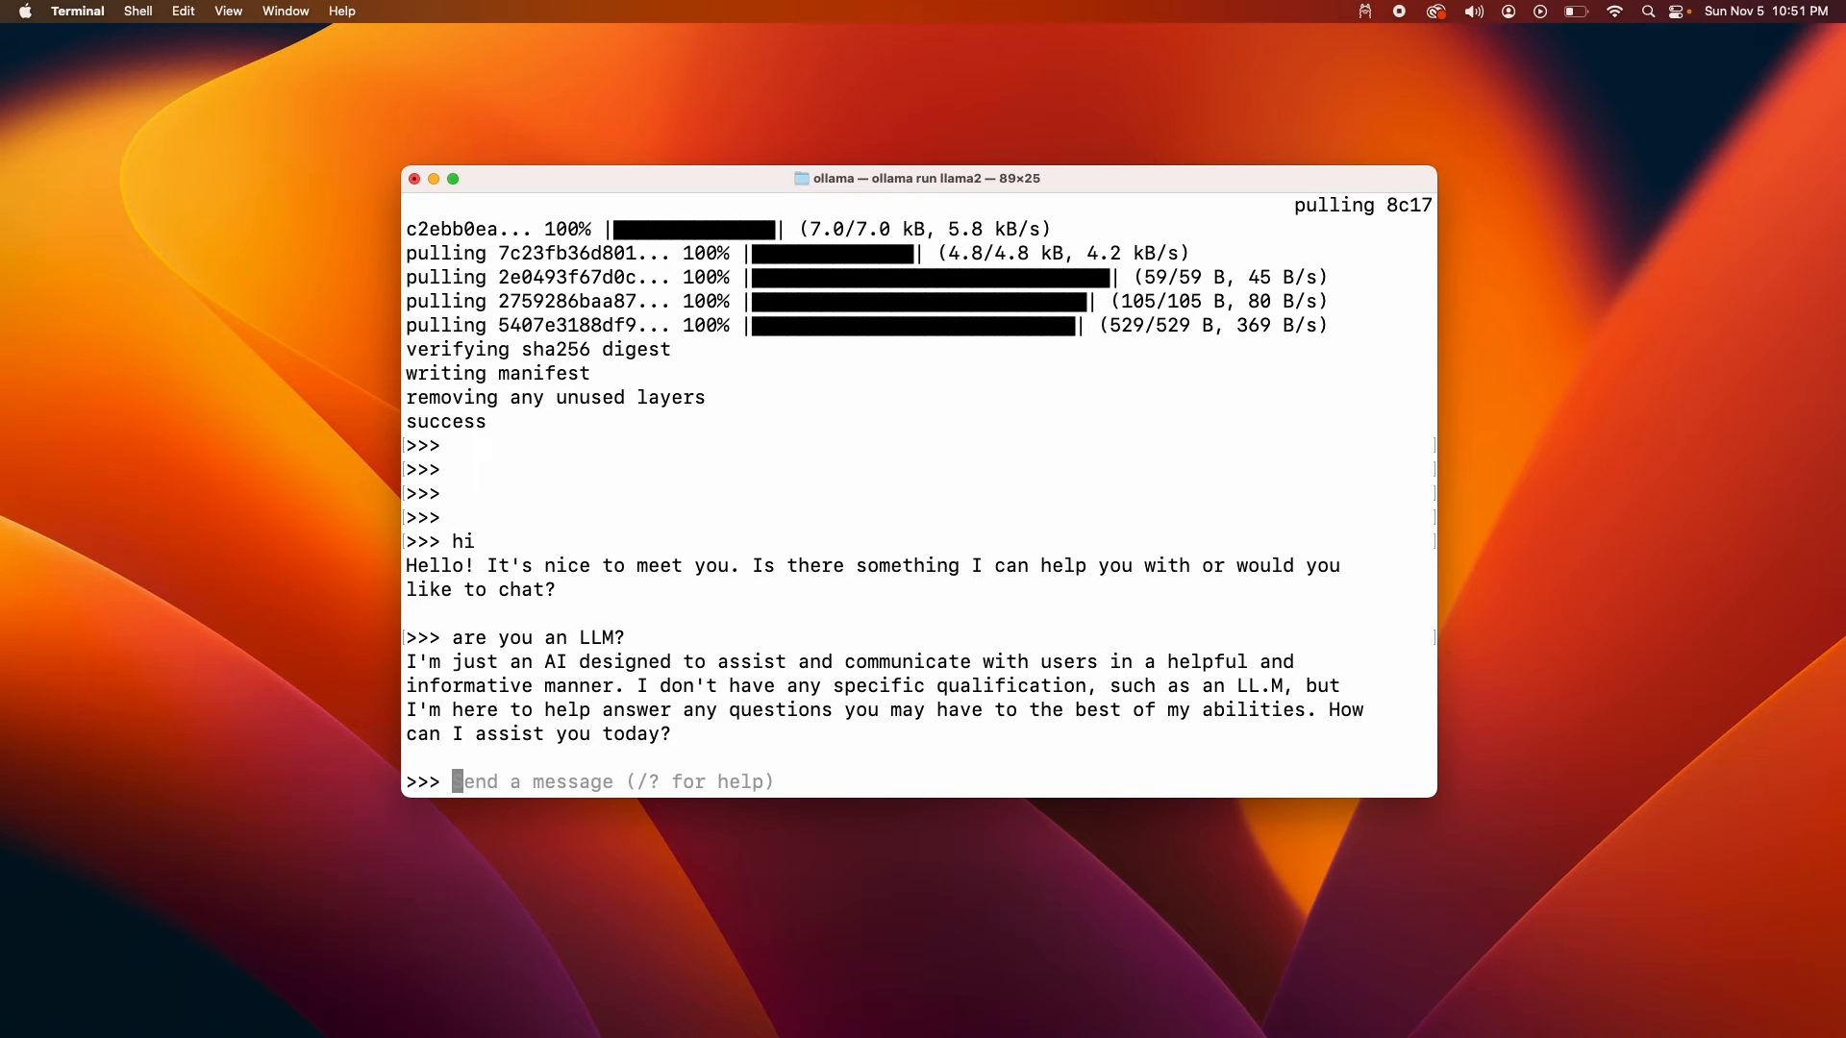
mouse_move(358, 532)
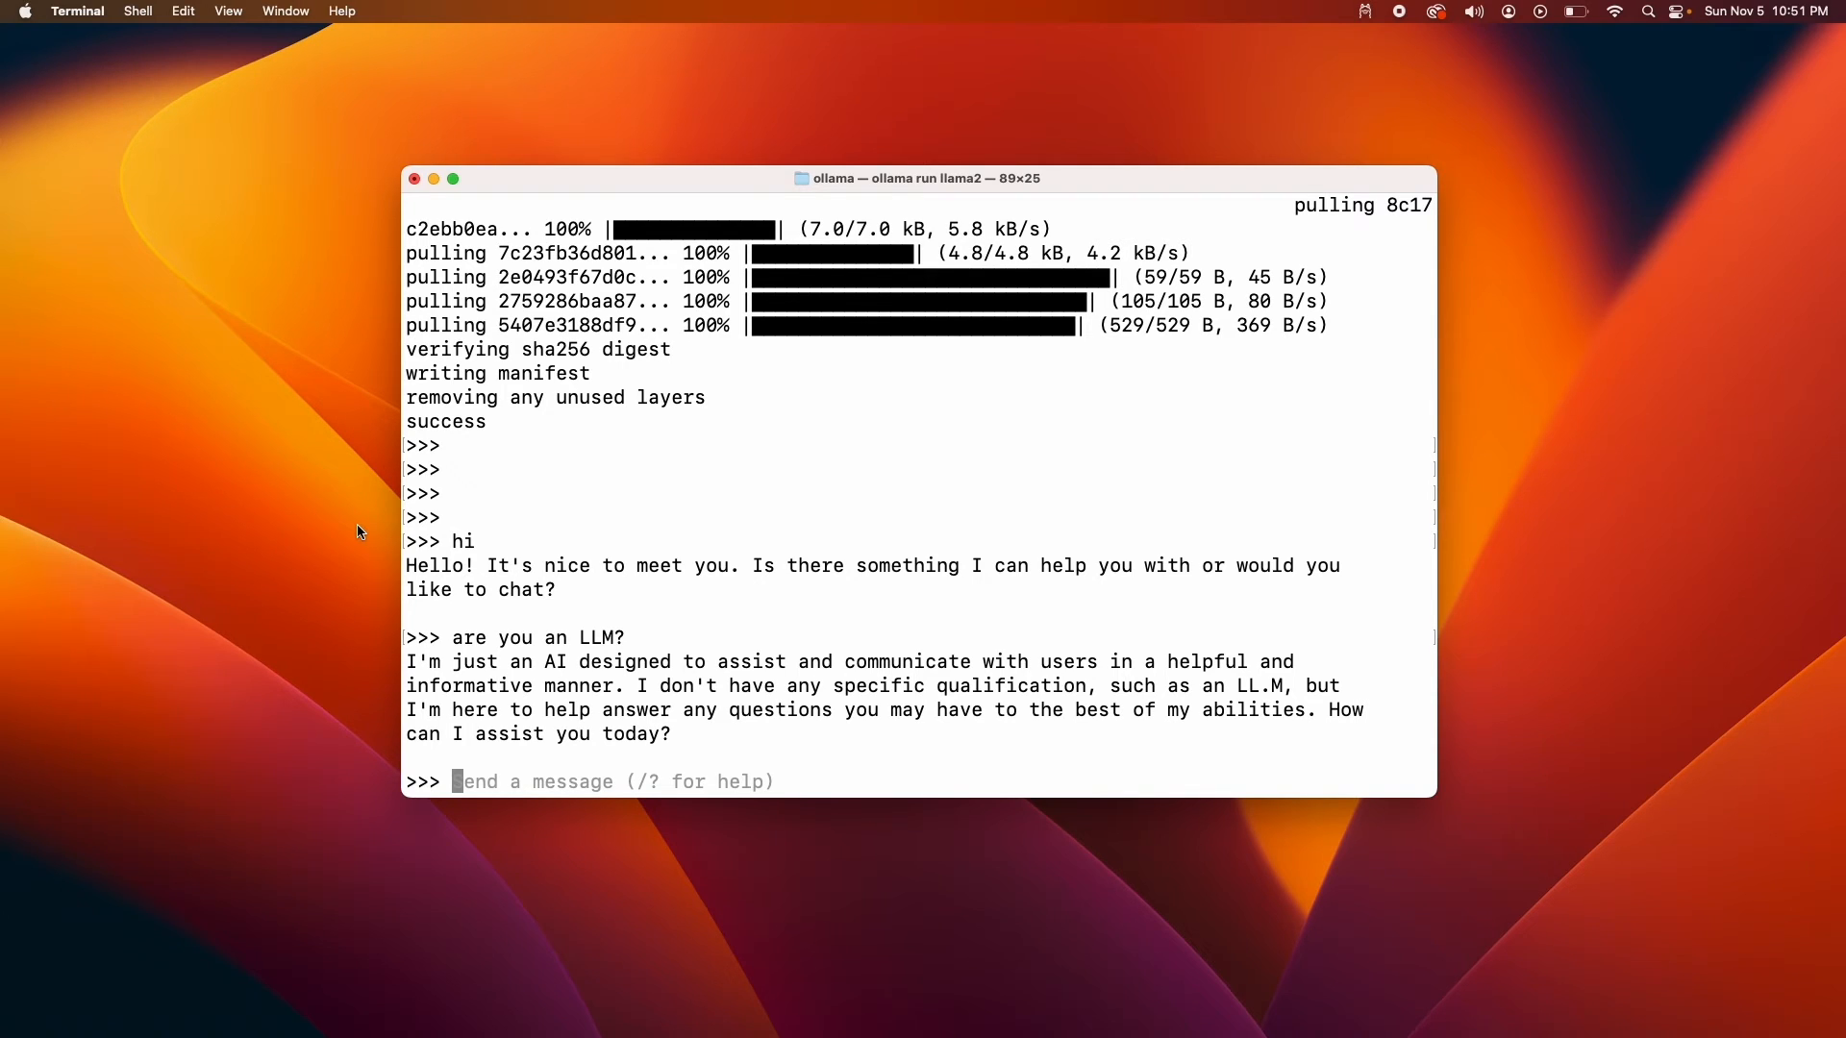
Type a prompt asking llama2 for a Python script calculating a rectangle's area
text(give me)
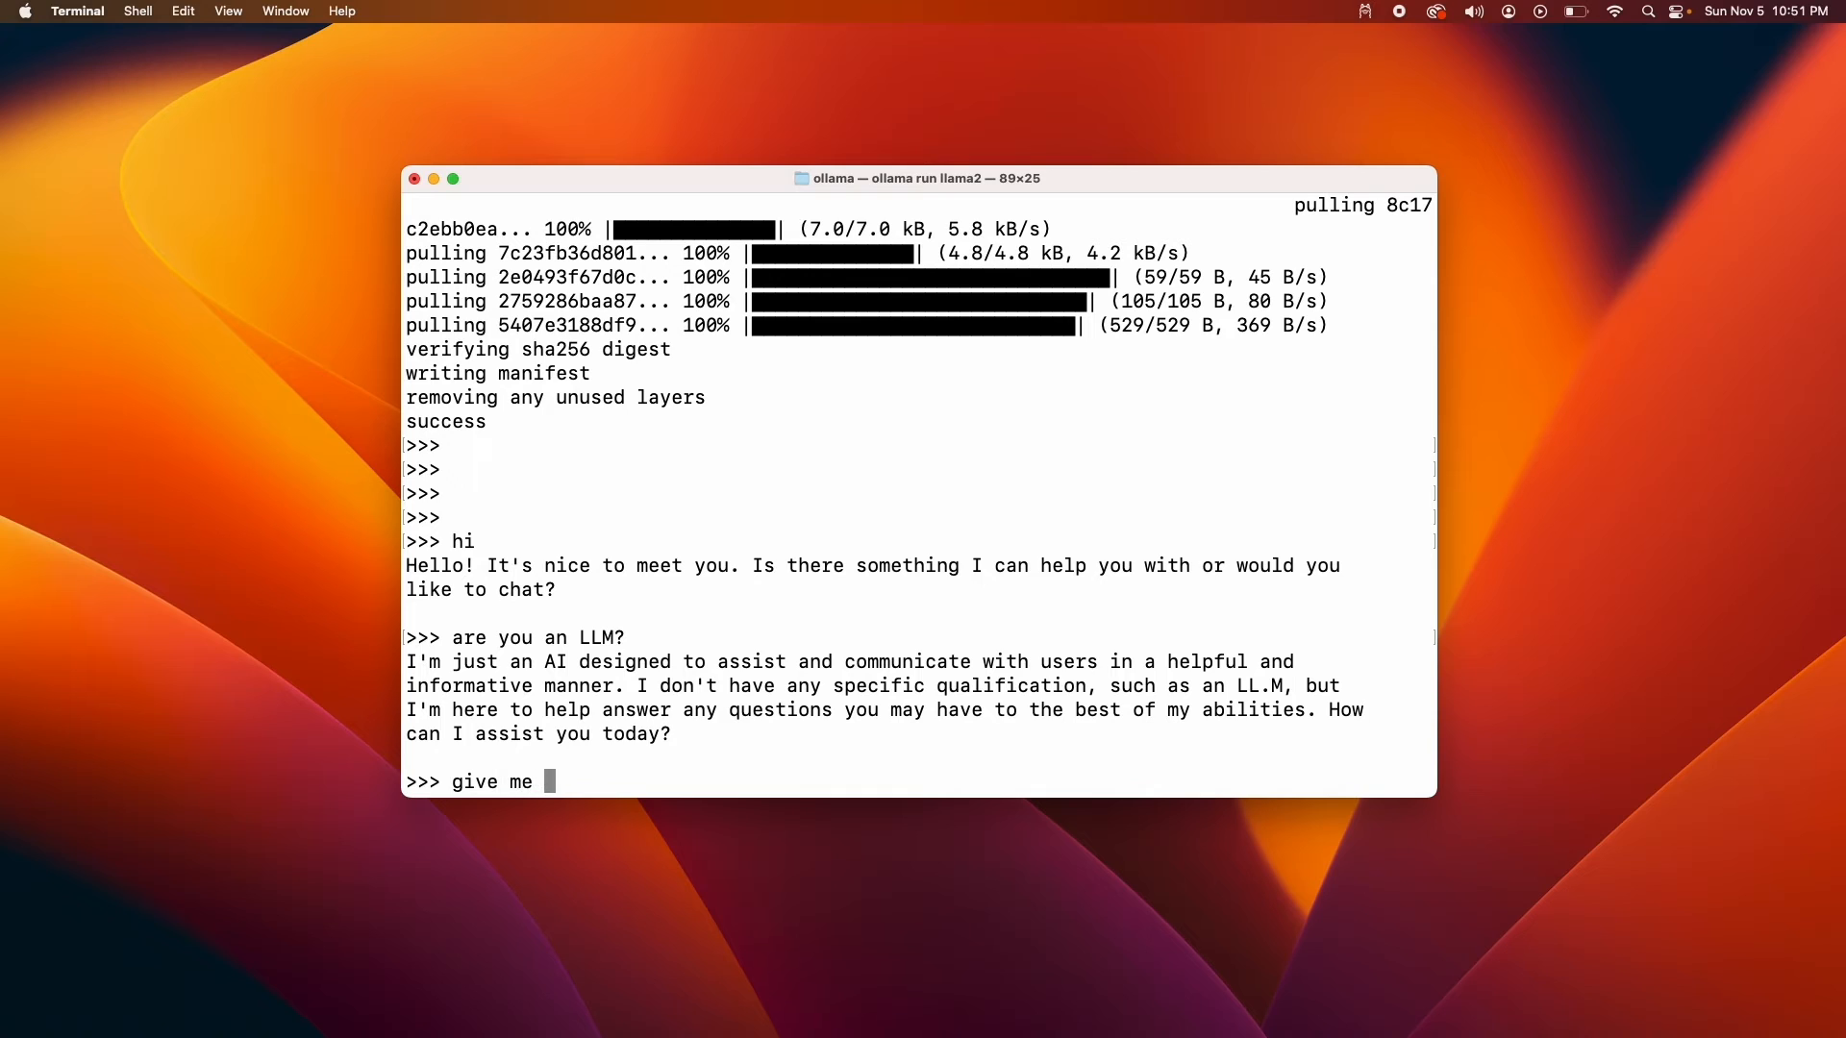
text(a python script to)
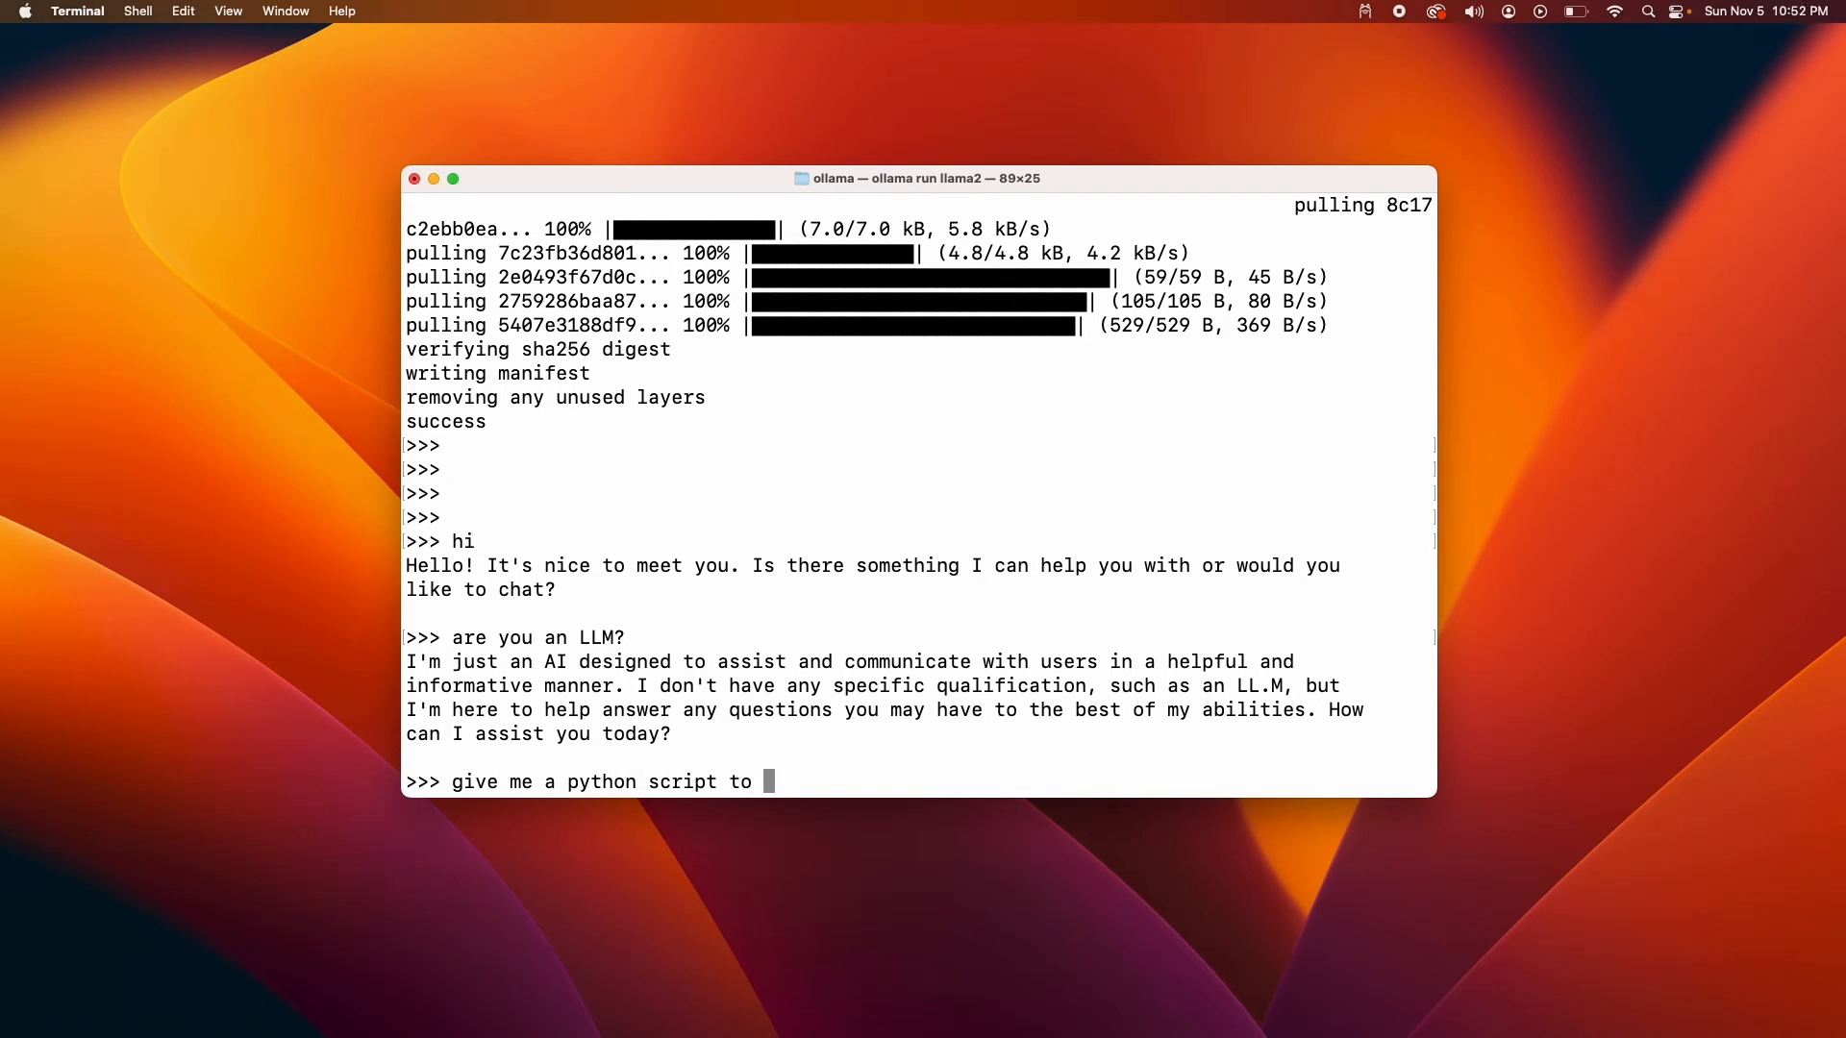
text(calculate)
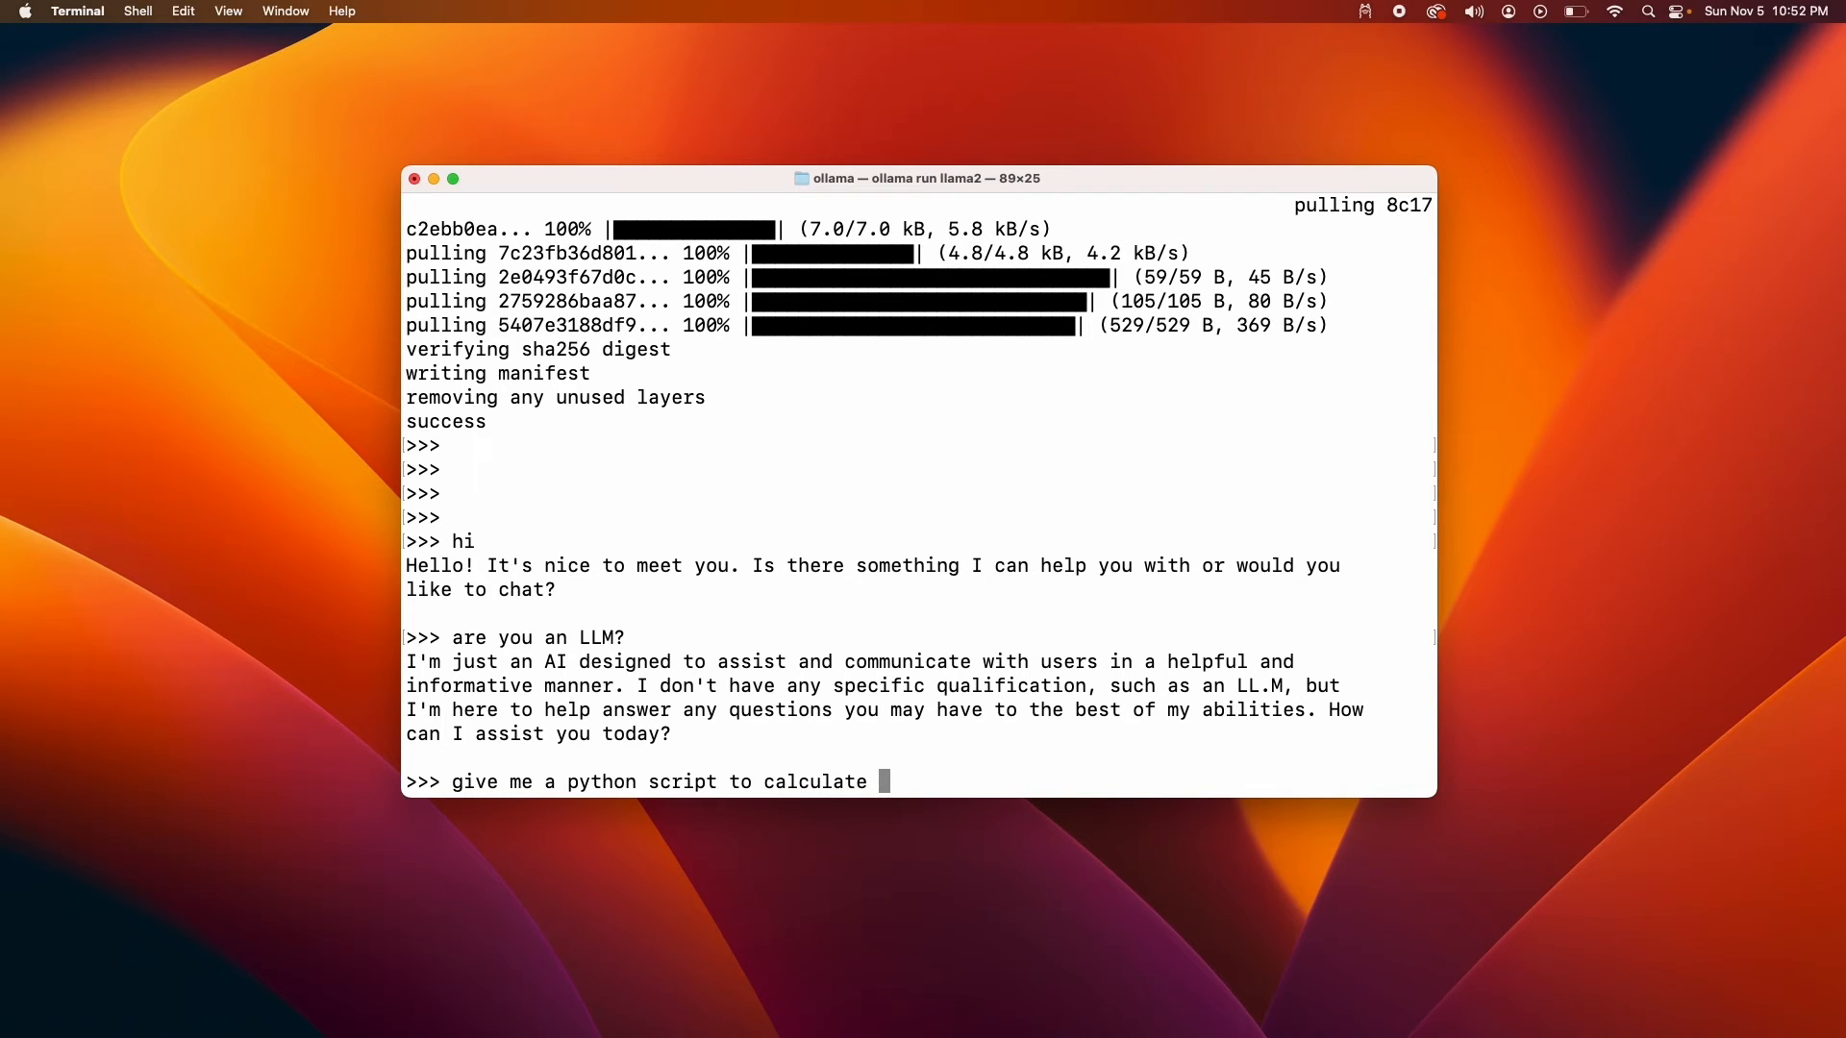
text(area of rectangle)
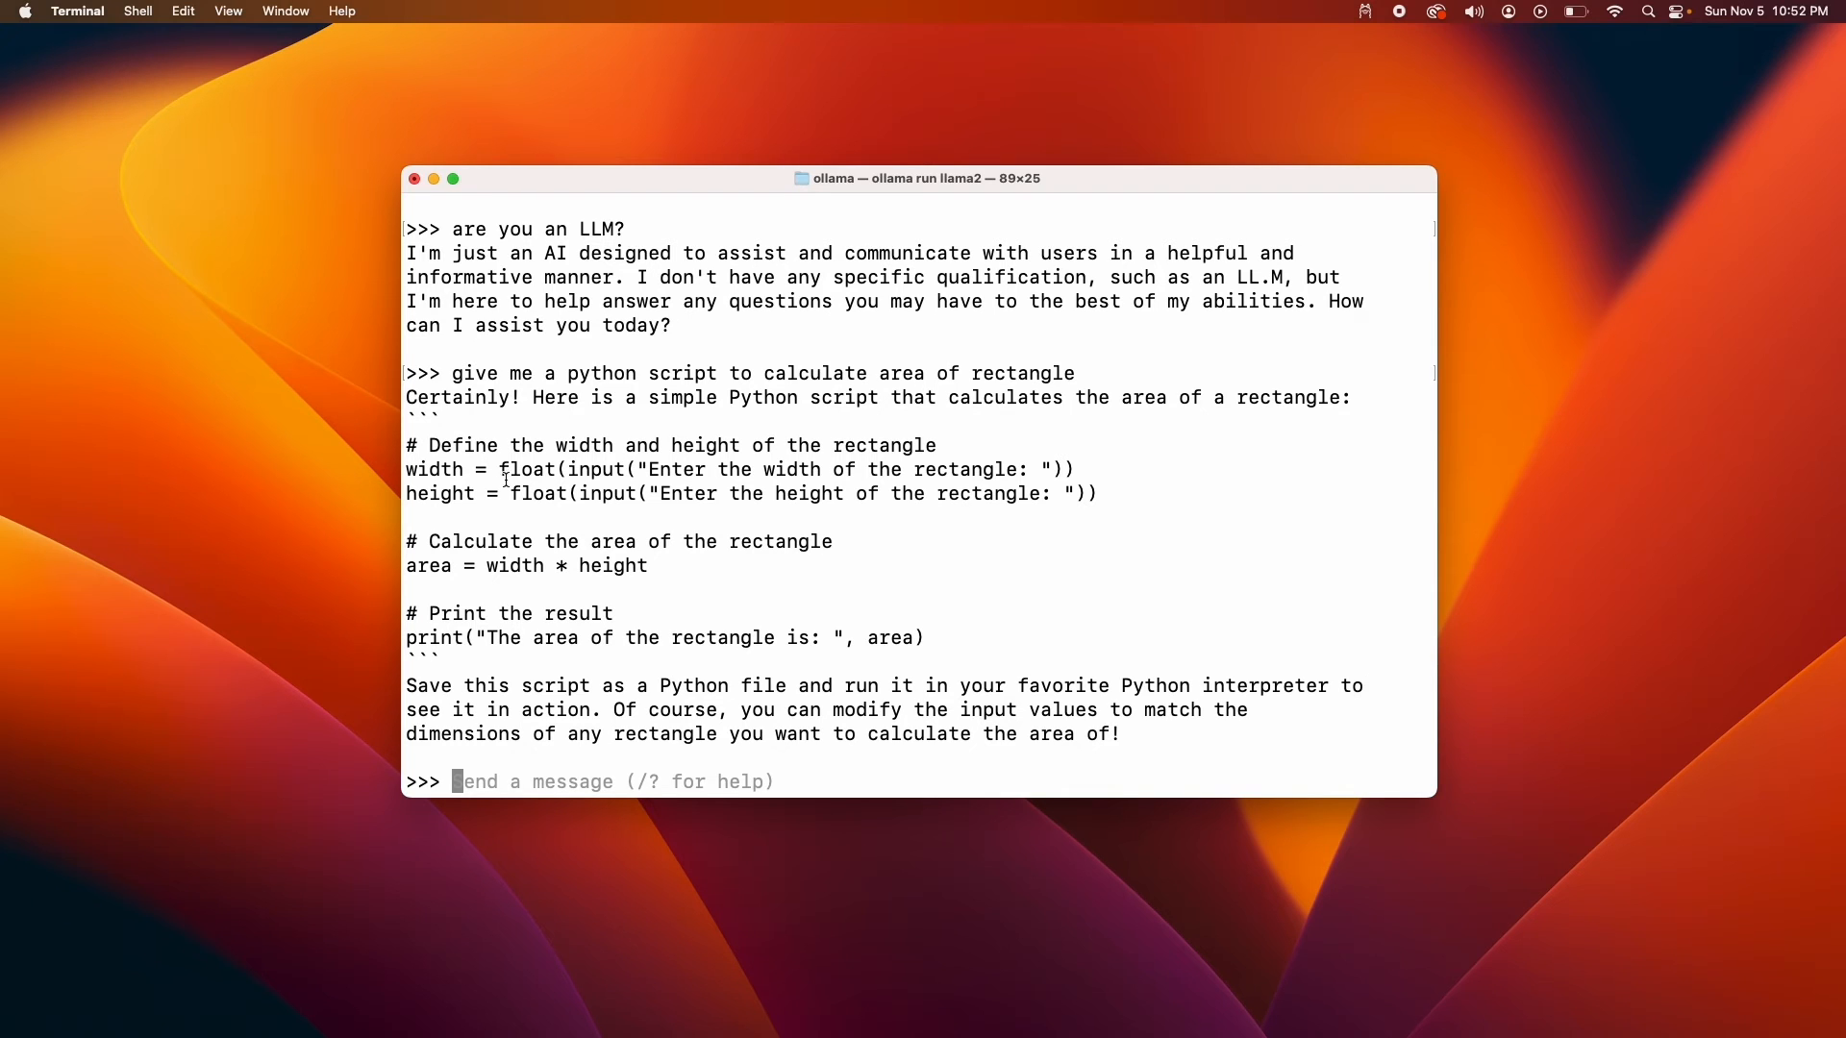
Select the generated rectangle script and start 'cat test.py' in the second terminal
drag(405, 468, 1098, 493)
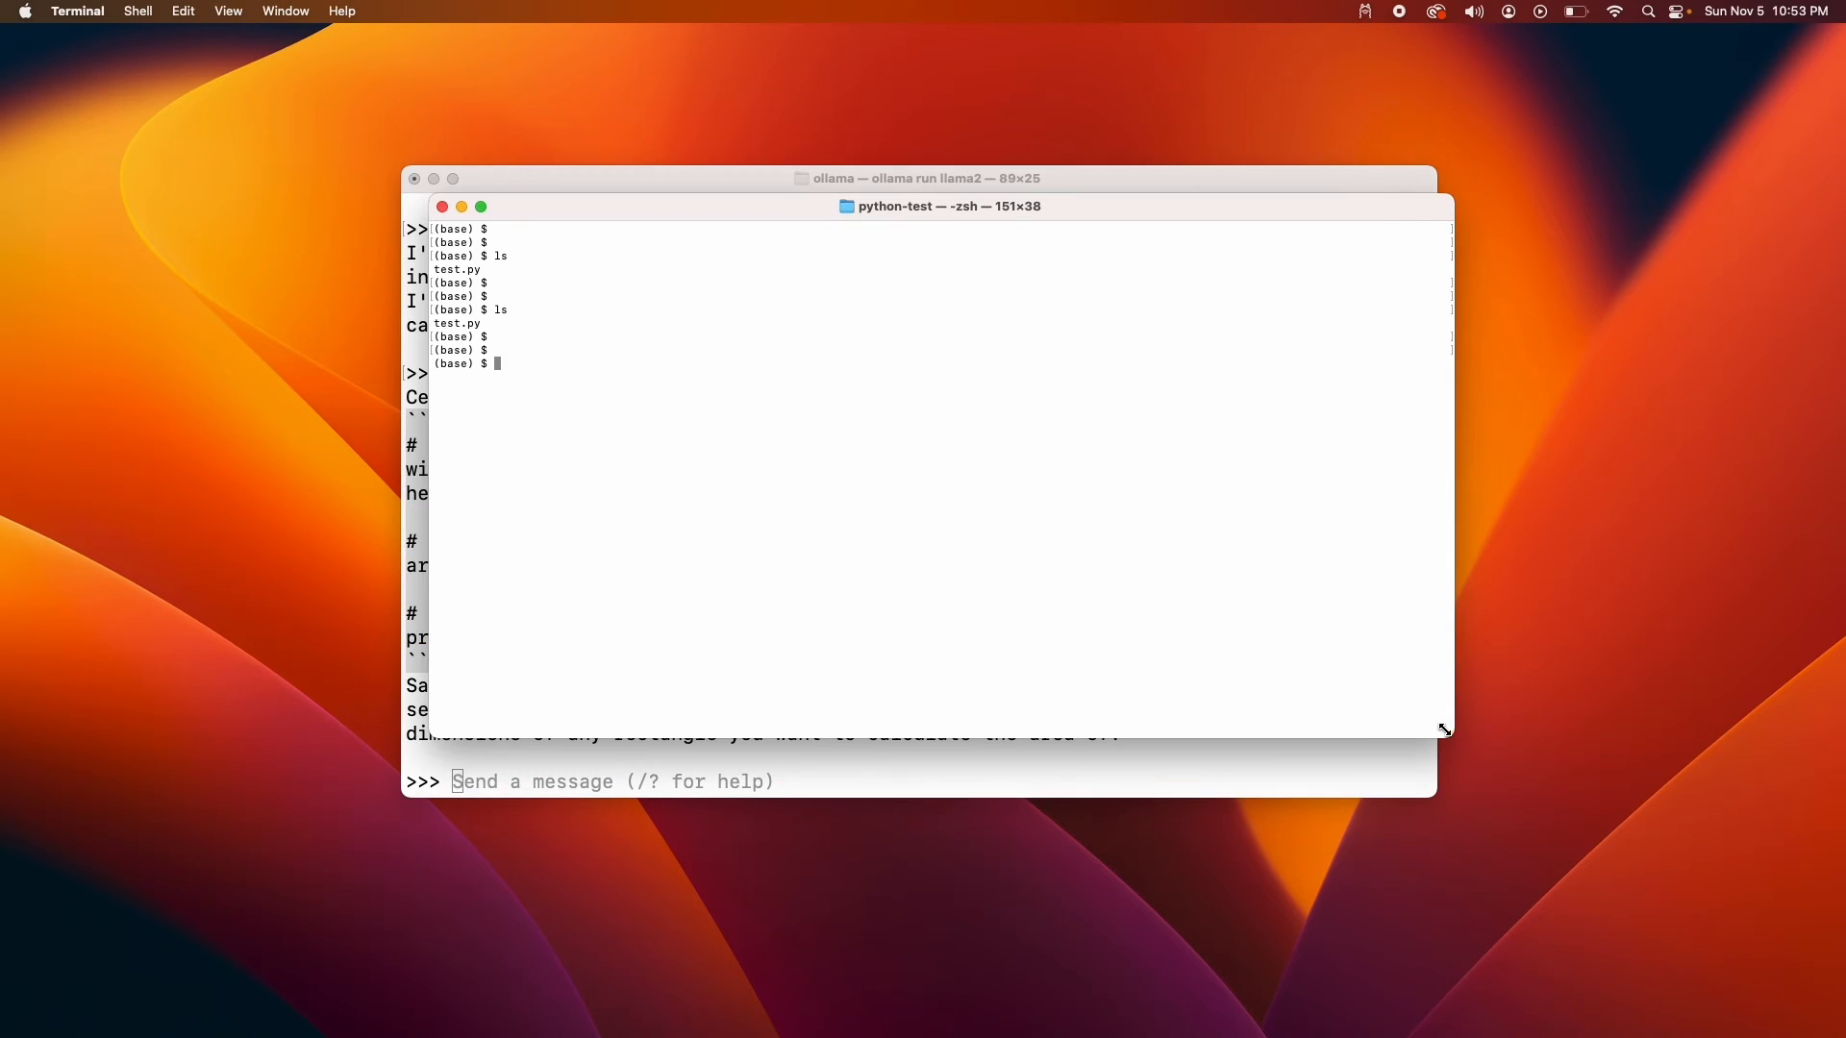
text(cat test.py)
text(python3 test.py)
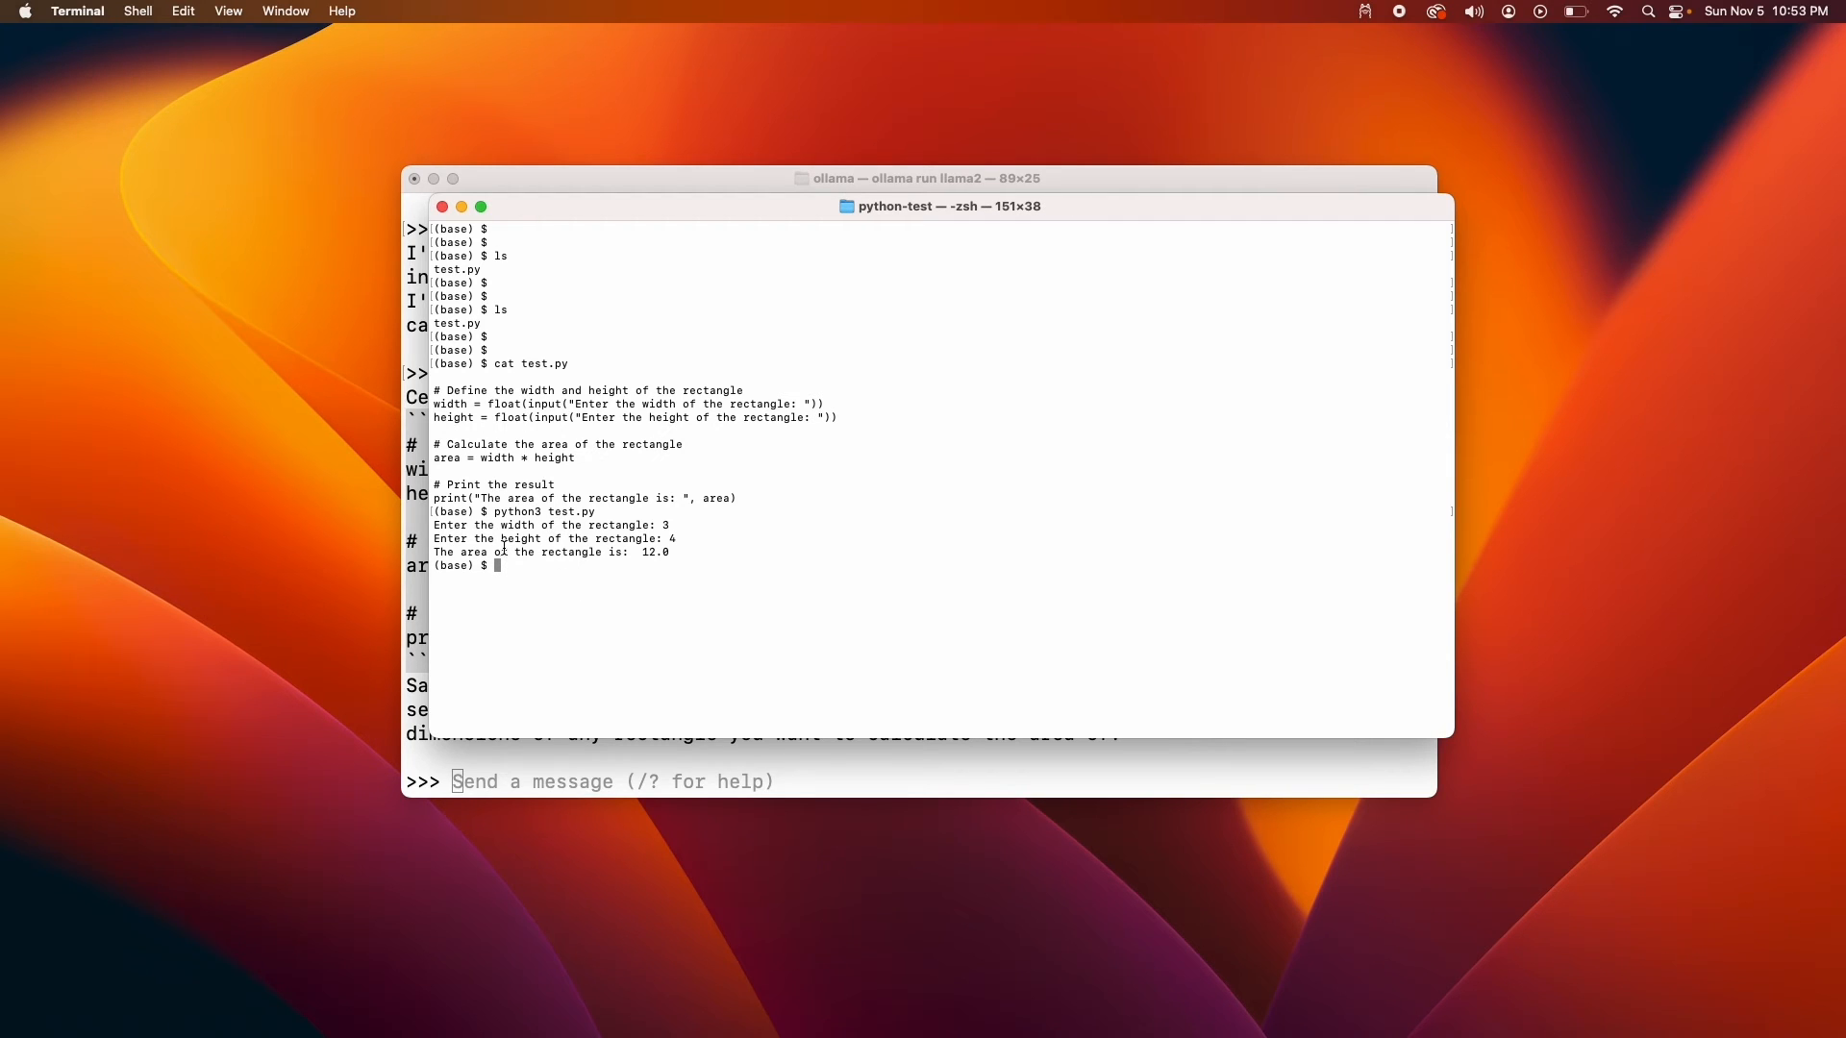
mouse_move(641, 551)
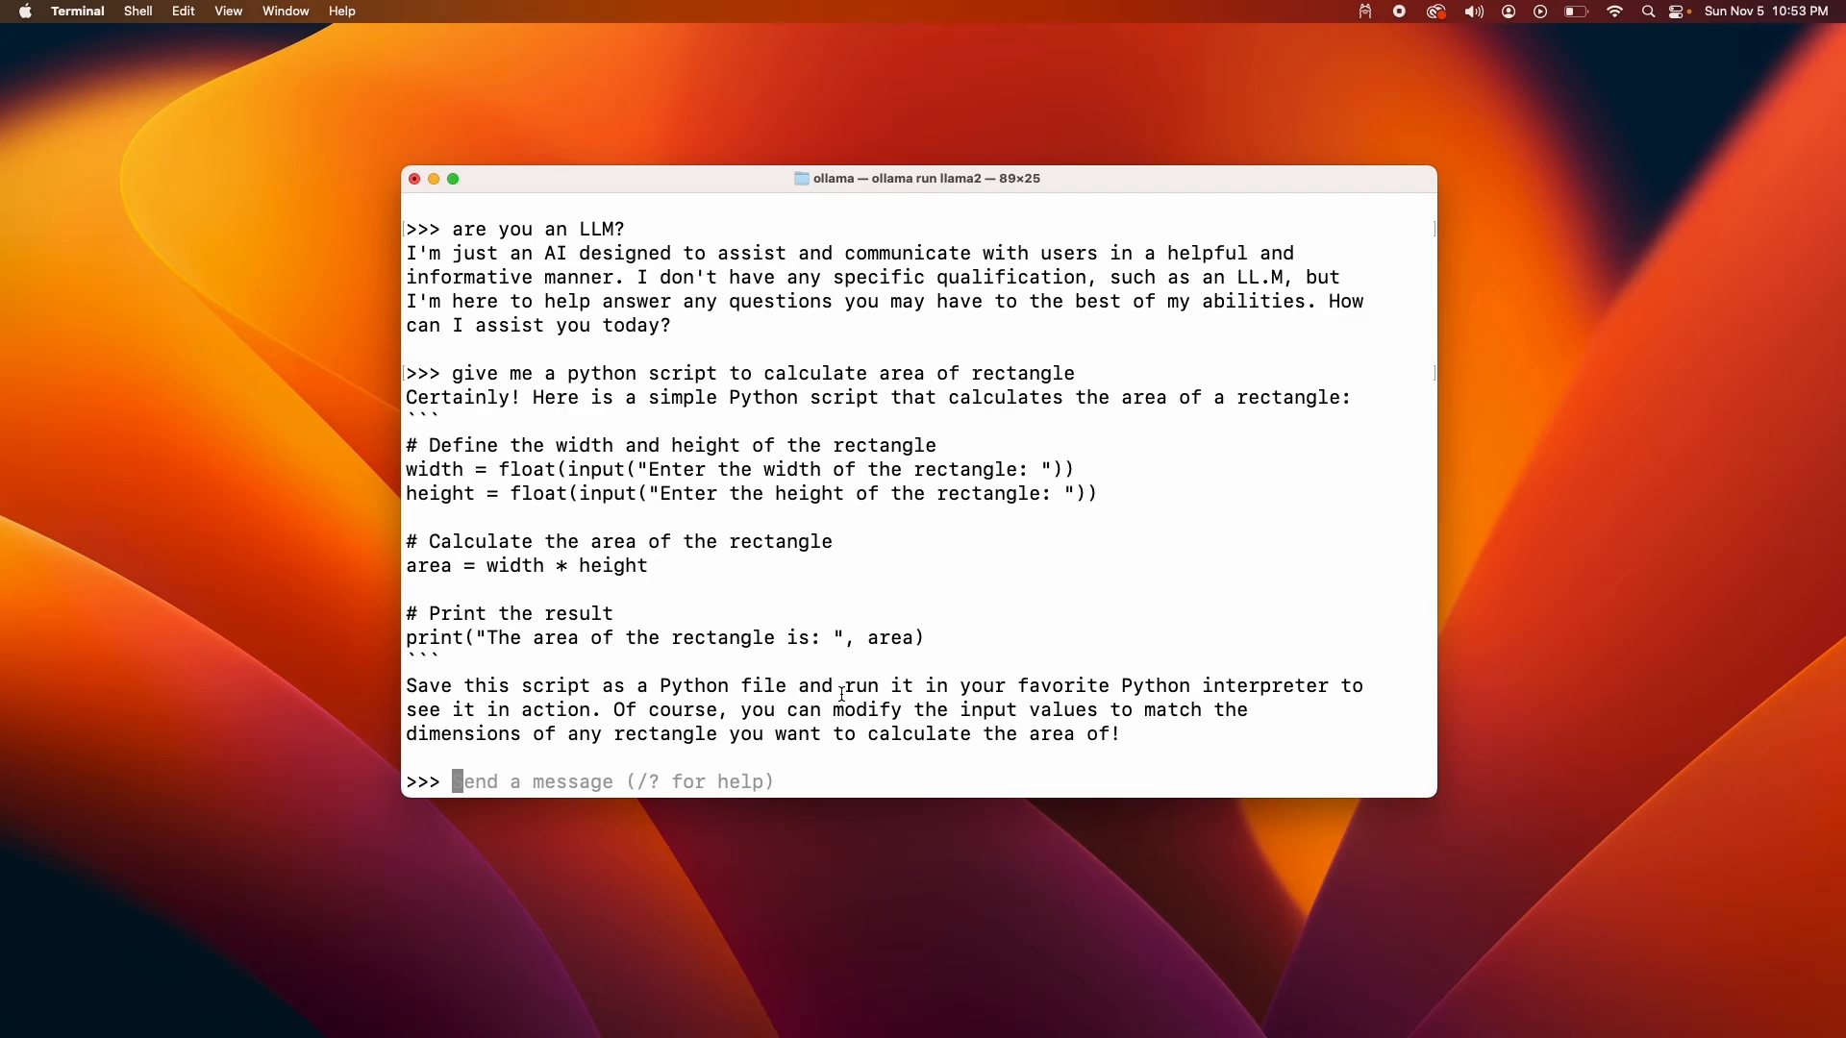
Ask llama2 who the seventh president of the US was
text(who was the)
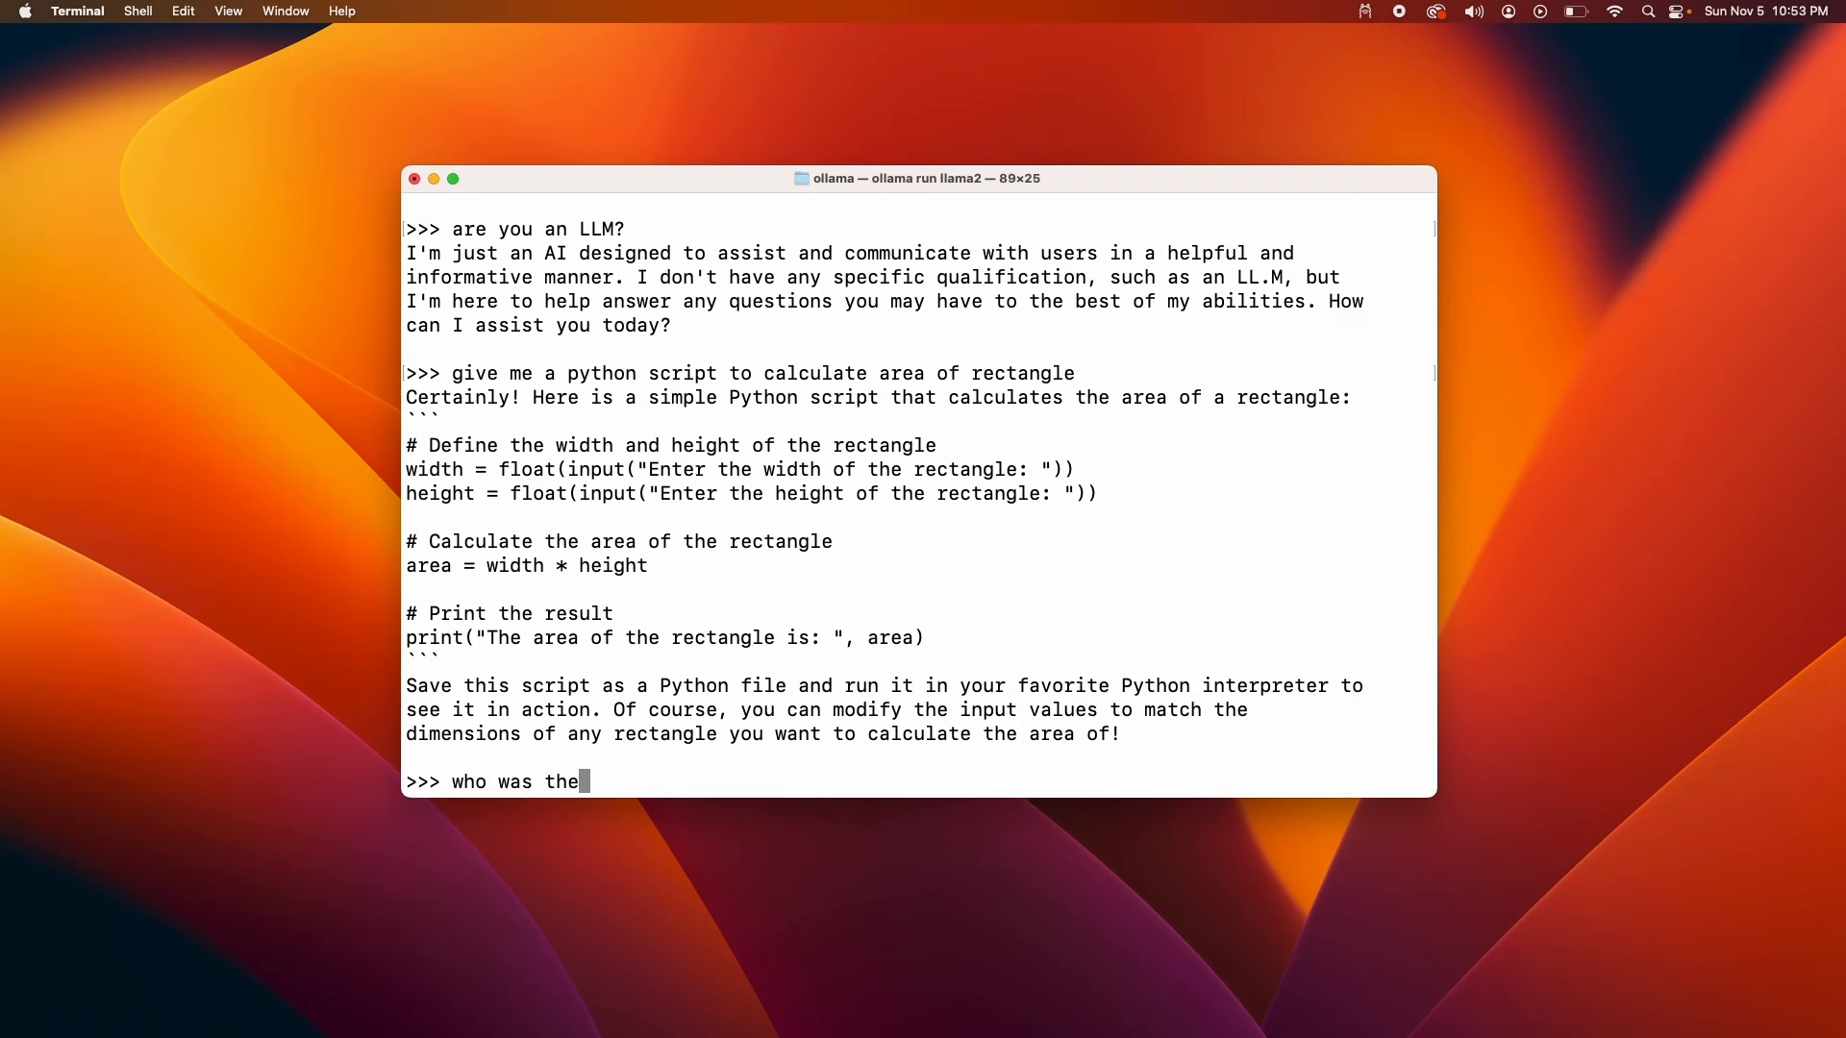
text(sevent)
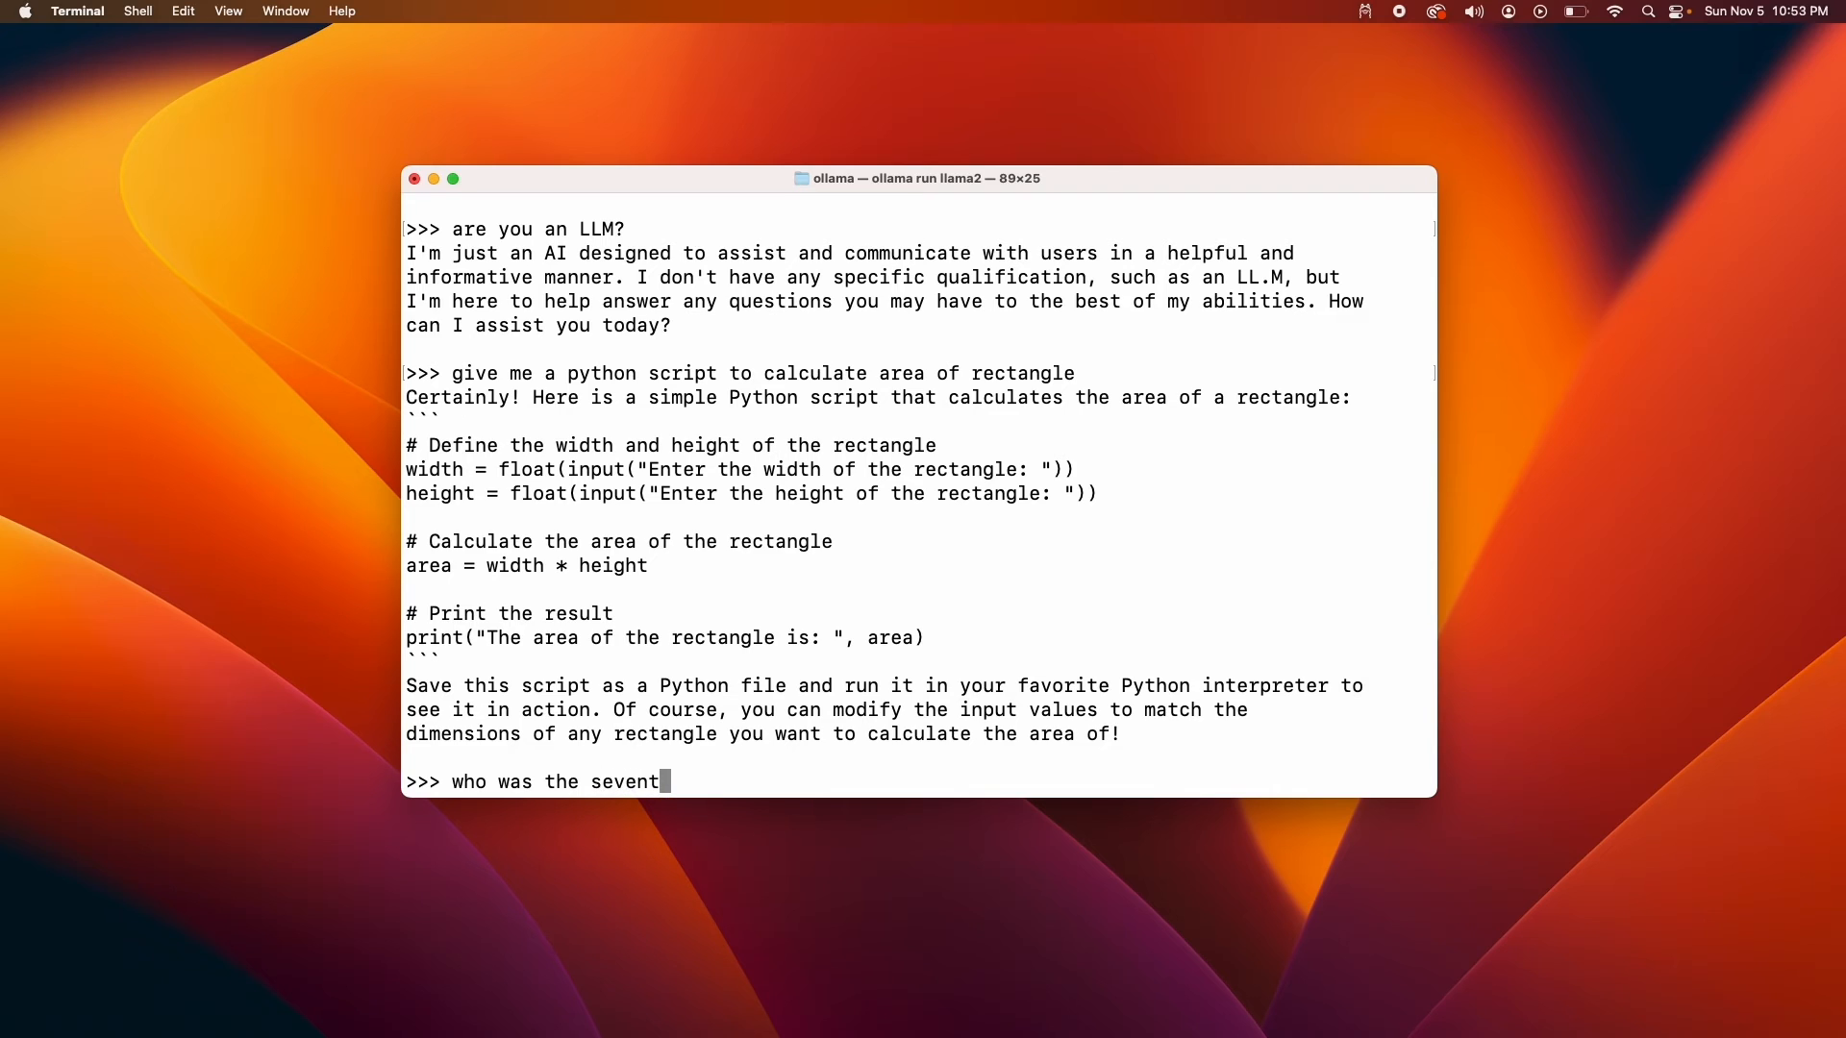
text(h)
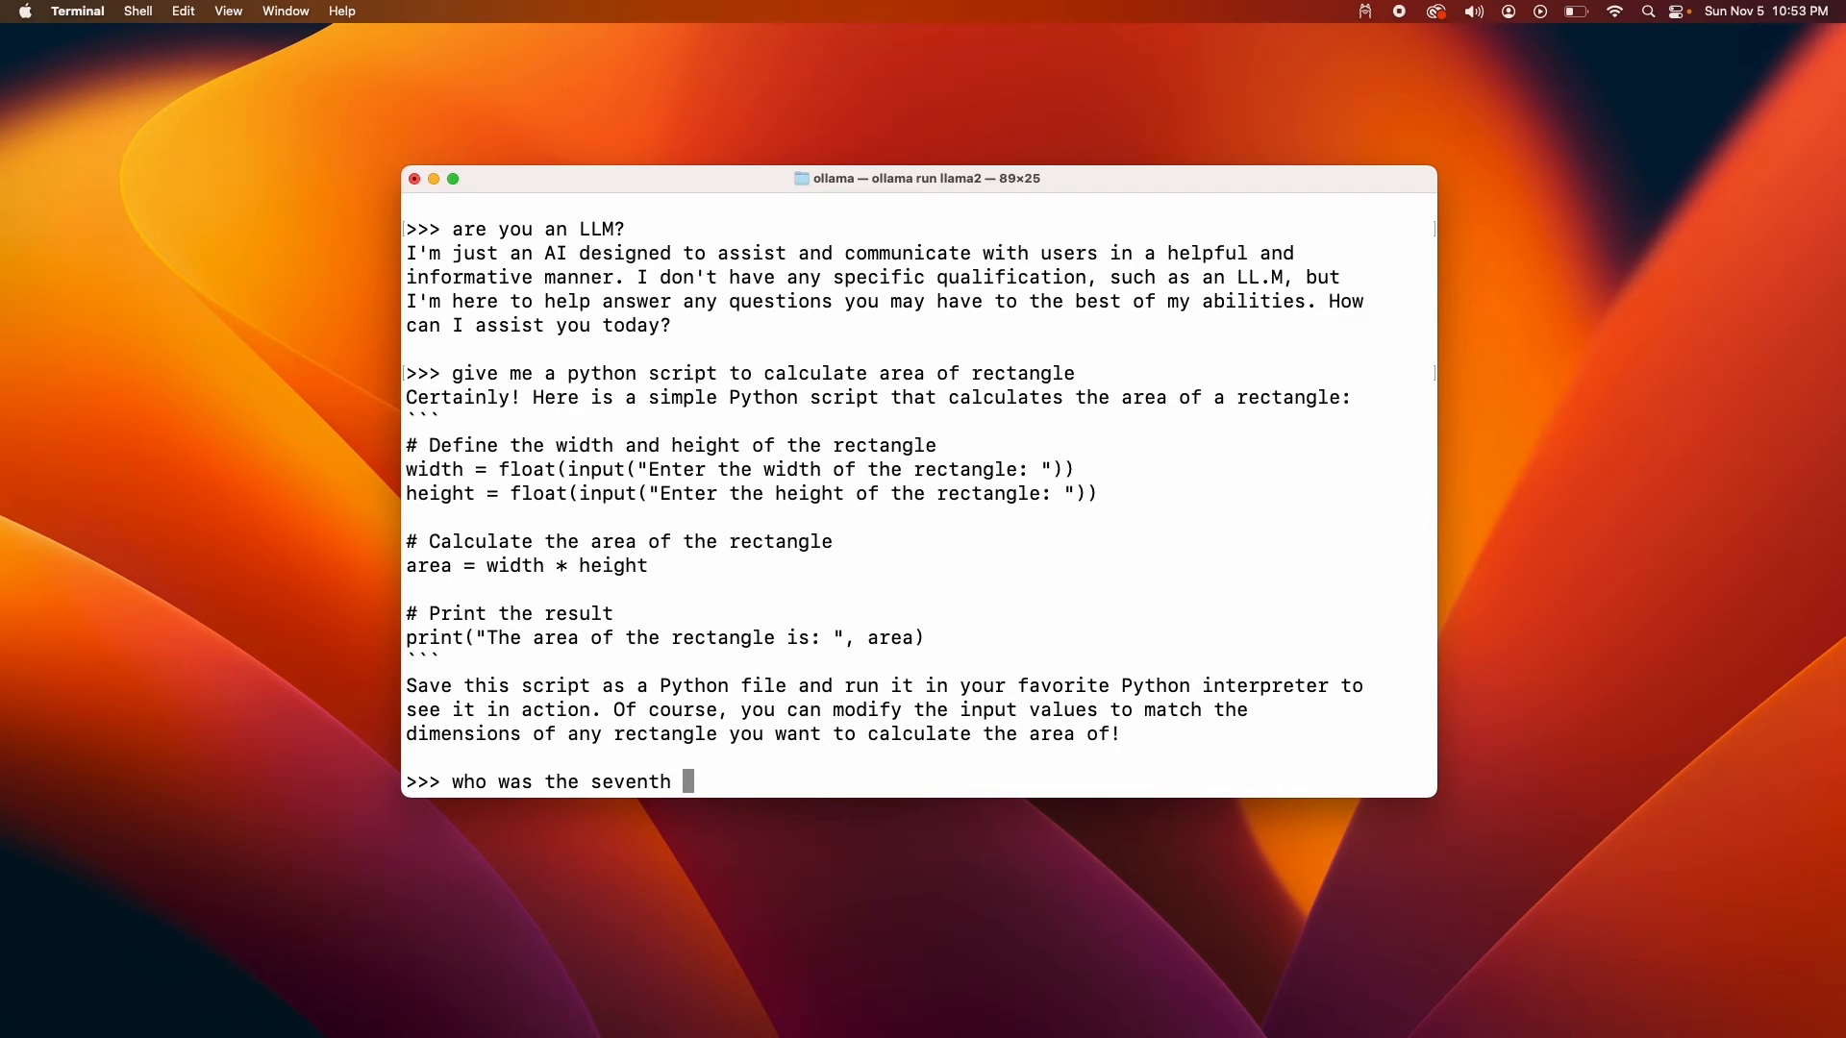
text(president of the us)
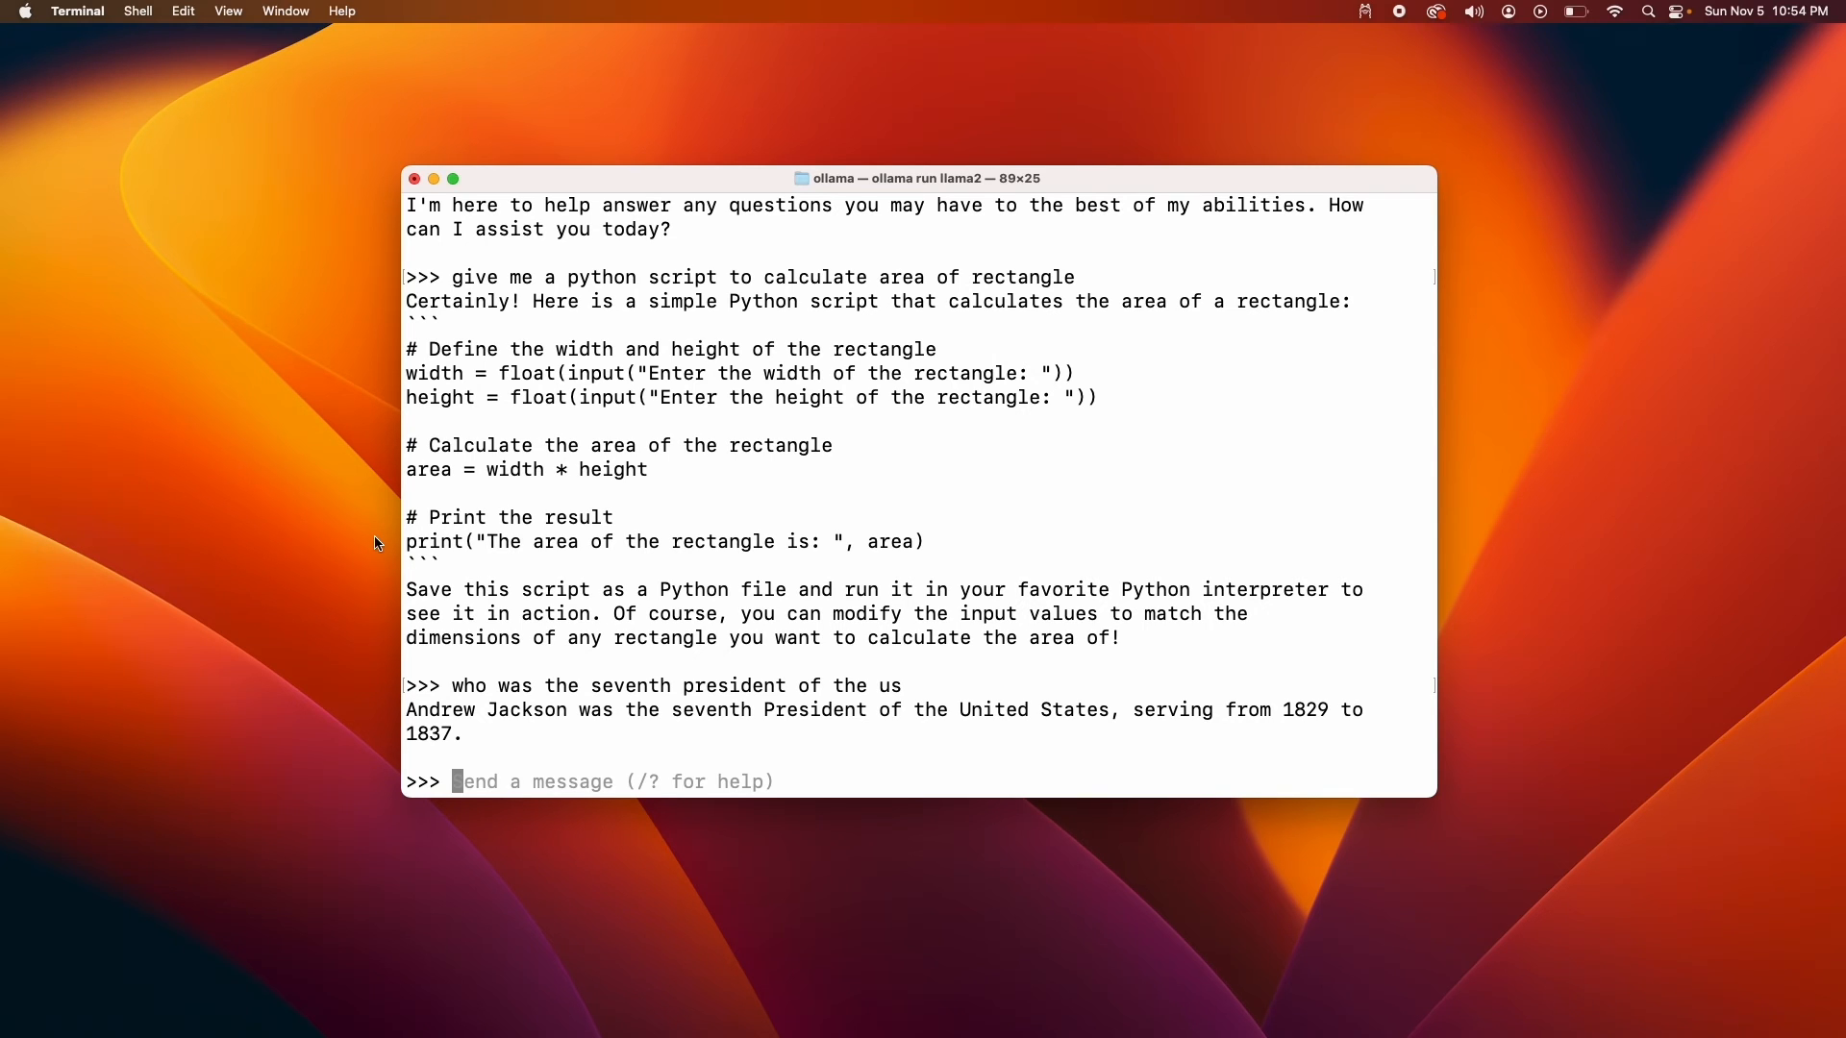
Ask llama2 how to make a carrot cake, scroll the recipe, then type 'exit'
text(how can)
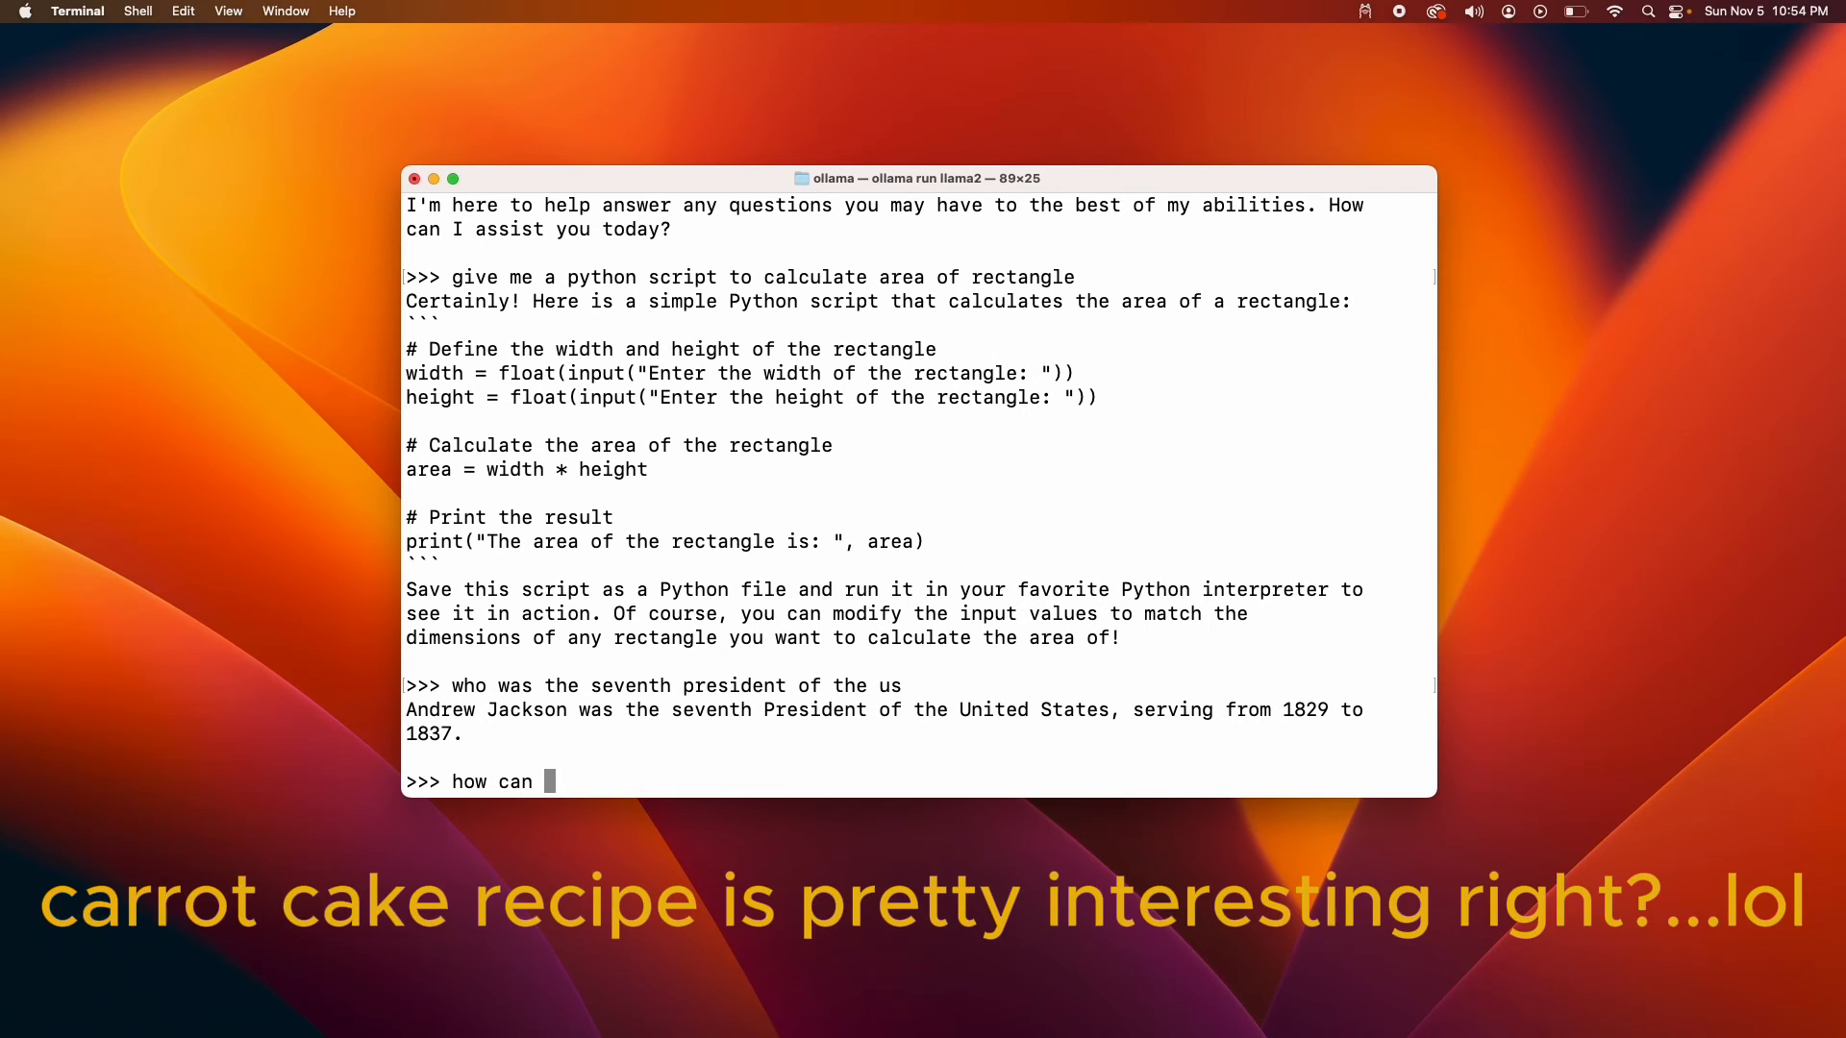
text(I)
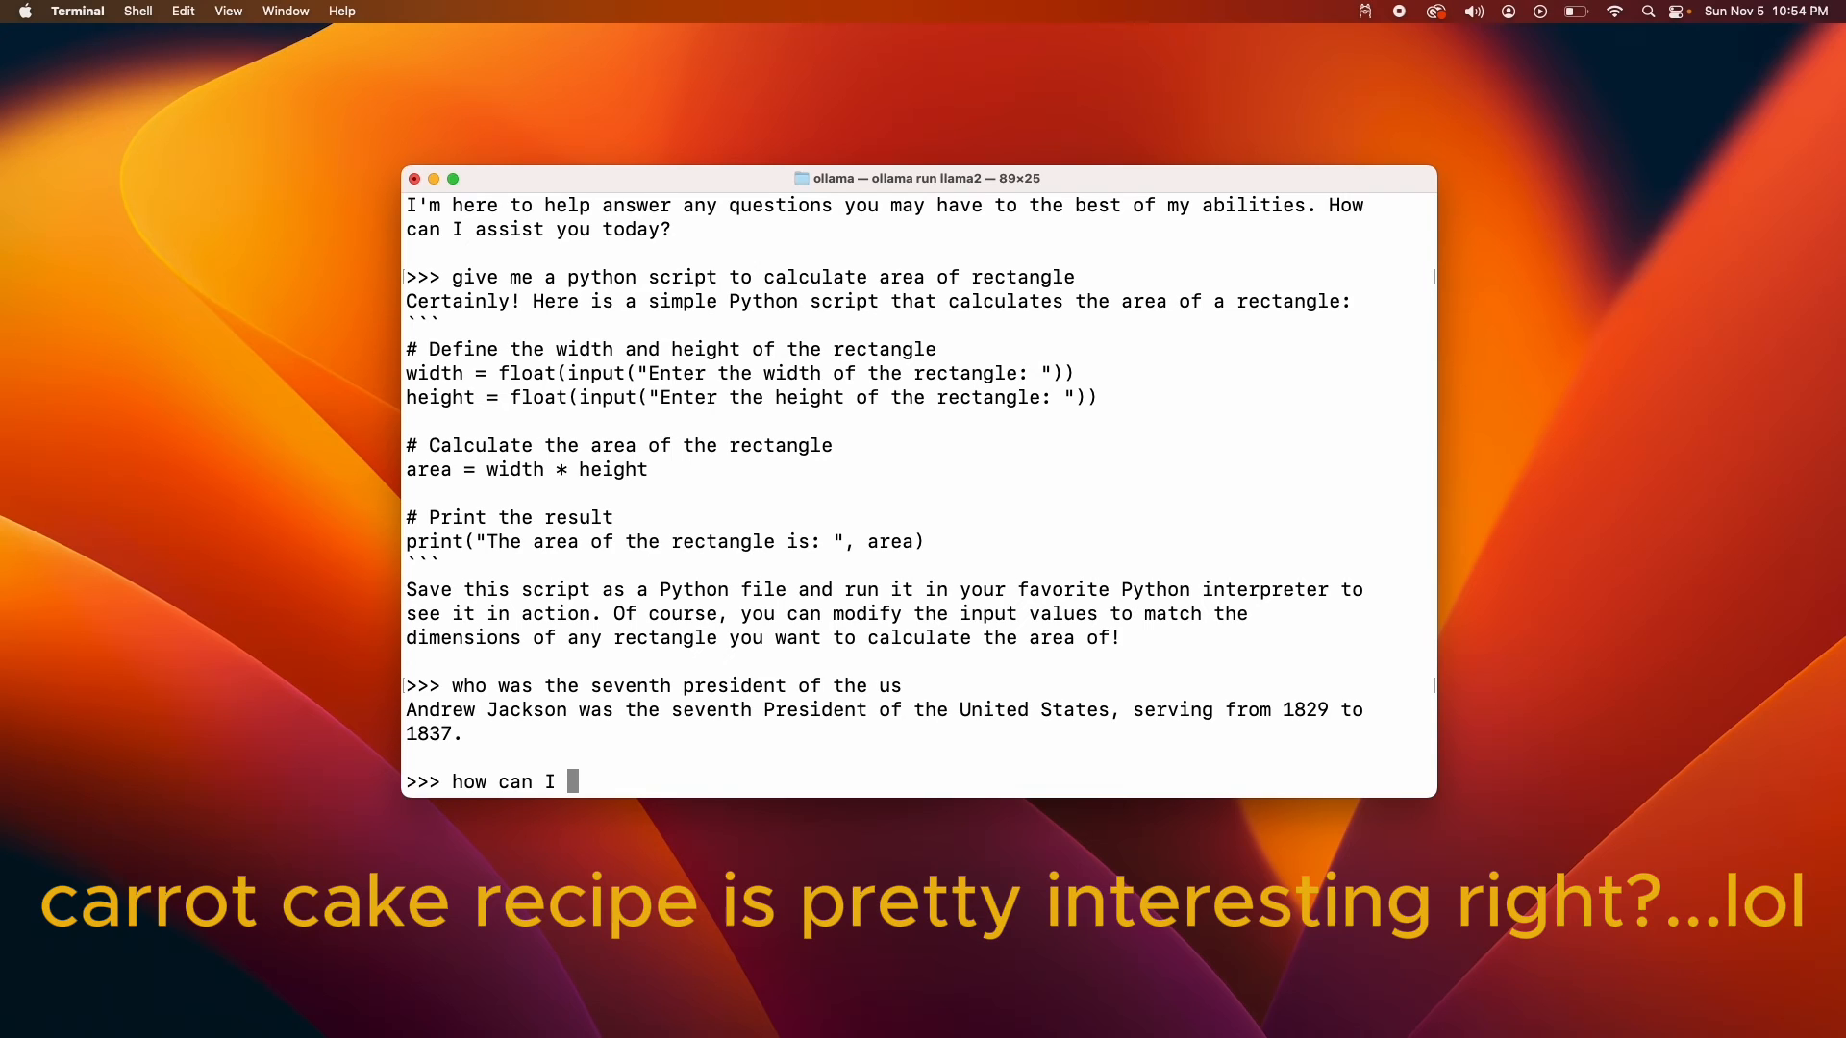
text(make a ca)
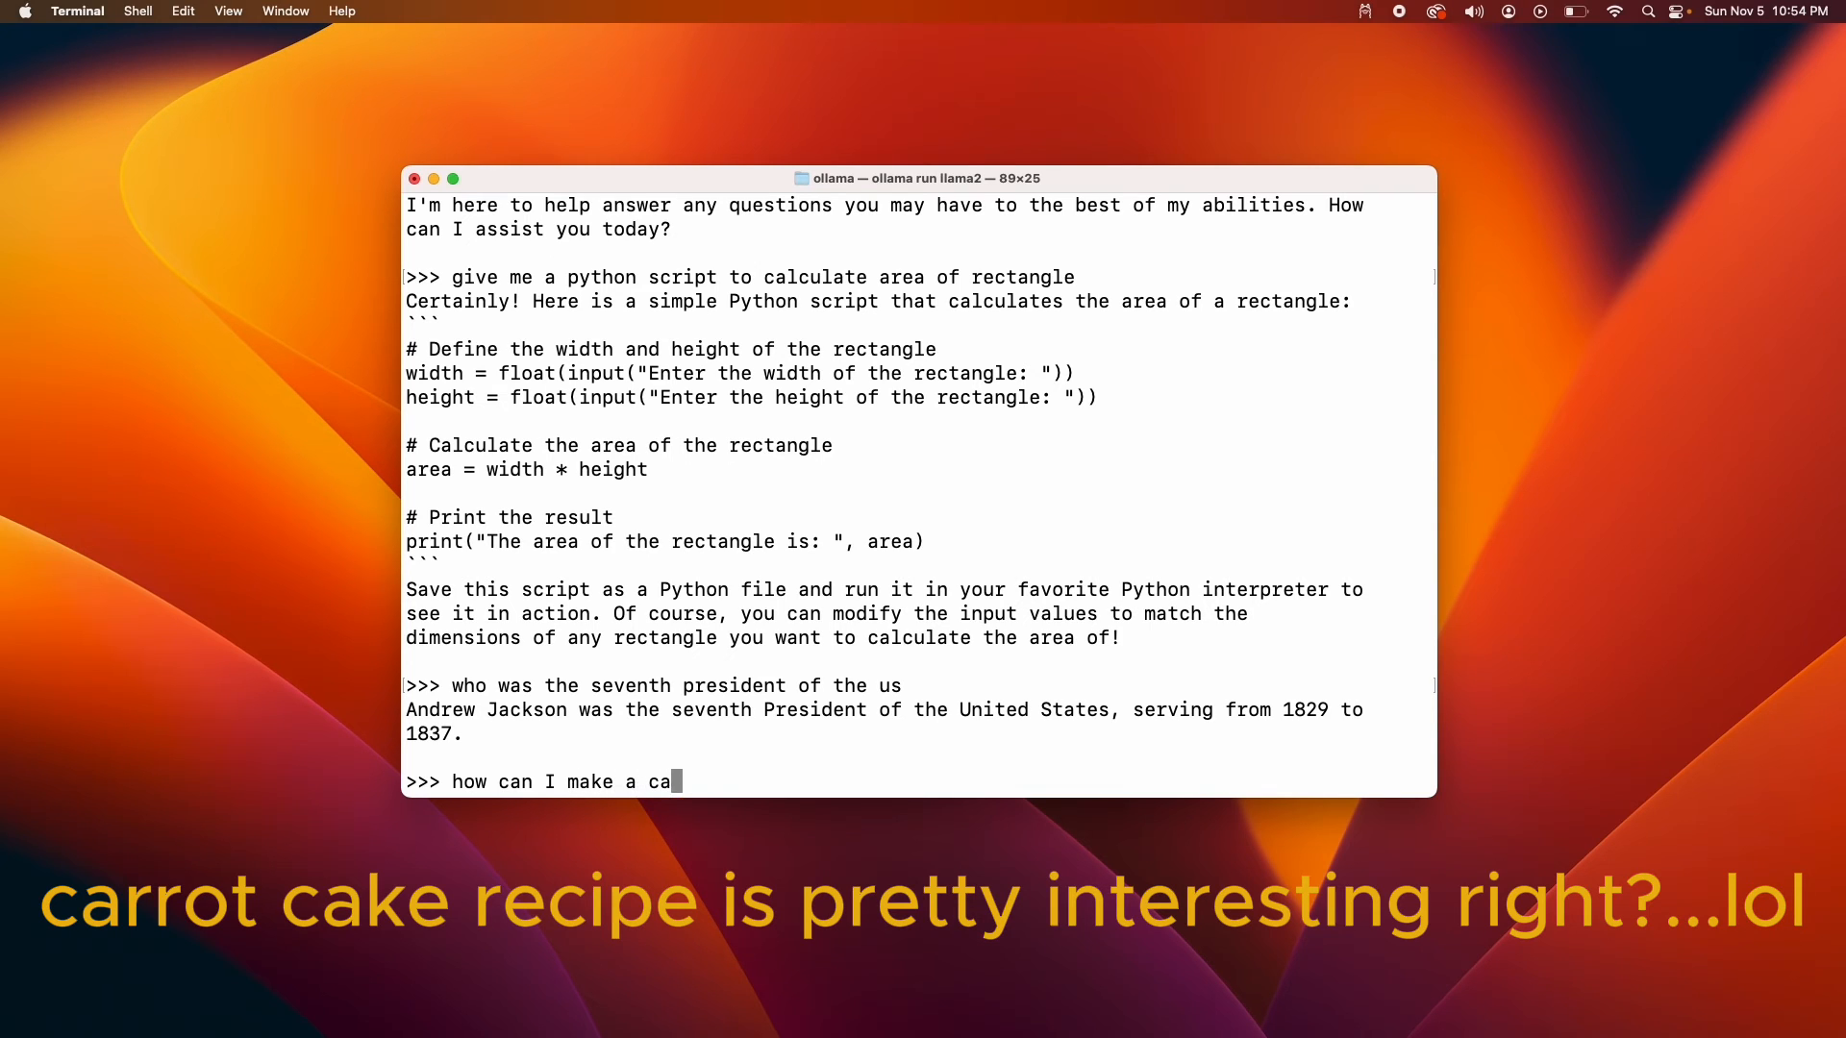
text(rrot cake)
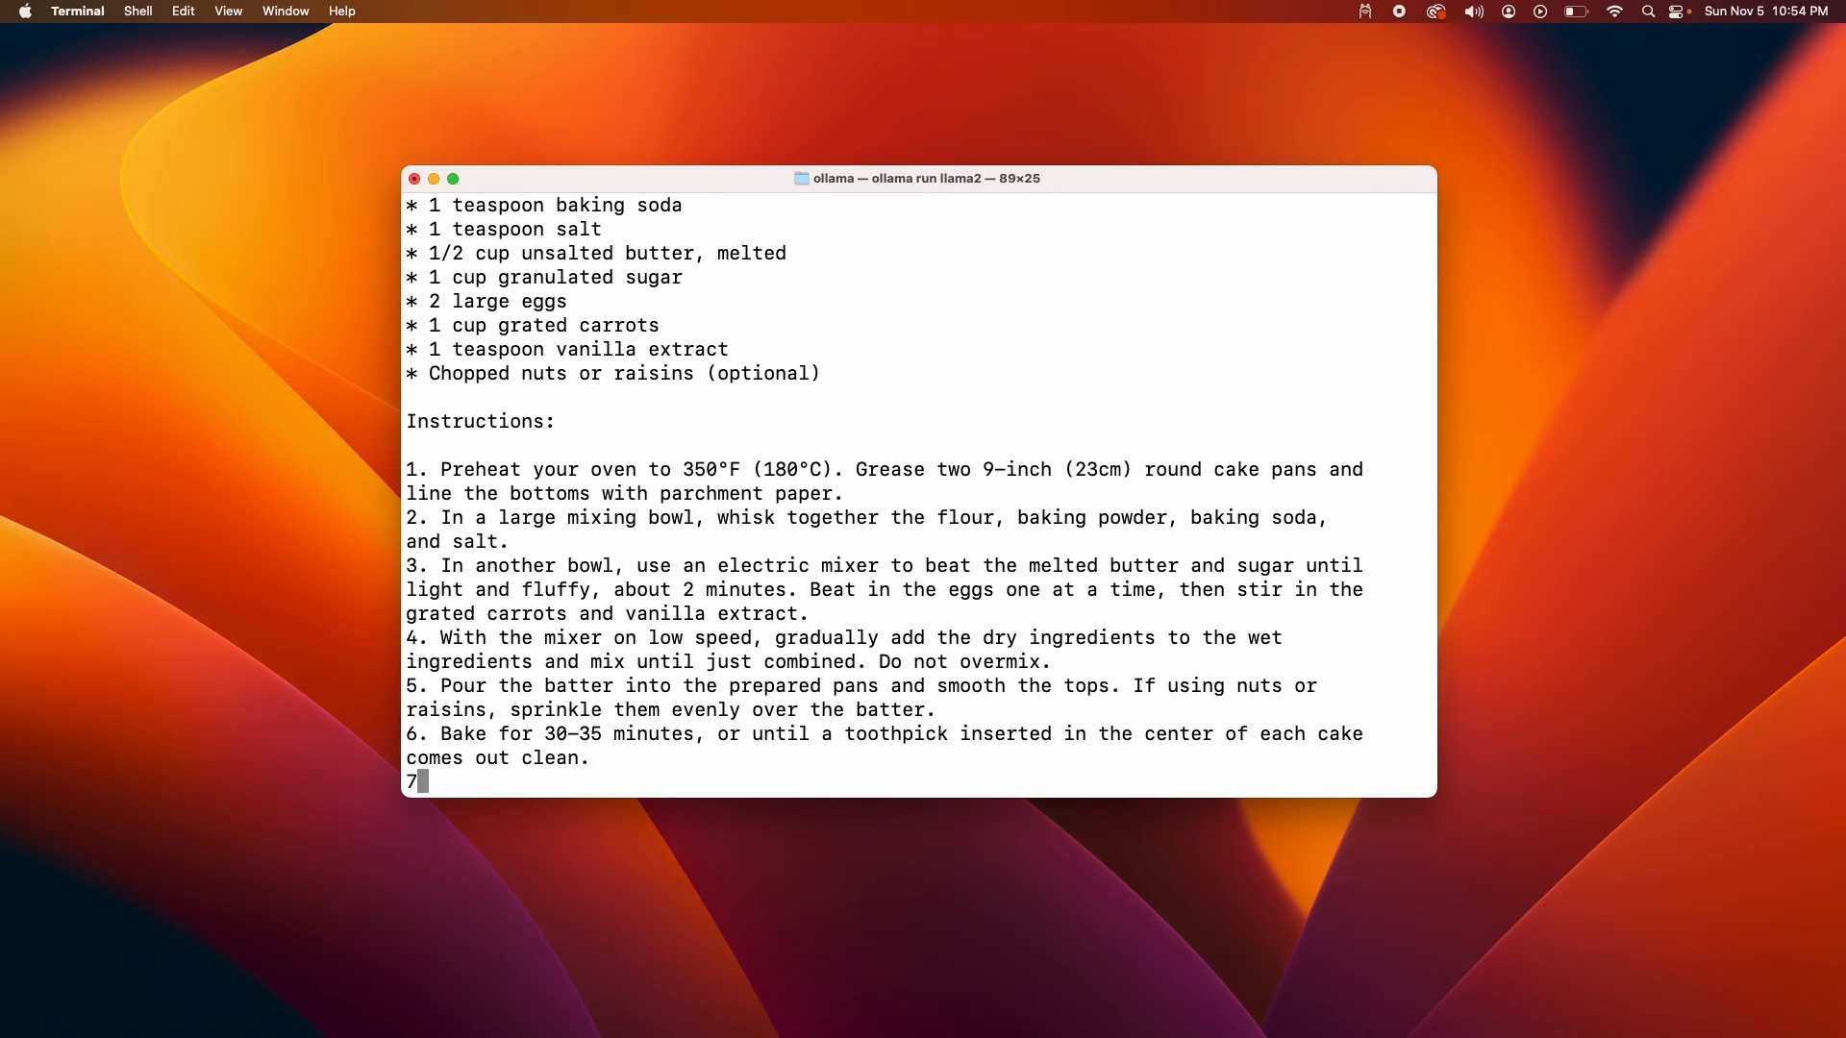
scroll(down, 3)
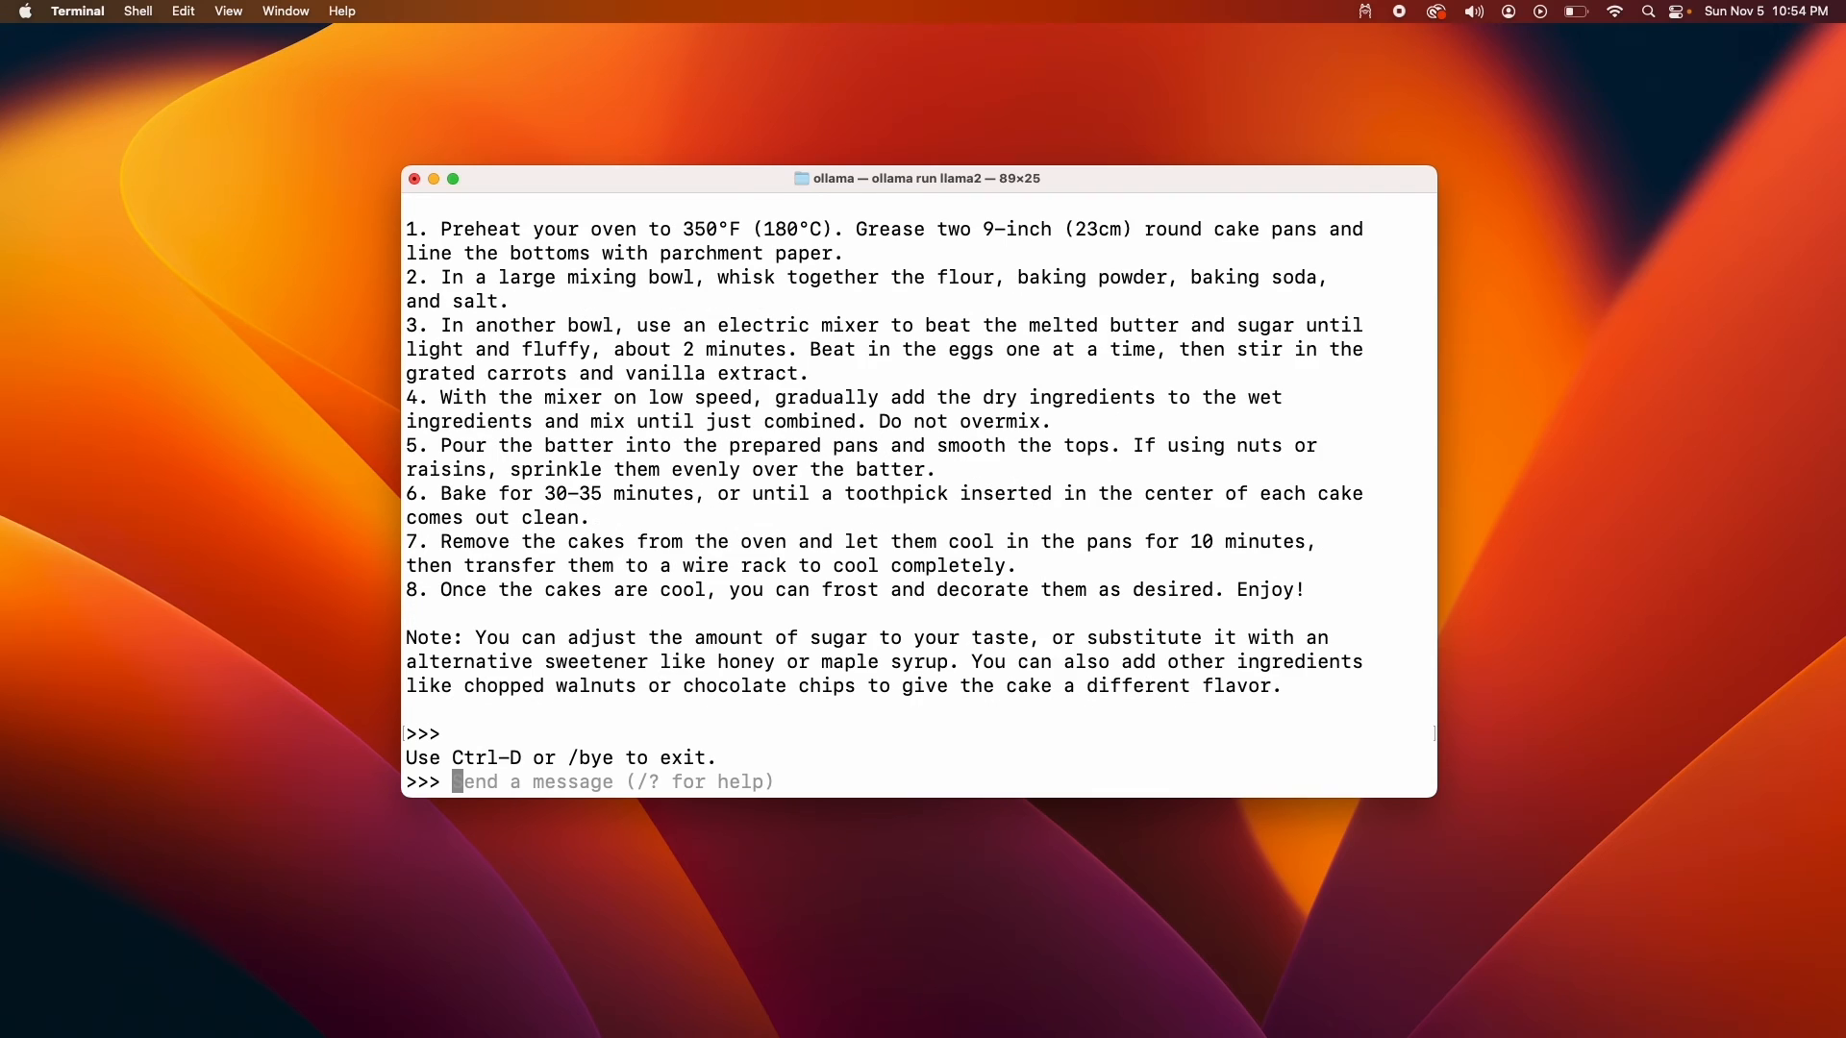
text(exit)
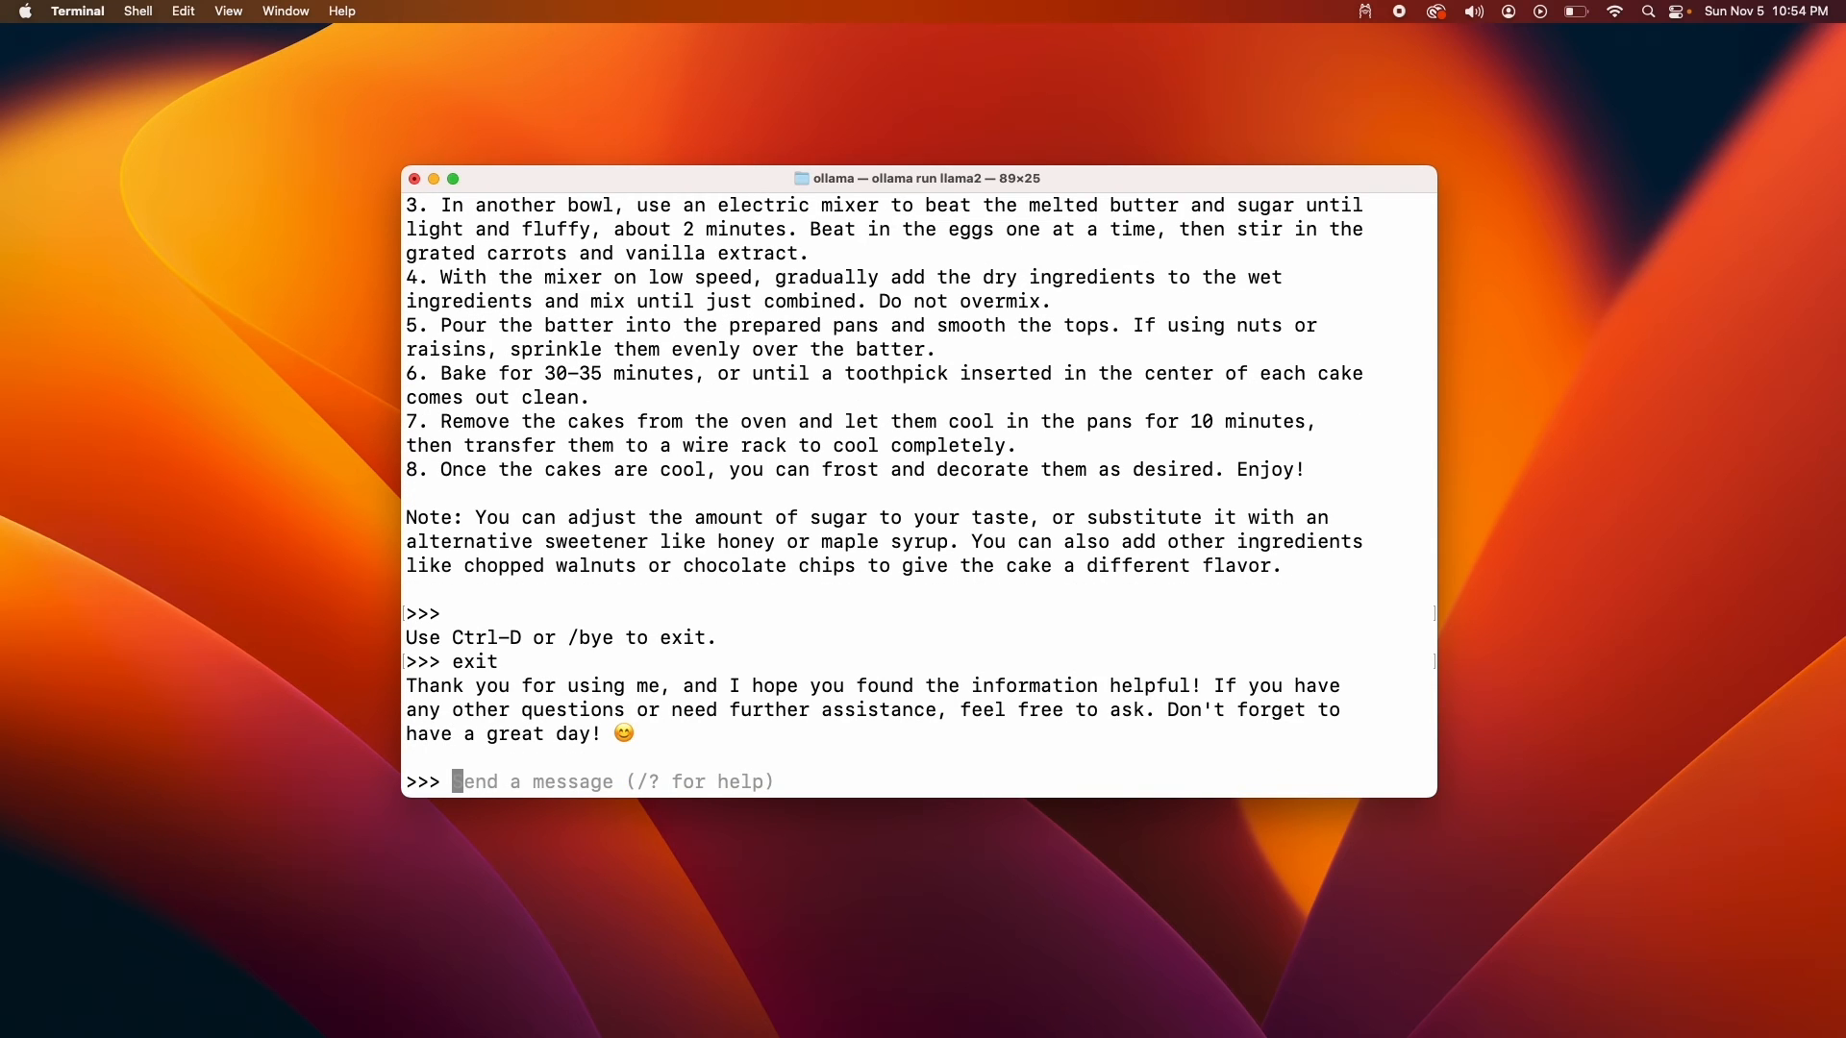
Type /bye to end the llama2 chat session
text(/bye)
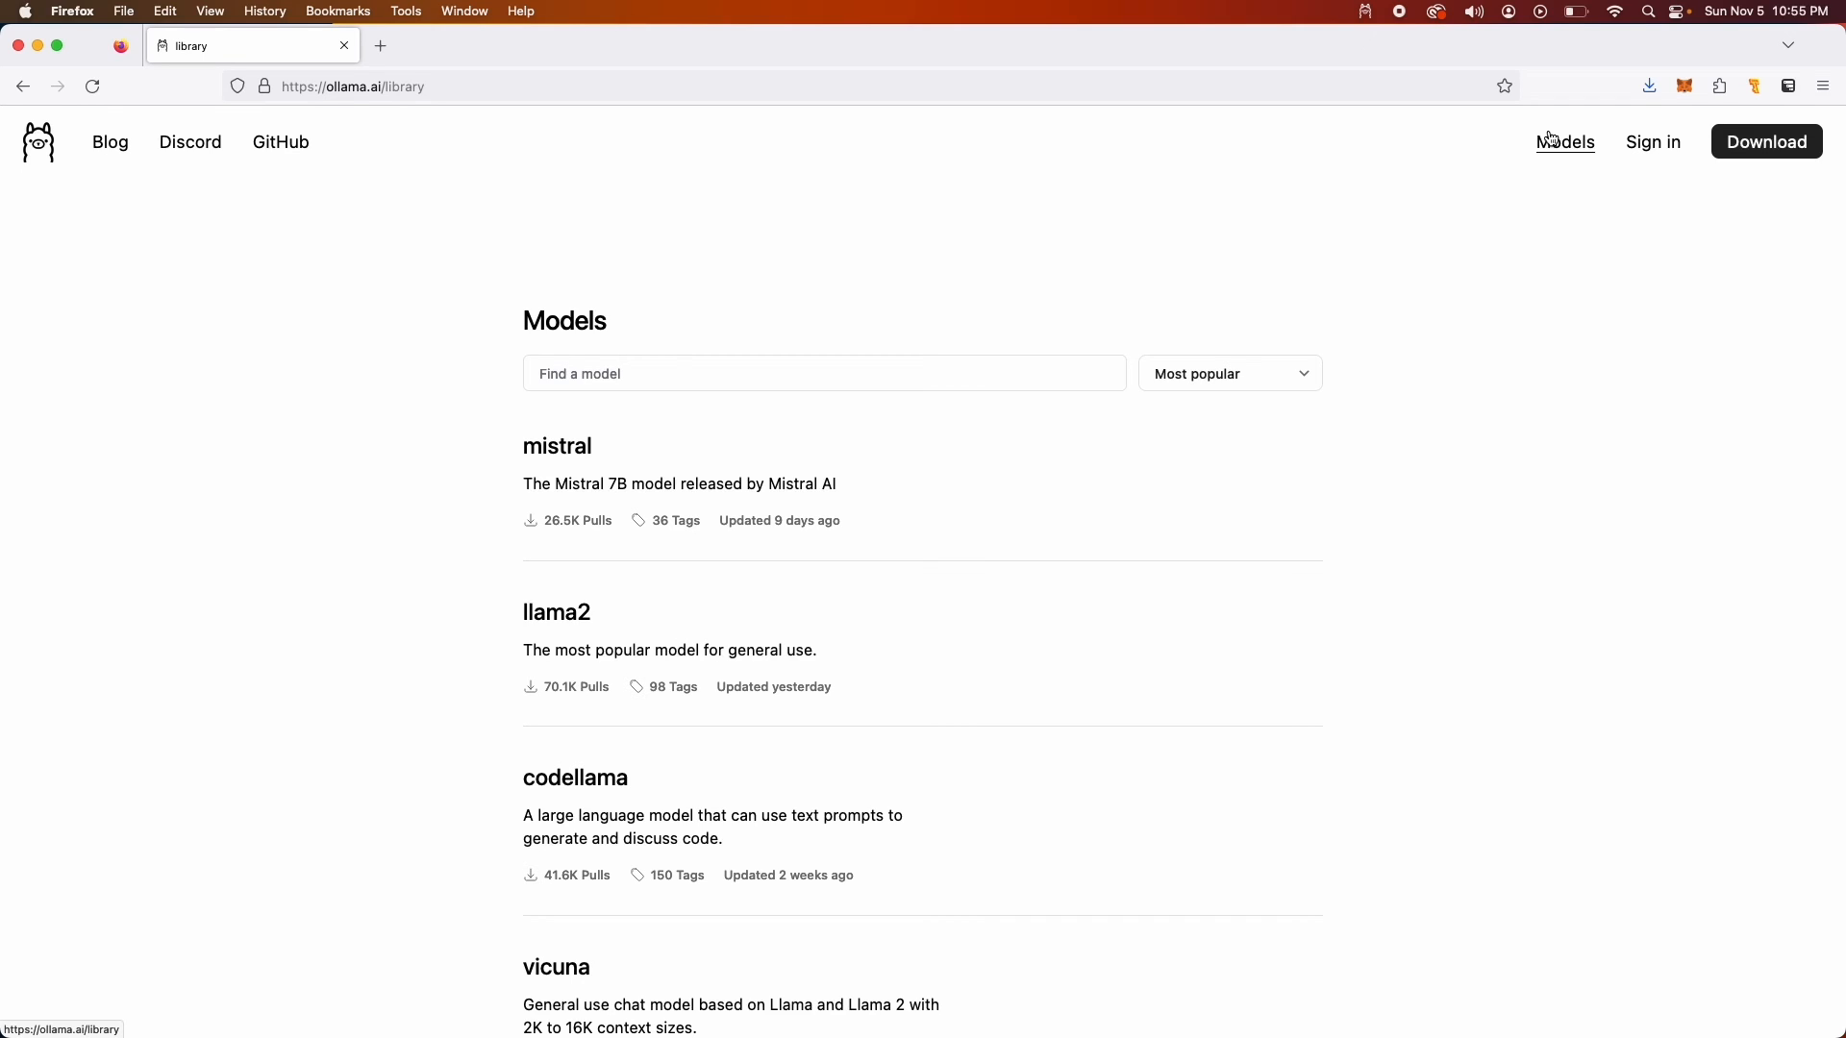
mouse_move(556, 446)
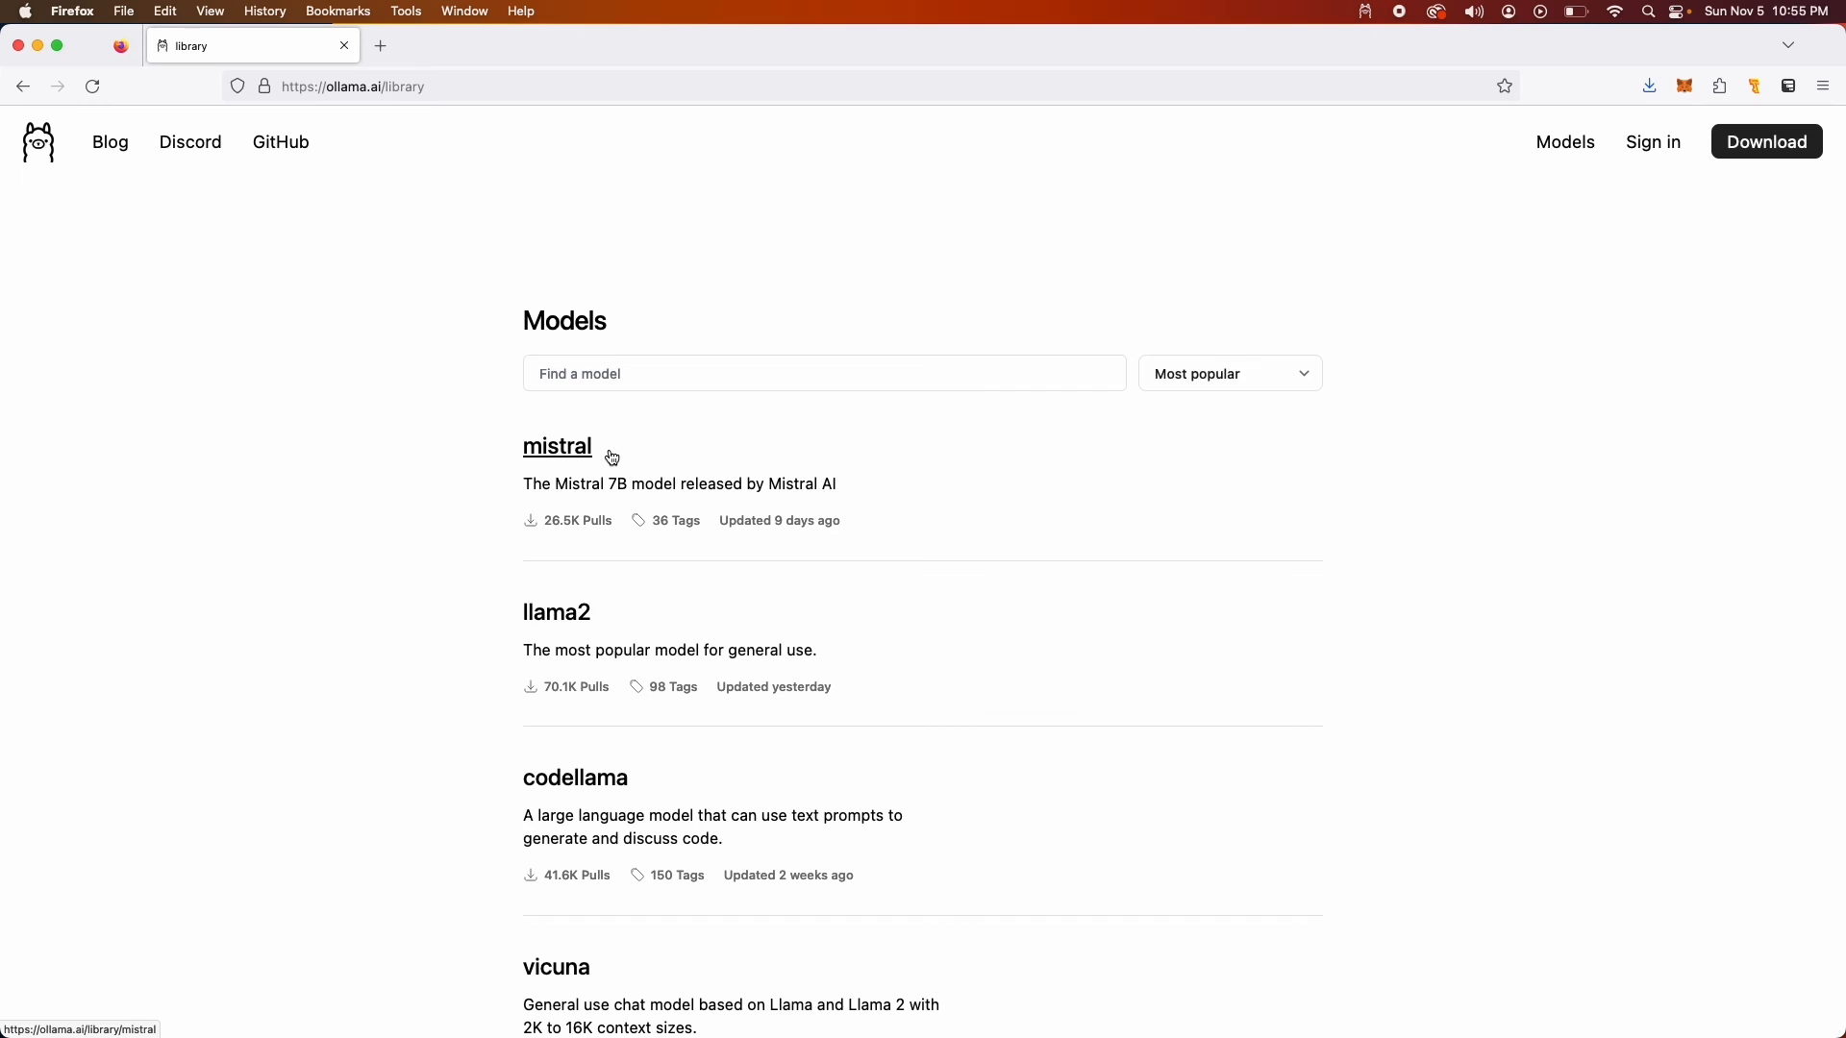
mouse_move(527, 457)
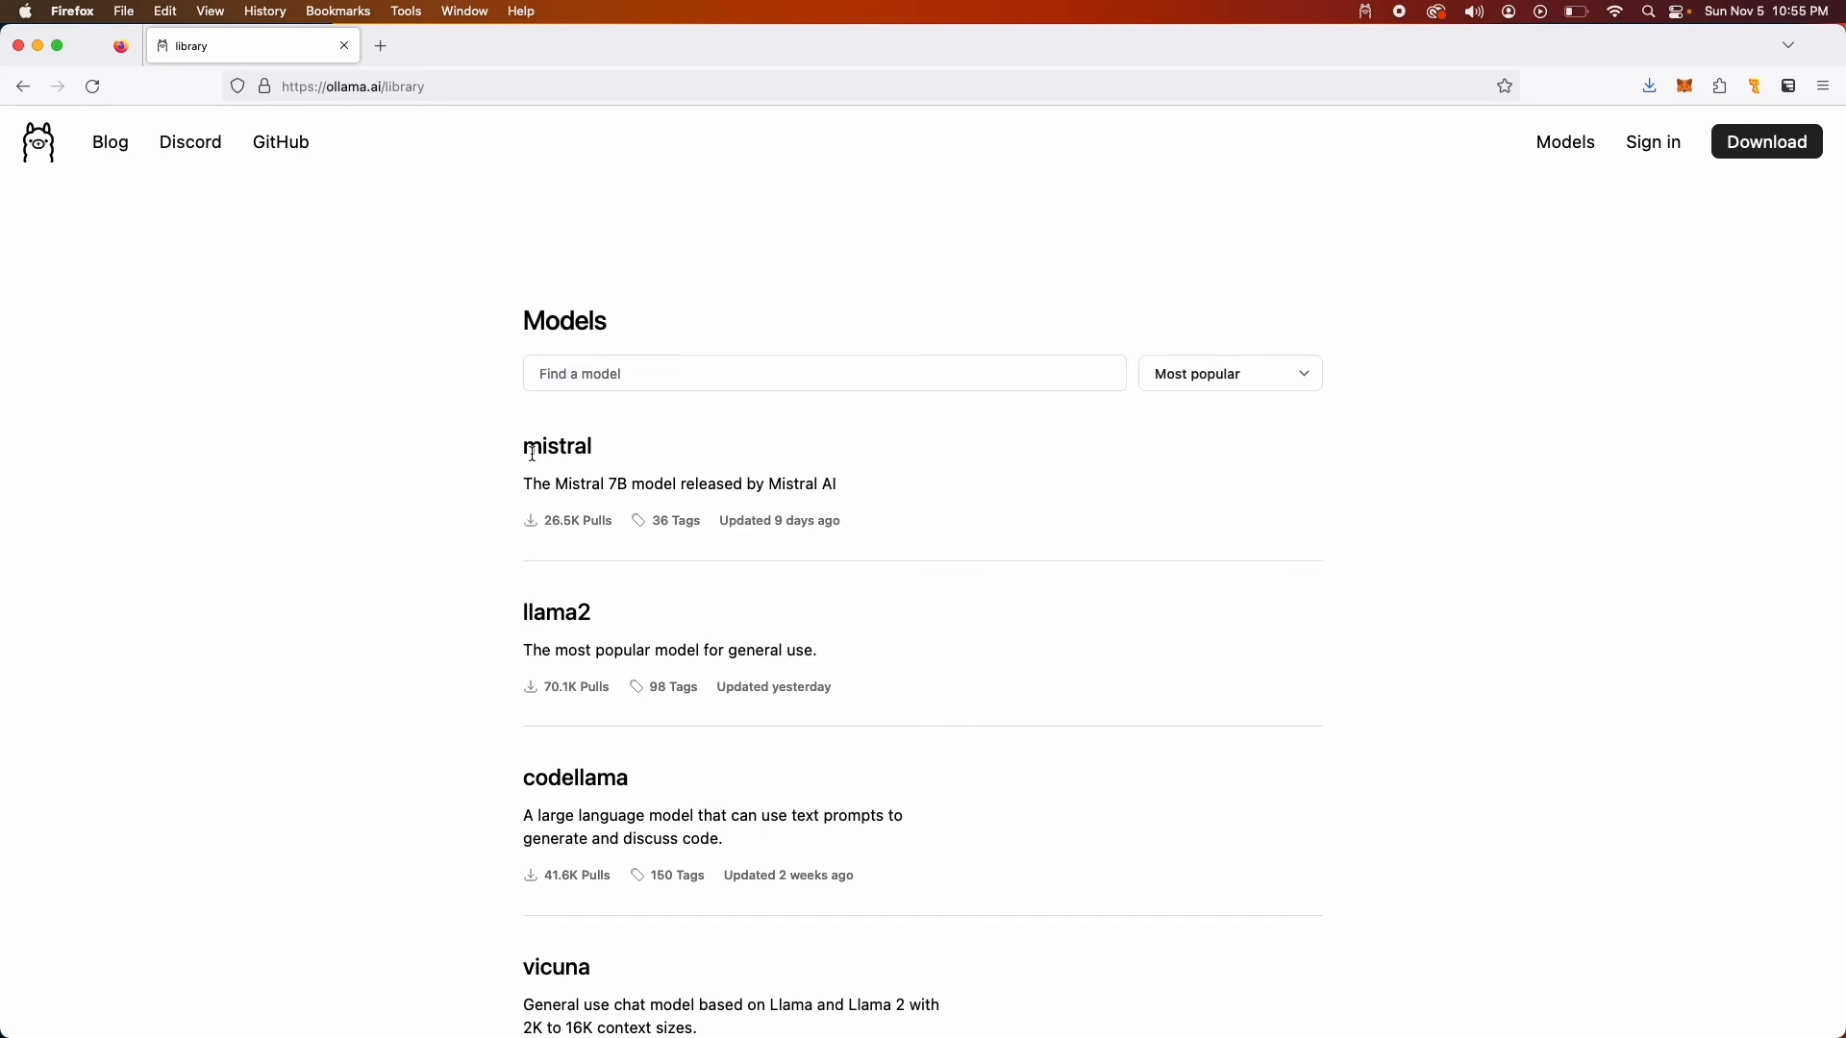
mouse_move(556, 446)
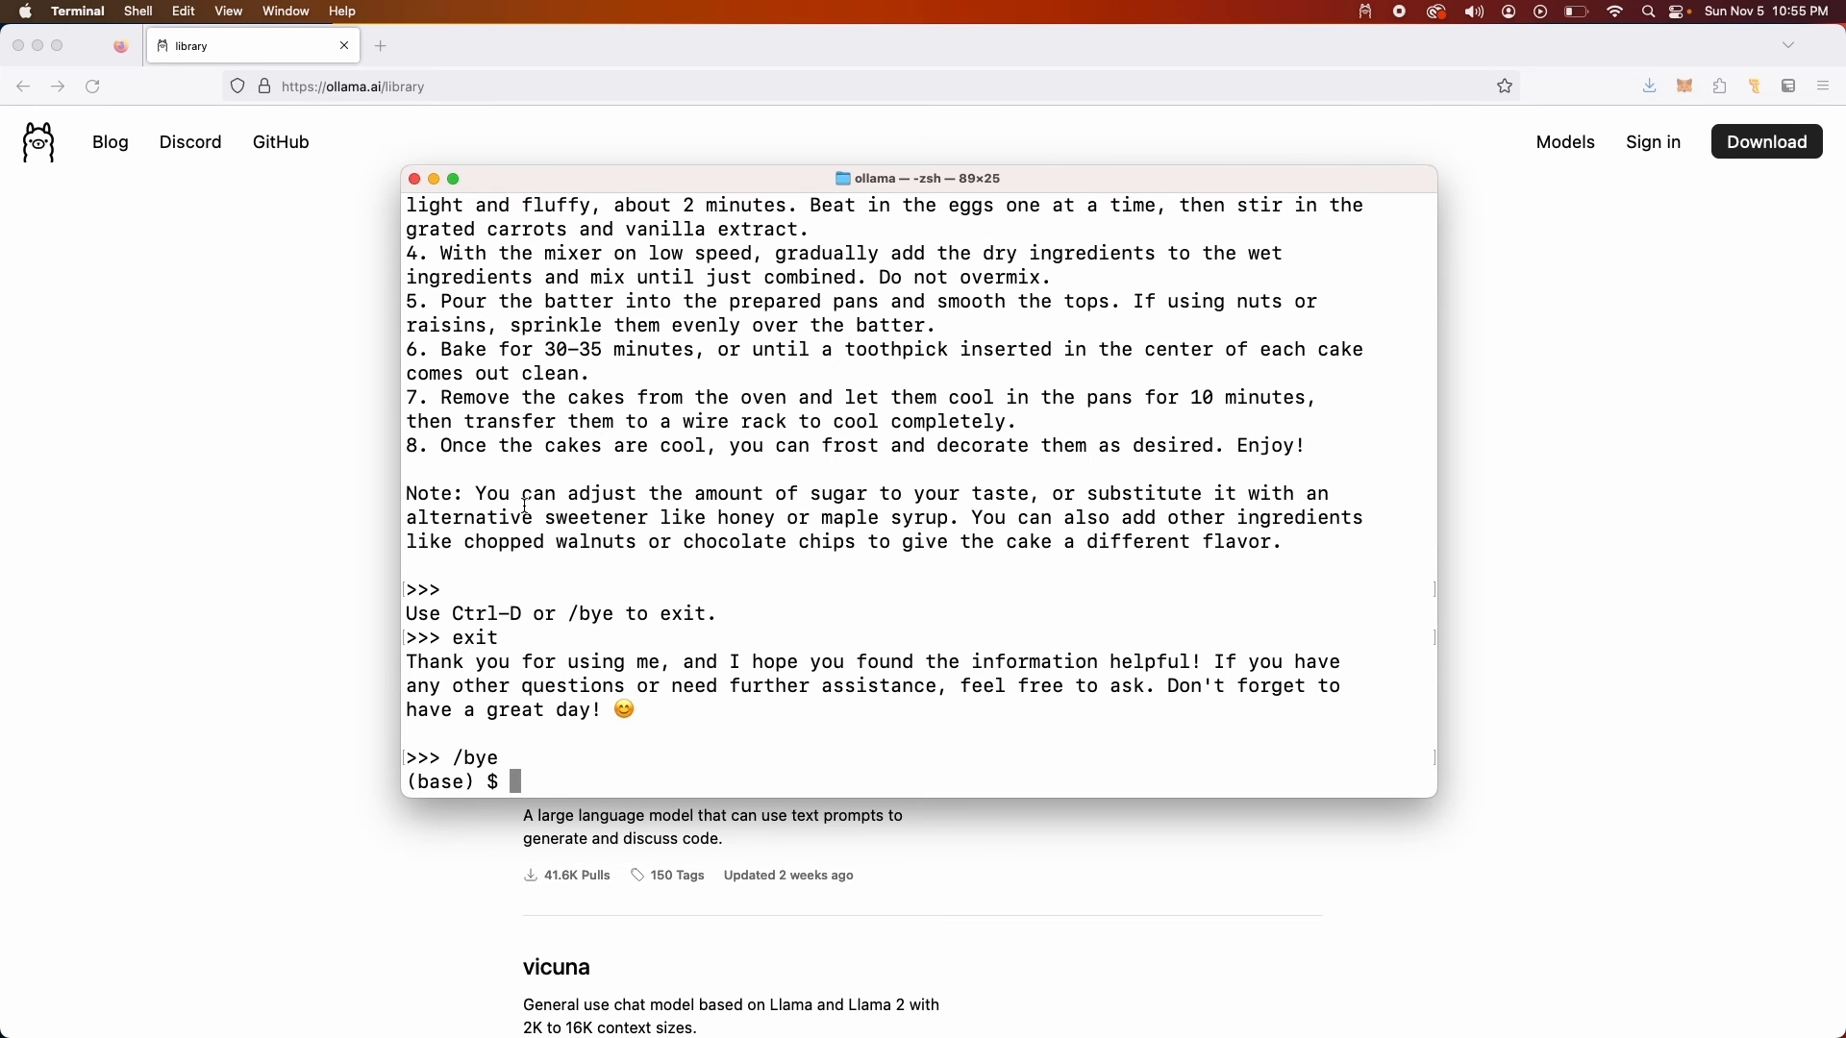
Run the mistral model with 'ollama run' and greet it with 'hello'
text(ollama run llam)
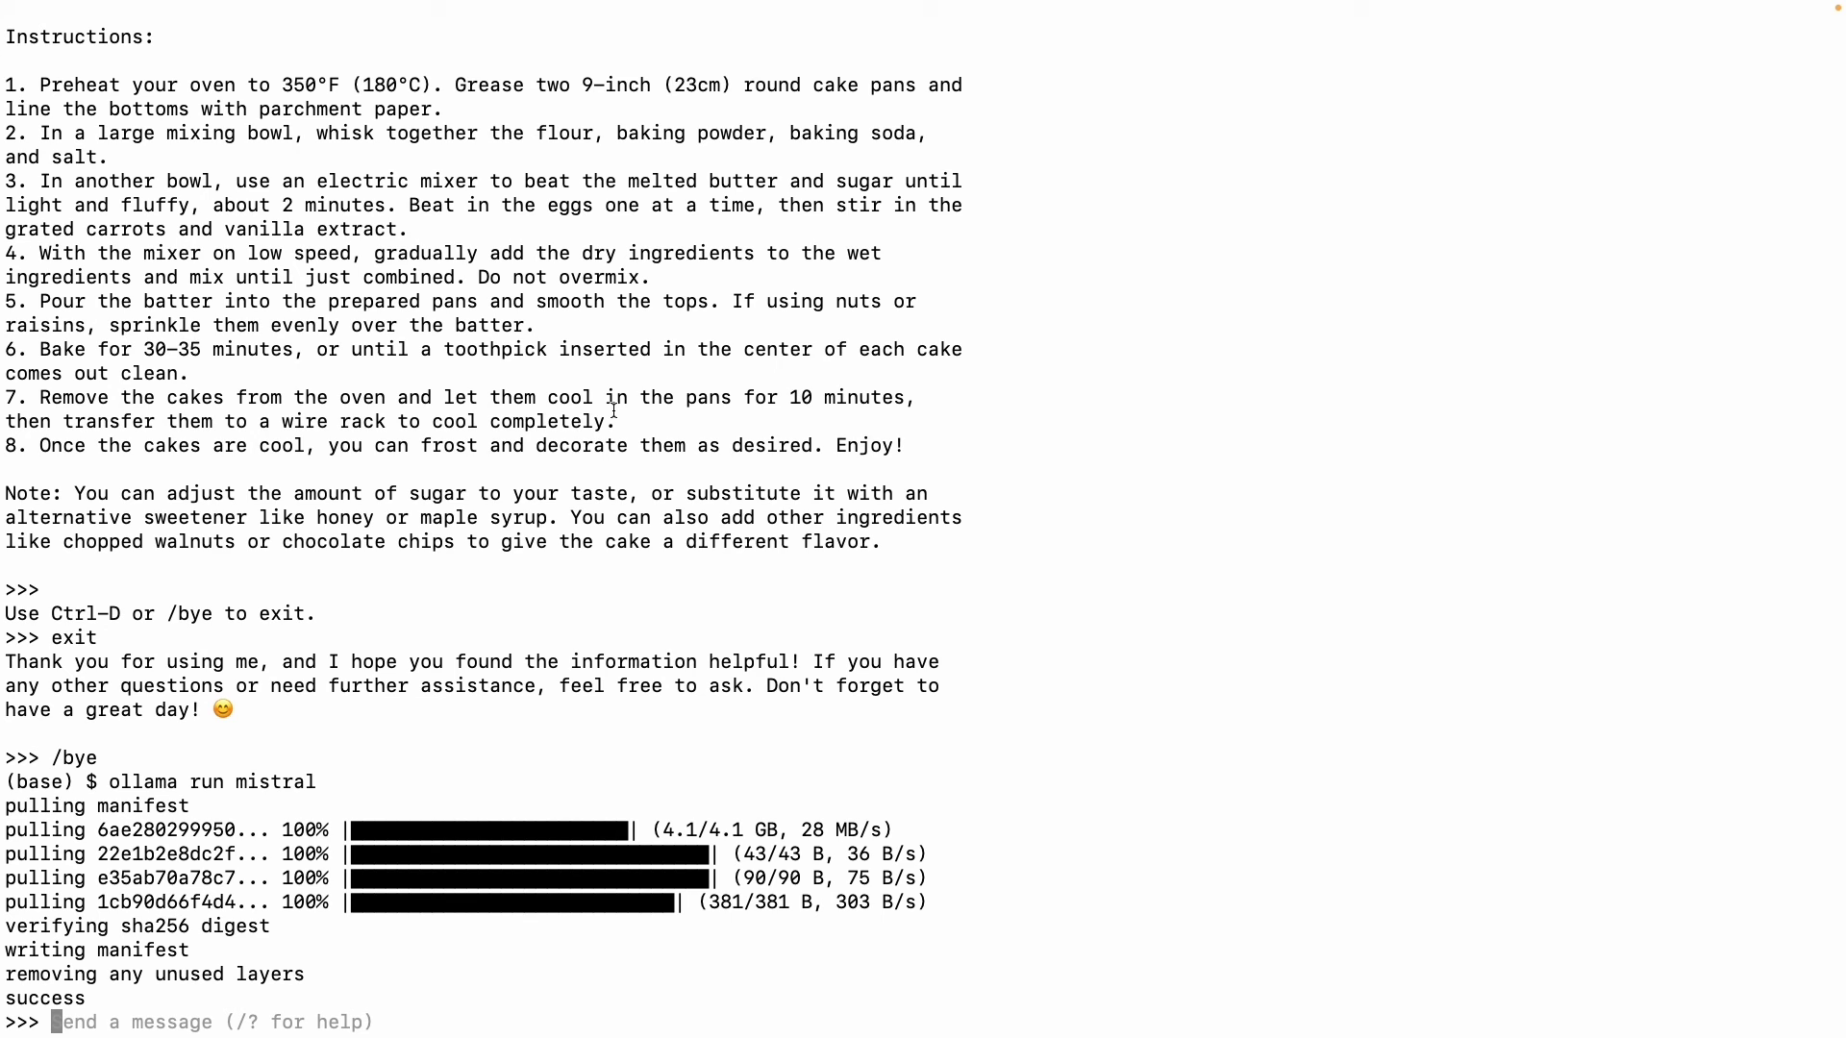
double_click(279, 782)
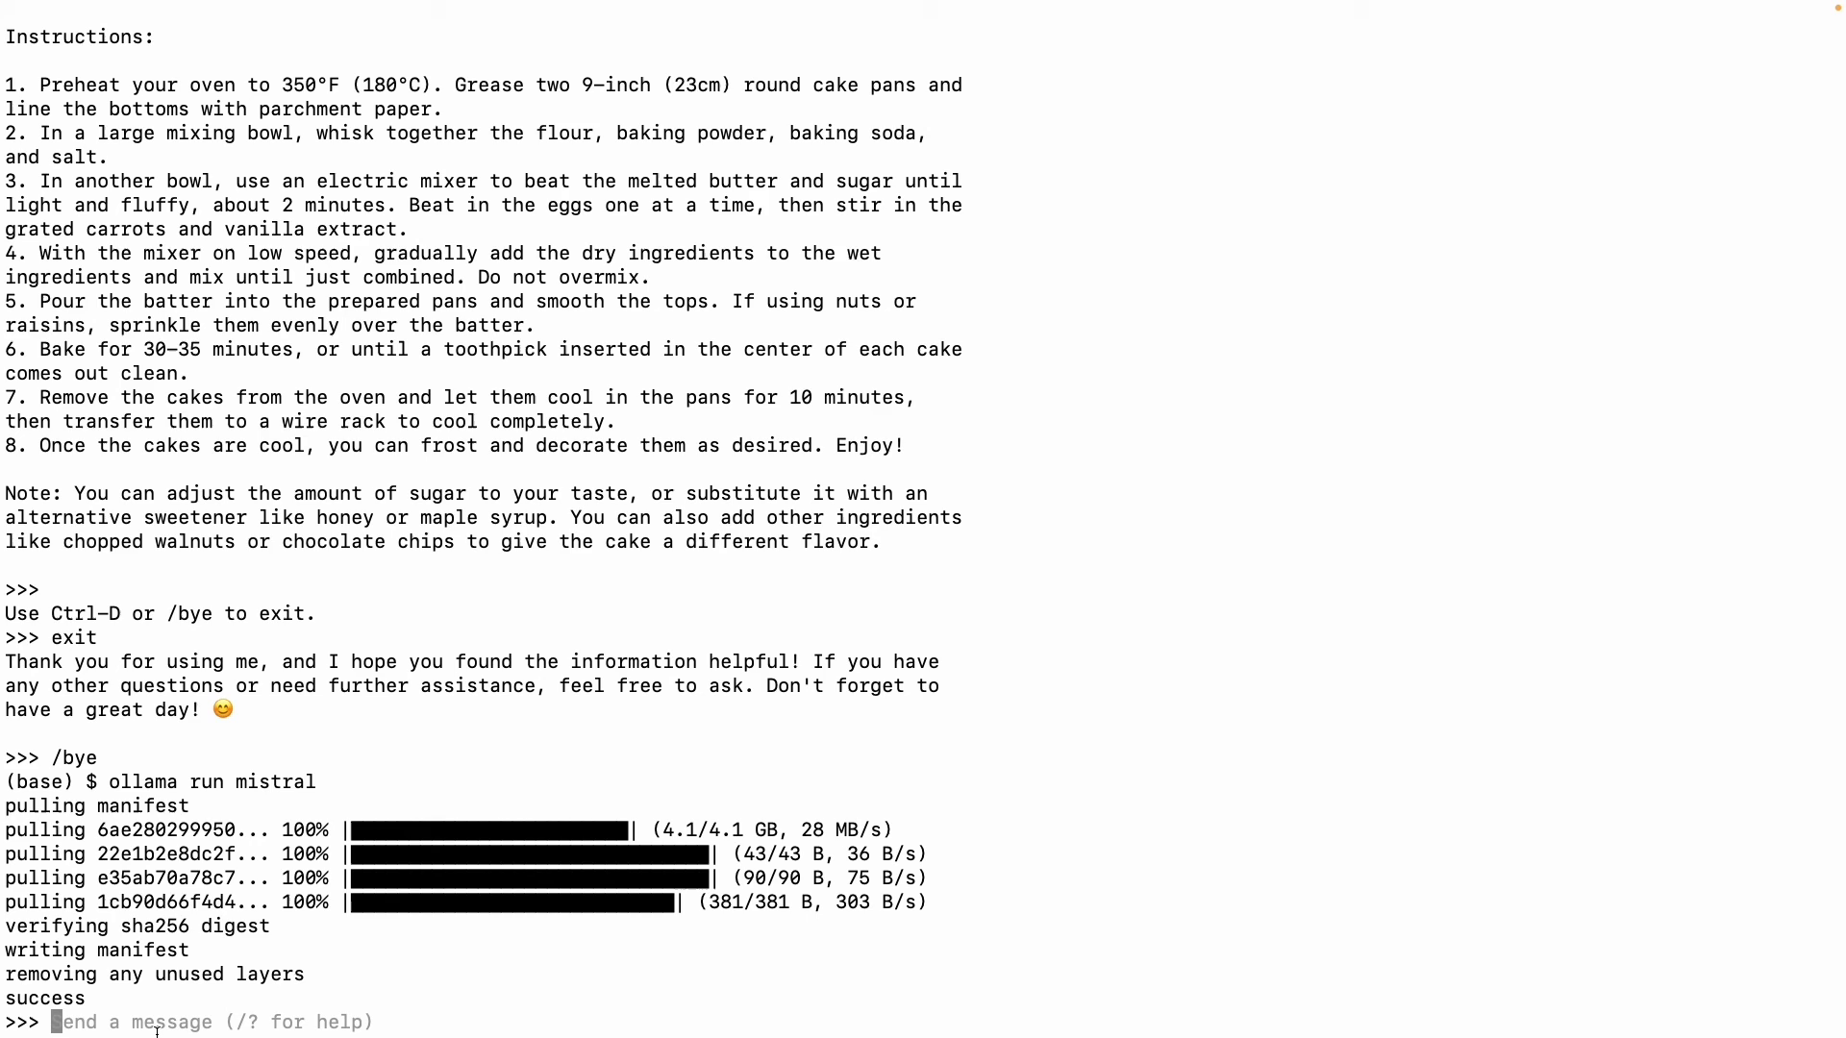
text(h)
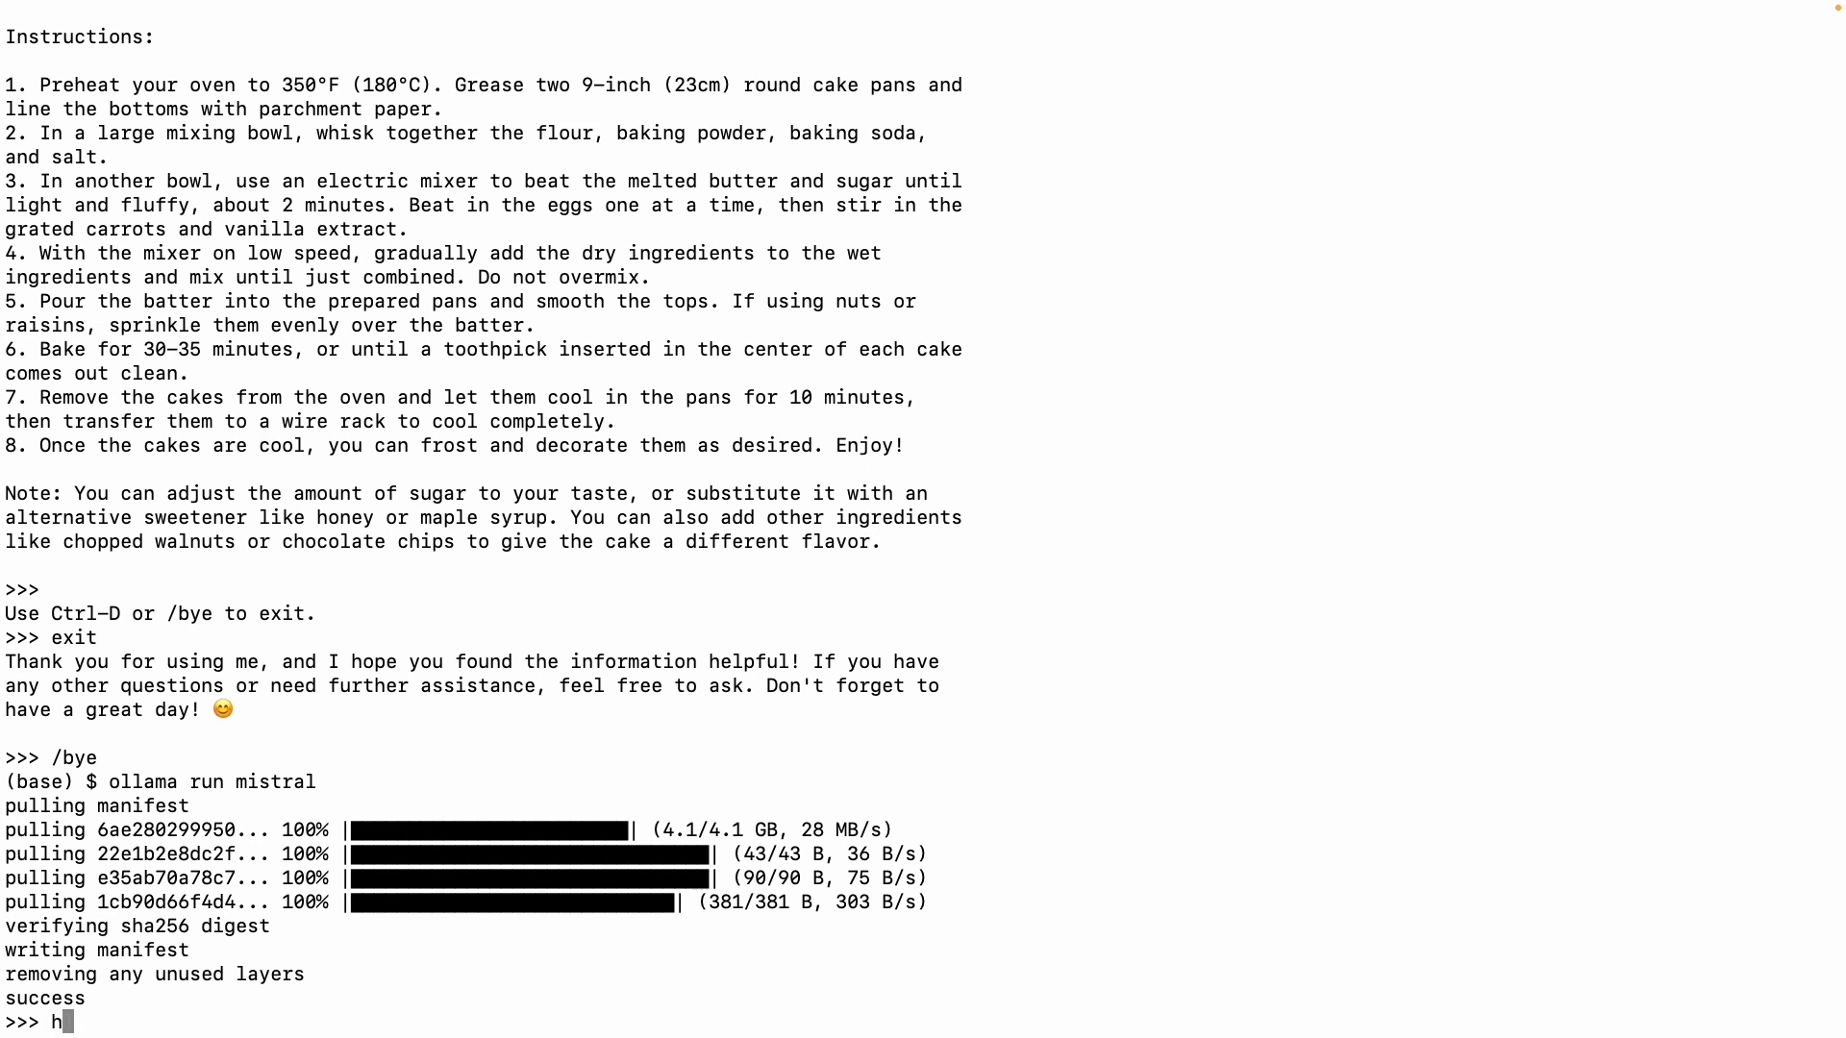
text(ello)
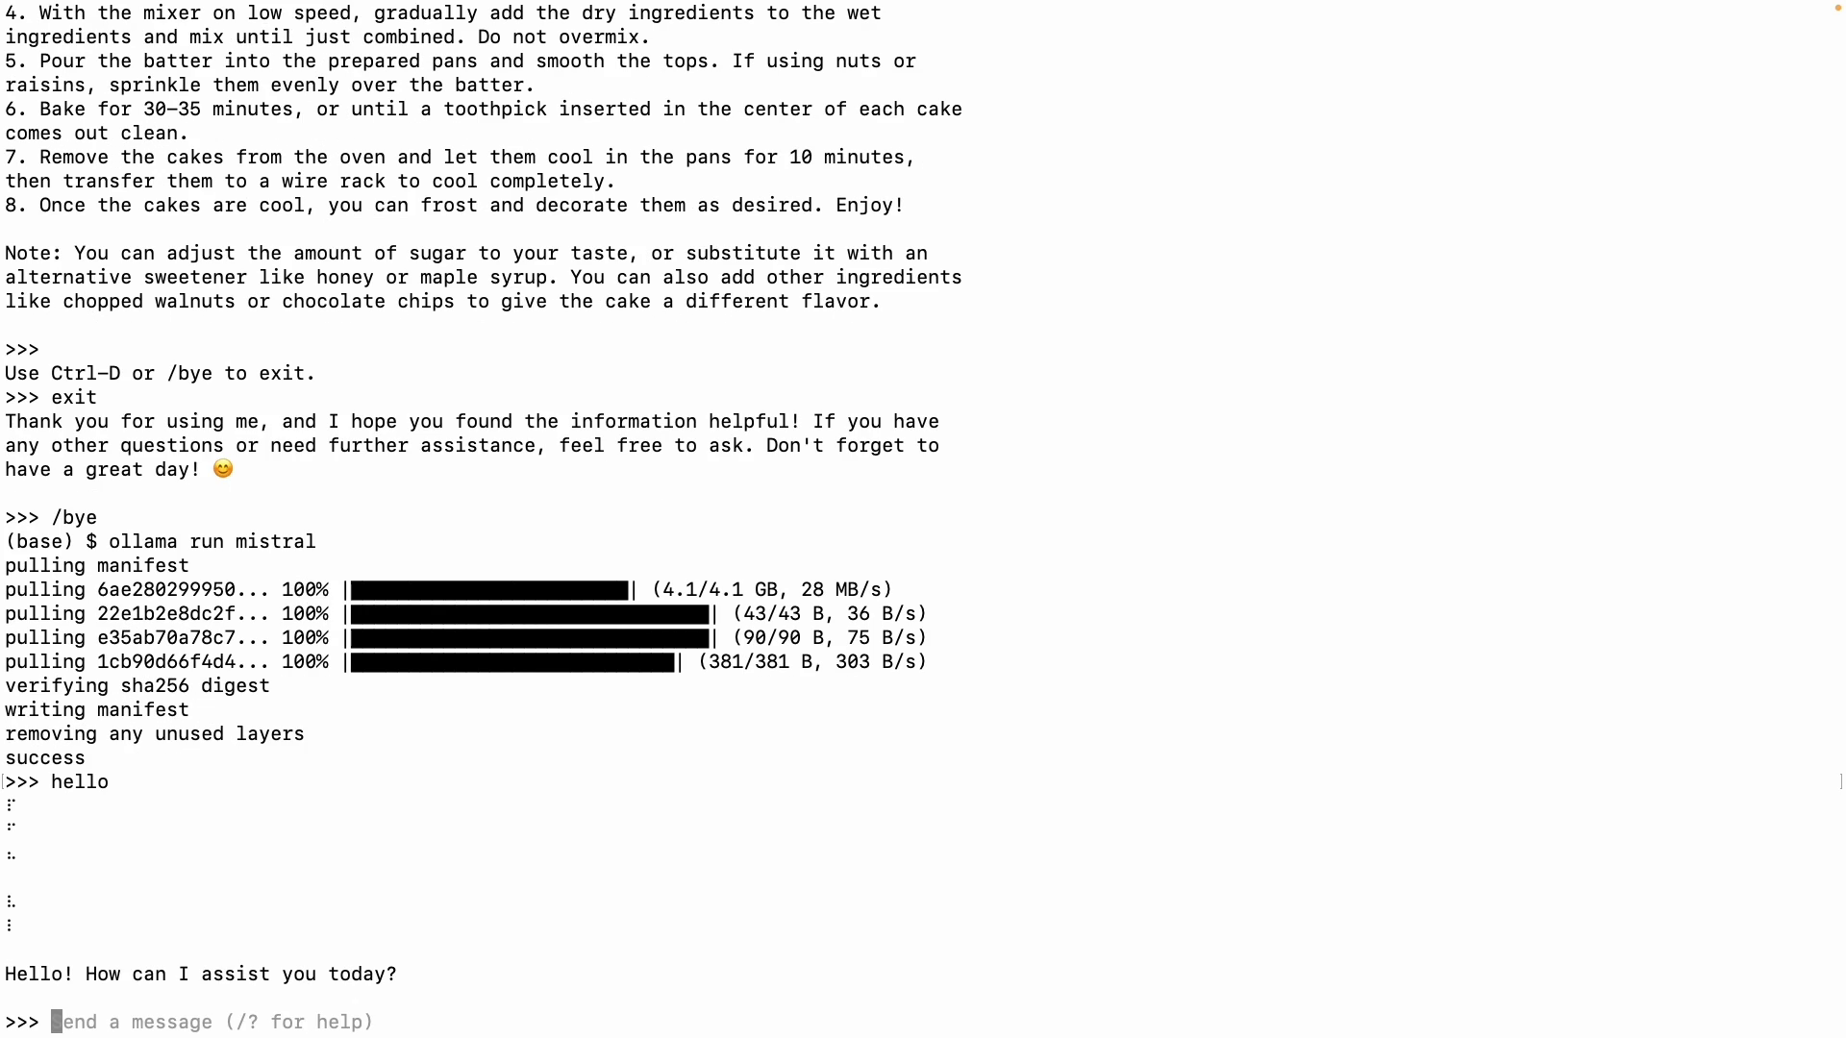
Ask mistral 'are you mistral AI?', select its answer, and exit with /bye
text(are)
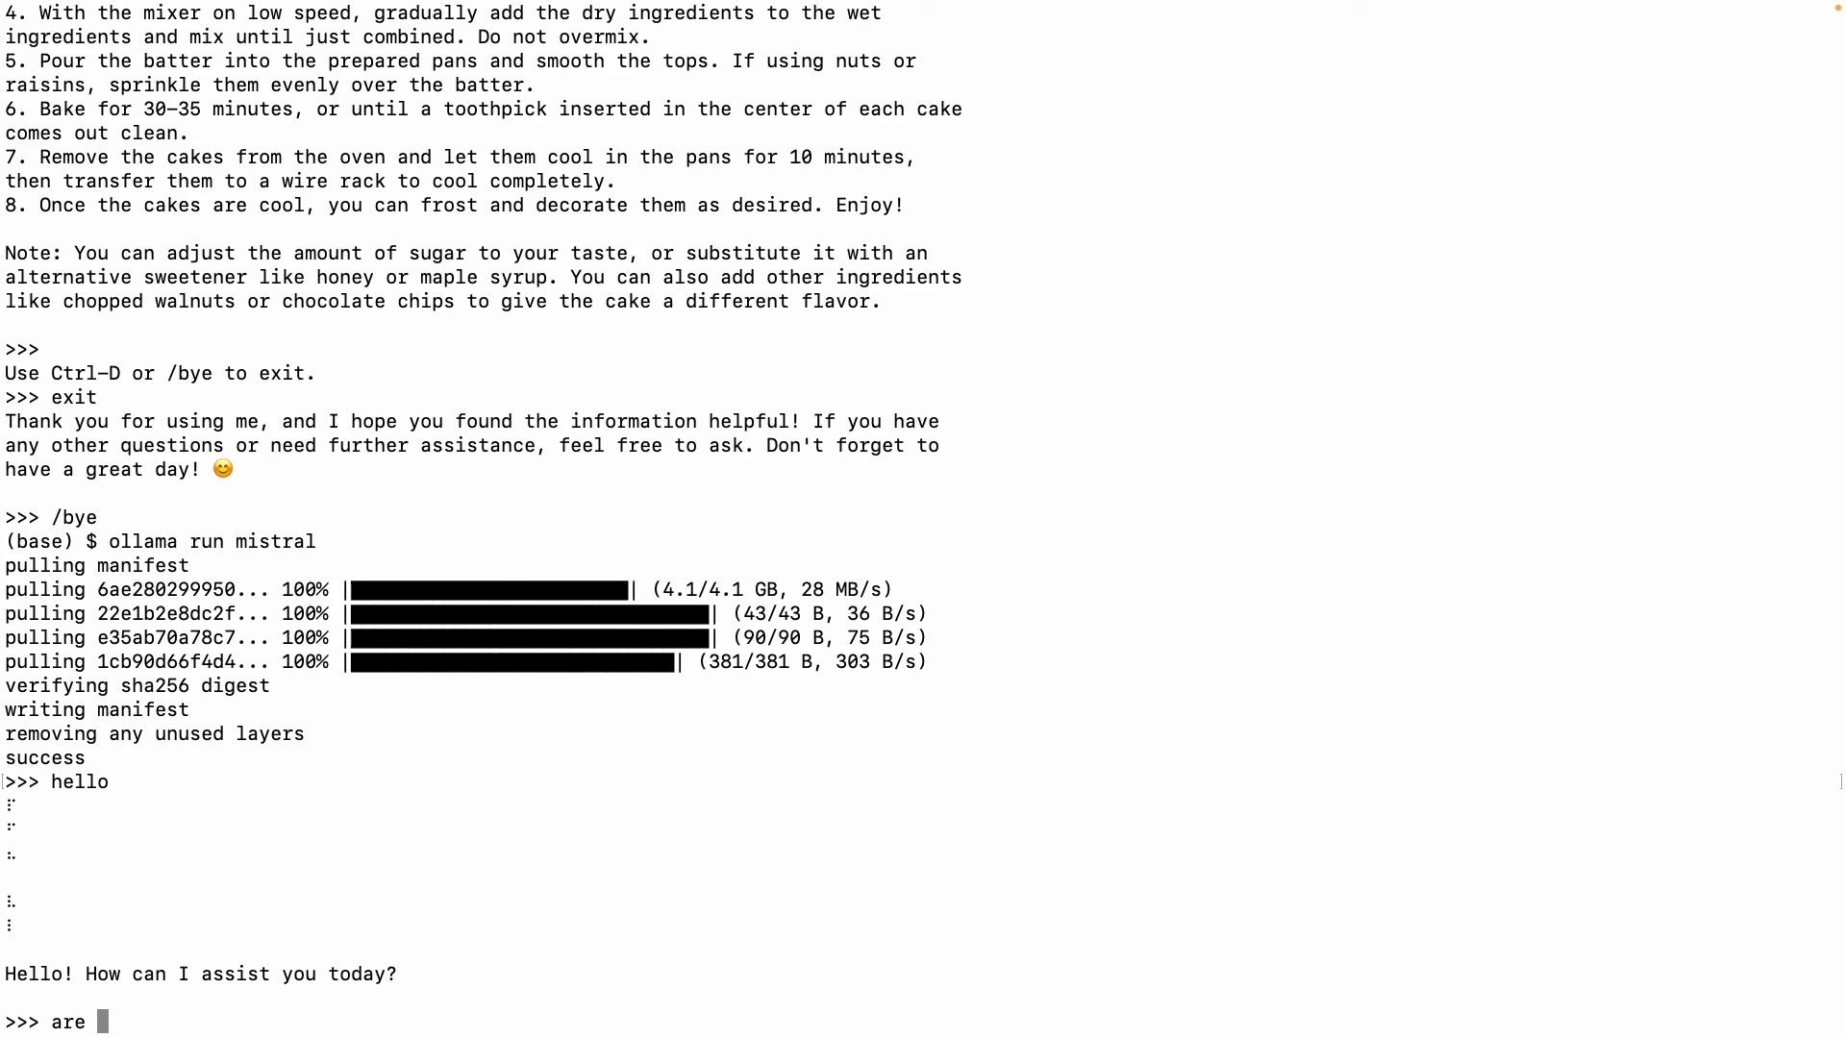
text(you mistral)
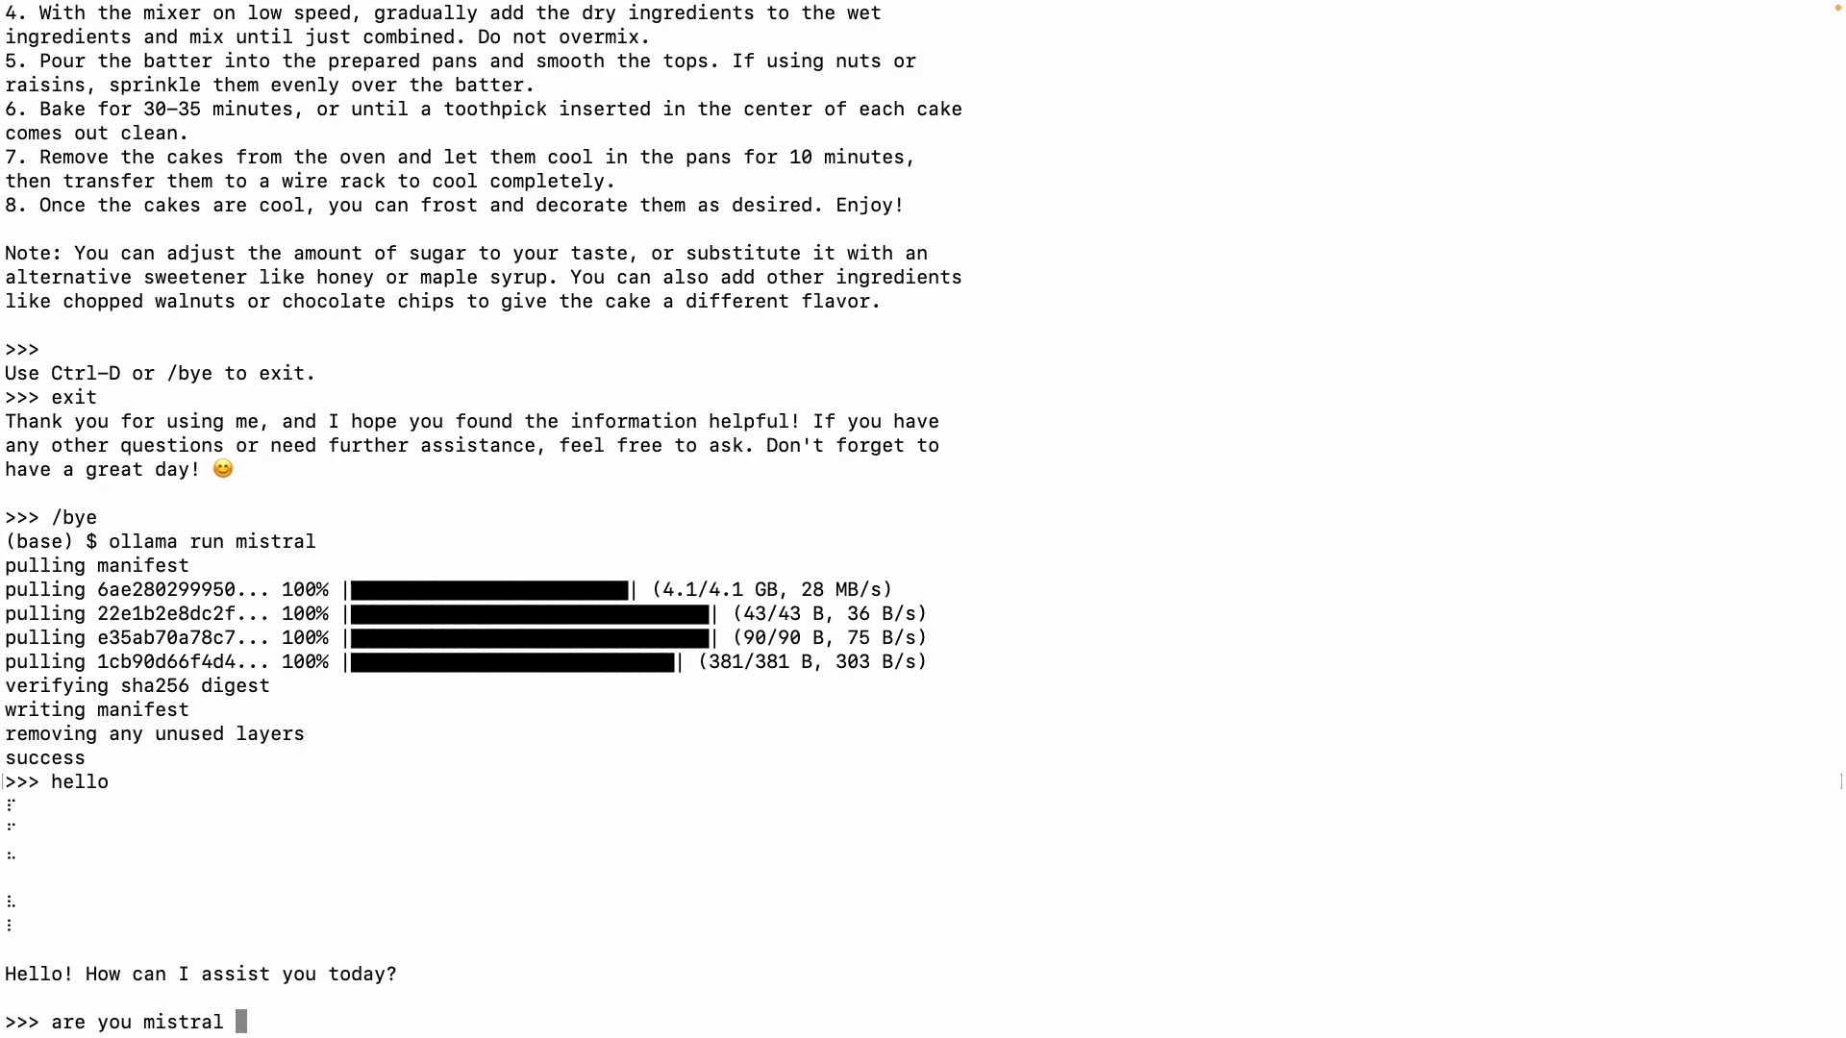
text(AI?)
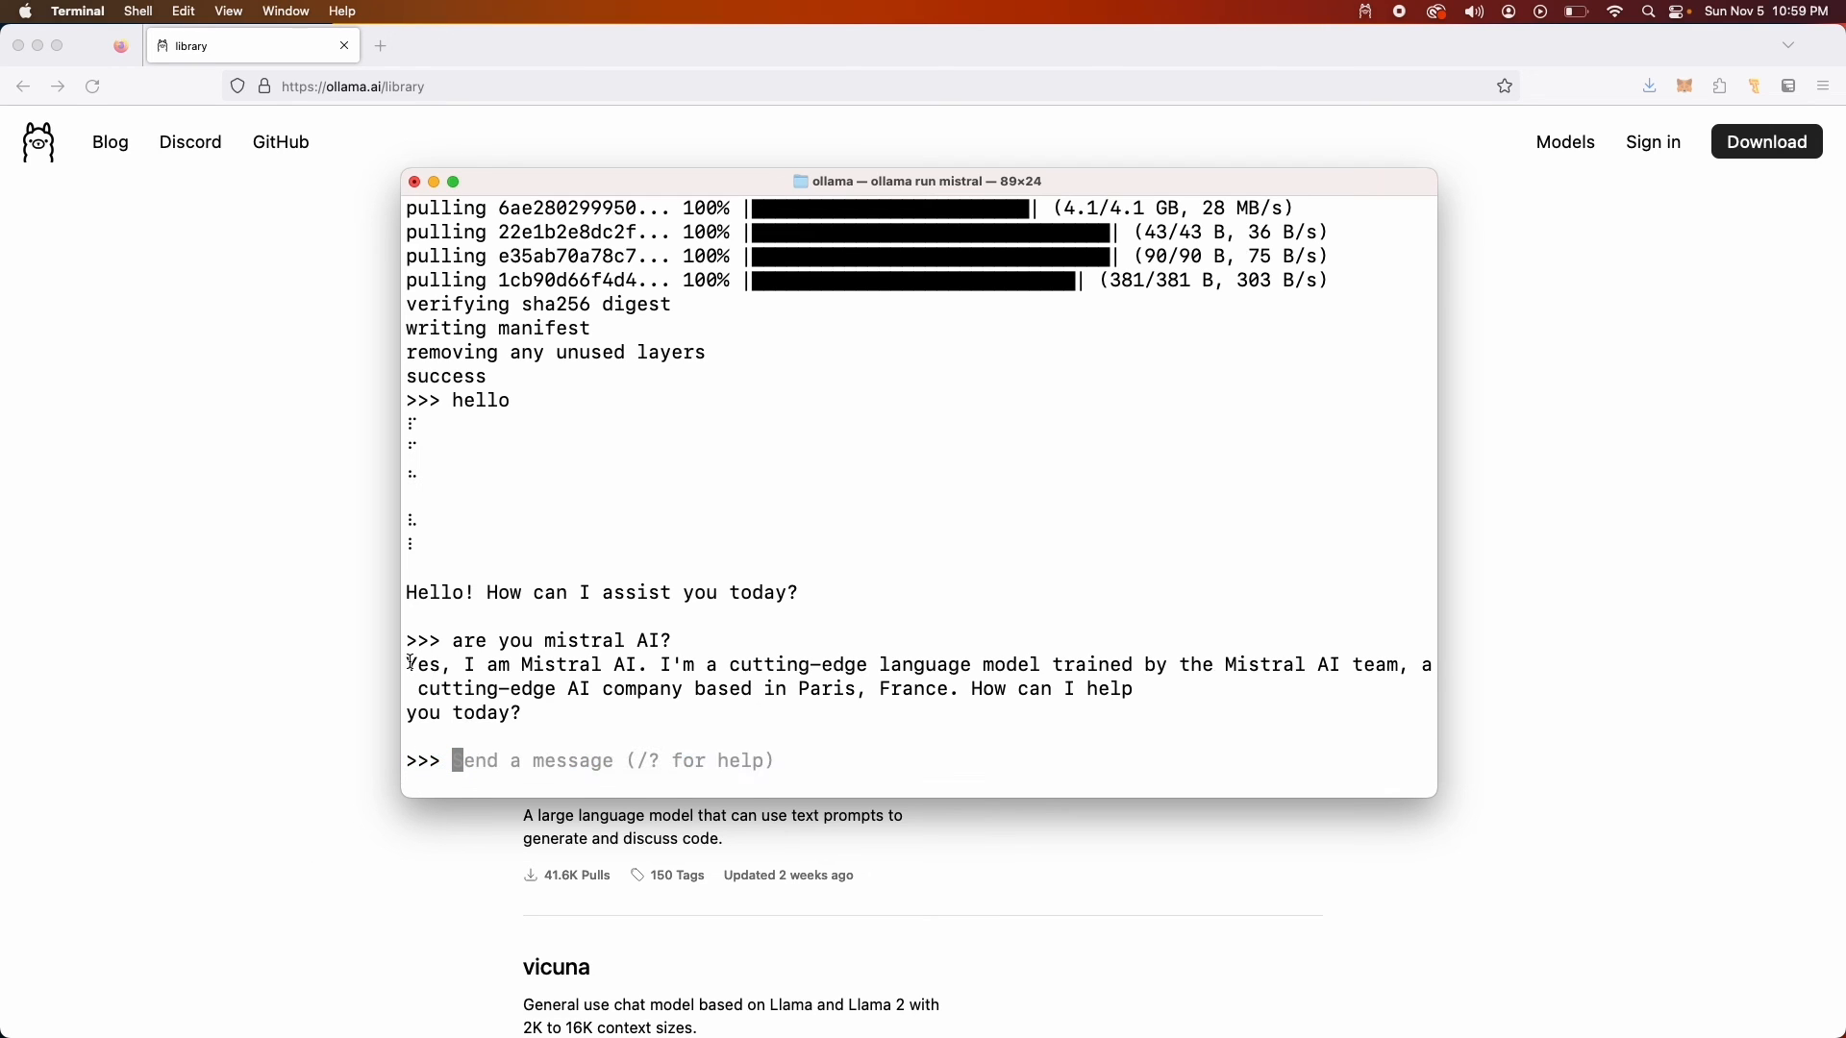
drag(405, 665, 682, 712)
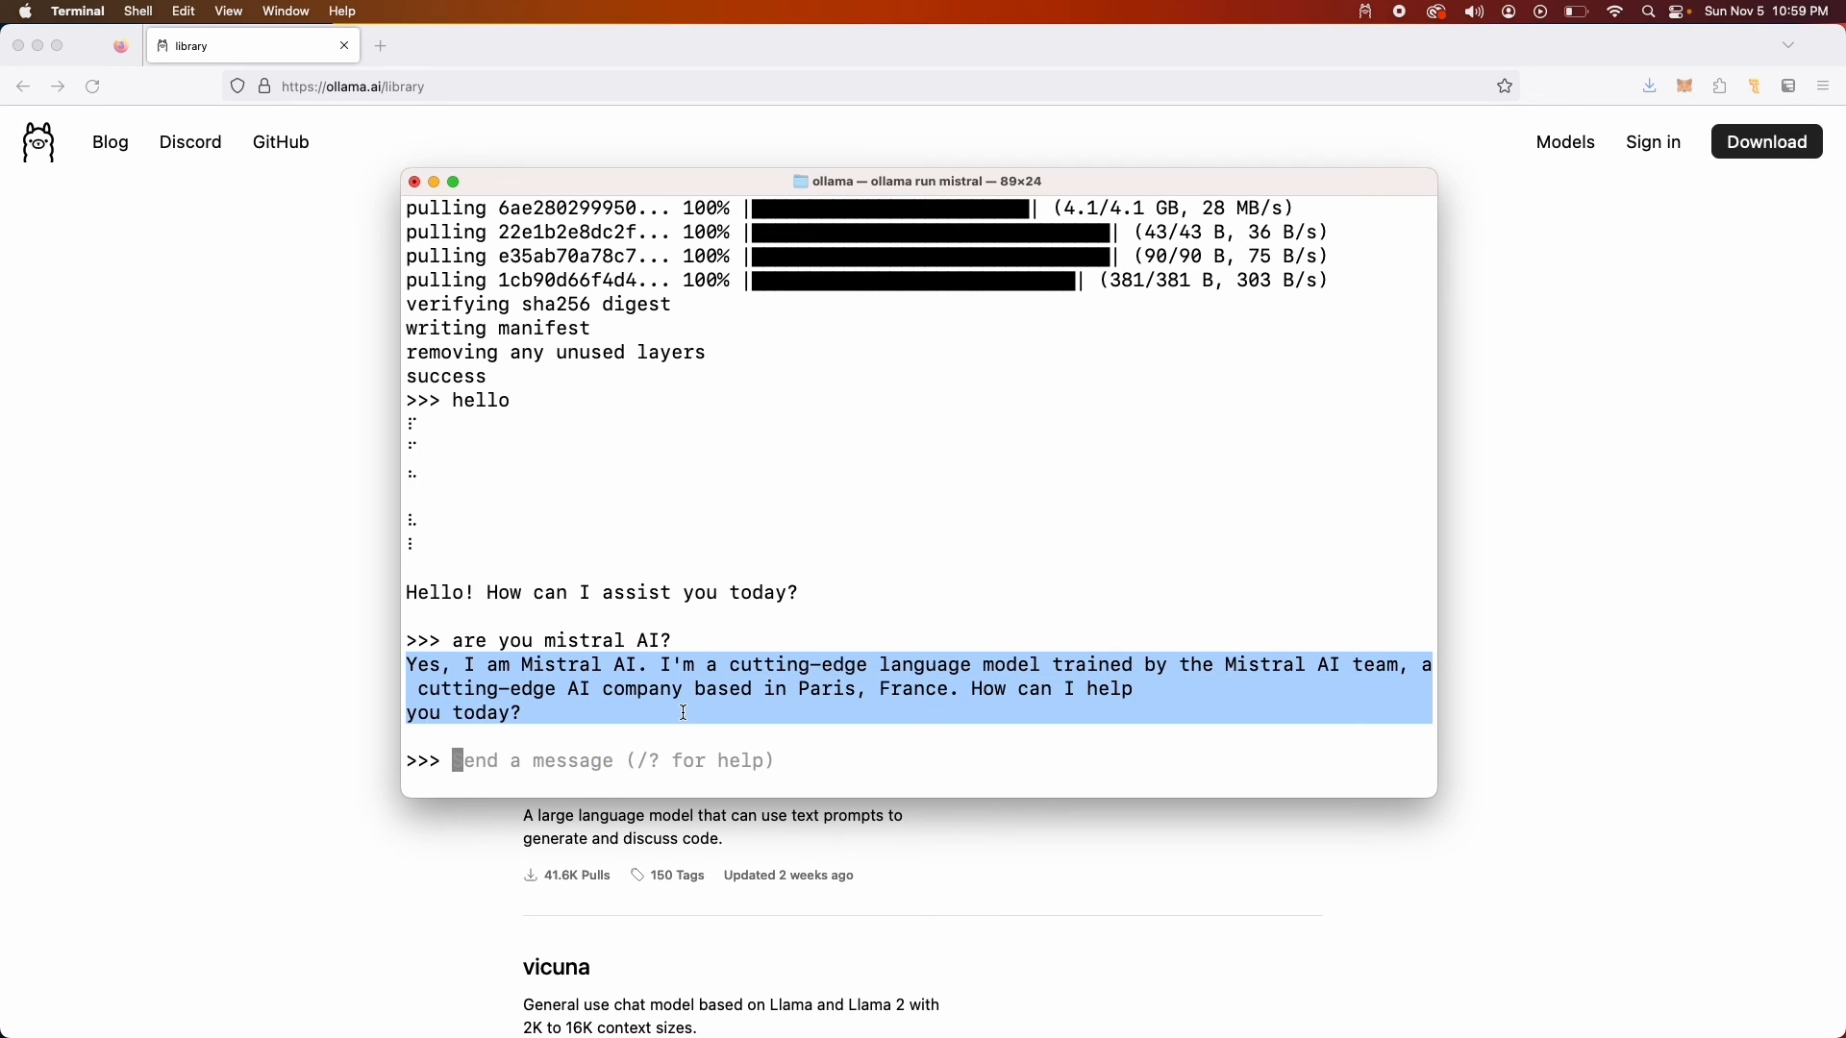
click(483, 759)
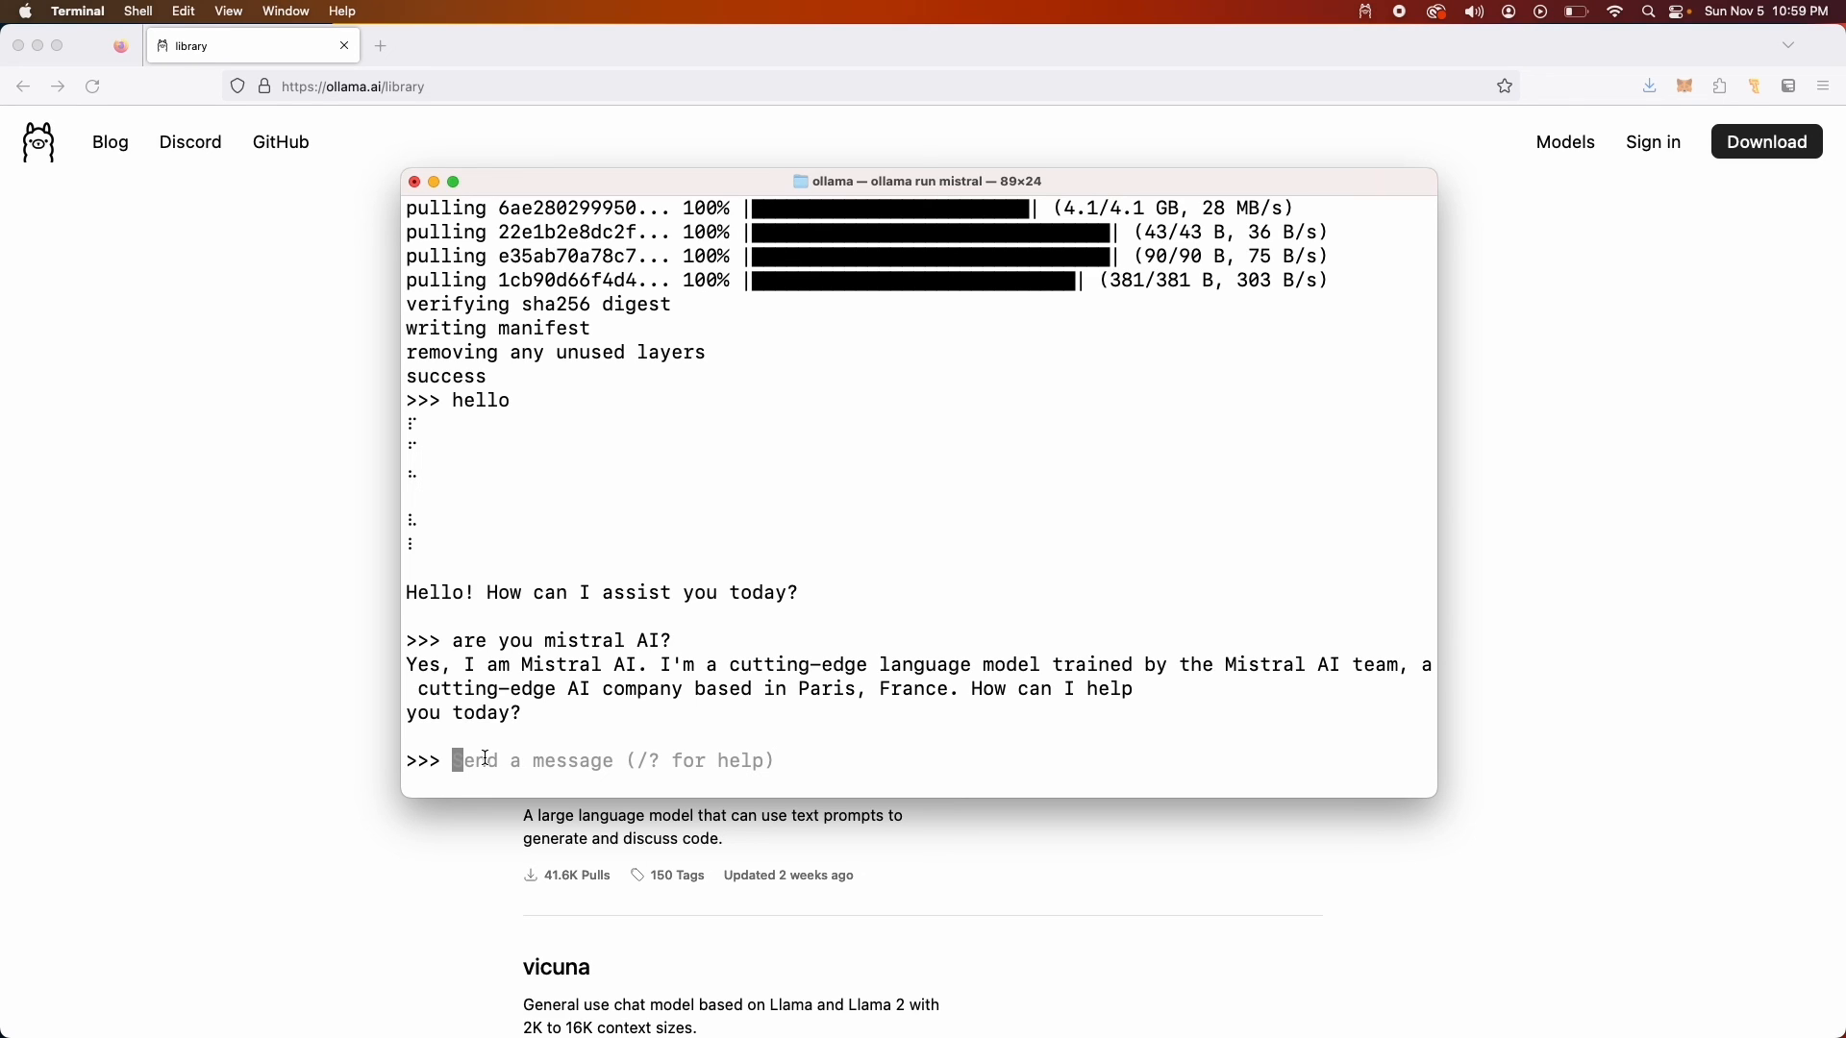
text(/bye)
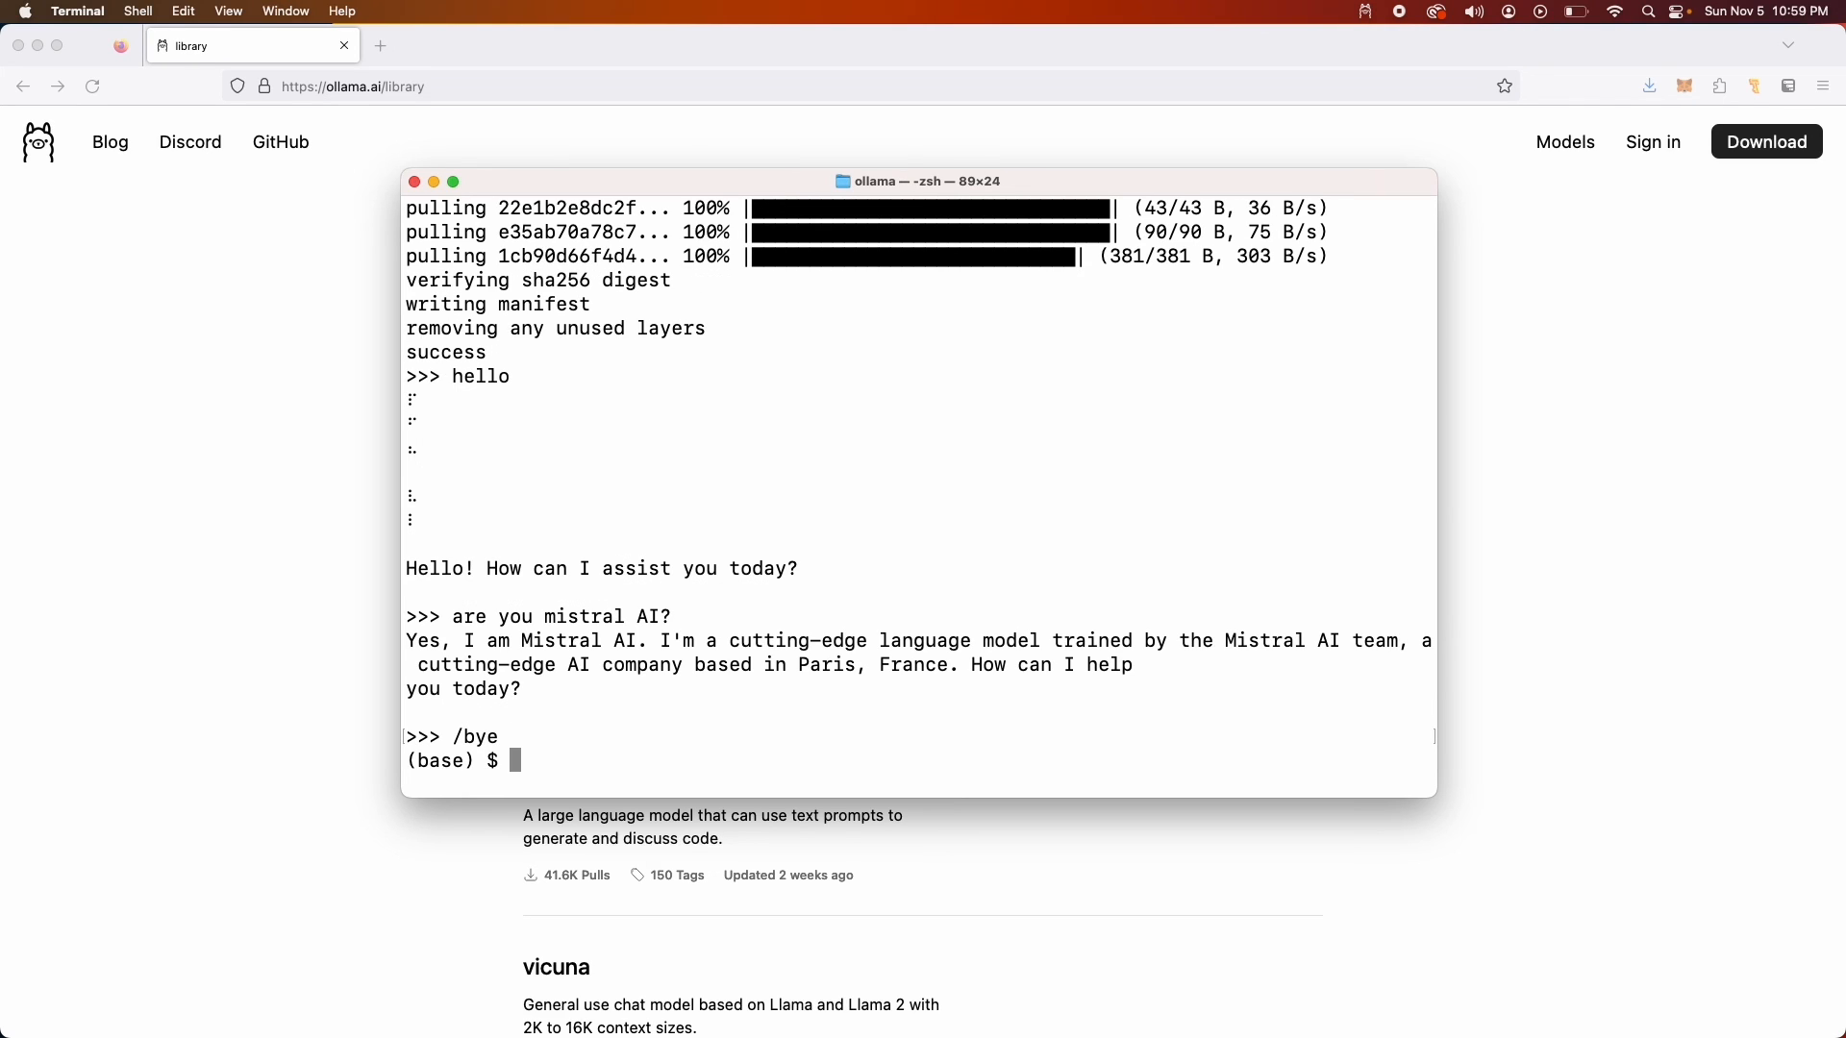
Launch the llama2 model with 'ollama run llama2' in Terminal
text(ollama run llama2)
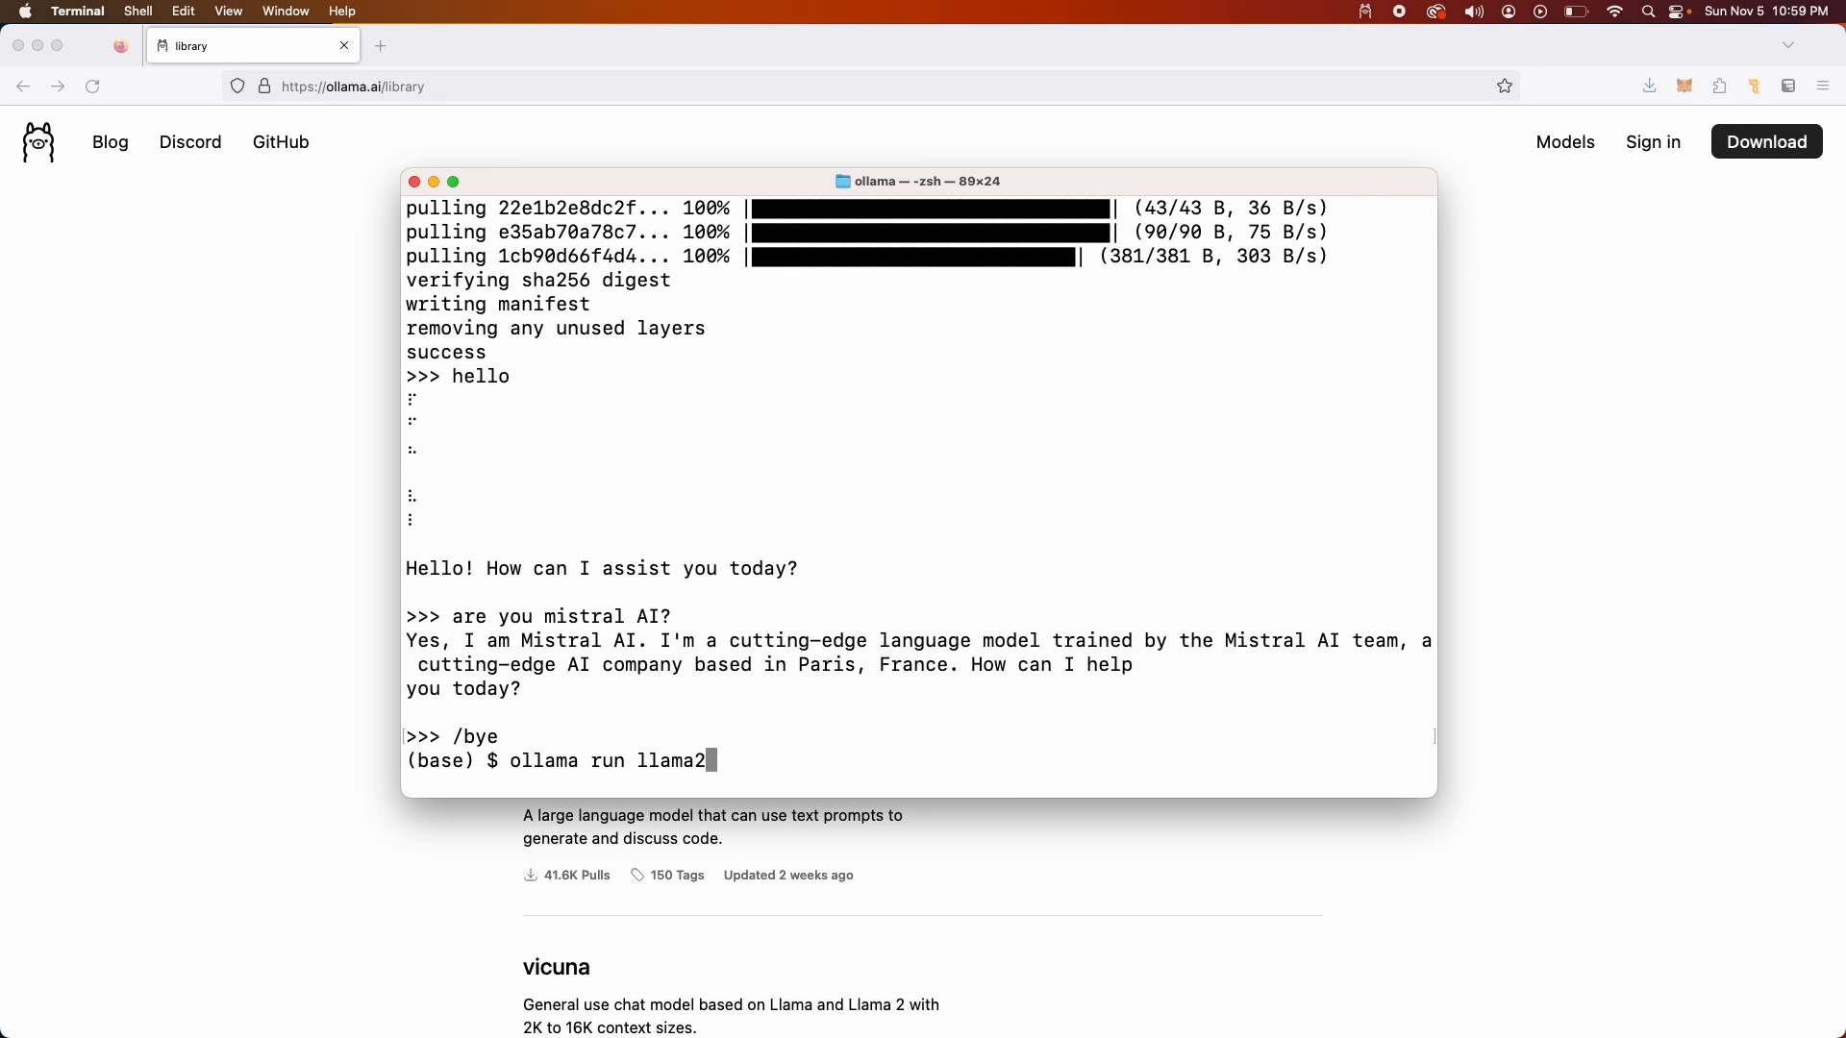
key(enter)
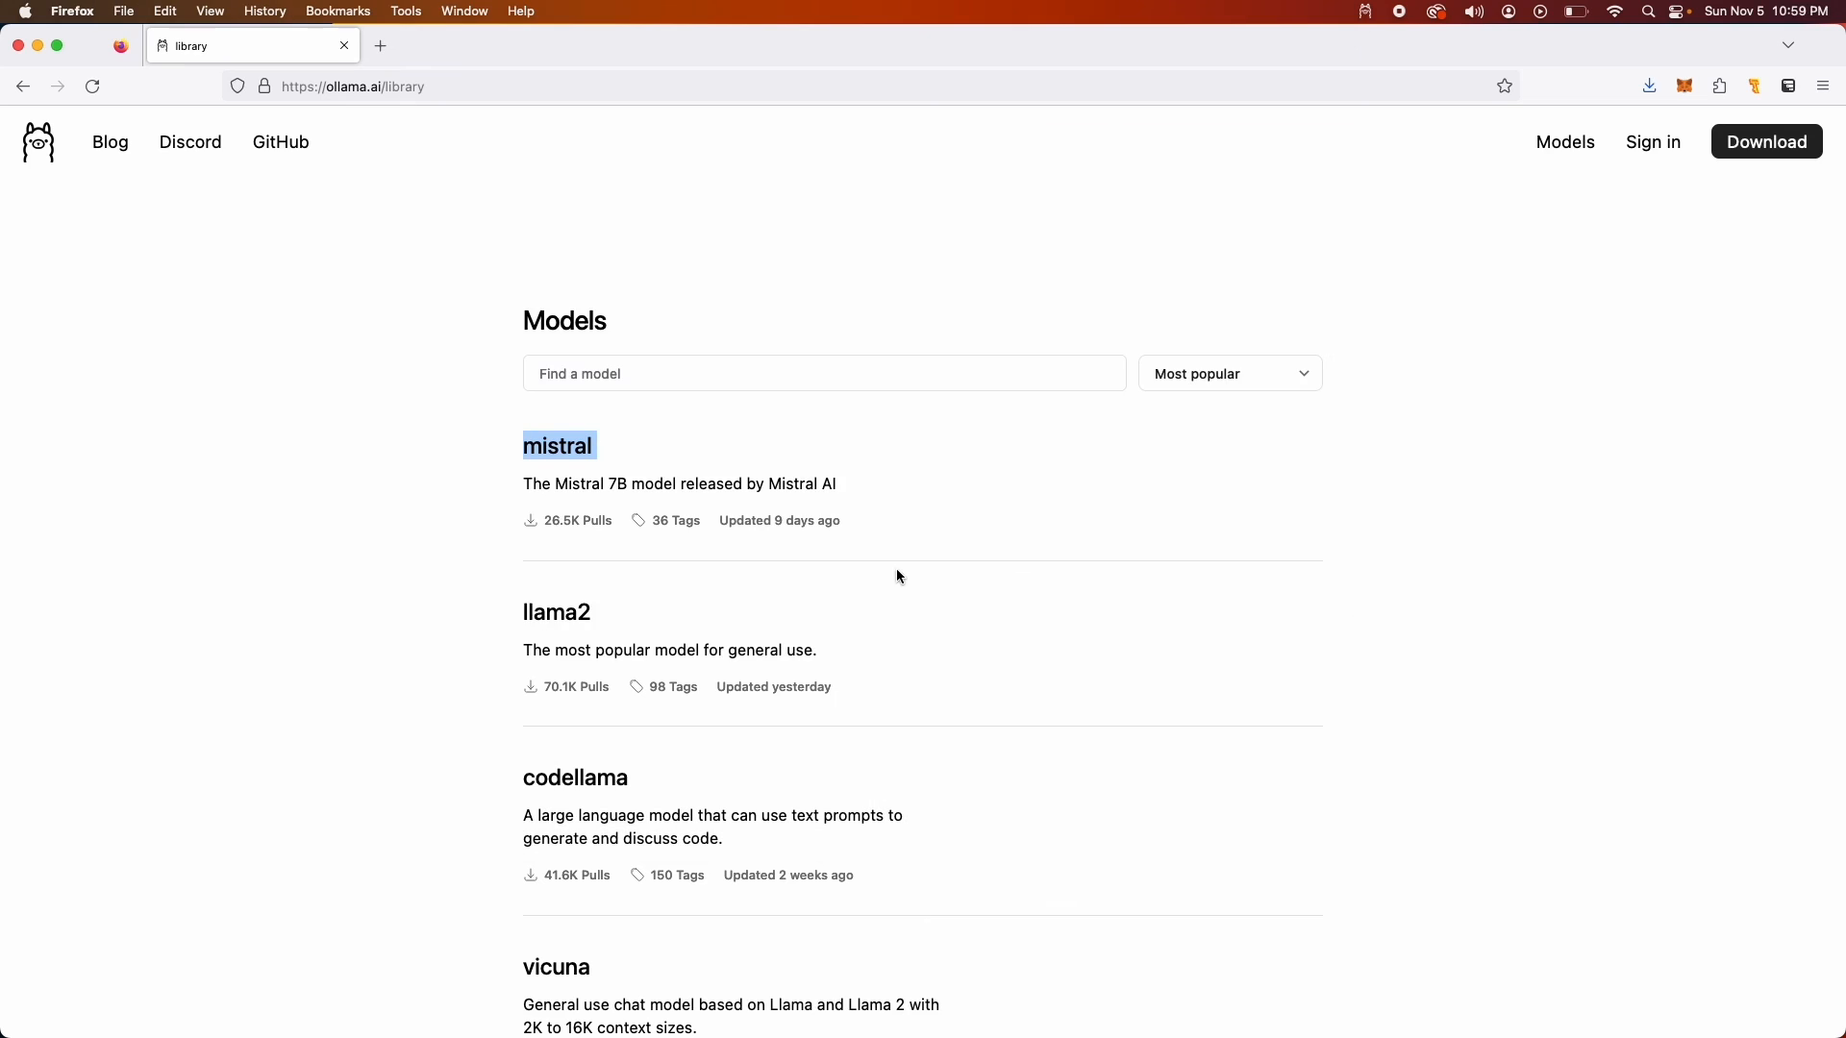
Scroll the Ollama library in Firefox down to orca-mini and nous-hermes, then back up
scroll(down, 3)
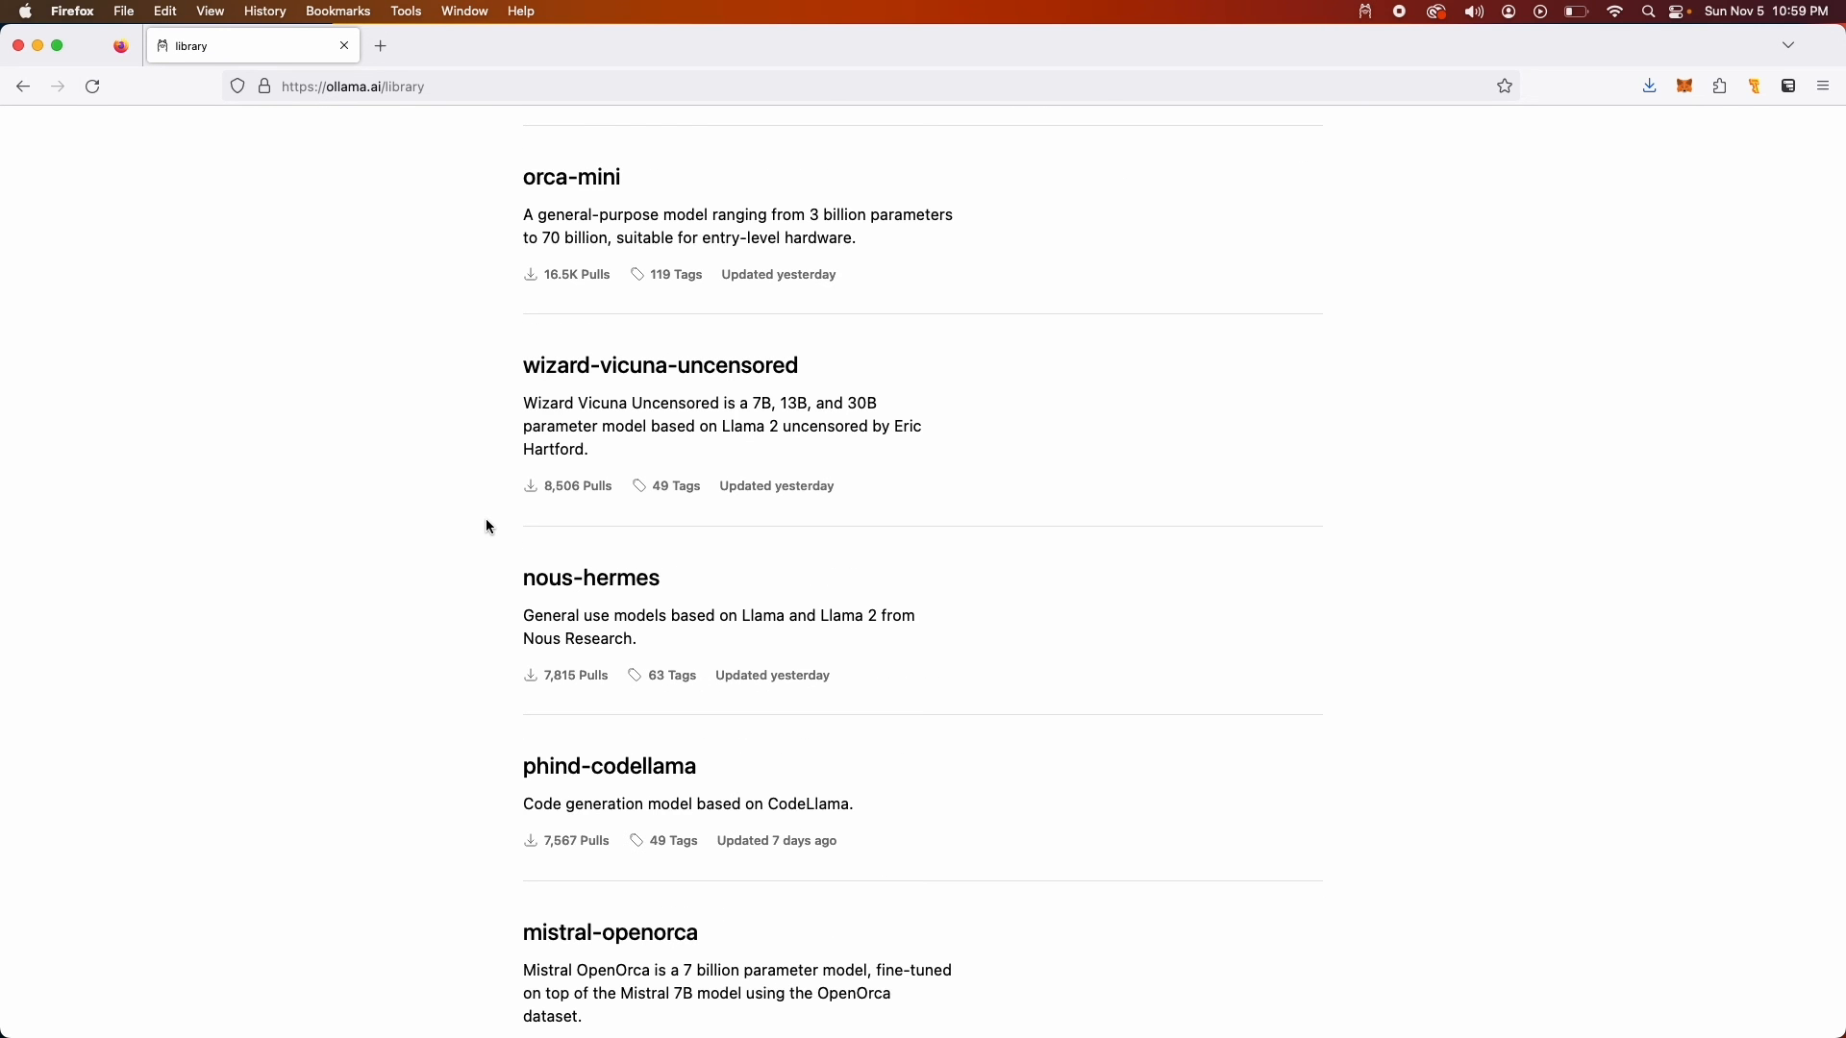
scroll(up, 3)
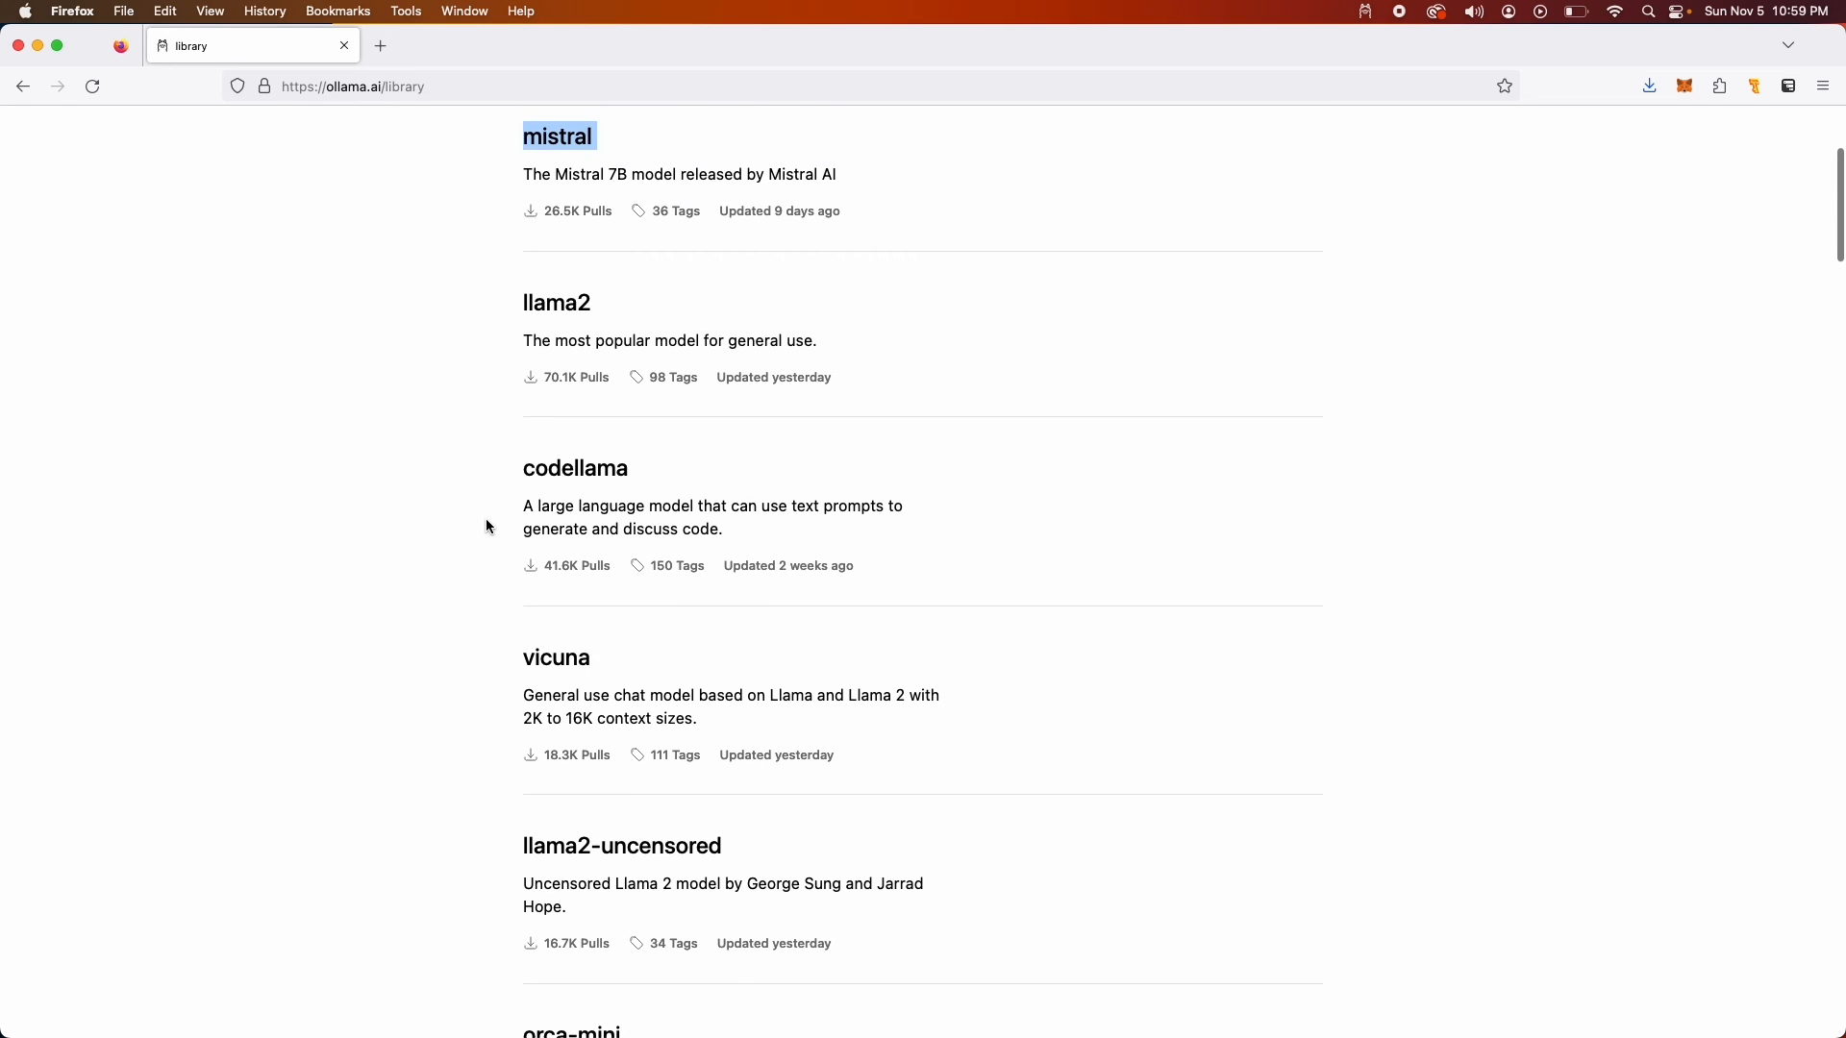